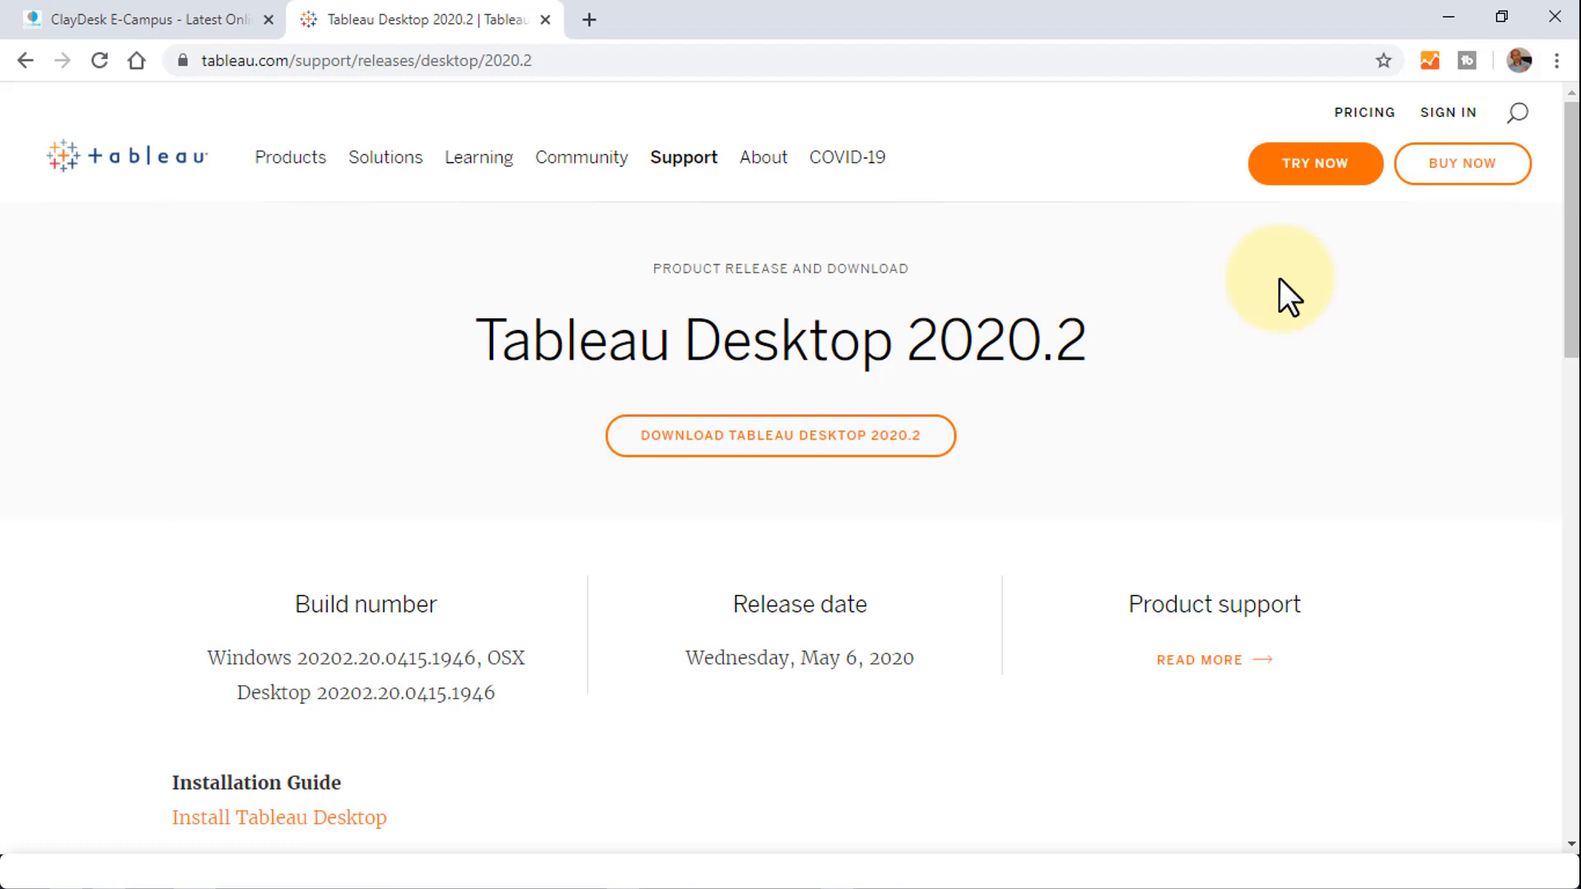
{"action": "mouse_move", "coordinate": [606, 107]}
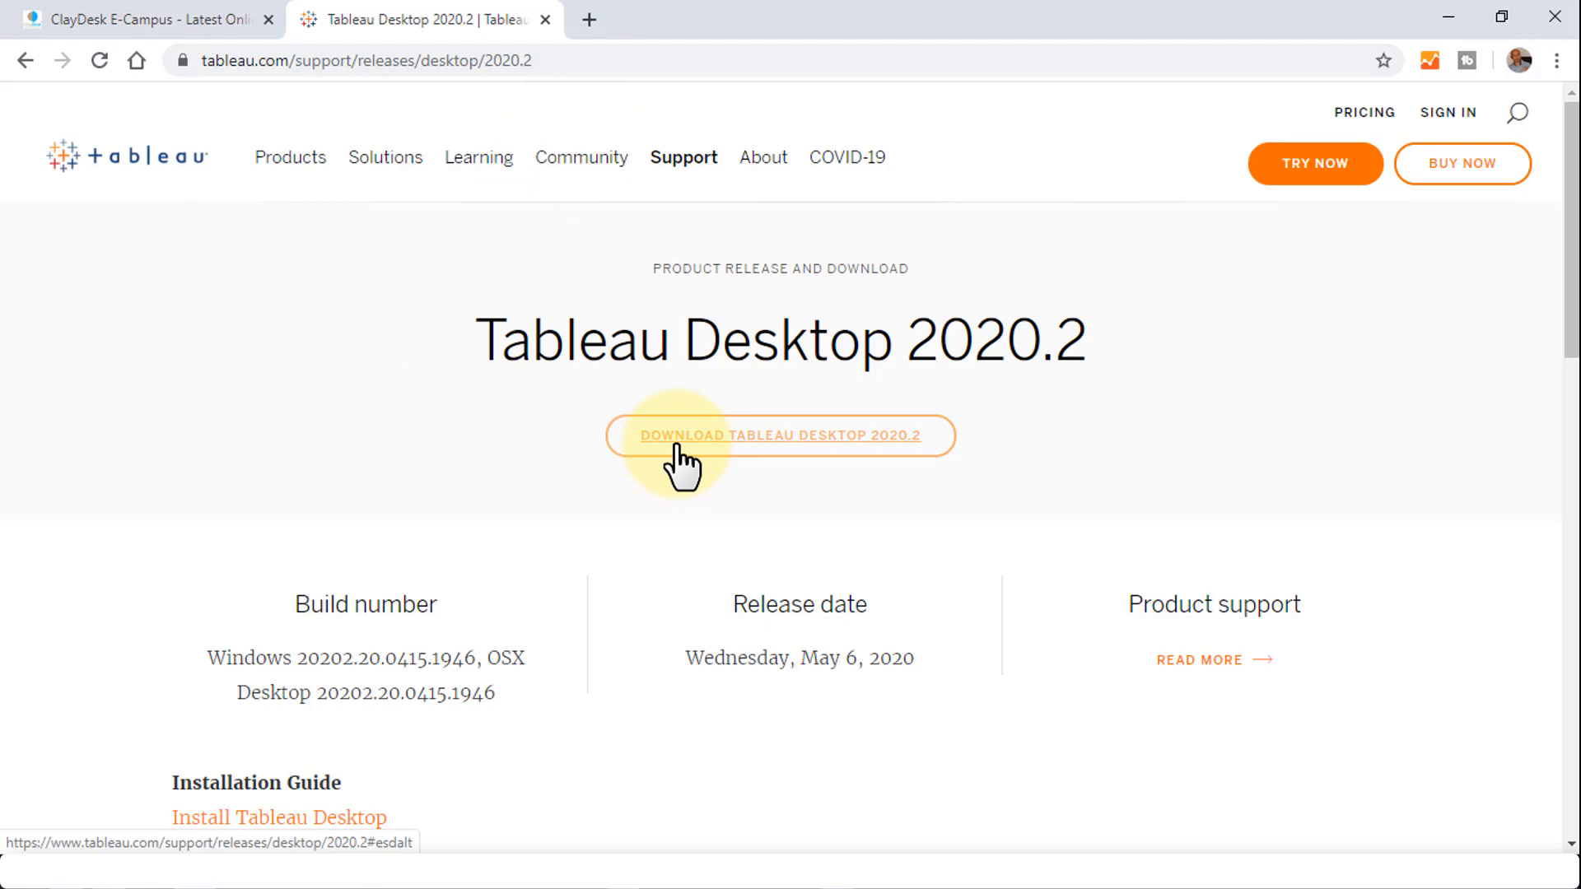
{"action": "mouse_move", "coordinate": [888, 474]}
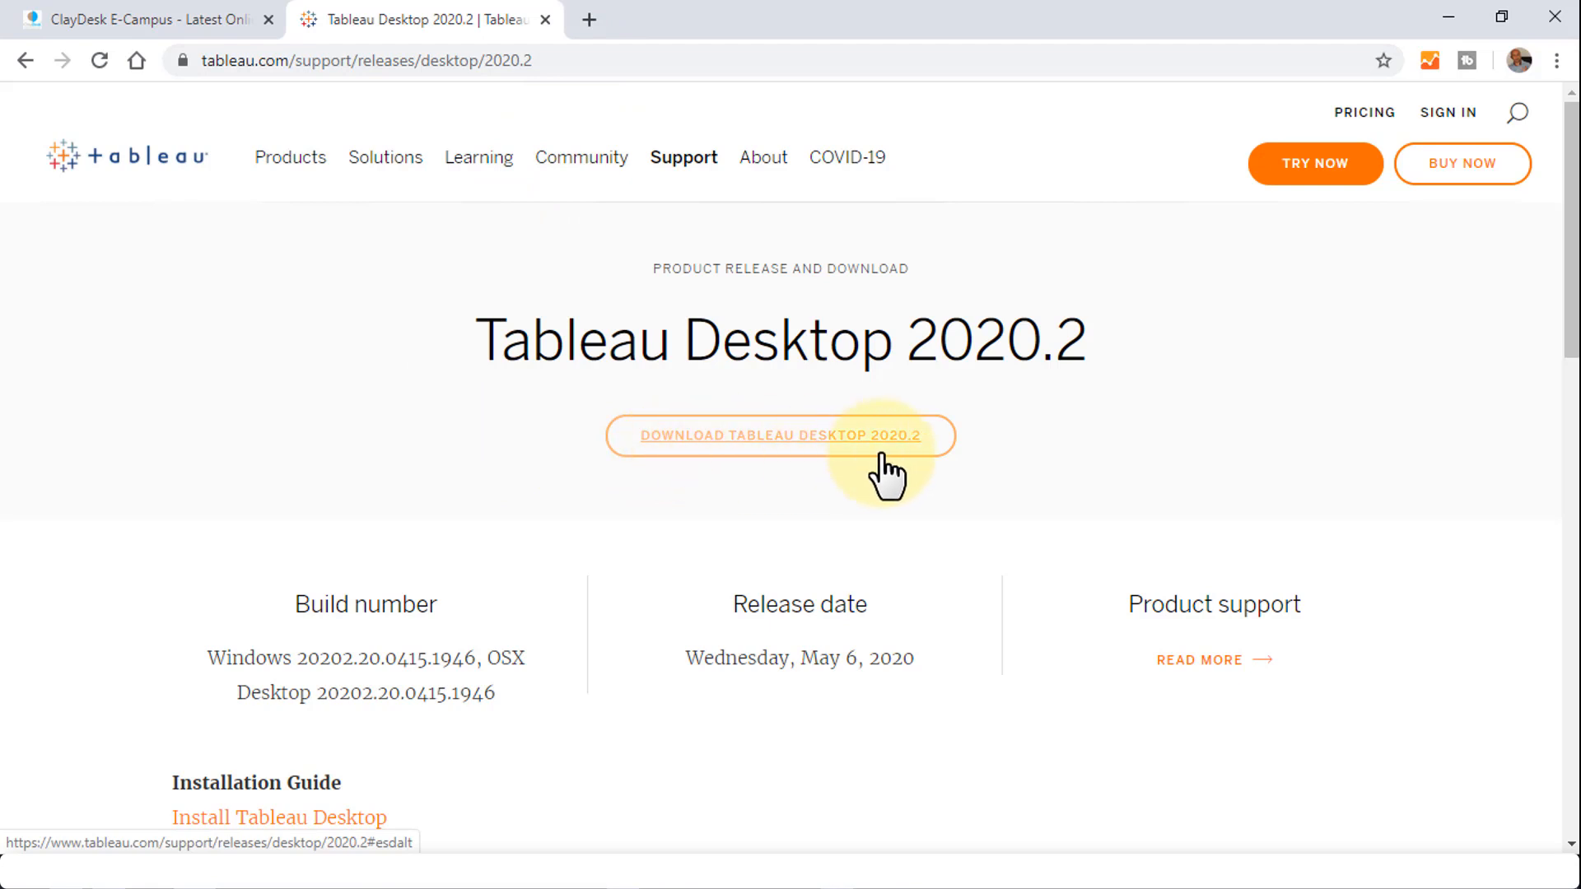
{"action": "mouse_move", "coordinate": [328, 494]}
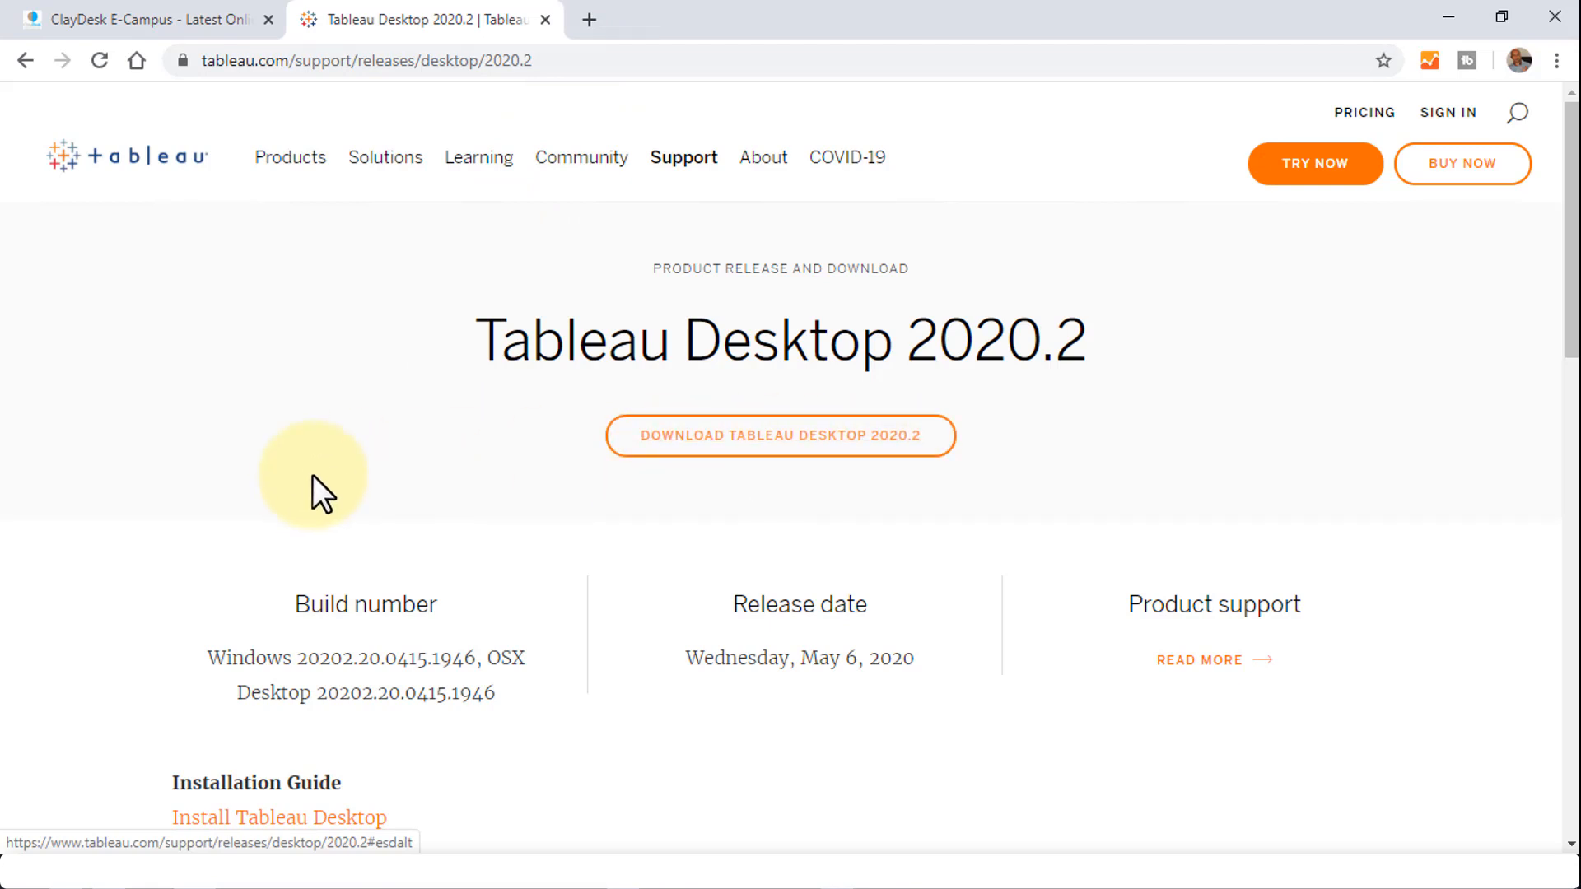
Scroll the 2020.2 release page to review the Windows and Mac installer links.
{"action": "scroll", "scroll_direction": "down", "scroll_amount": 3}
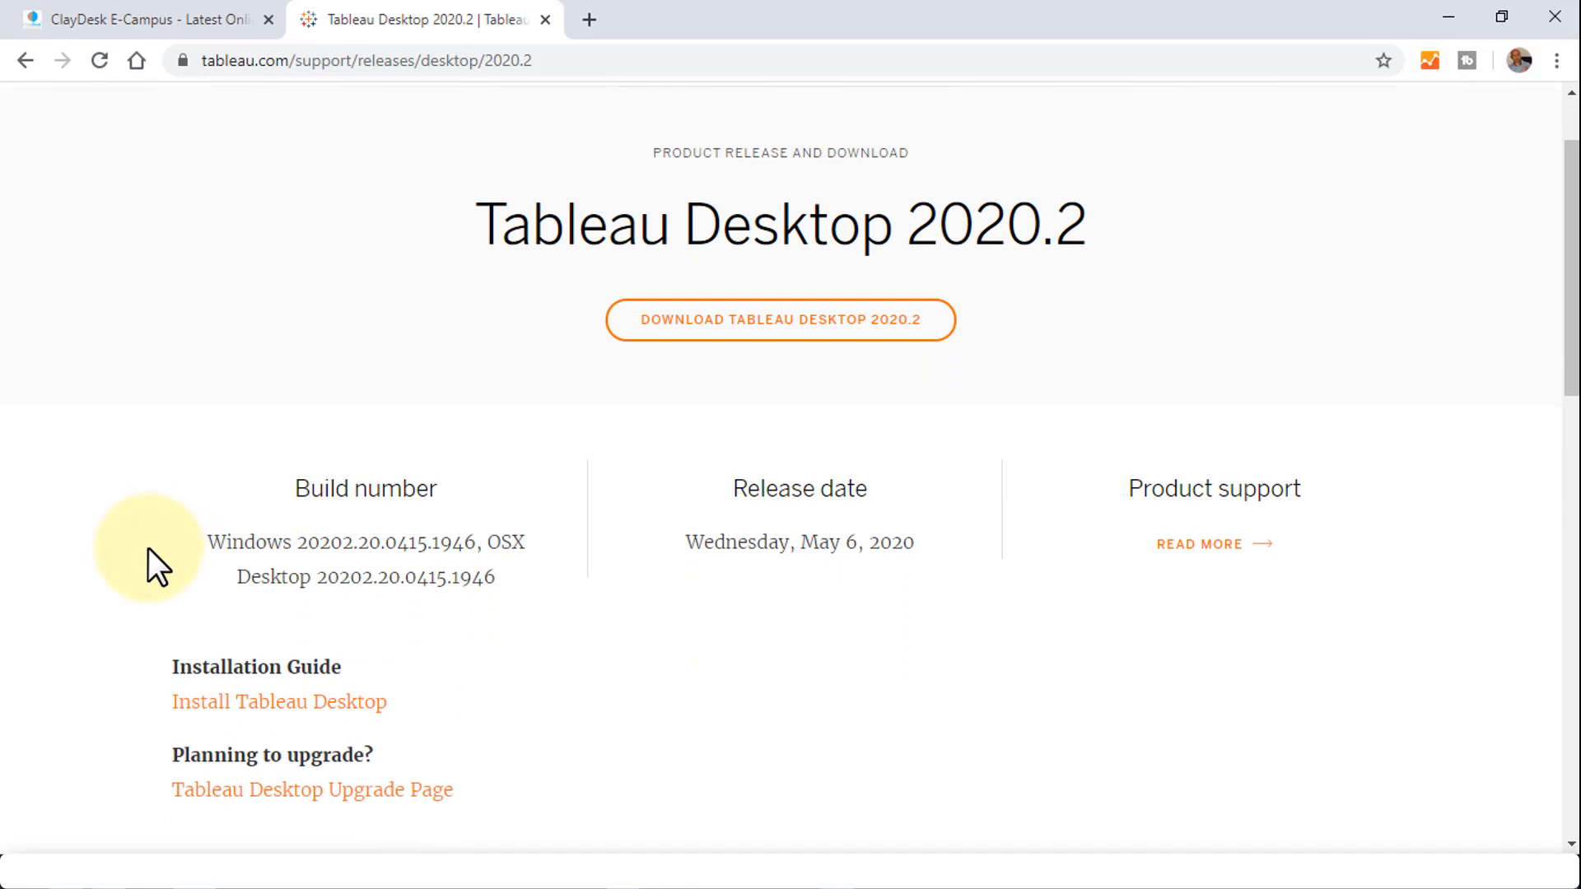
{"action": "mouse_move", "coordinate": [323, 716]}
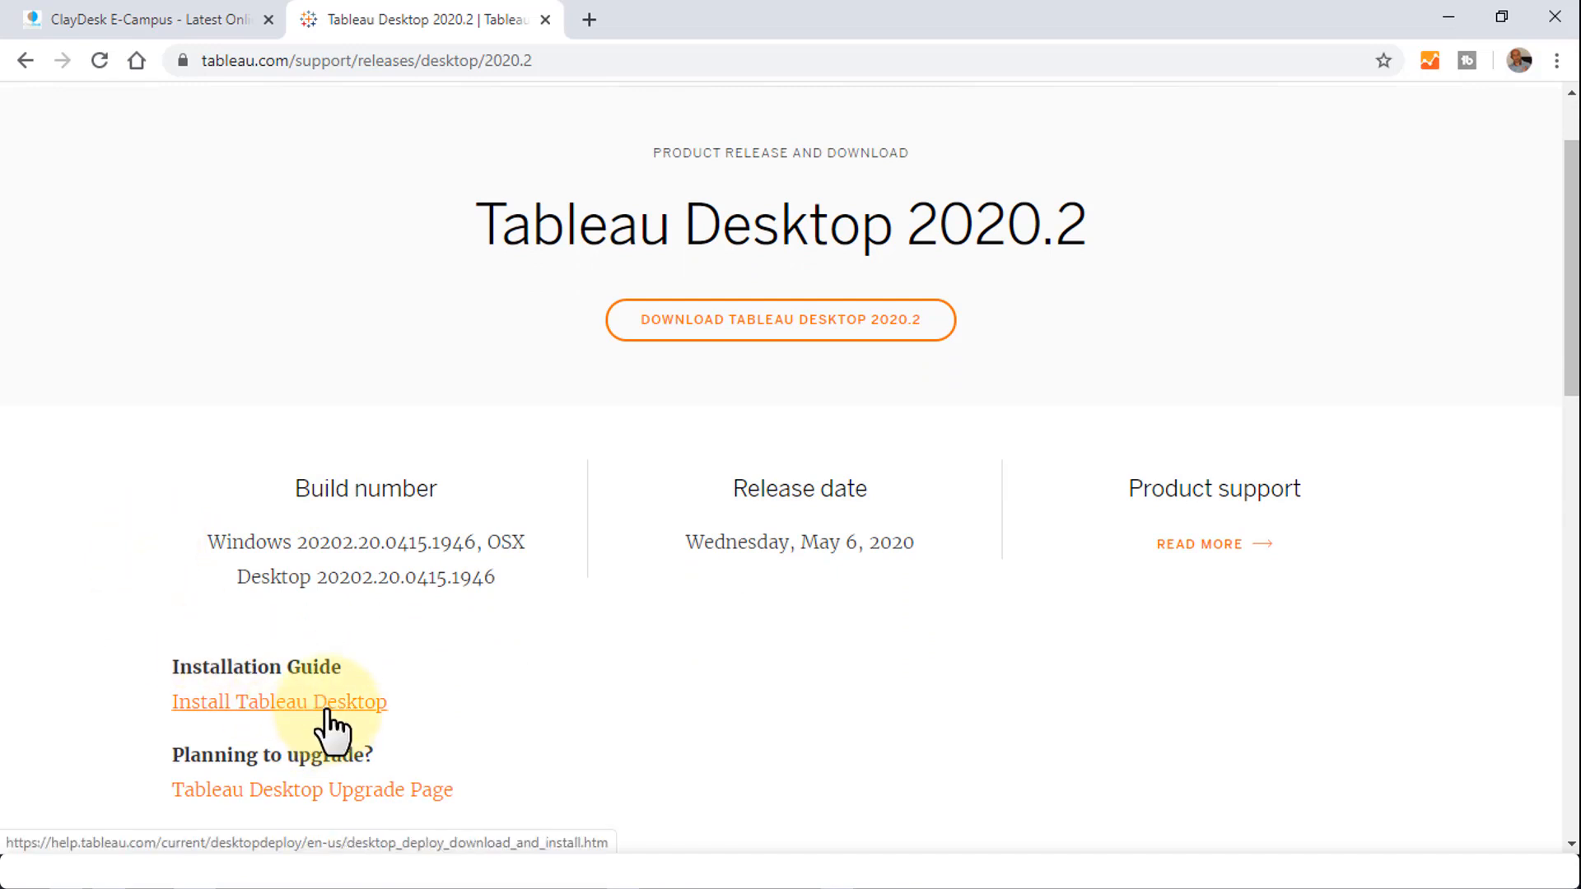
{"action": "mouse_move", "coordinate": [413, 723]}
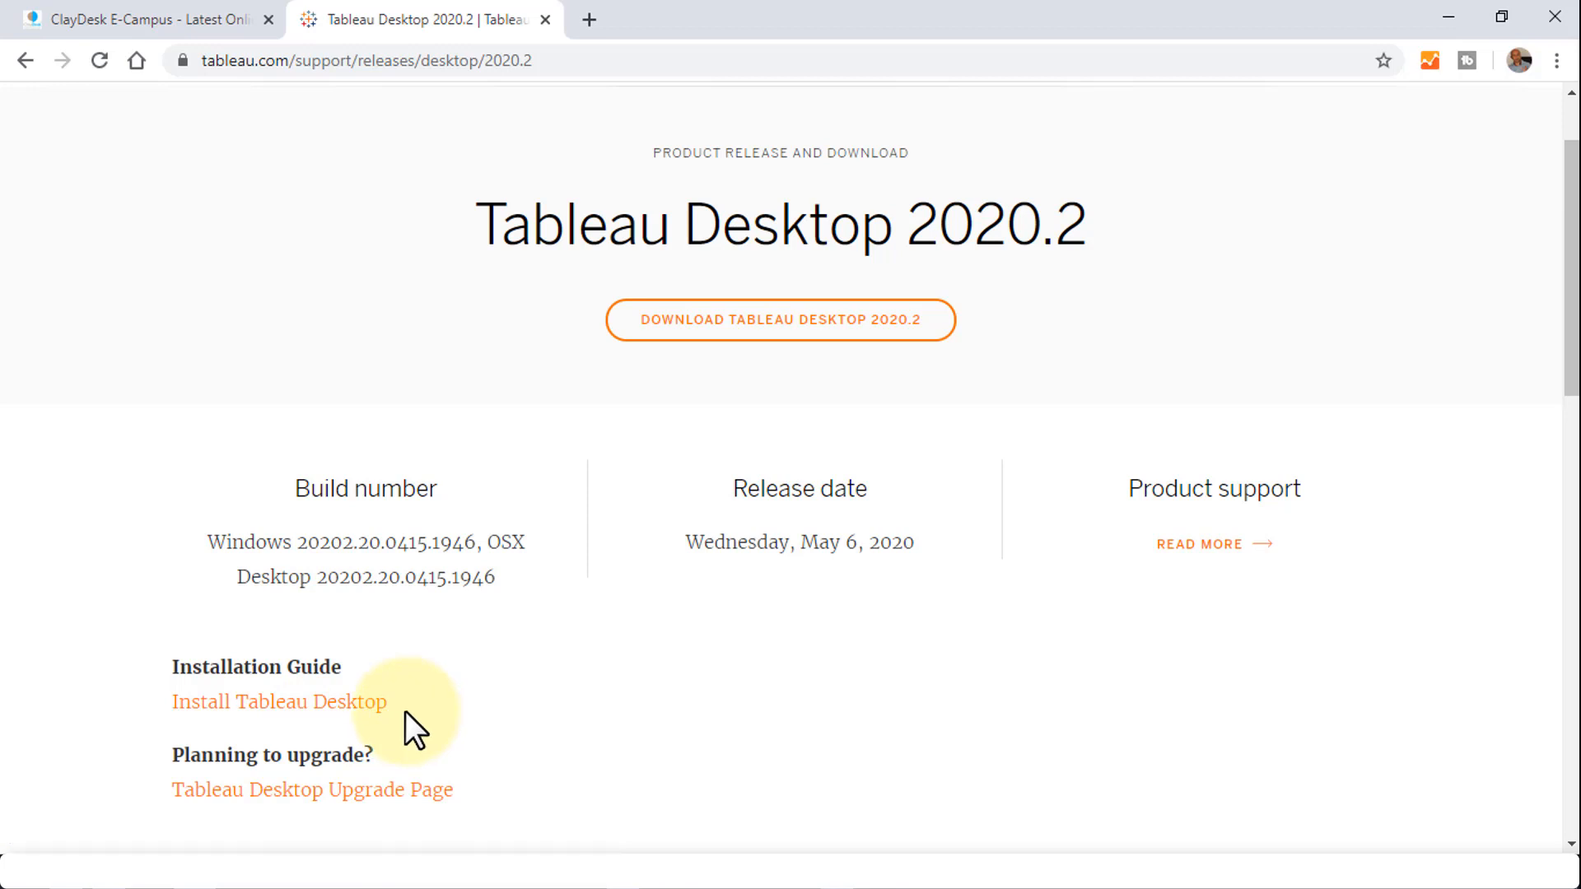
{"action": "mouse_move", "coordinate": [602, 661]}
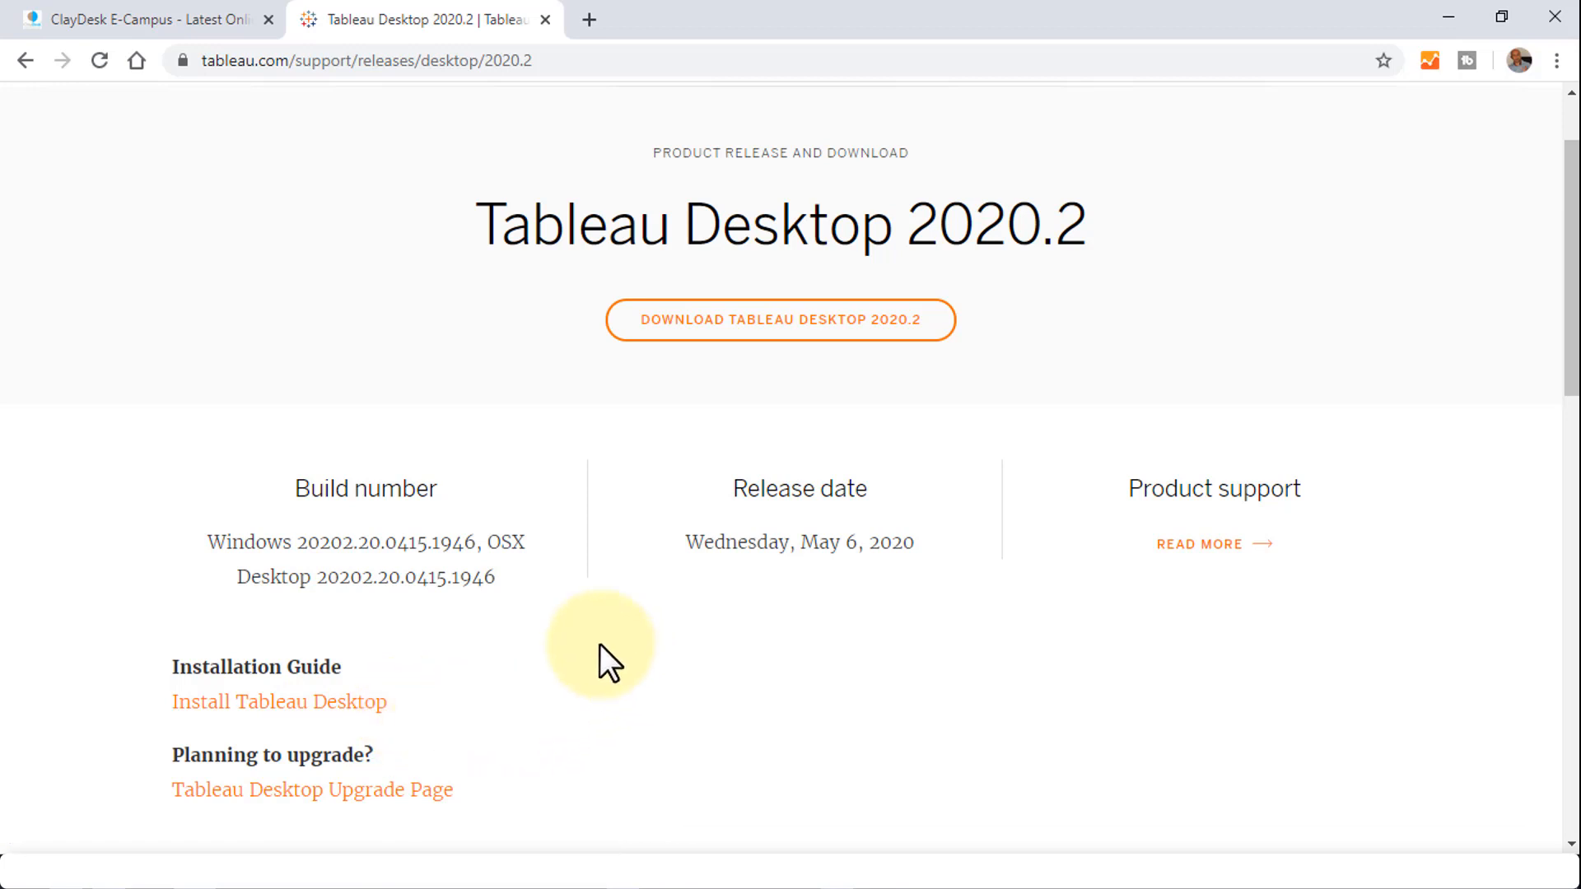
{"action": "scroll", "scroll_direction": "up", "scroll_amount": 3}
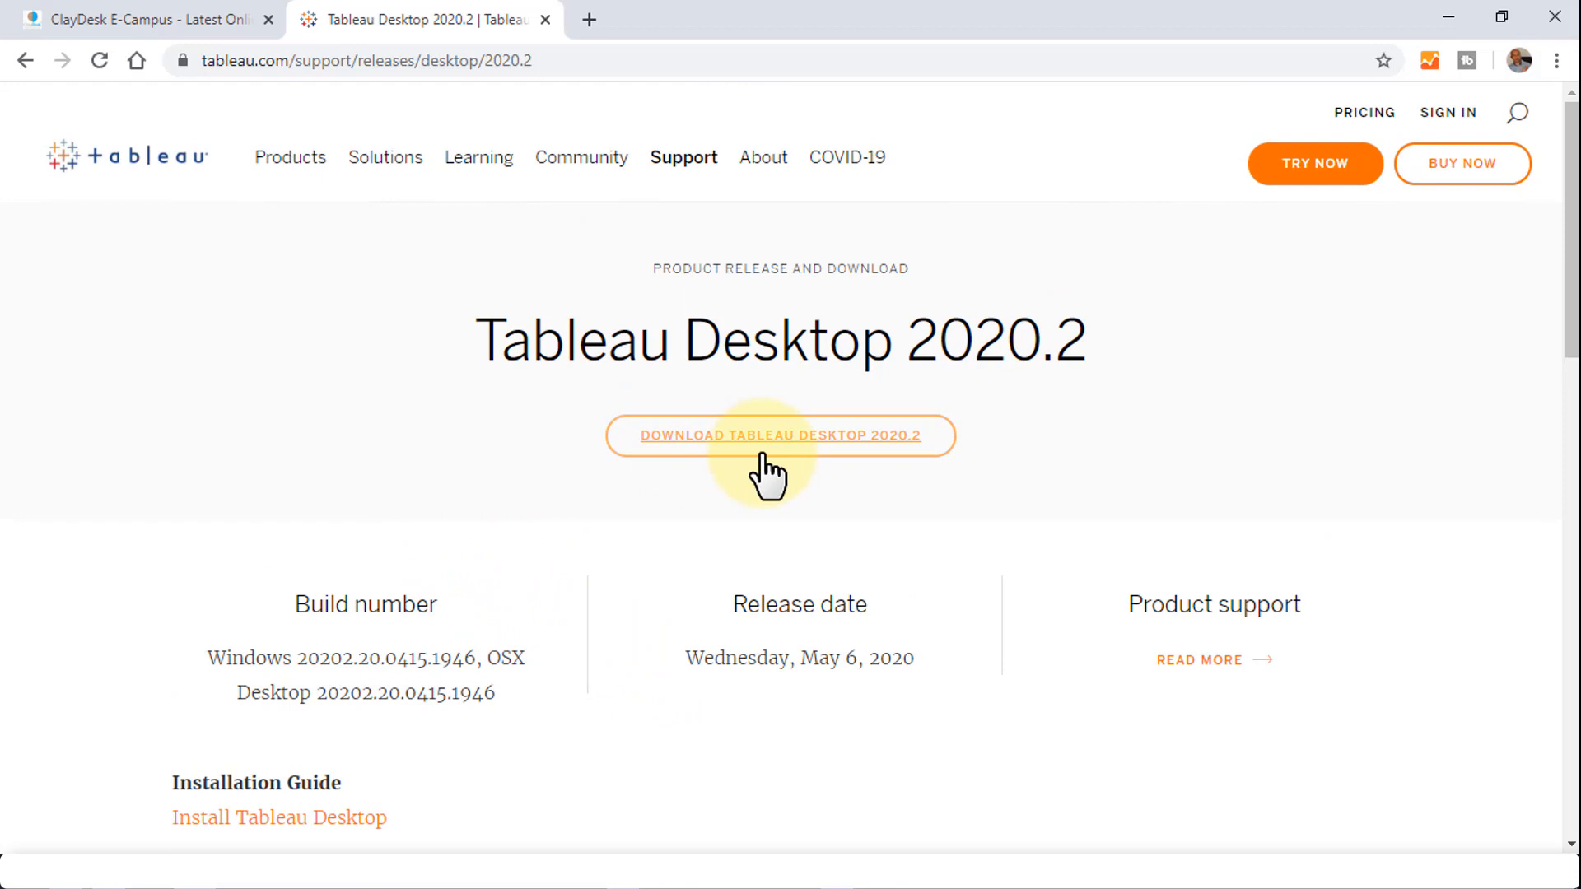
{"action": "mouse_move", "coordinate": [862, 449]}
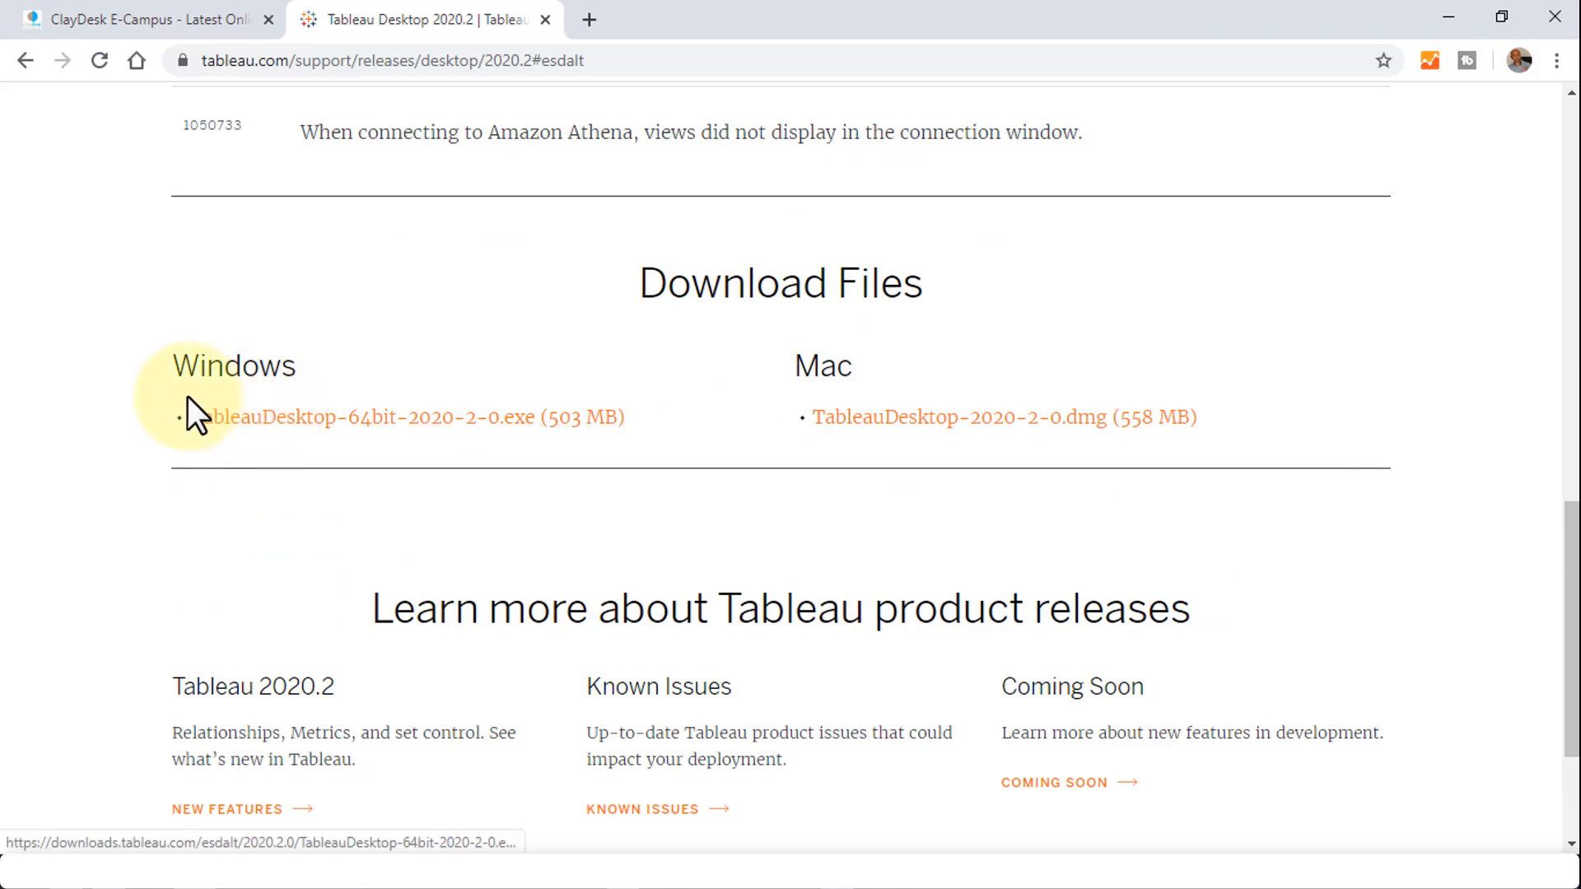
{"action": "mouse_move", "coordinate": [393, 444]}
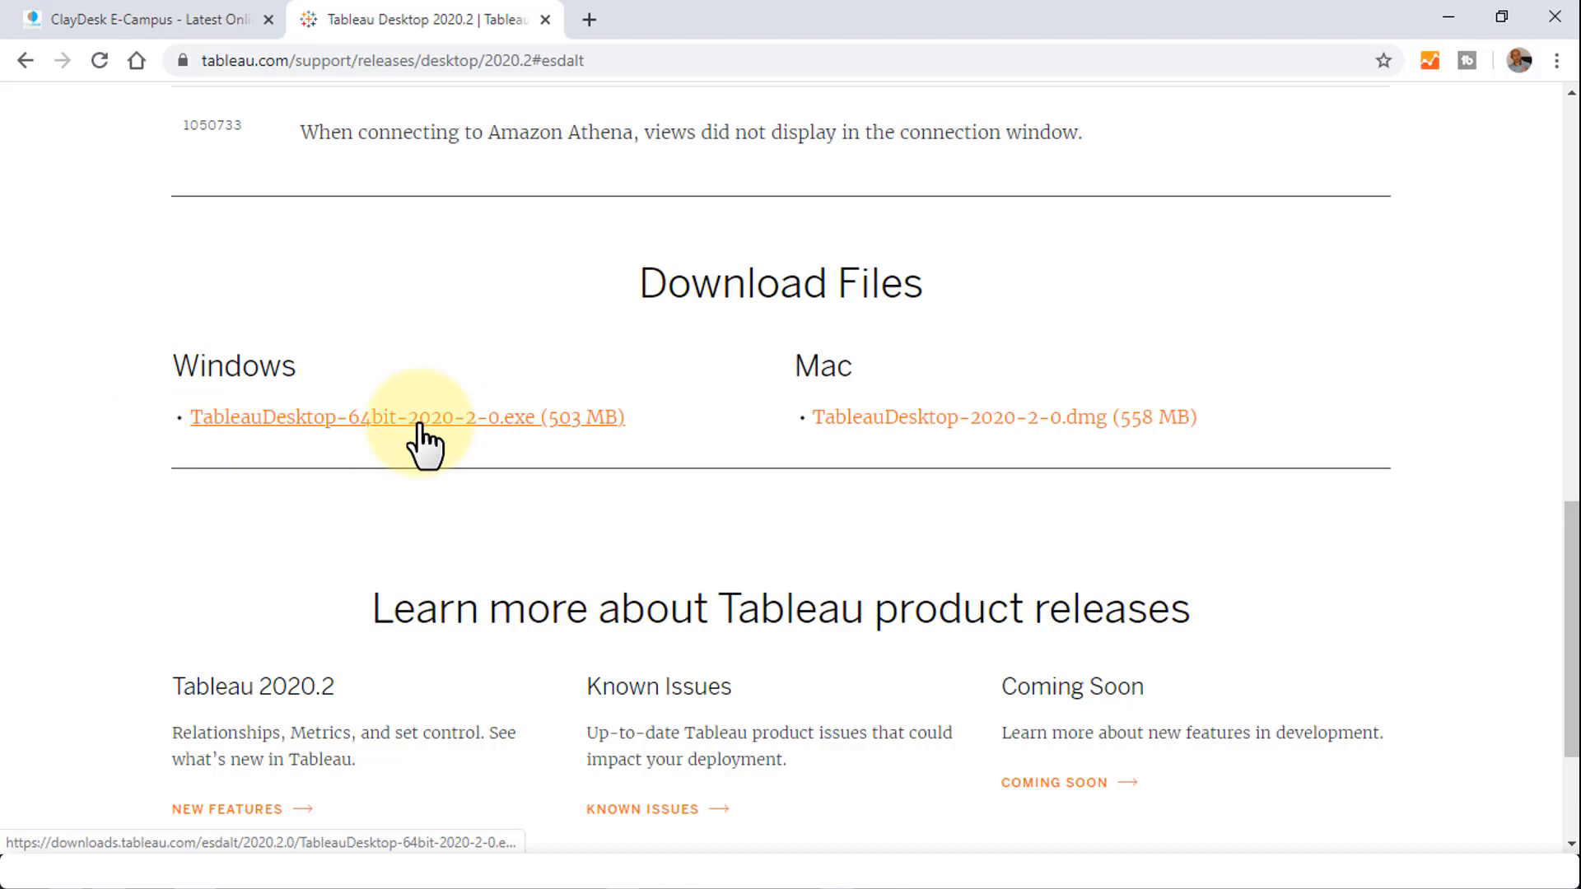
{"action": "mouse_move", "coordinate": [365, 449]}
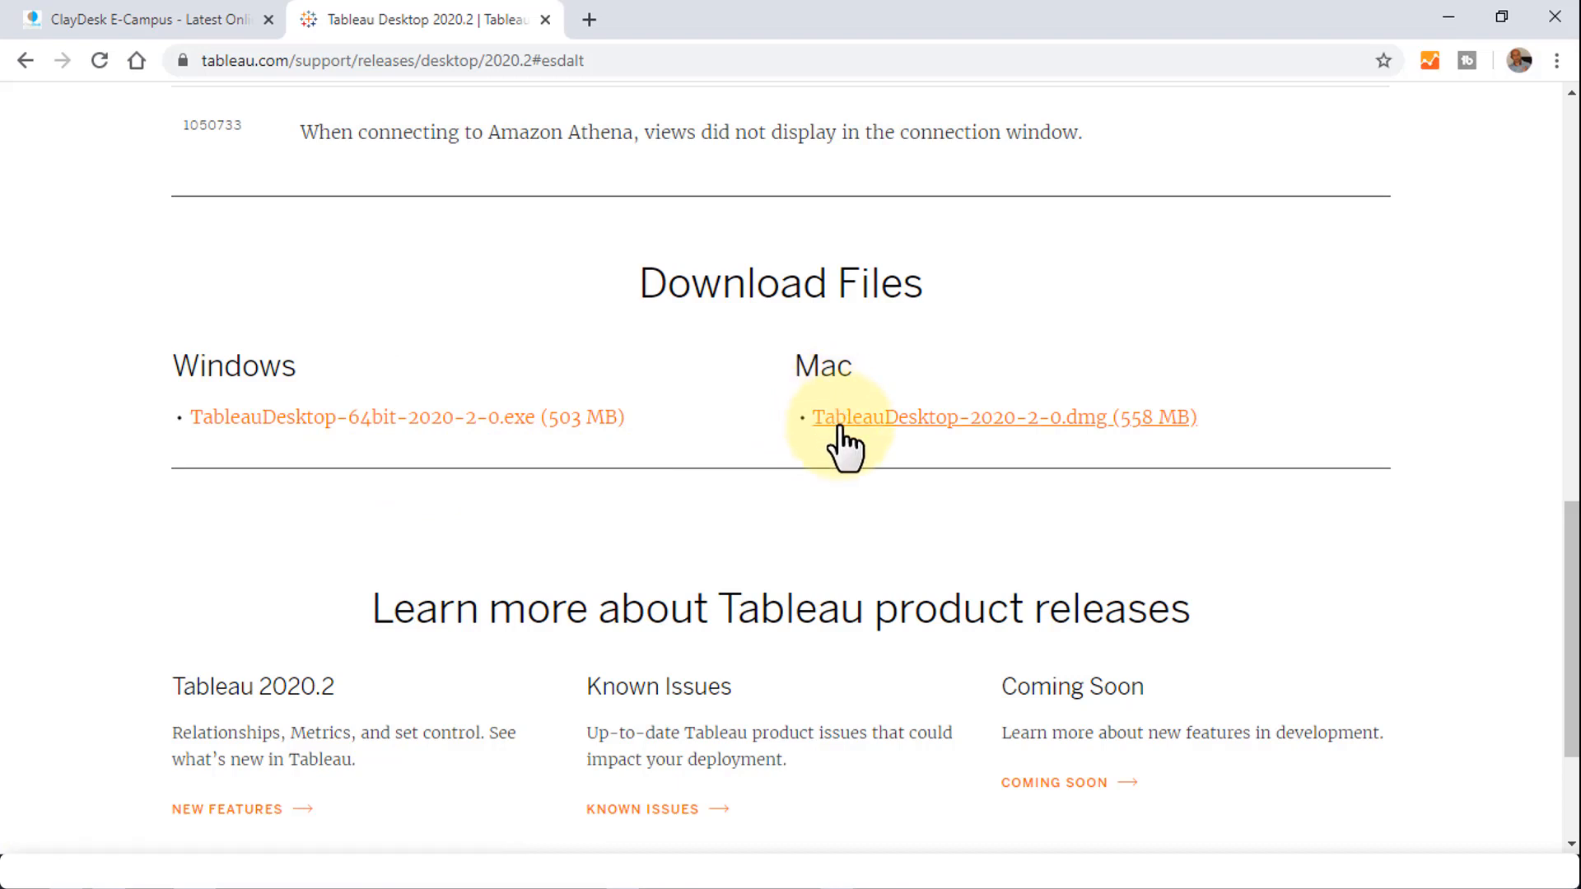
{"action": "mouse_move", "coordinate": [943, 424]}
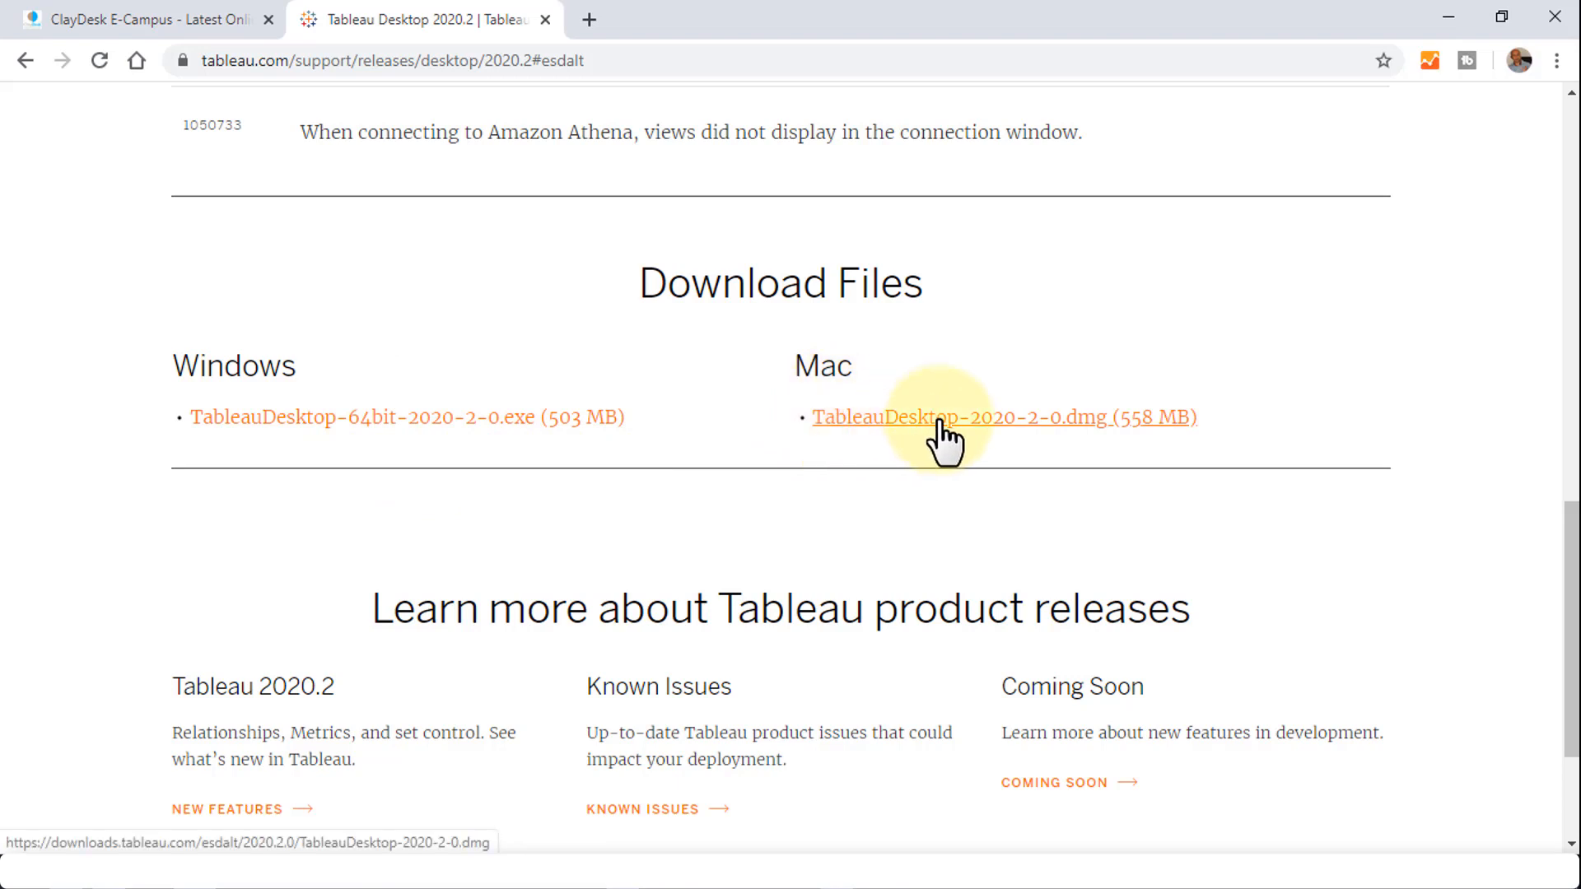
{"action": "mouse_move", "coordinate": [820, 520]}
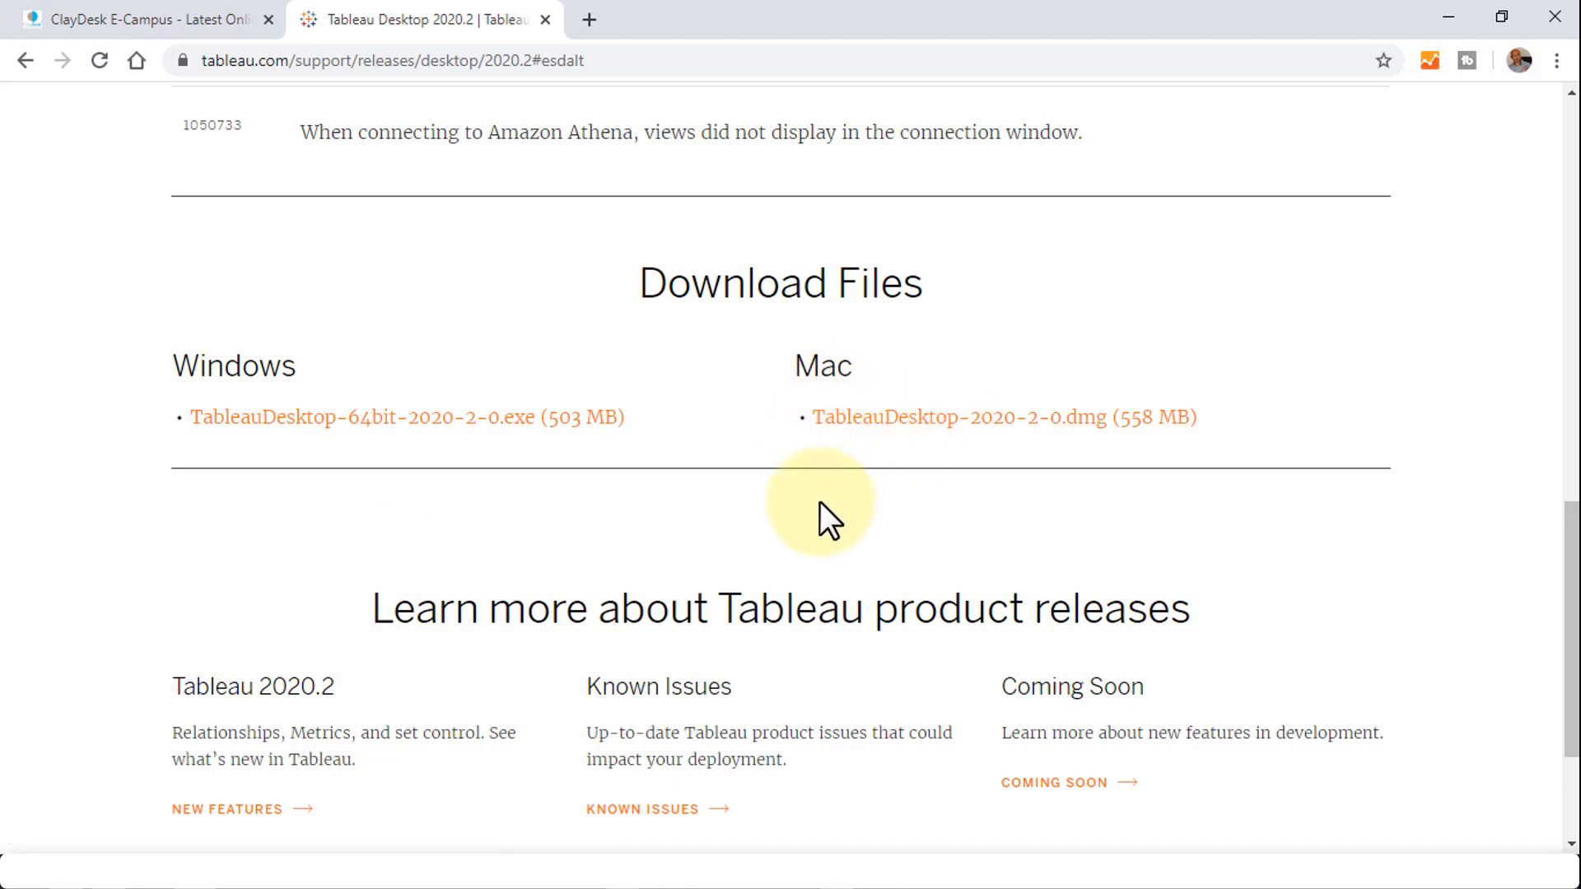
{"action": "scroll", "scroll_direction": "up", "scroll_amount": 3}
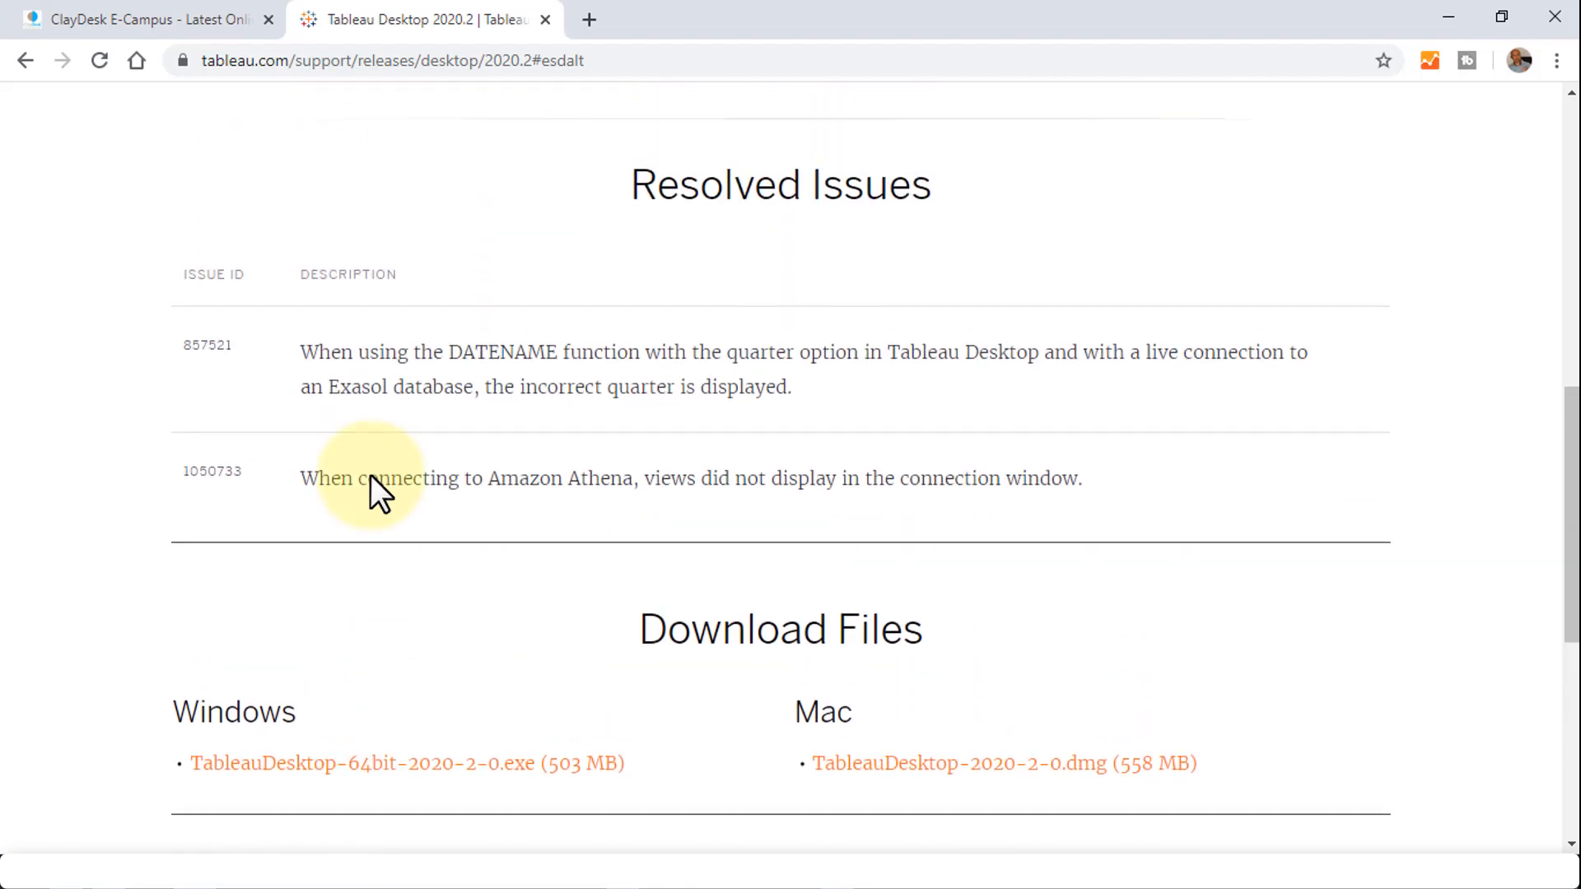
{"action": "scroll", "scroll_direction": "down", "scroll_amount": 3}
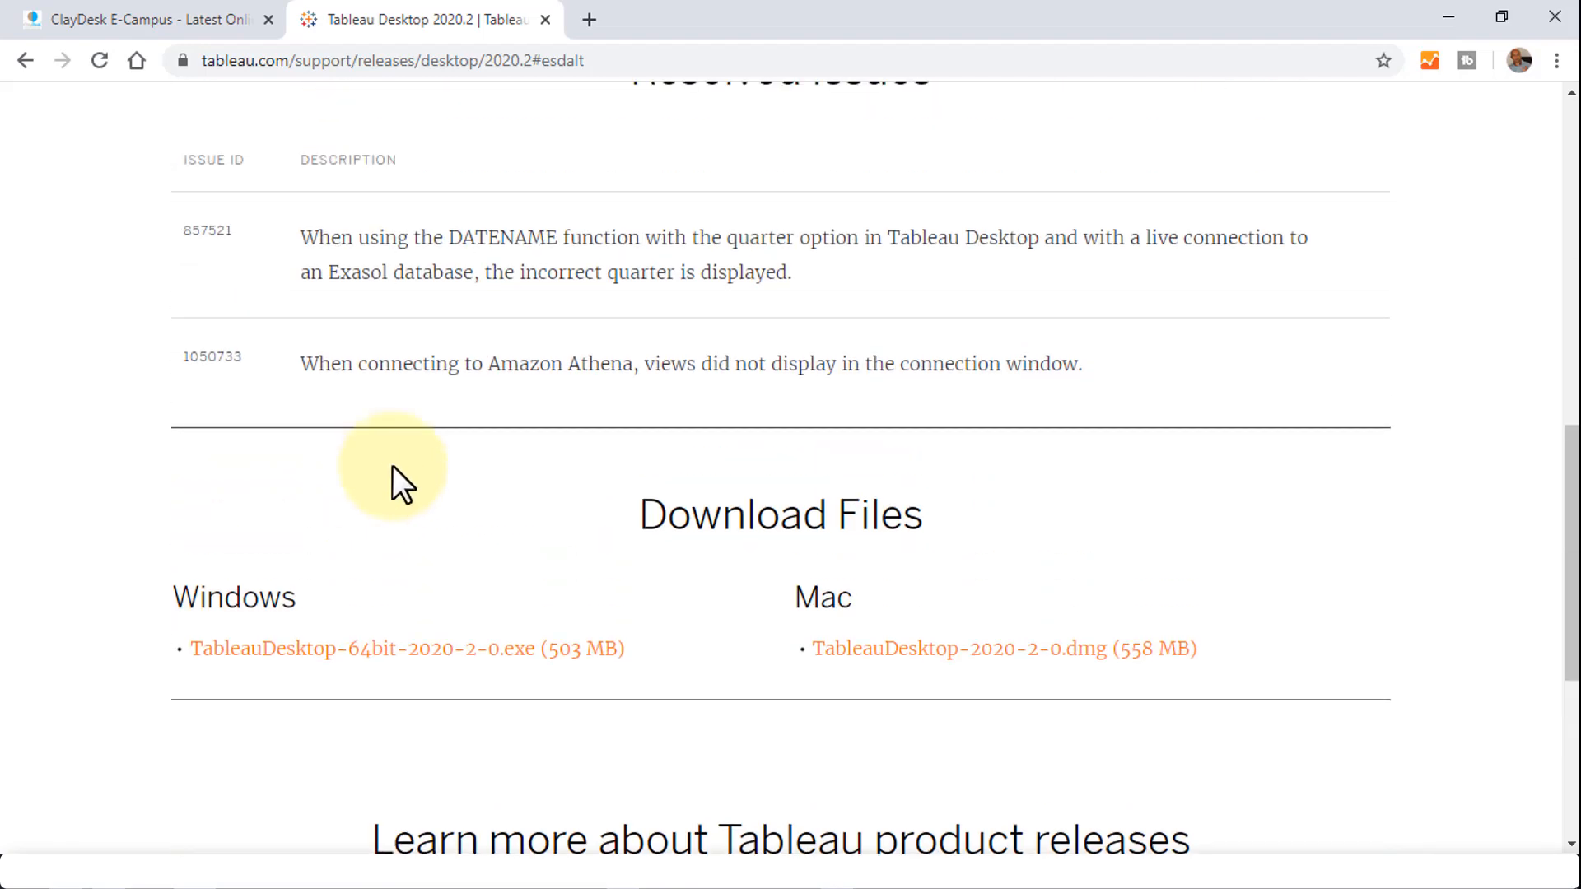
{"action": "scroll", "scroll_direction": "up", "scroll_amount": 3}
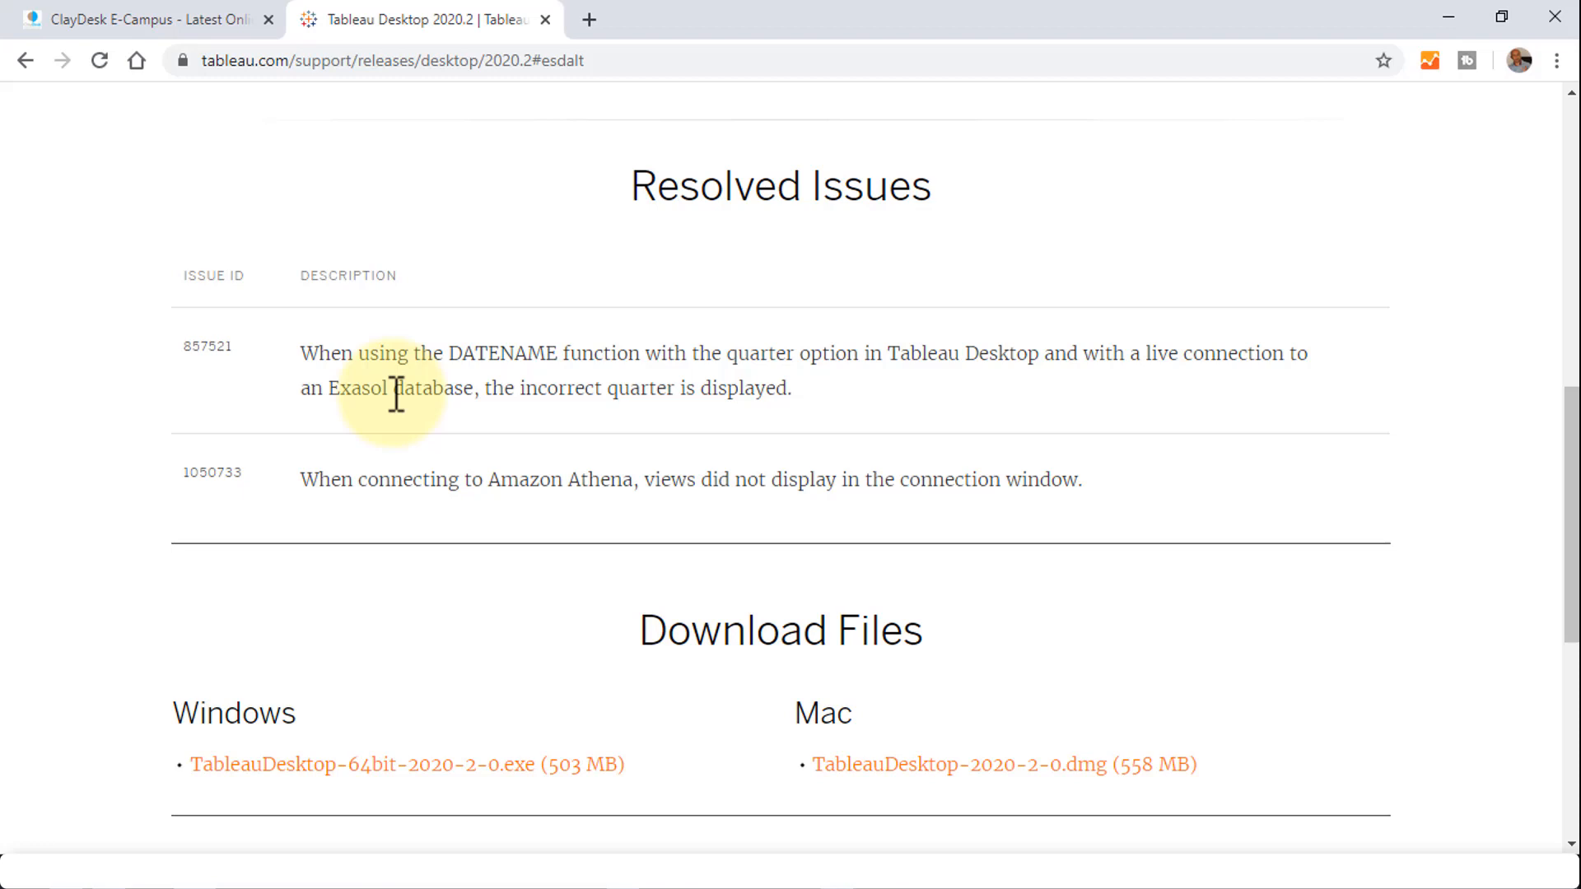
{"action": "scroll", "scroll_direction": "up", "scroll_amount": 3}
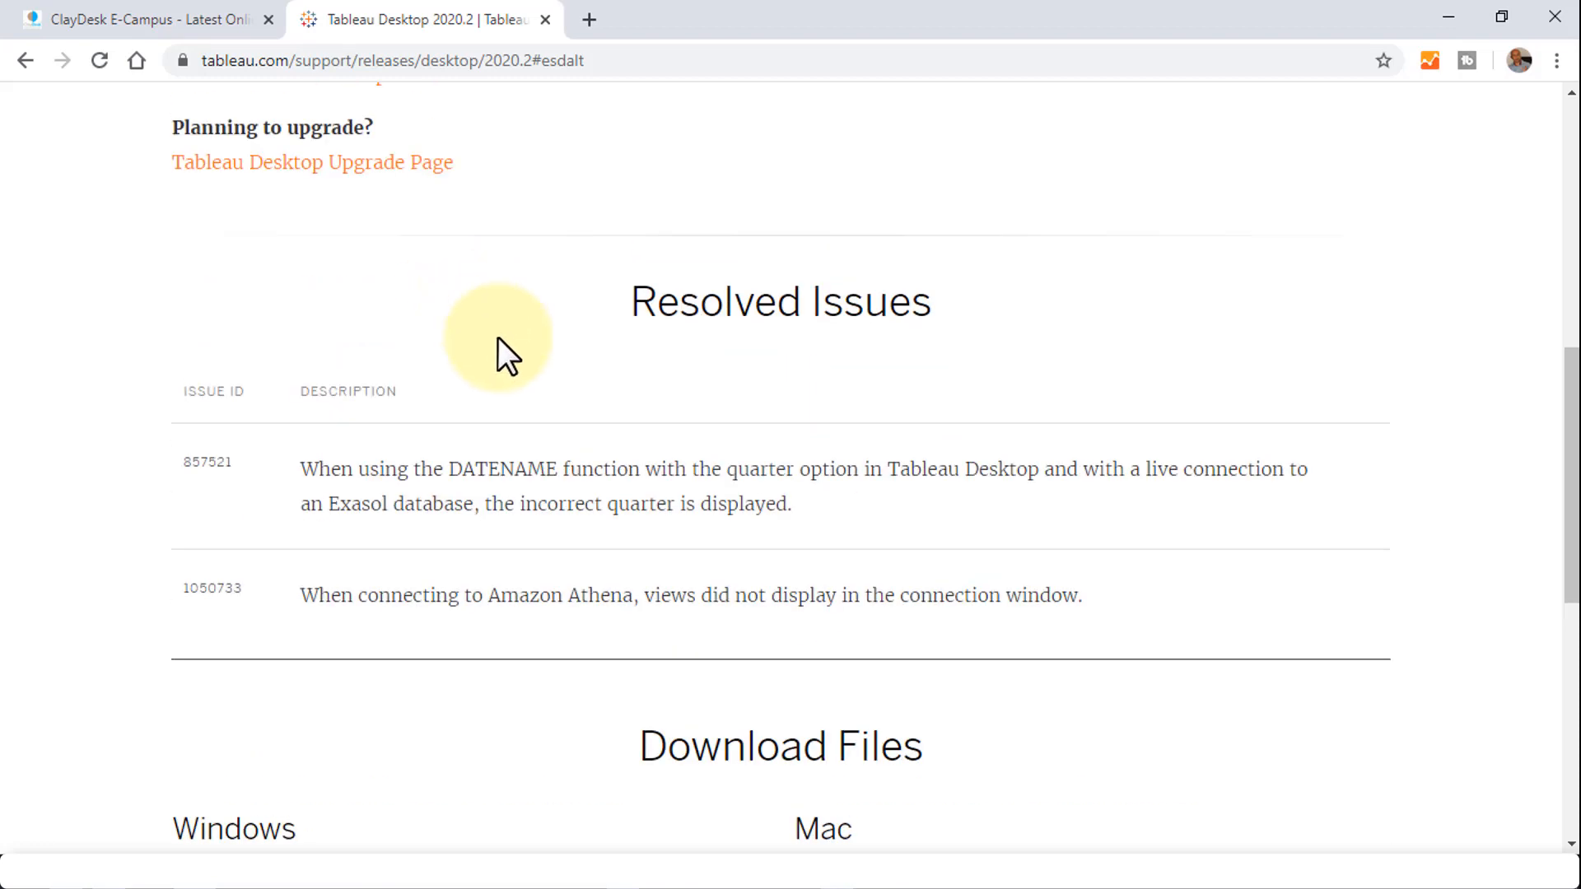
{"action": "scroll", "scroll_direction": "down", "scroll_amount": 3}
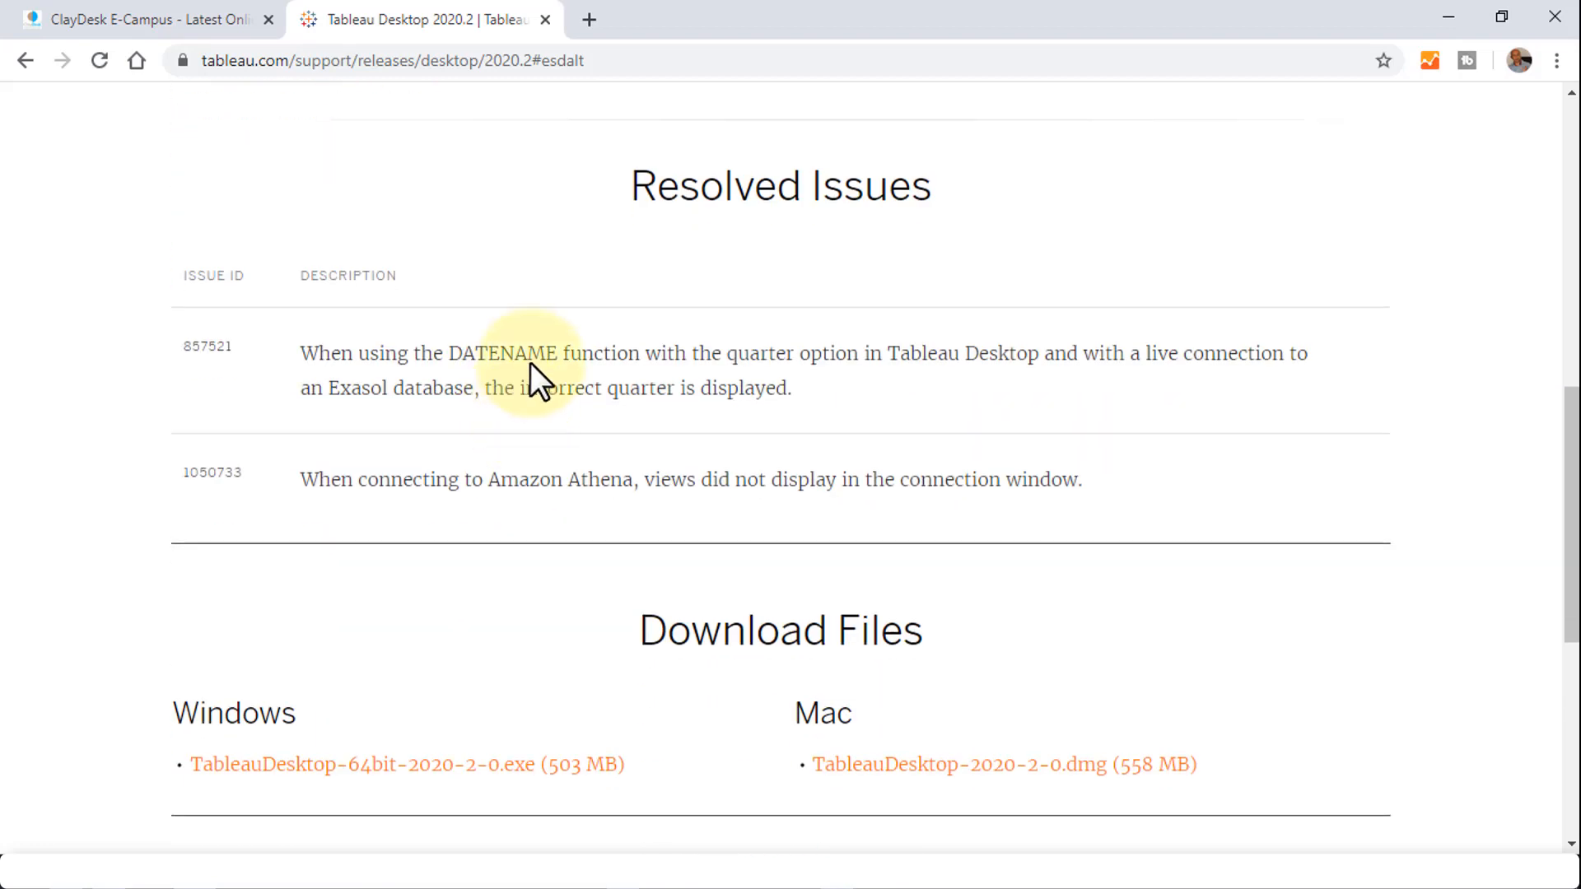
{"action": "mouse_move", "coordinate": [965, 419]}
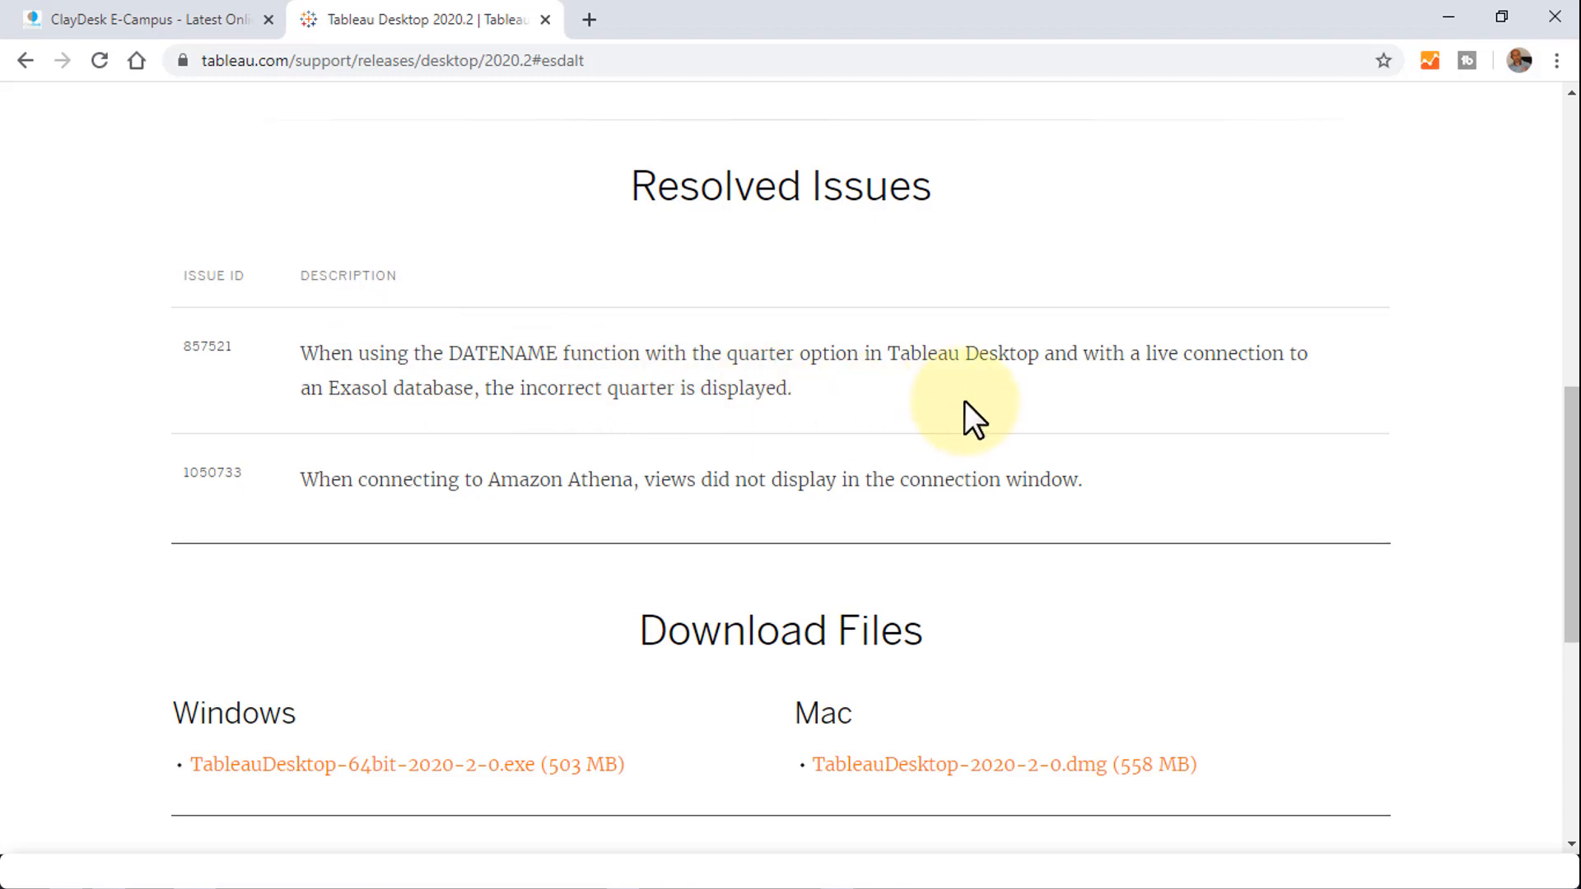
{"action": "mouse_move", "coordinate": [956, 415]}
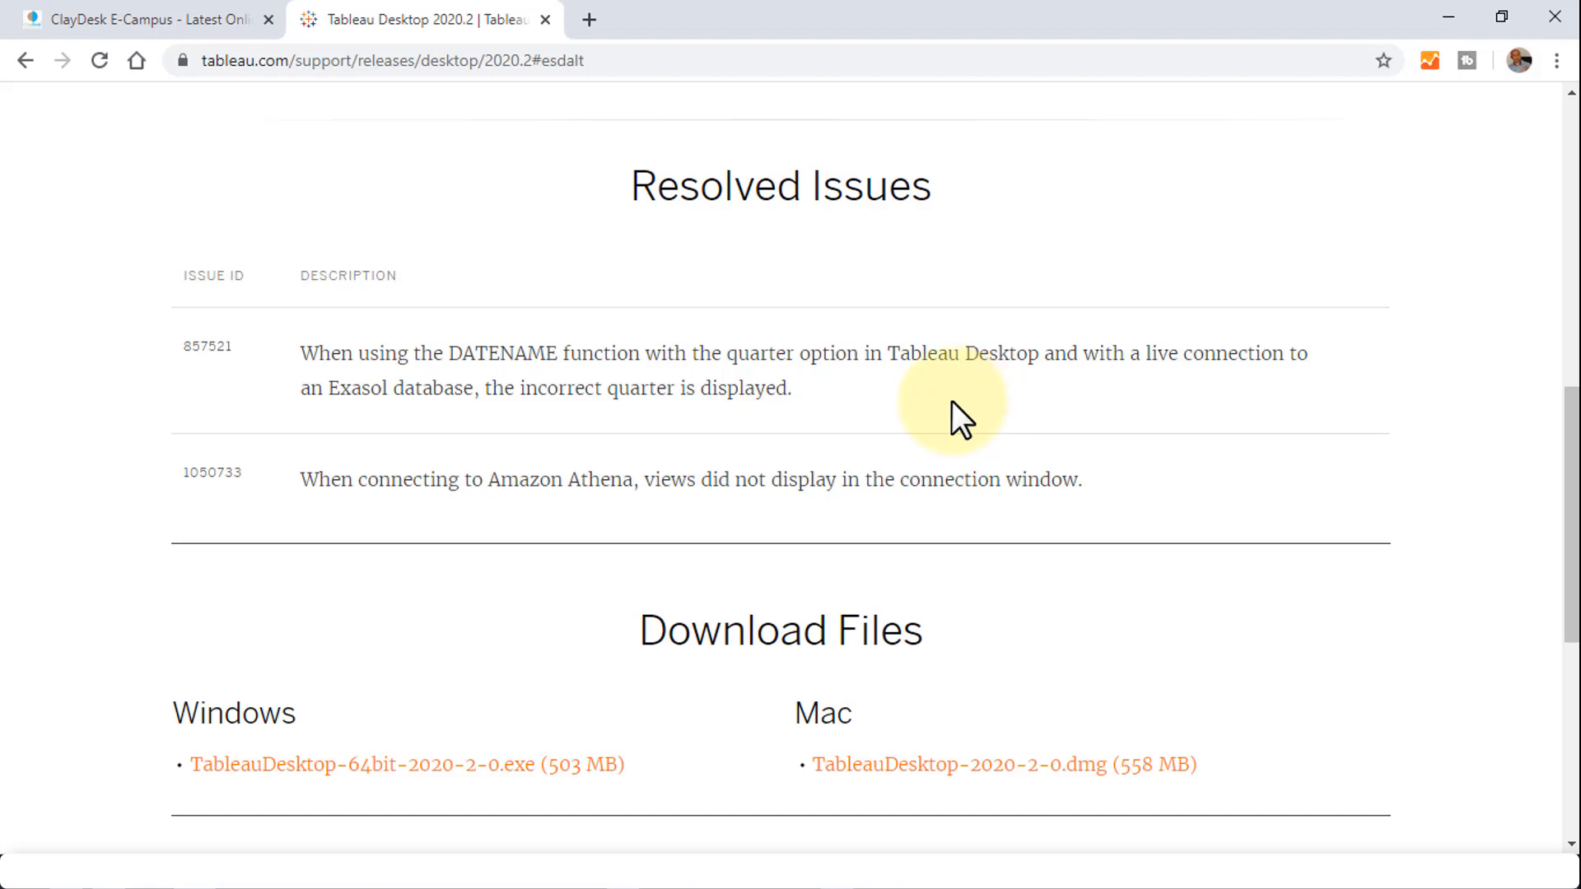
{"action": "mouse_move", "coordinate": [867, 444]}
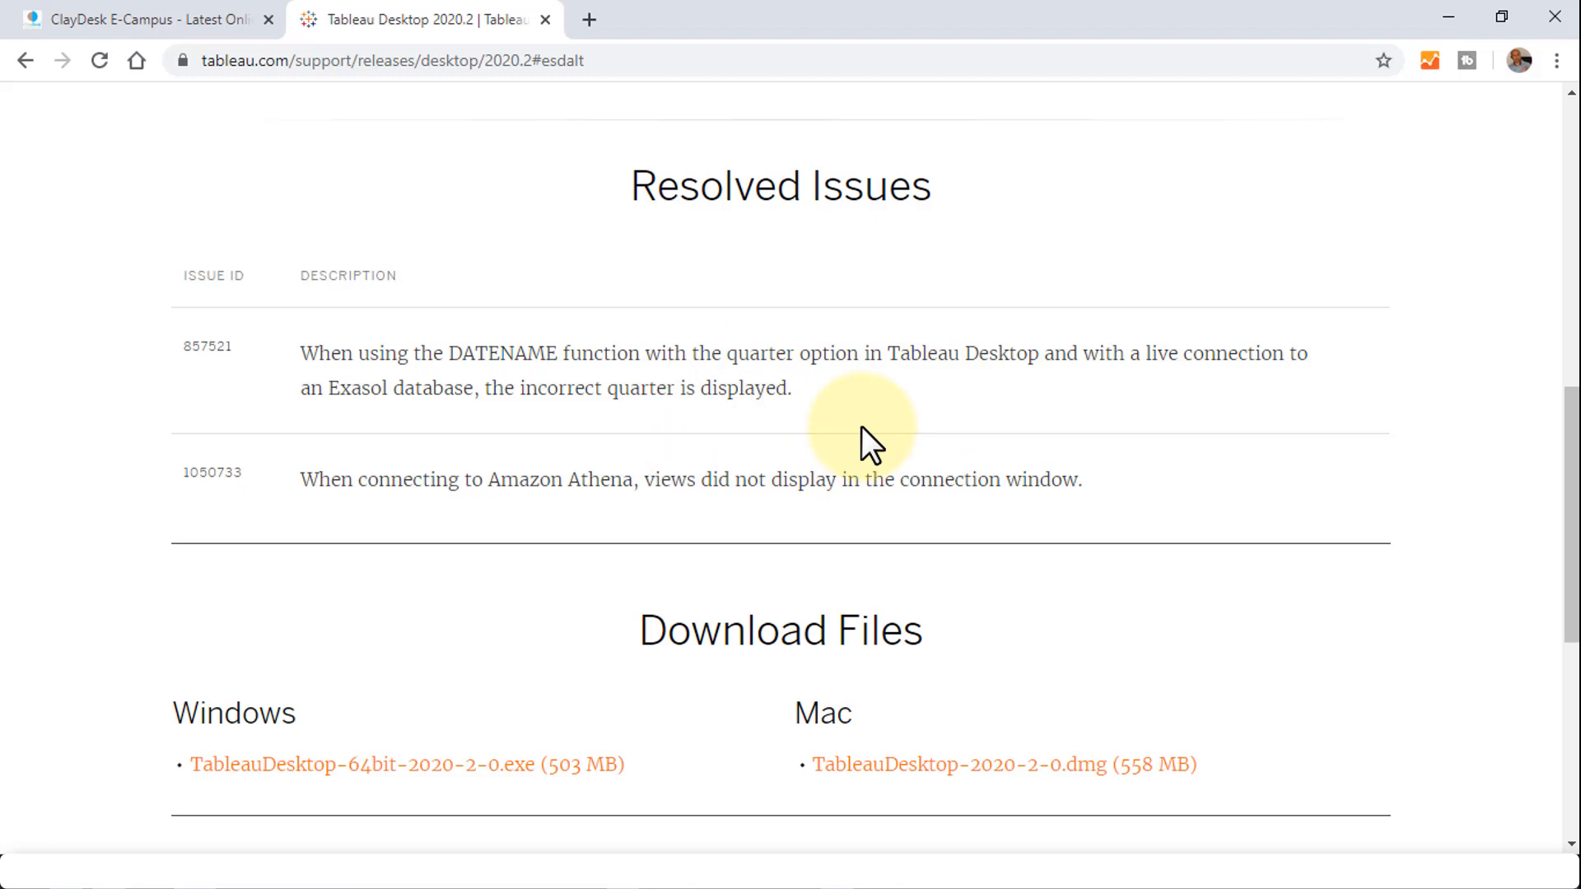
{"action": "mouse_move", "coordinate": [1065, 446]}
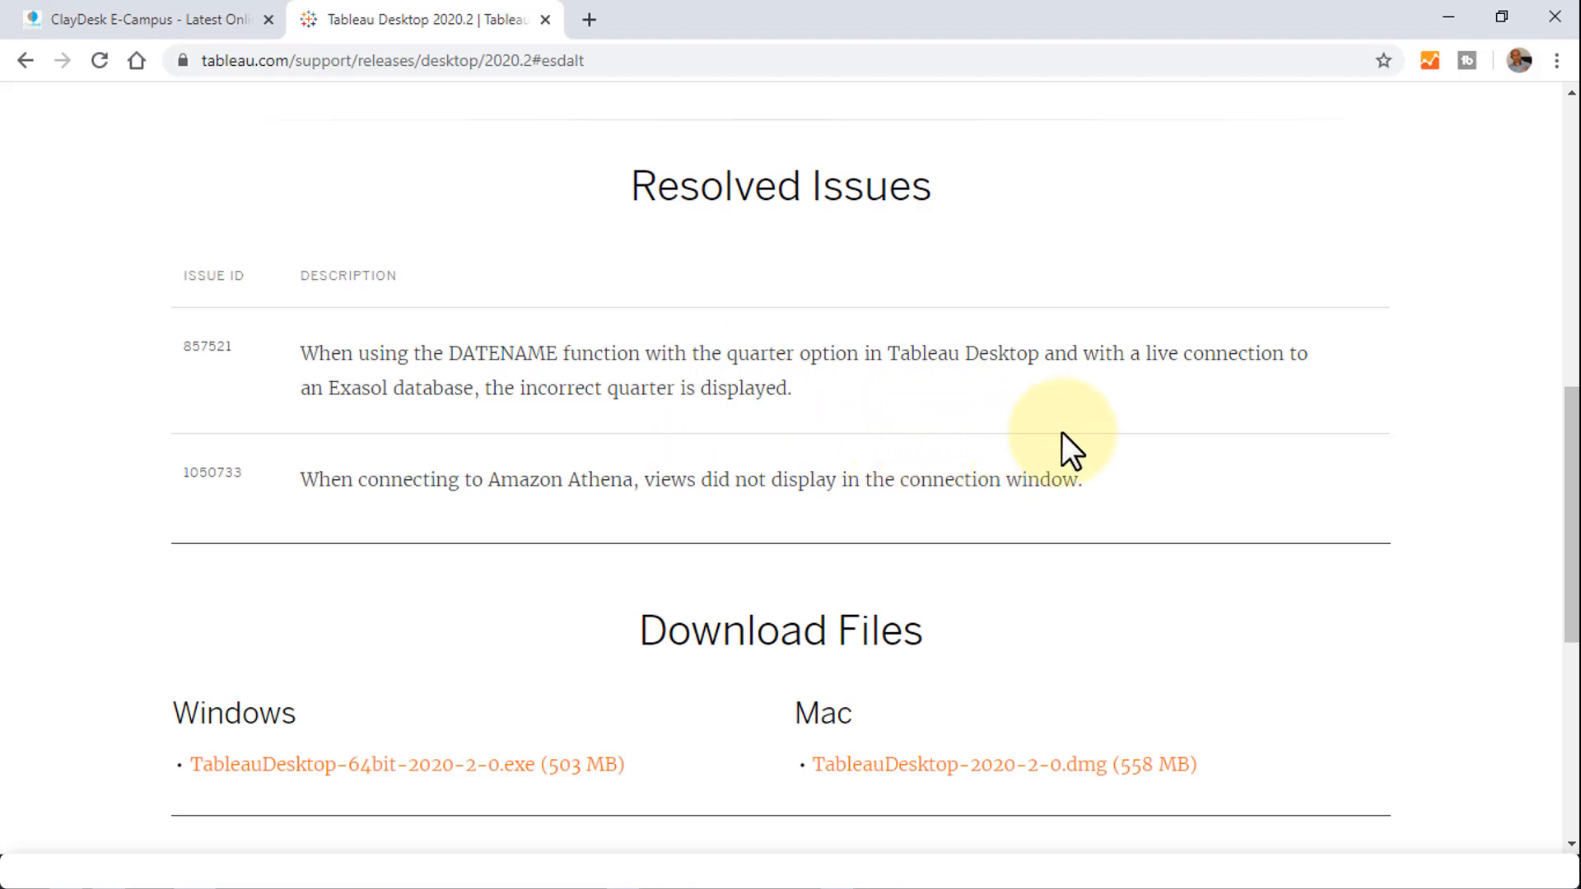
{"action": "scroll", "scroll_direction": "down", "scroll_amount": 3}
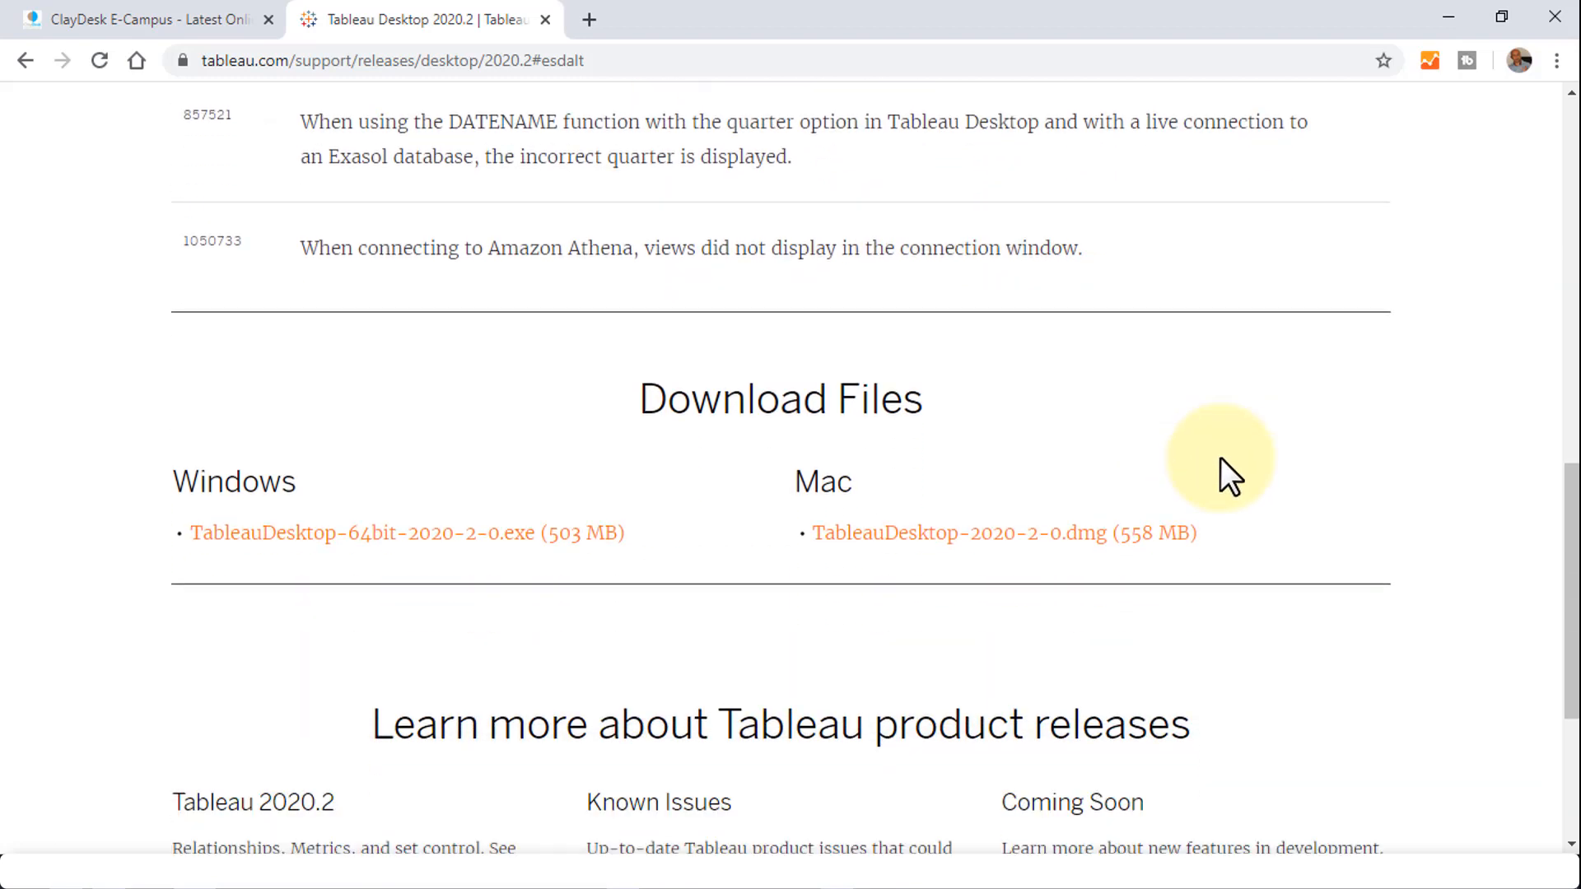
Open the NEW FEATURES link in a new tab and switch to it.
{"action": "scroll", "scroll_direction": "down", "scroll_amount": 3}
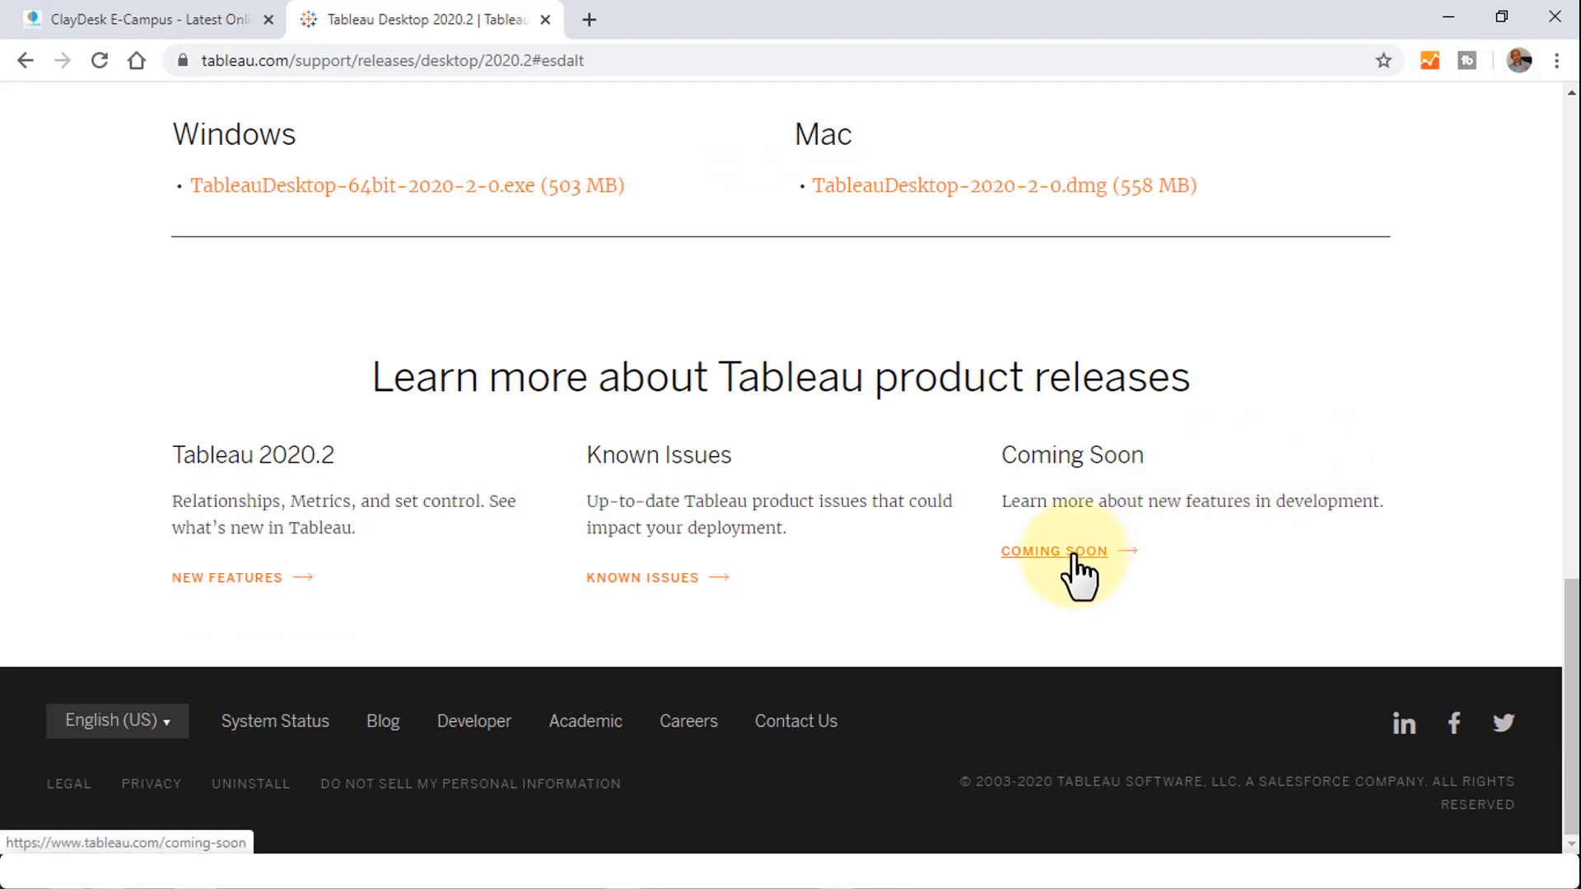
{"action": "mouse_move", "coordinate": [776, 583]}
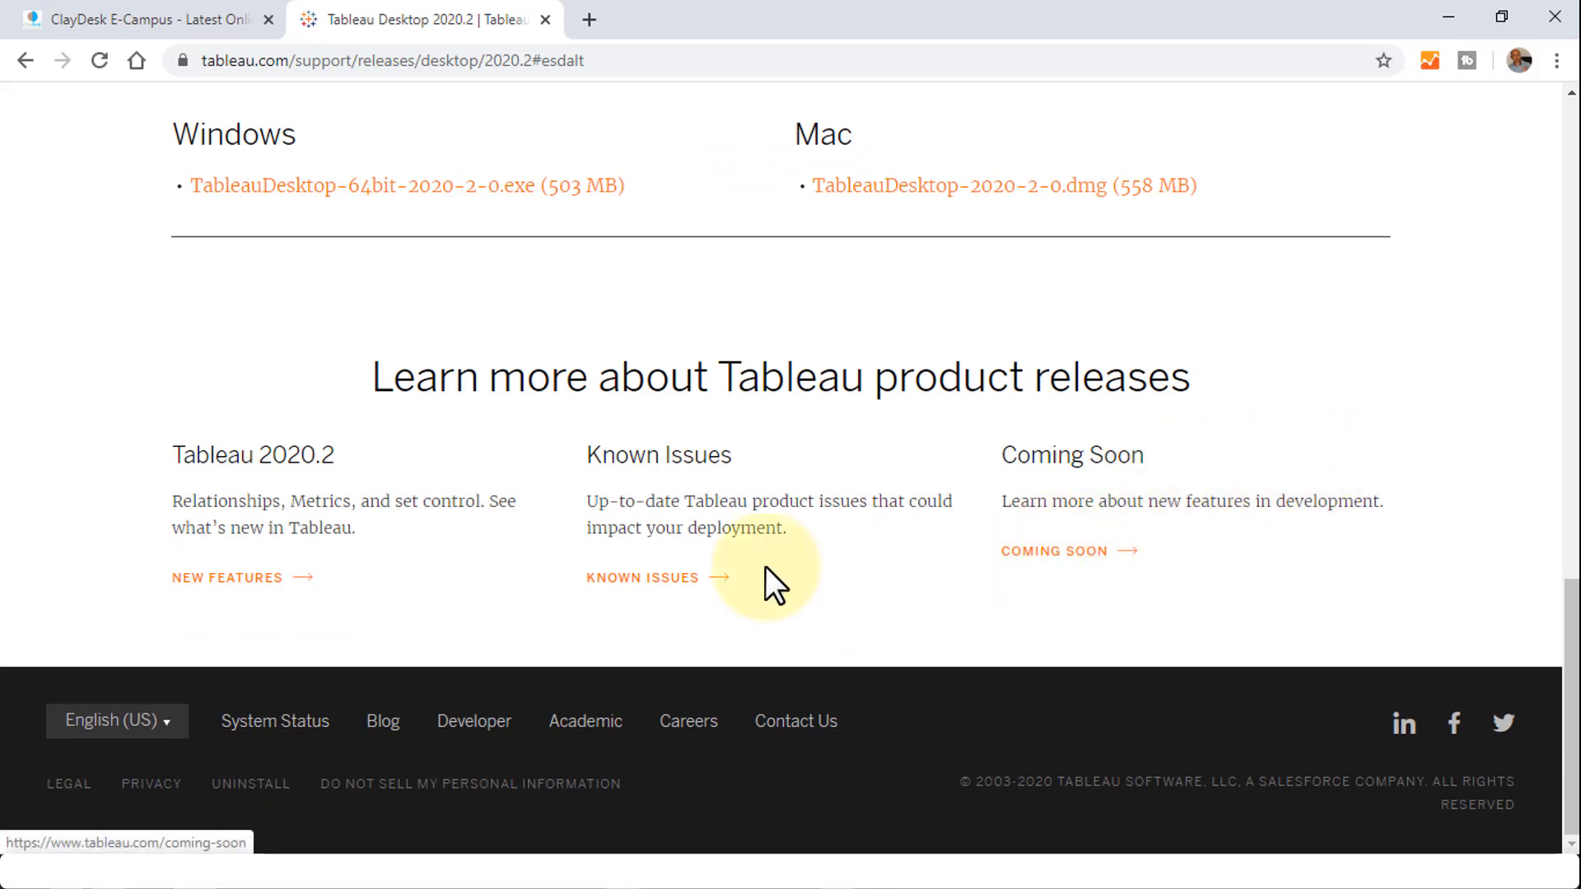
{"action": "mouse_move", "coordinate": [242, 578]}
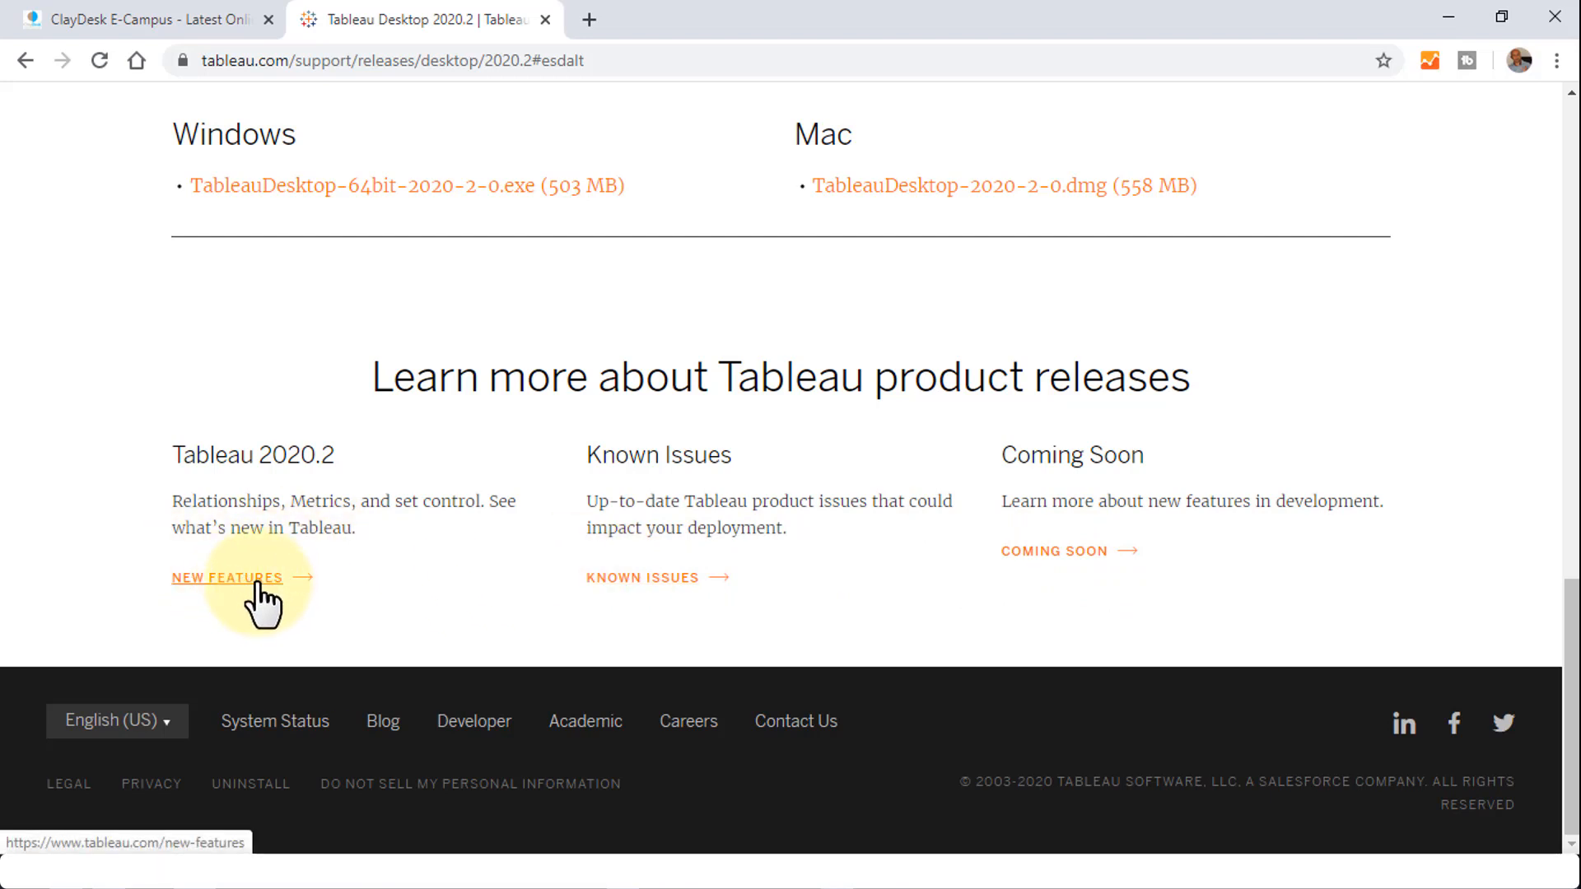
{"action": "mouse_move", "coordinate": [315, 202]}
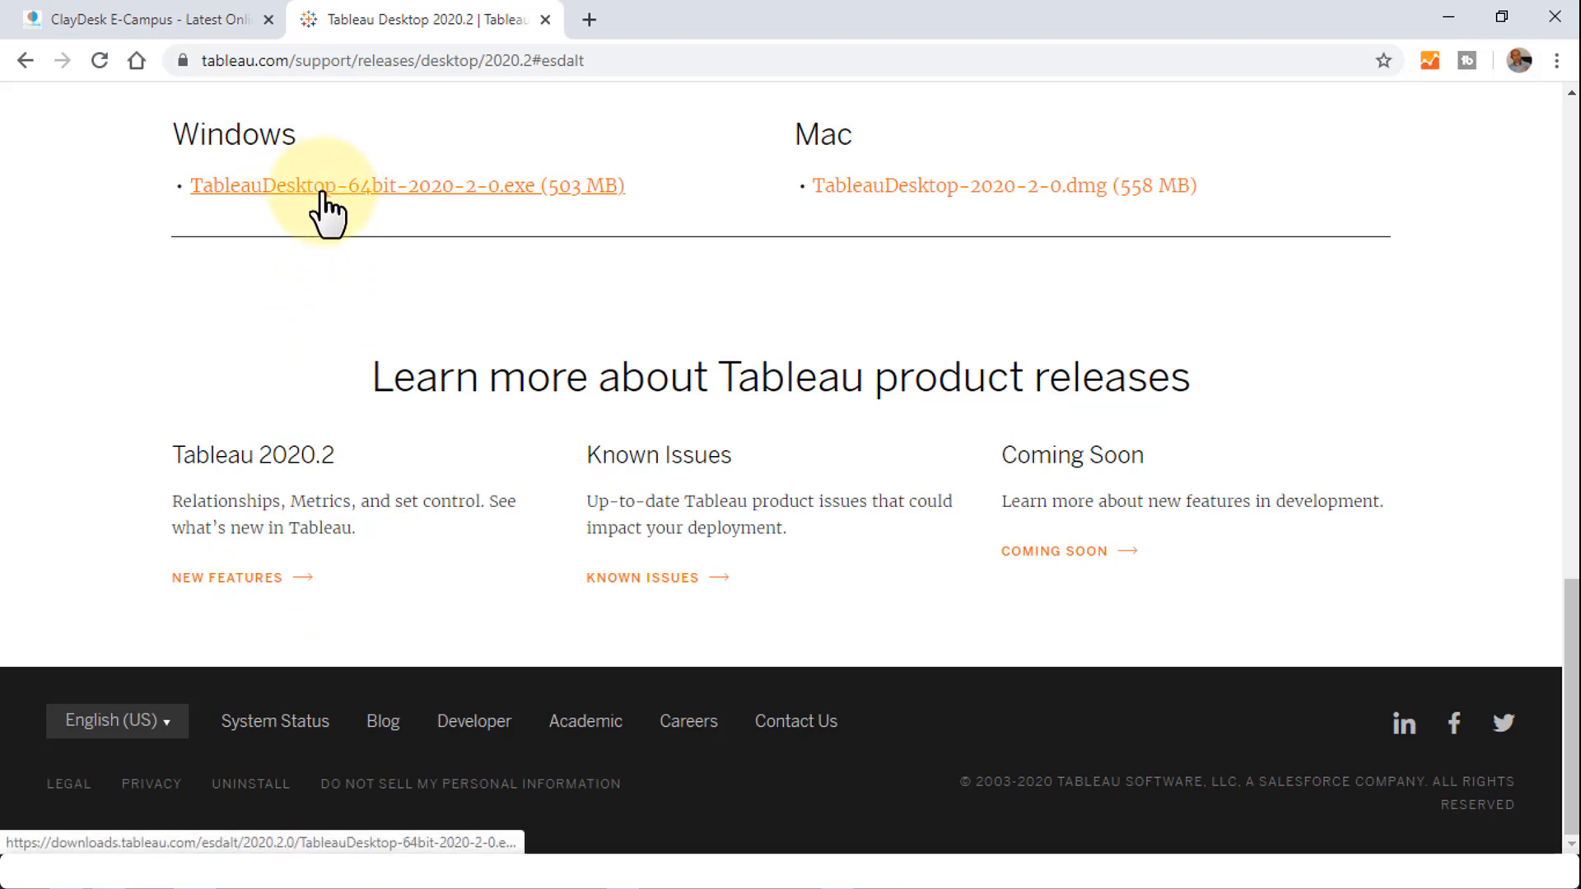
{"action": "mouse_move", "coordinate": [342, 237]}
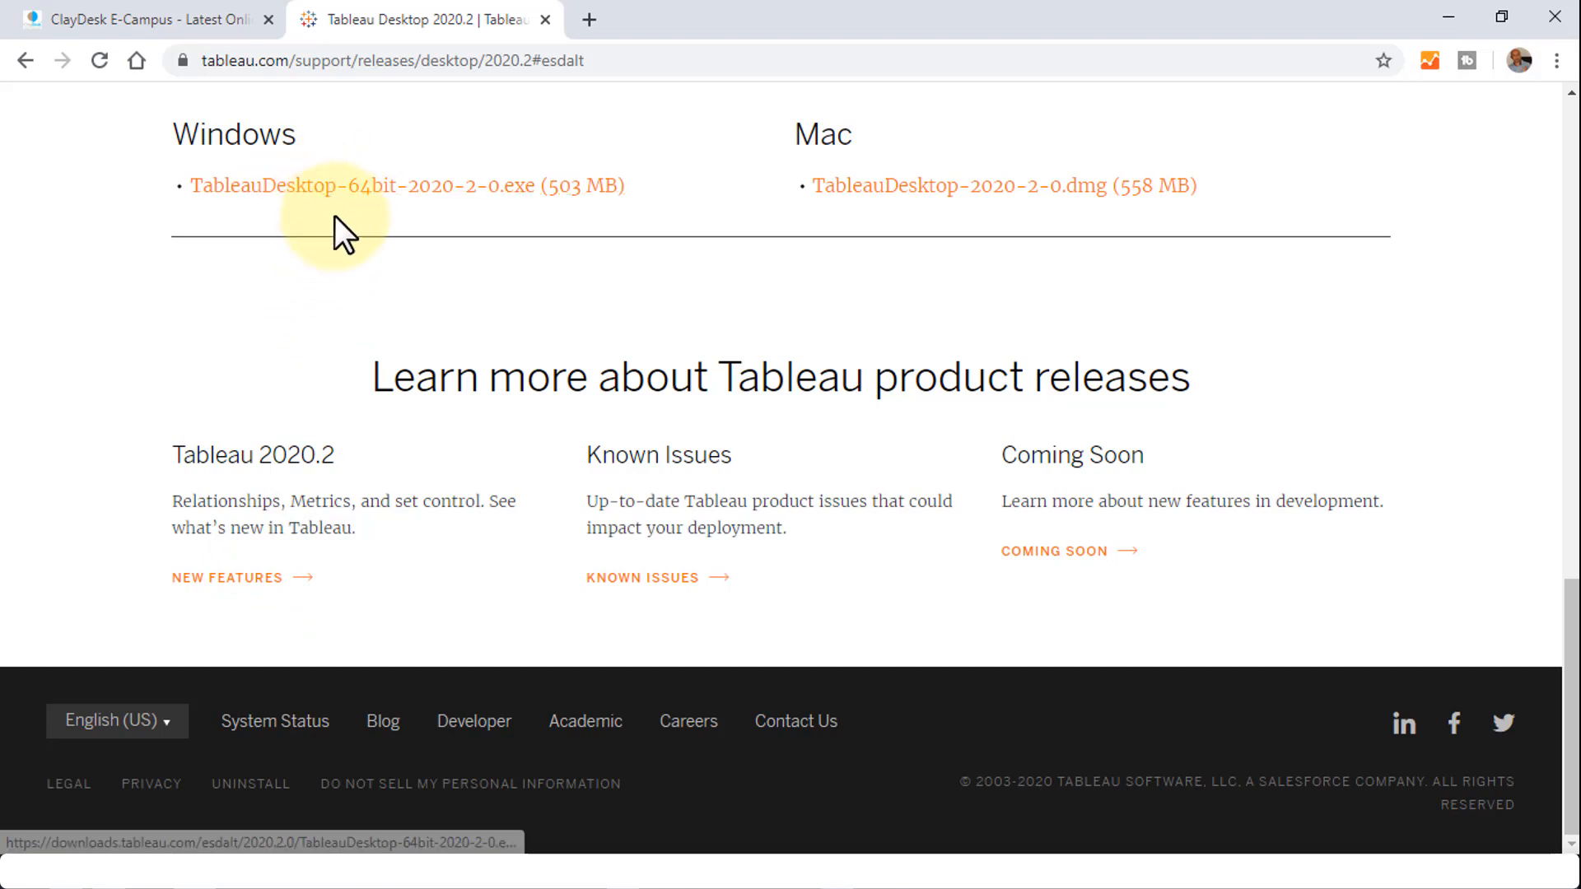
{"action": "mouse_move", "coordinate": [333, 192]}
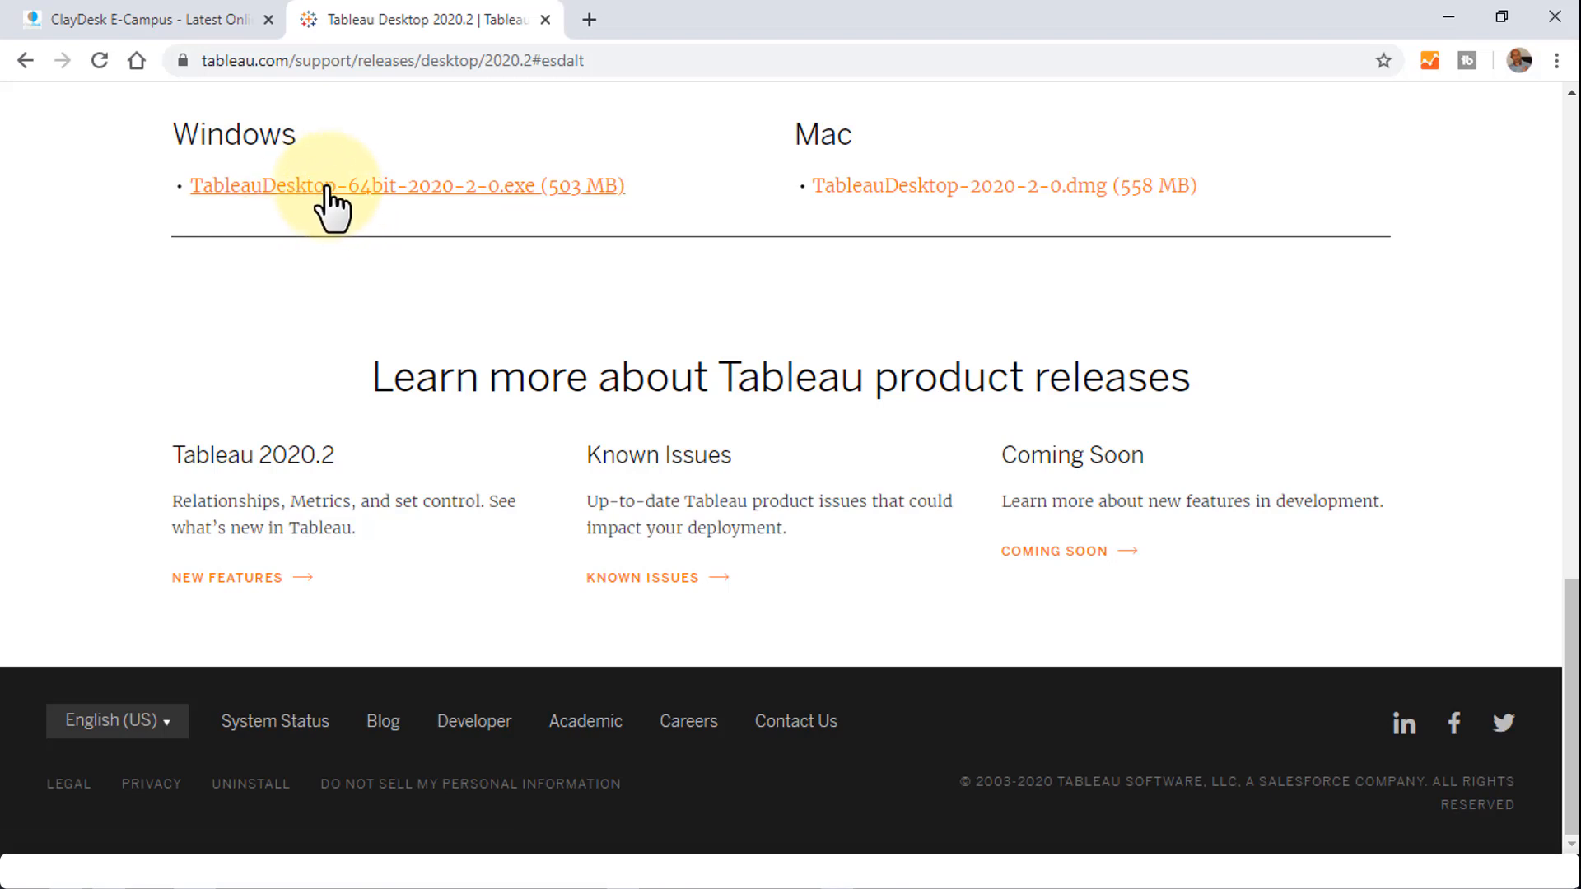
{"action": "mouse_move", "coordinate": [391, 267]}
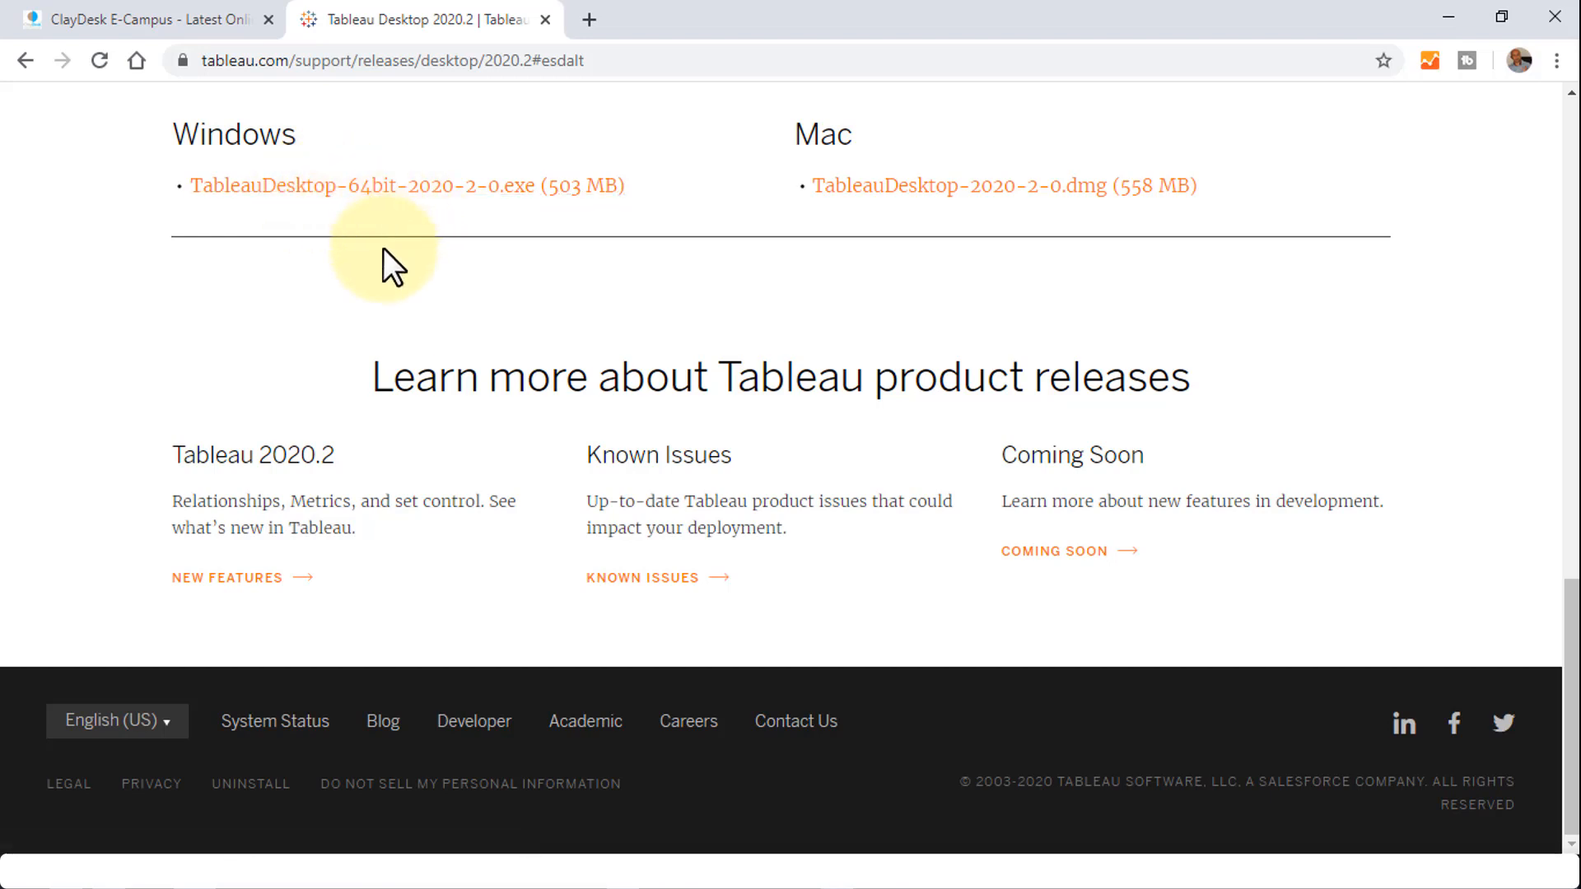
{"action": "mouse_move", "coordinate": [363, 332]}
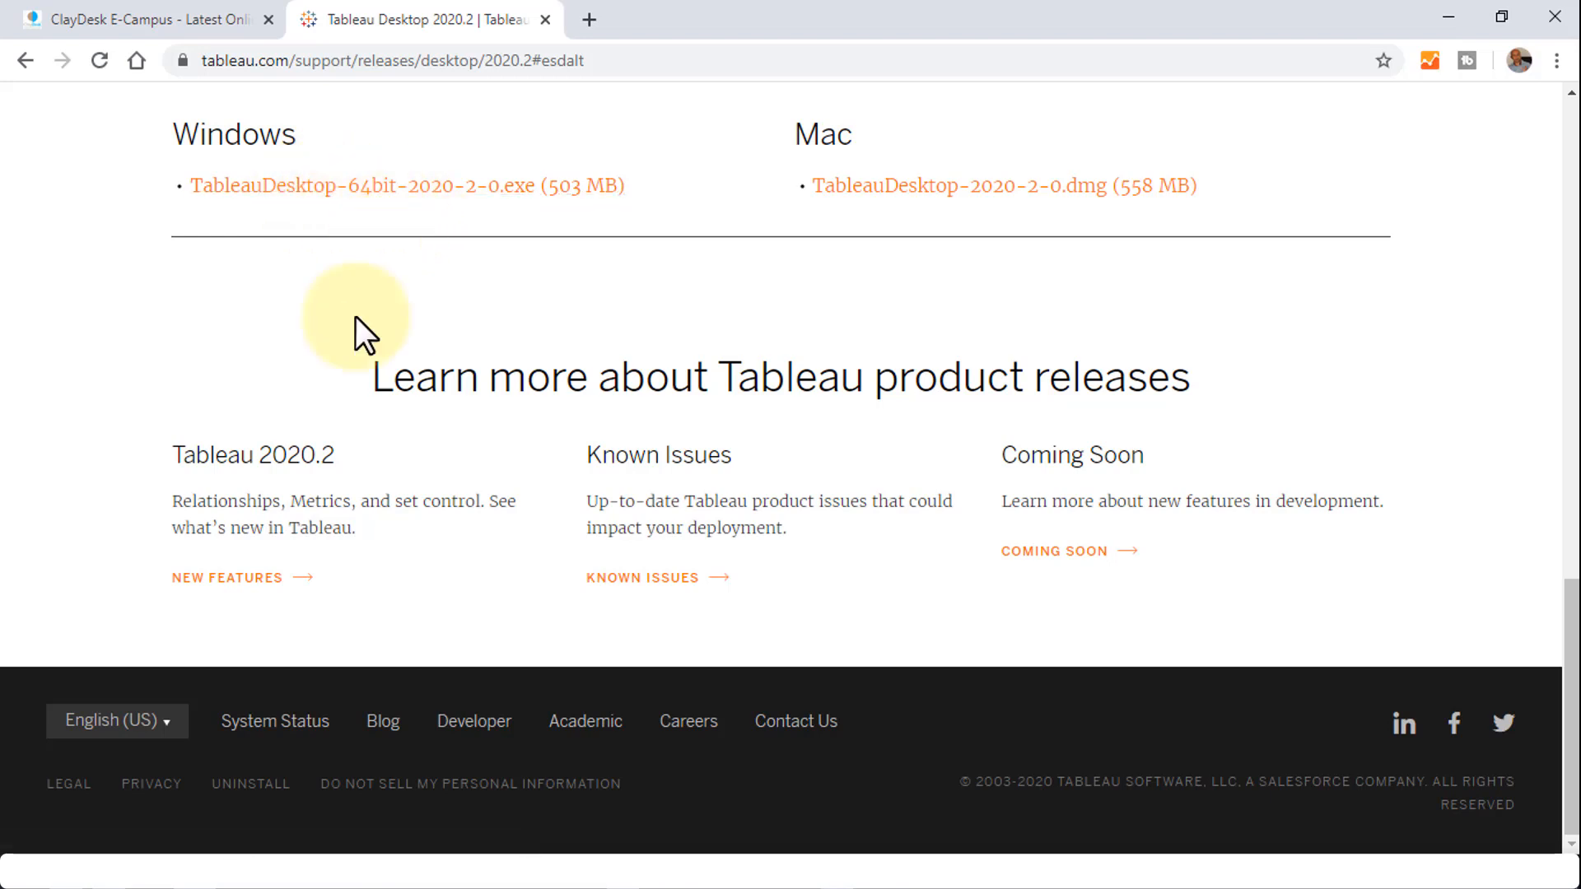
{"action": "right_click", "coordinate": [227, 578]}
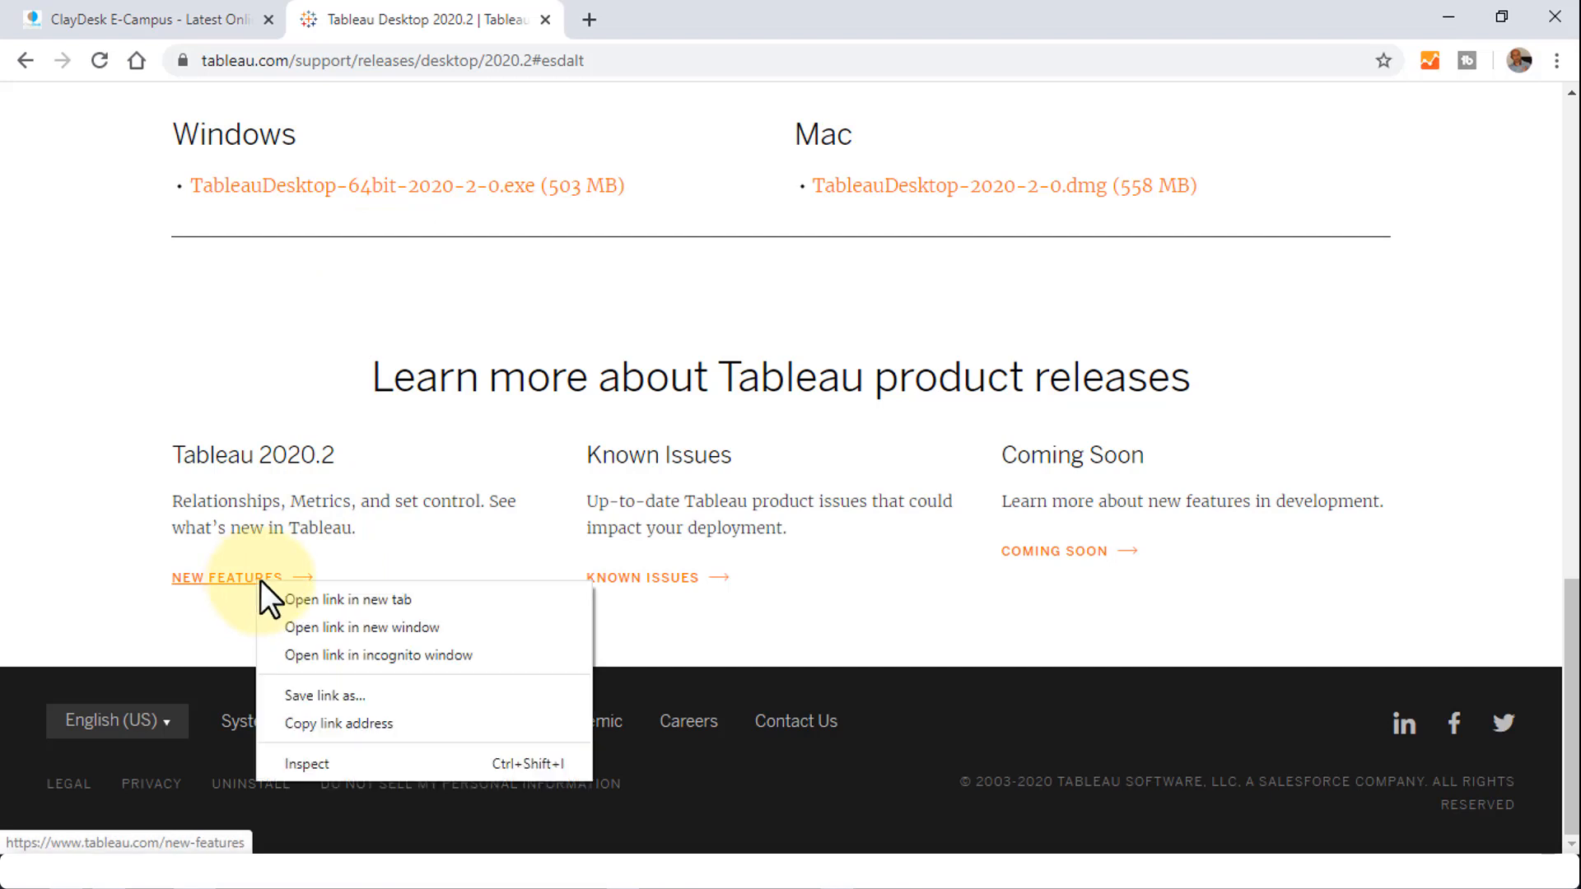
{"action": "left_click", "coordinate": [346, 599]}
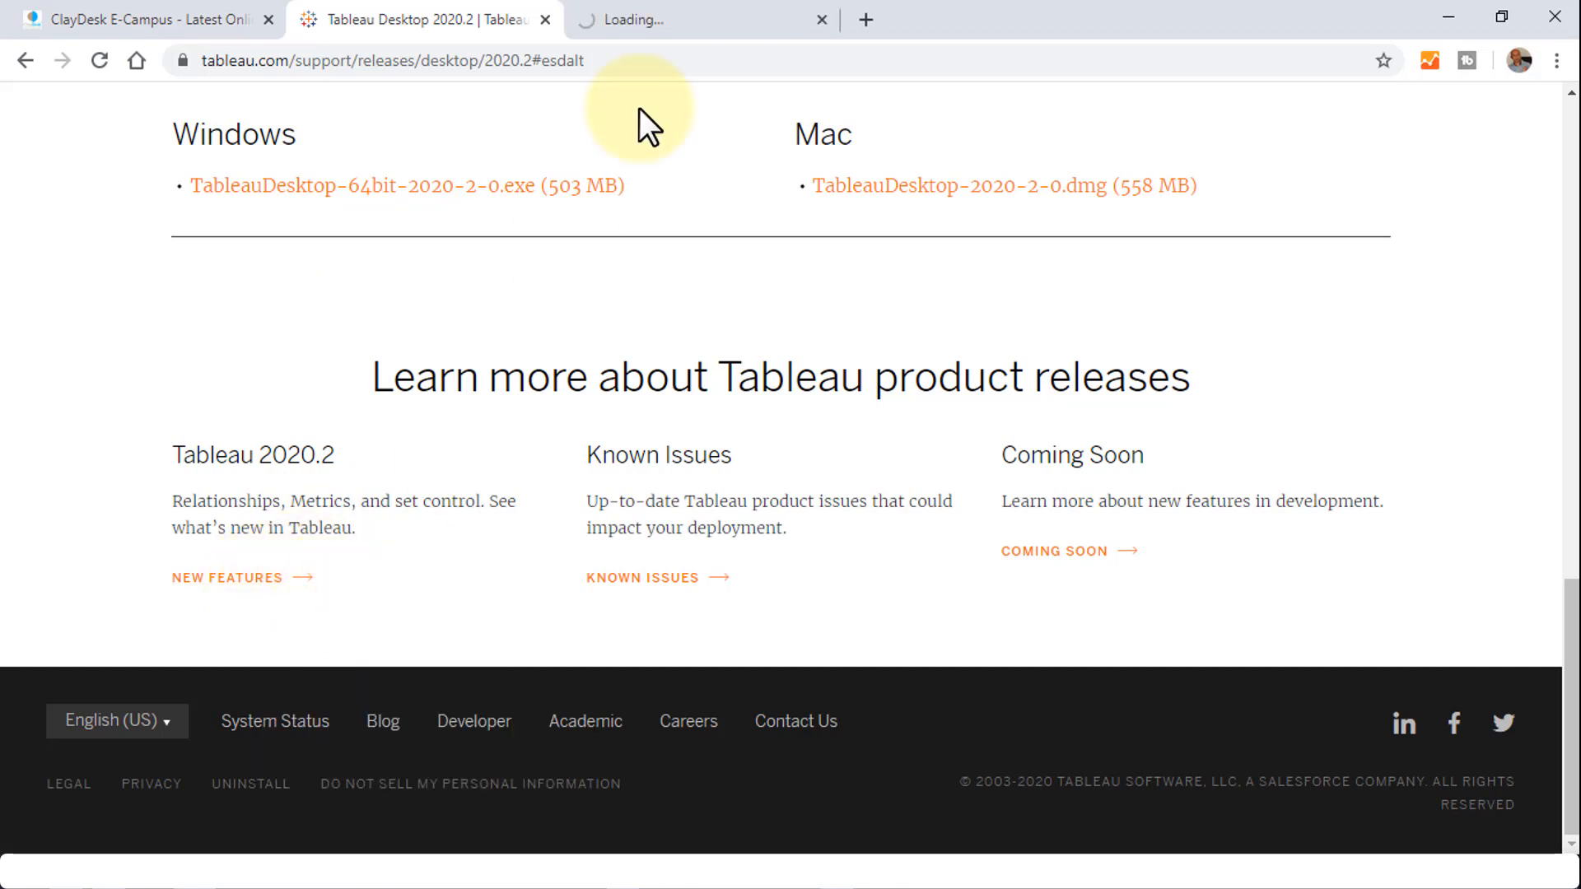
{"action": "left_click", "coordinate": [226, 576]}
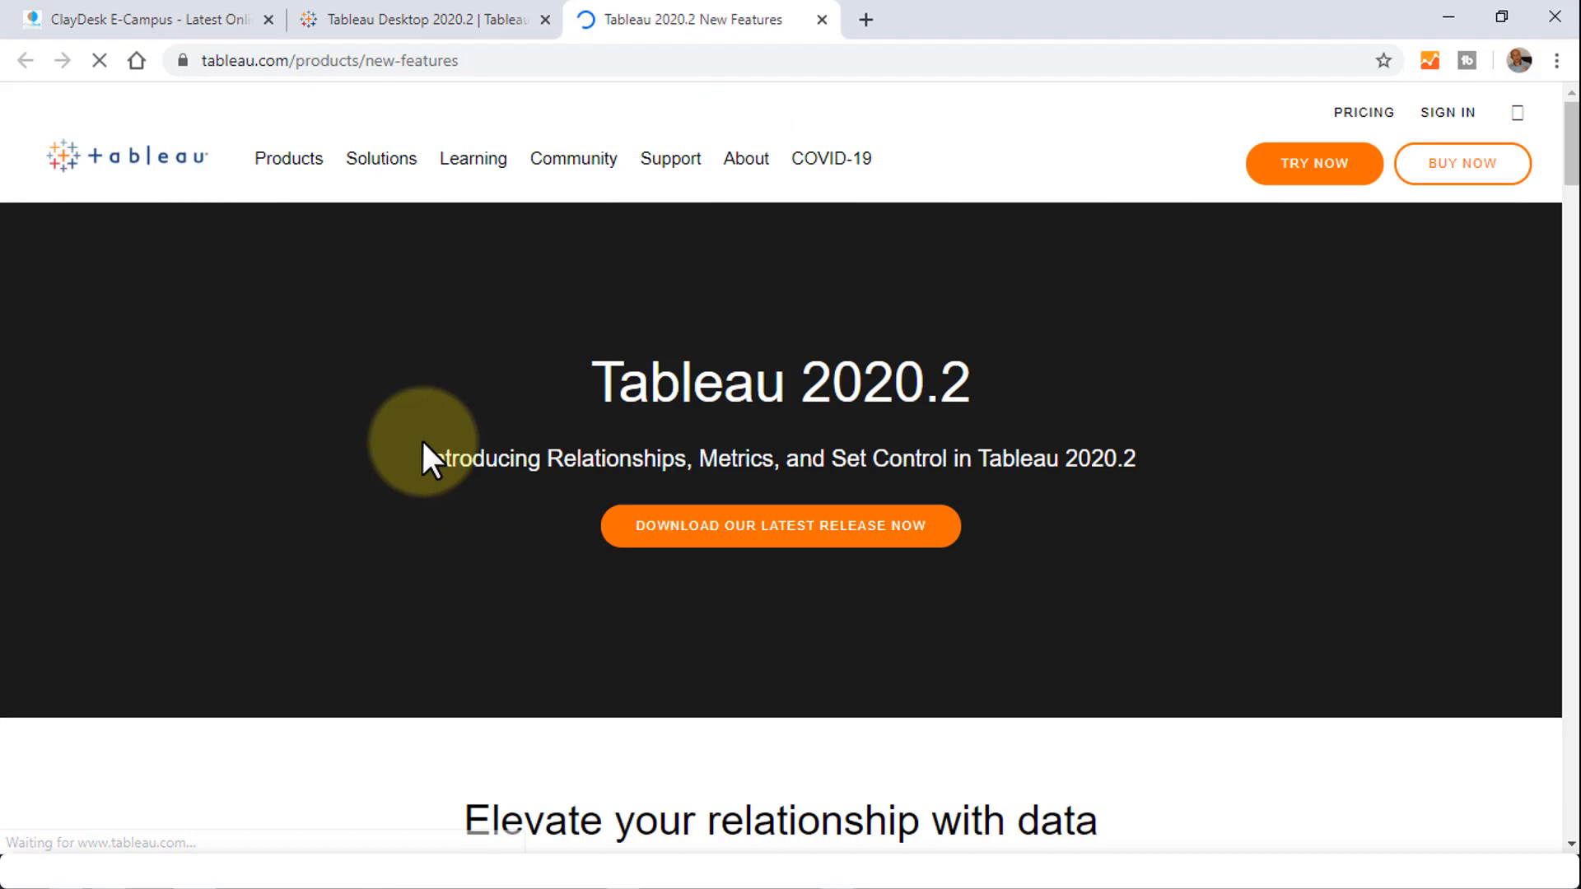
Scroll through the Tableau 2020.2 New Features page and browse its feature carousel.
{"action": "scroll", "scroll_direction": "down", "scroll_amount": 3}
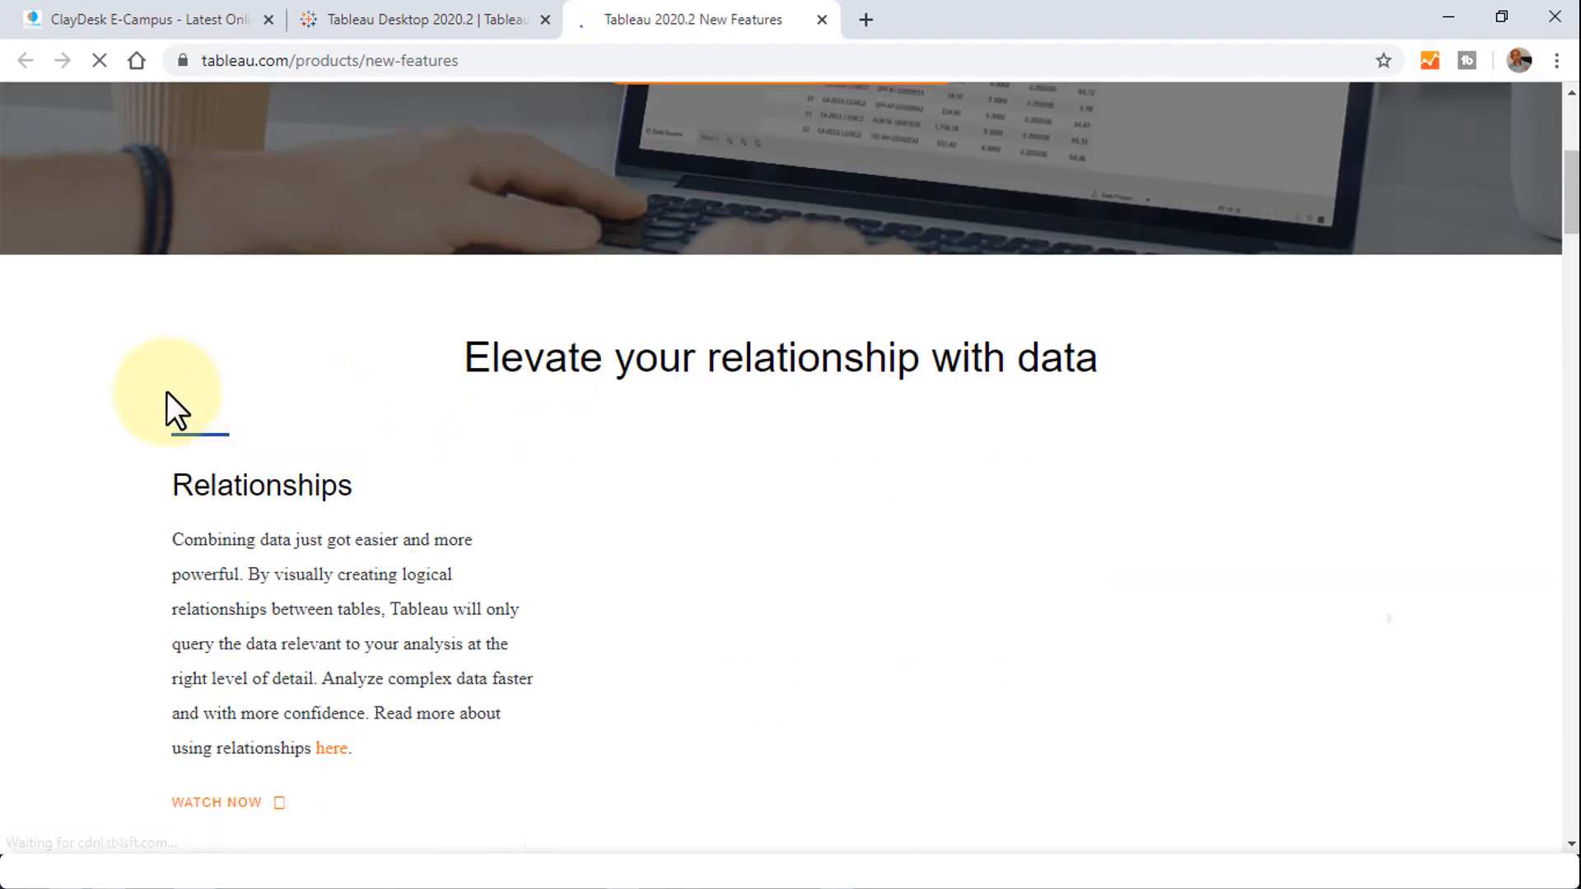
{"action": "scroll", "scroll_direction": "down", "scroll_amount": 3}
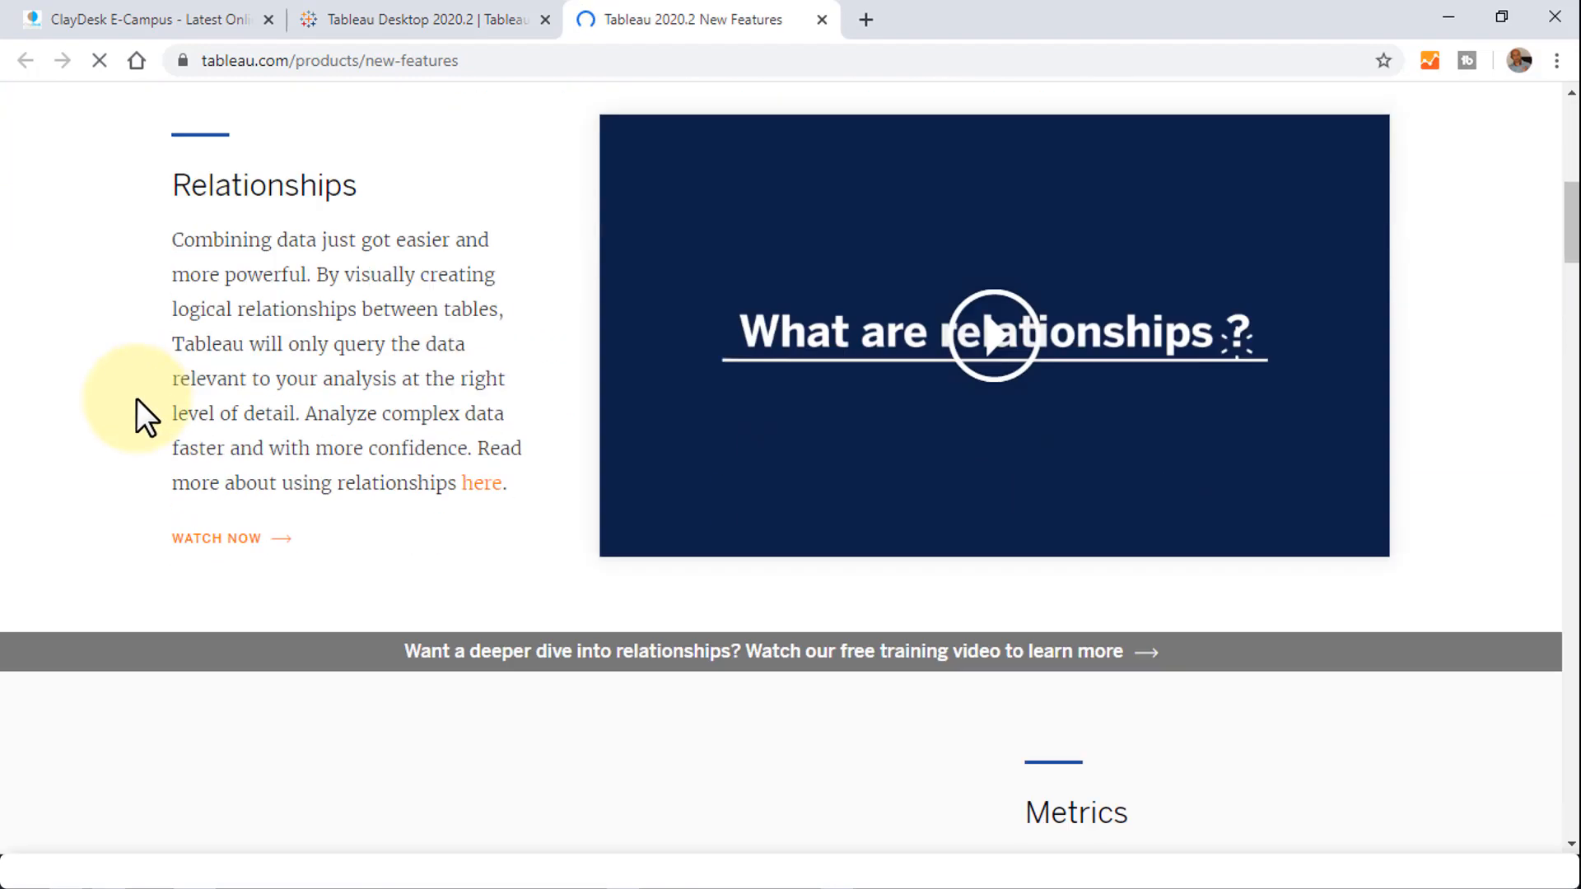
{"action": "scroll", "scroll_direction": "down", "scroll_amount": 3}
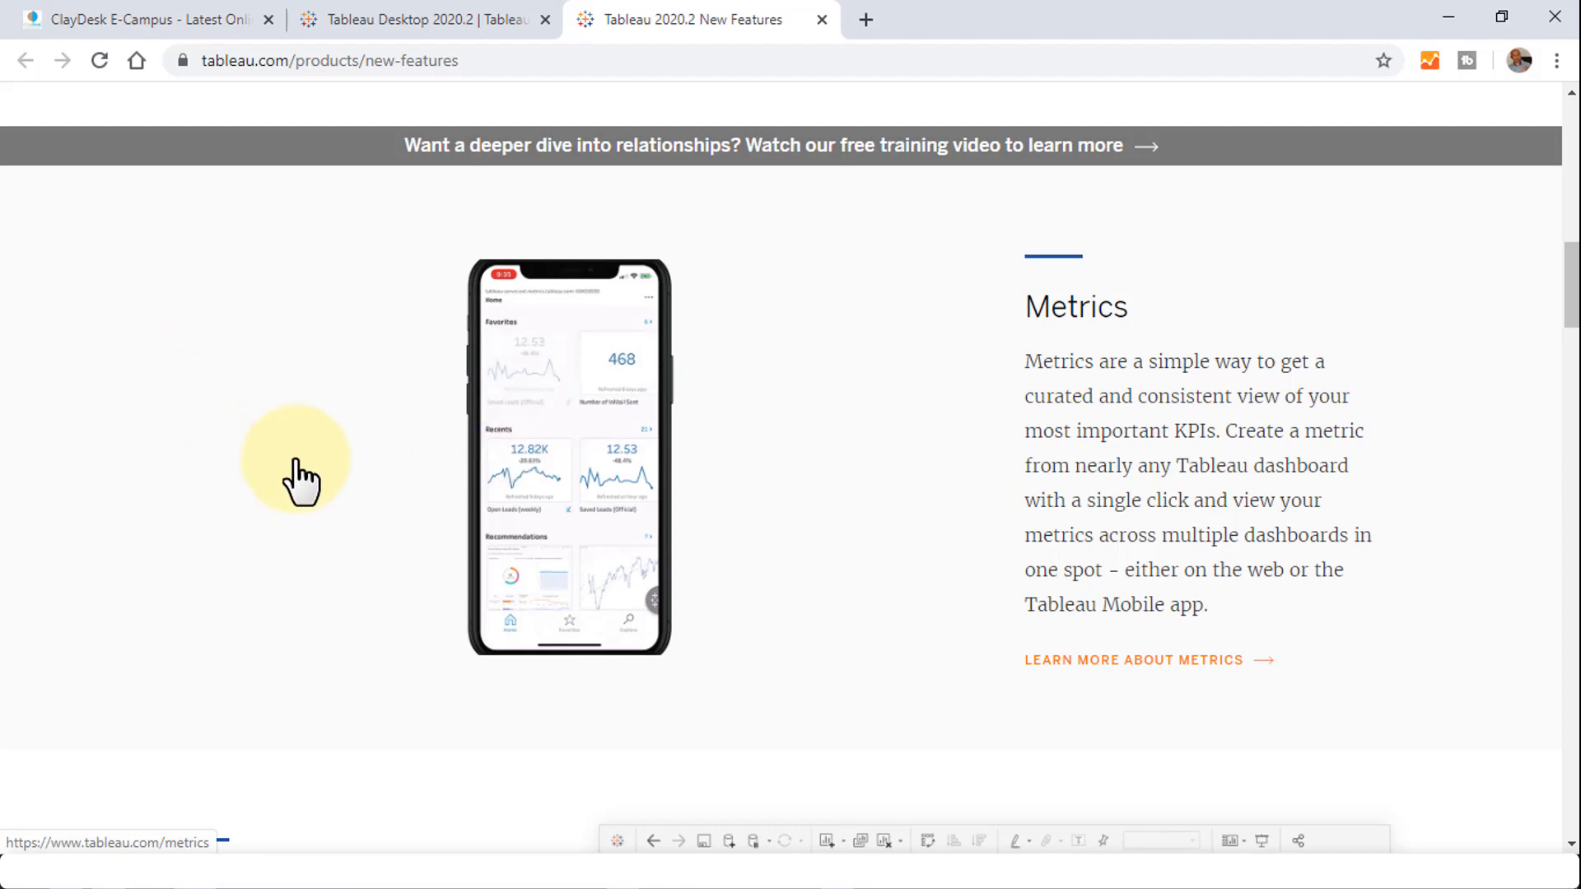
{"action": "scroll", "scroll_direction": "down", "scroll_amount": 3}
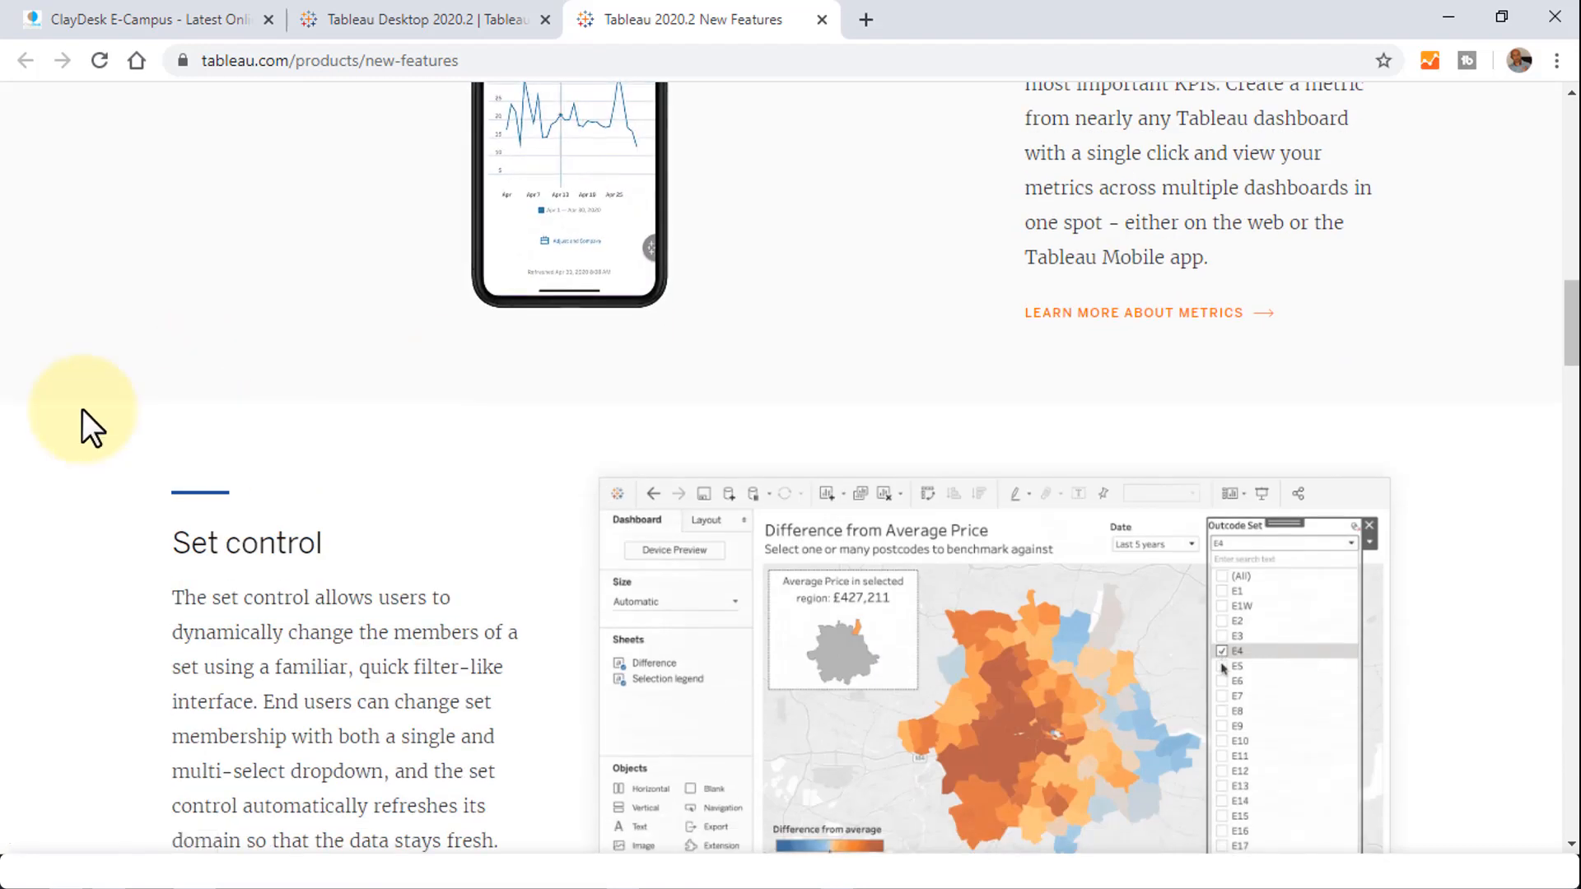
{"action": "scroll", "scroll_direction": "down", "scroll_amount": 3}
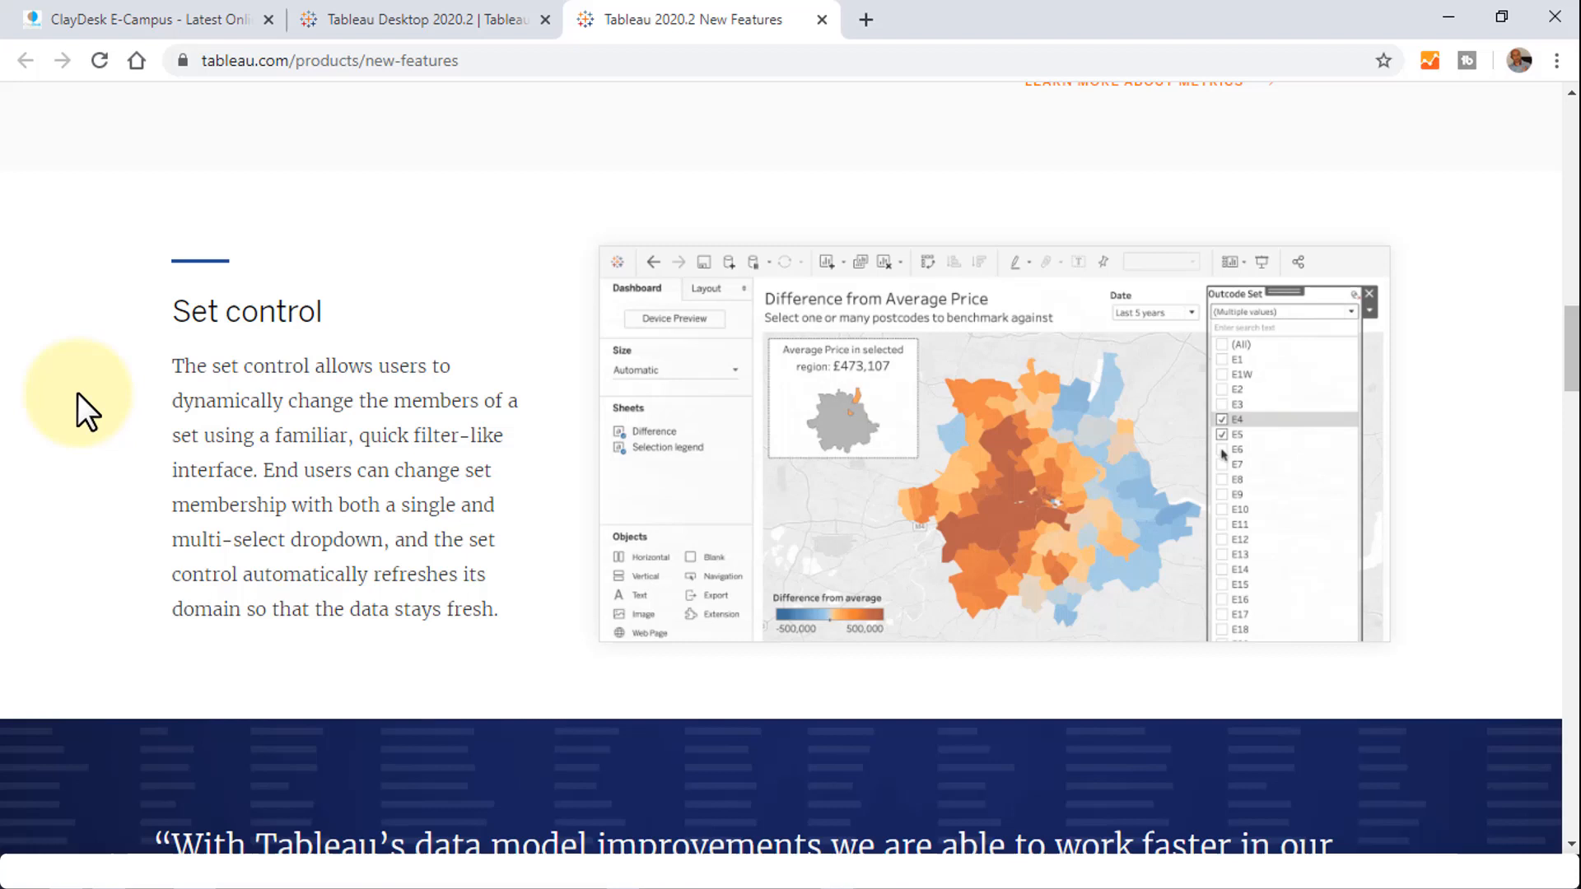
{"action": "left_click", "coordinate": [1222, 449]}
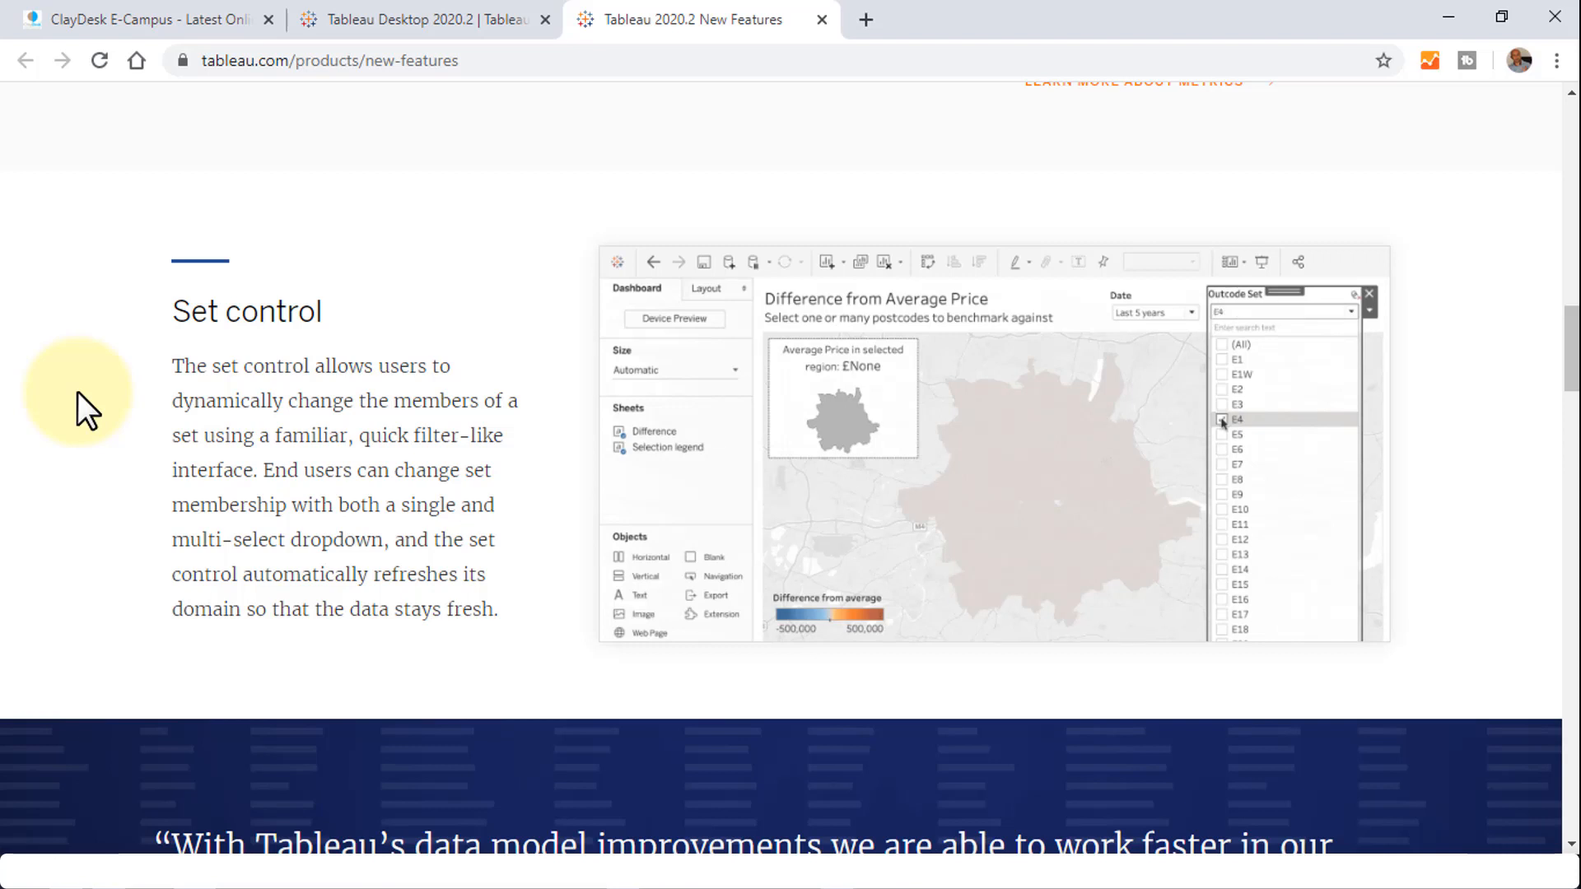
{"action": "left_click", "coordinate": [1223, 419]}
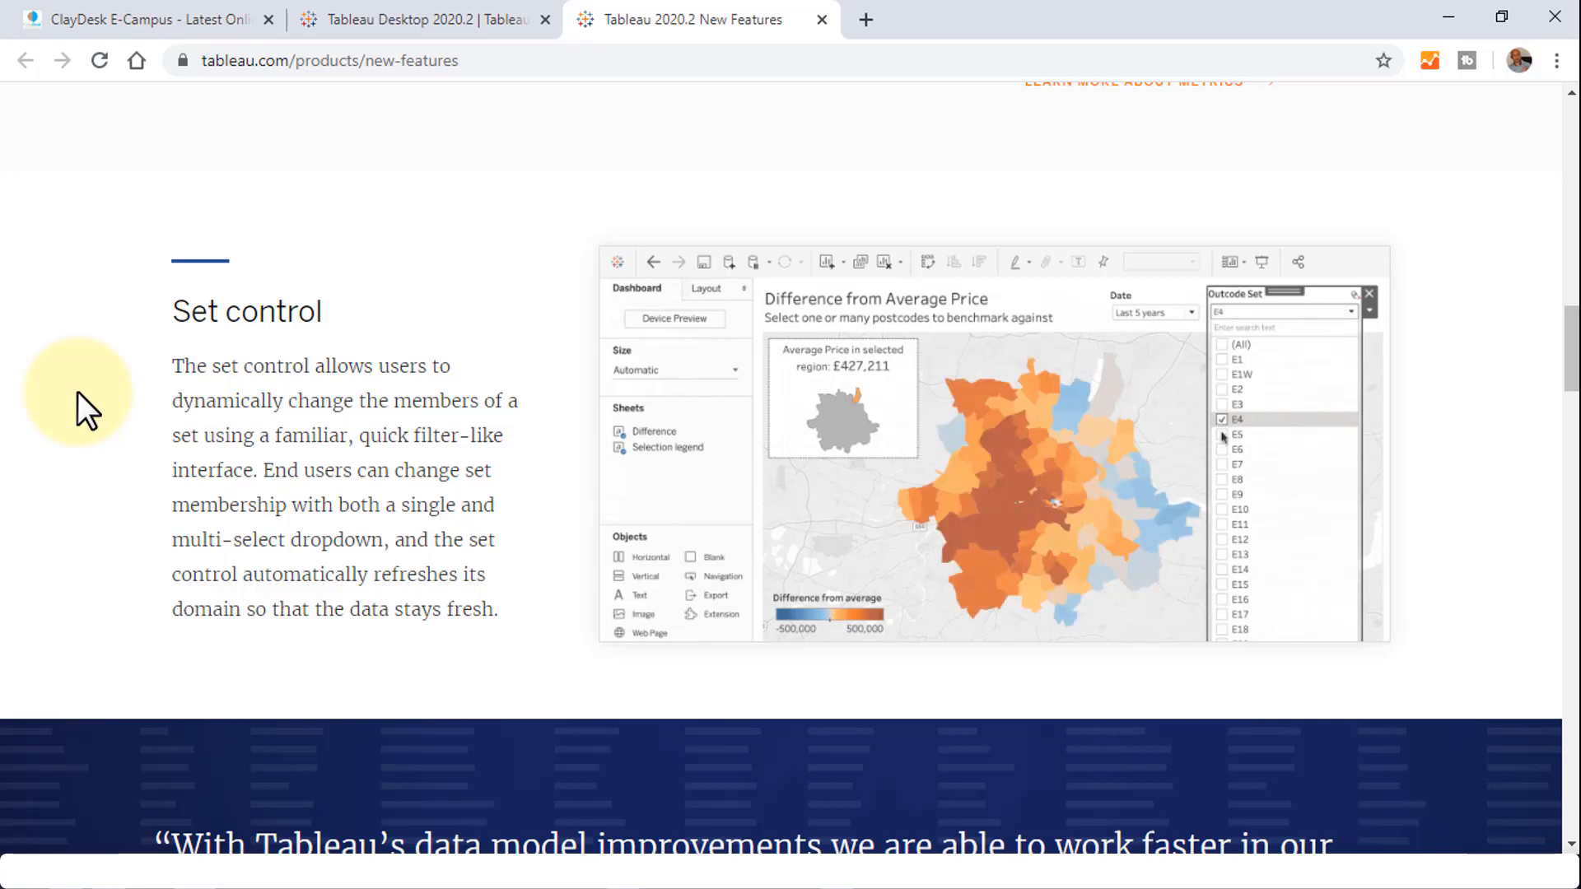
{"action": "left_click", "coordinate": [1221, 434]}
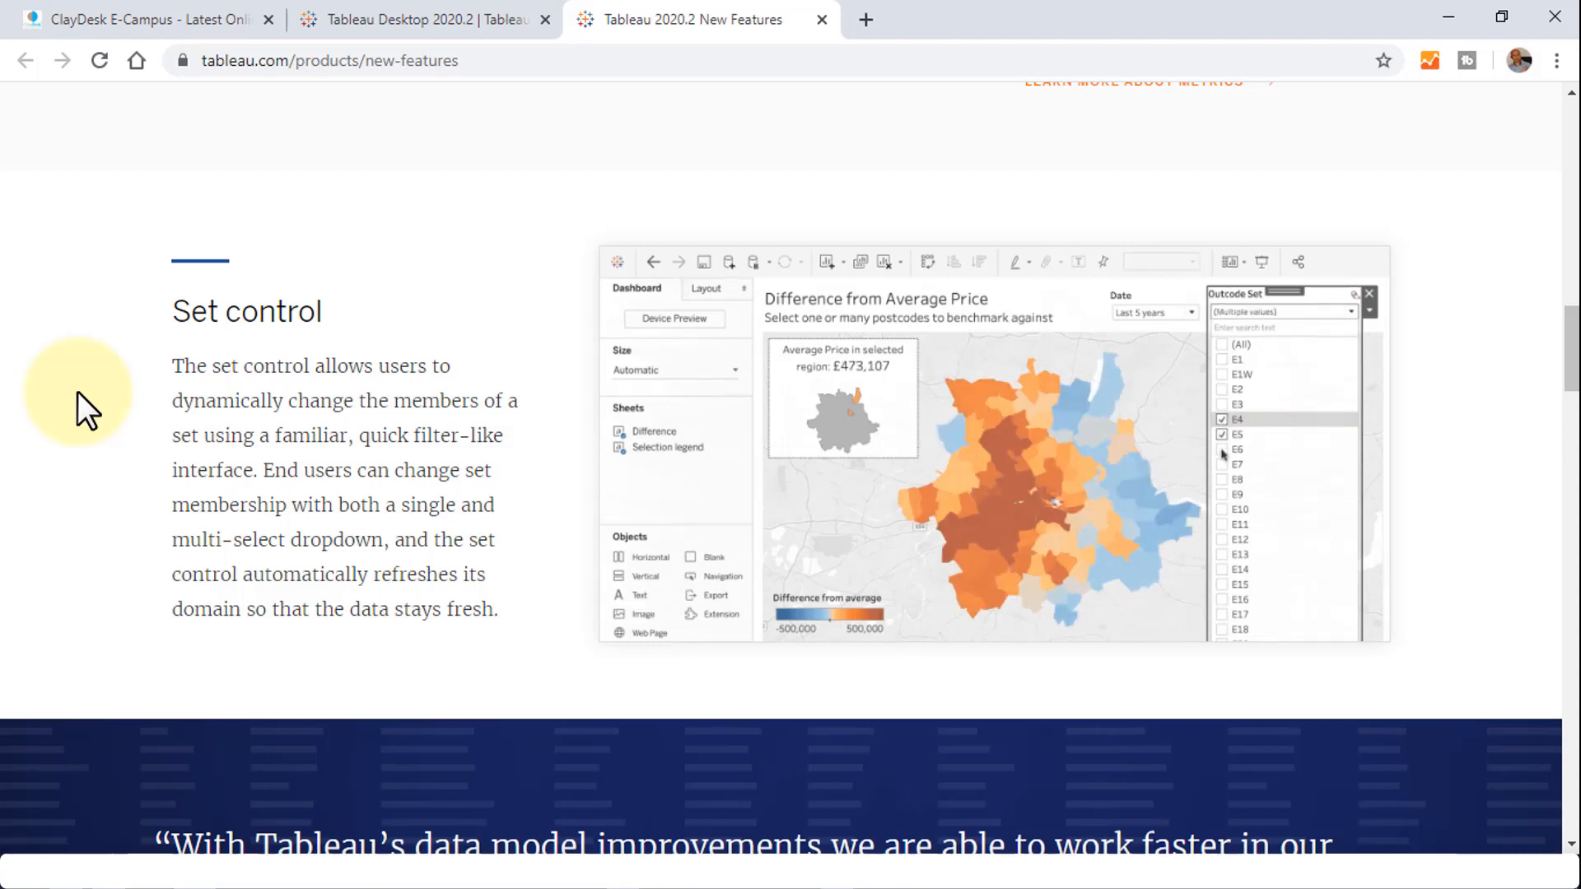
{"action": "left_click", "coordinate": [1223, 449]}
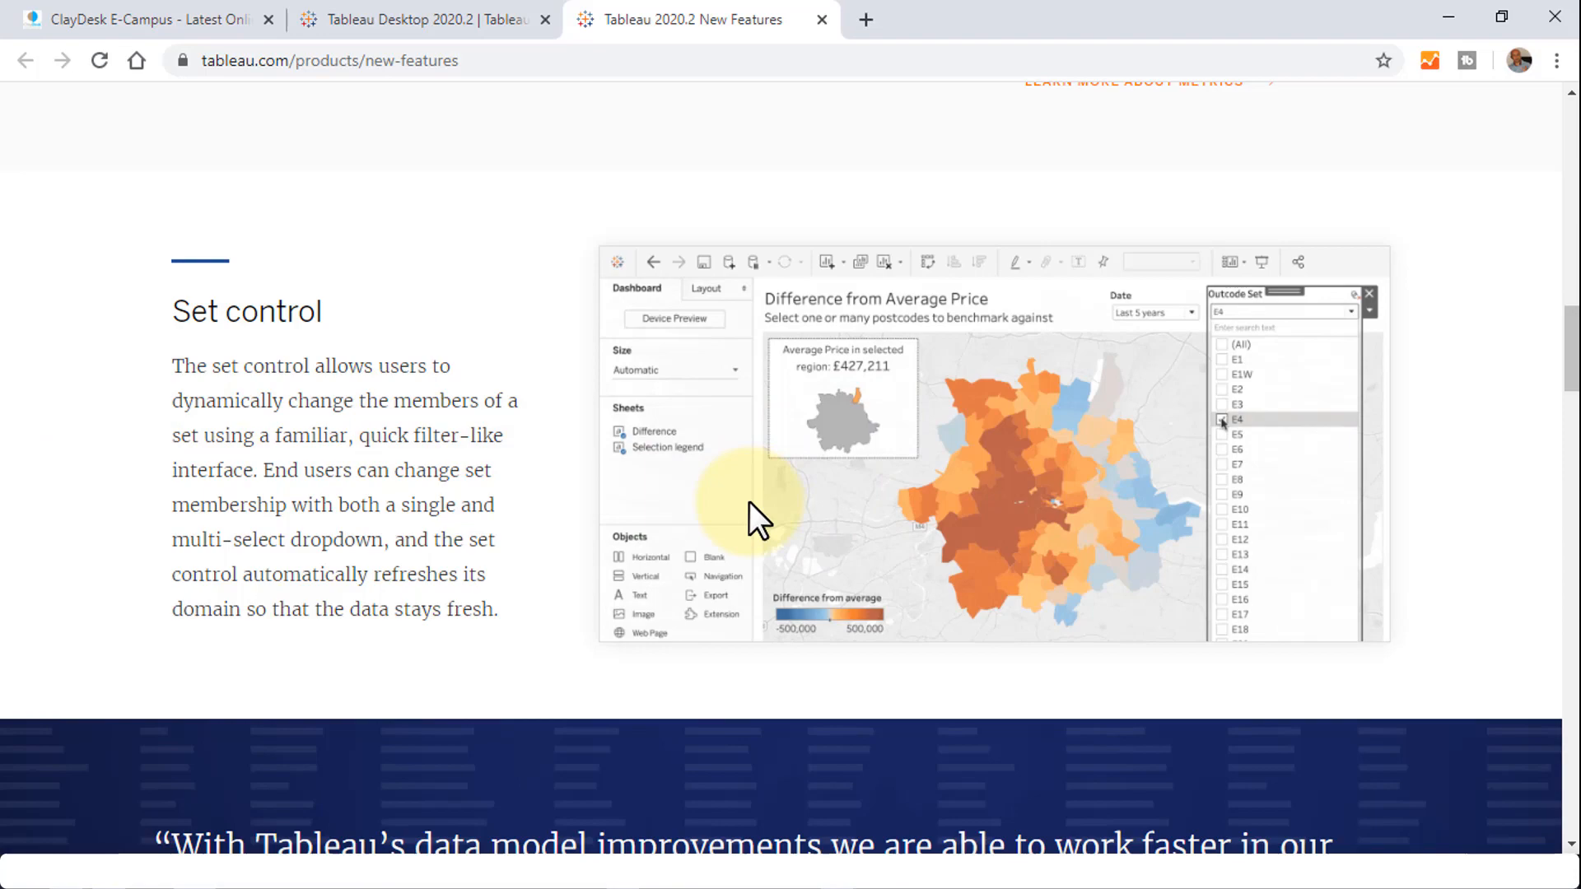
Finish reviewing the New Features page and return to the Tableau Desktop 2020.2 tab.
{"action": "scroll", "scroll_direction": "down", "scroll_amount": 3}
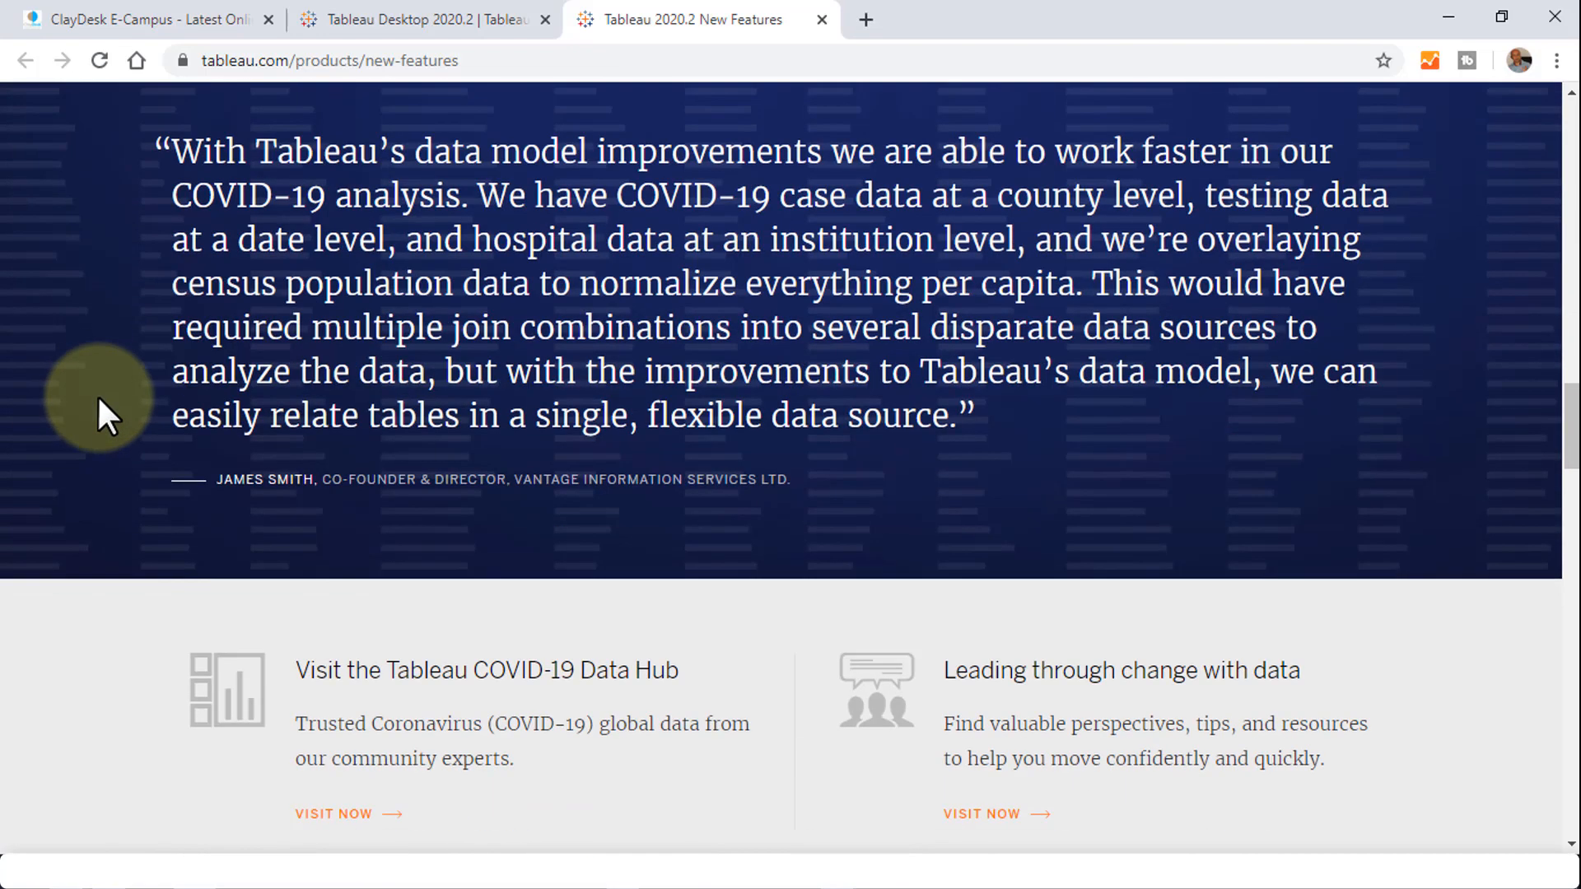
{"action": "scroll", "scroll_direction": "down", "scroll_amount": 3}
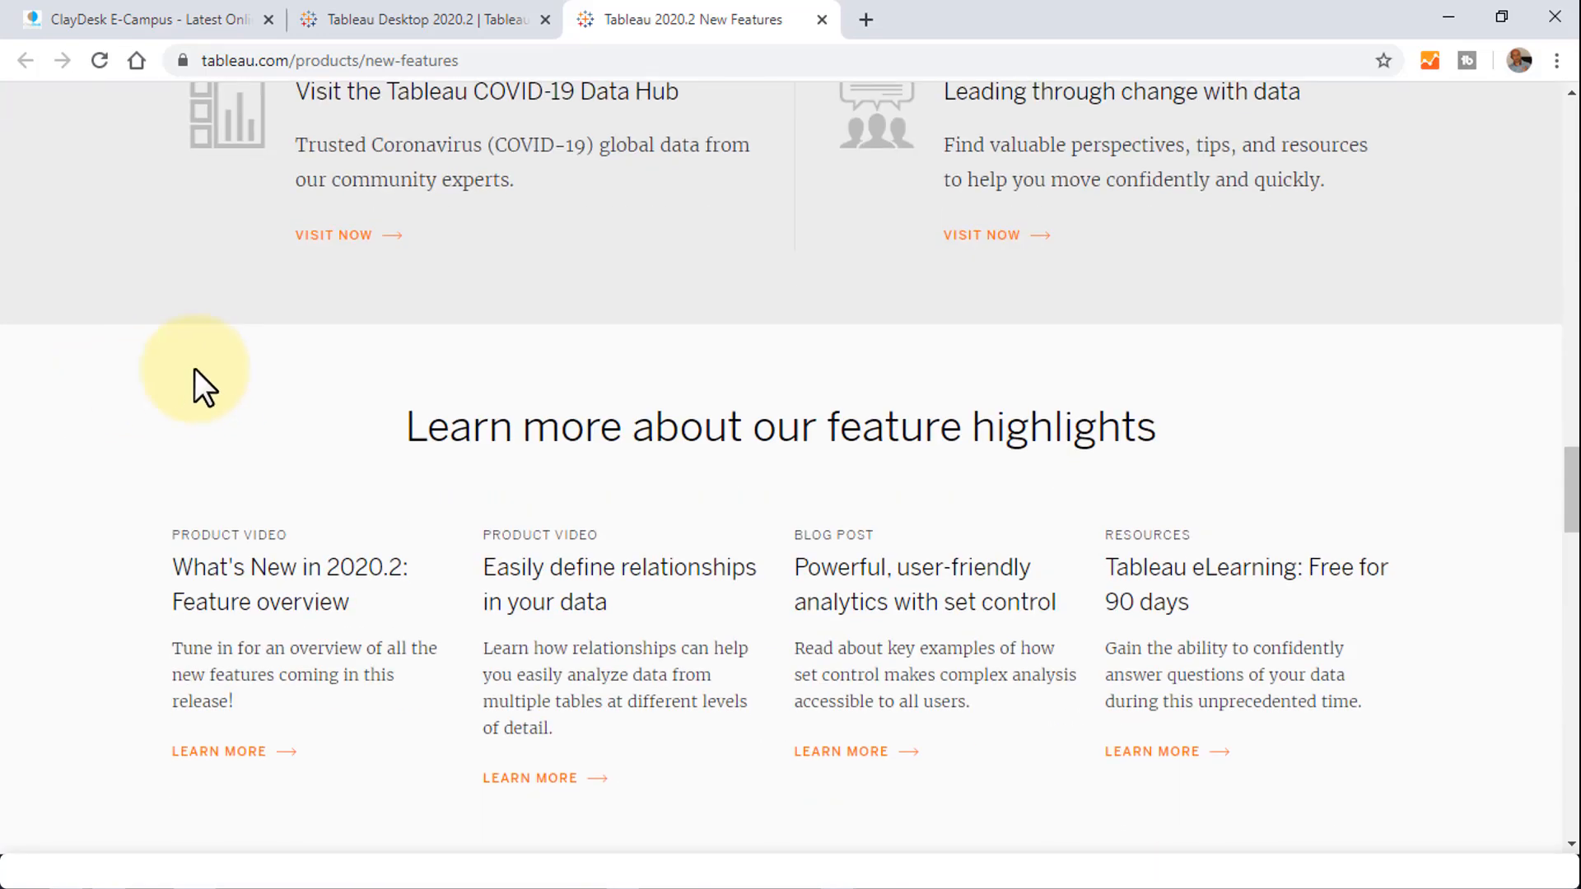
{"action": "mouse_move", "coordinate": [126, 378]}
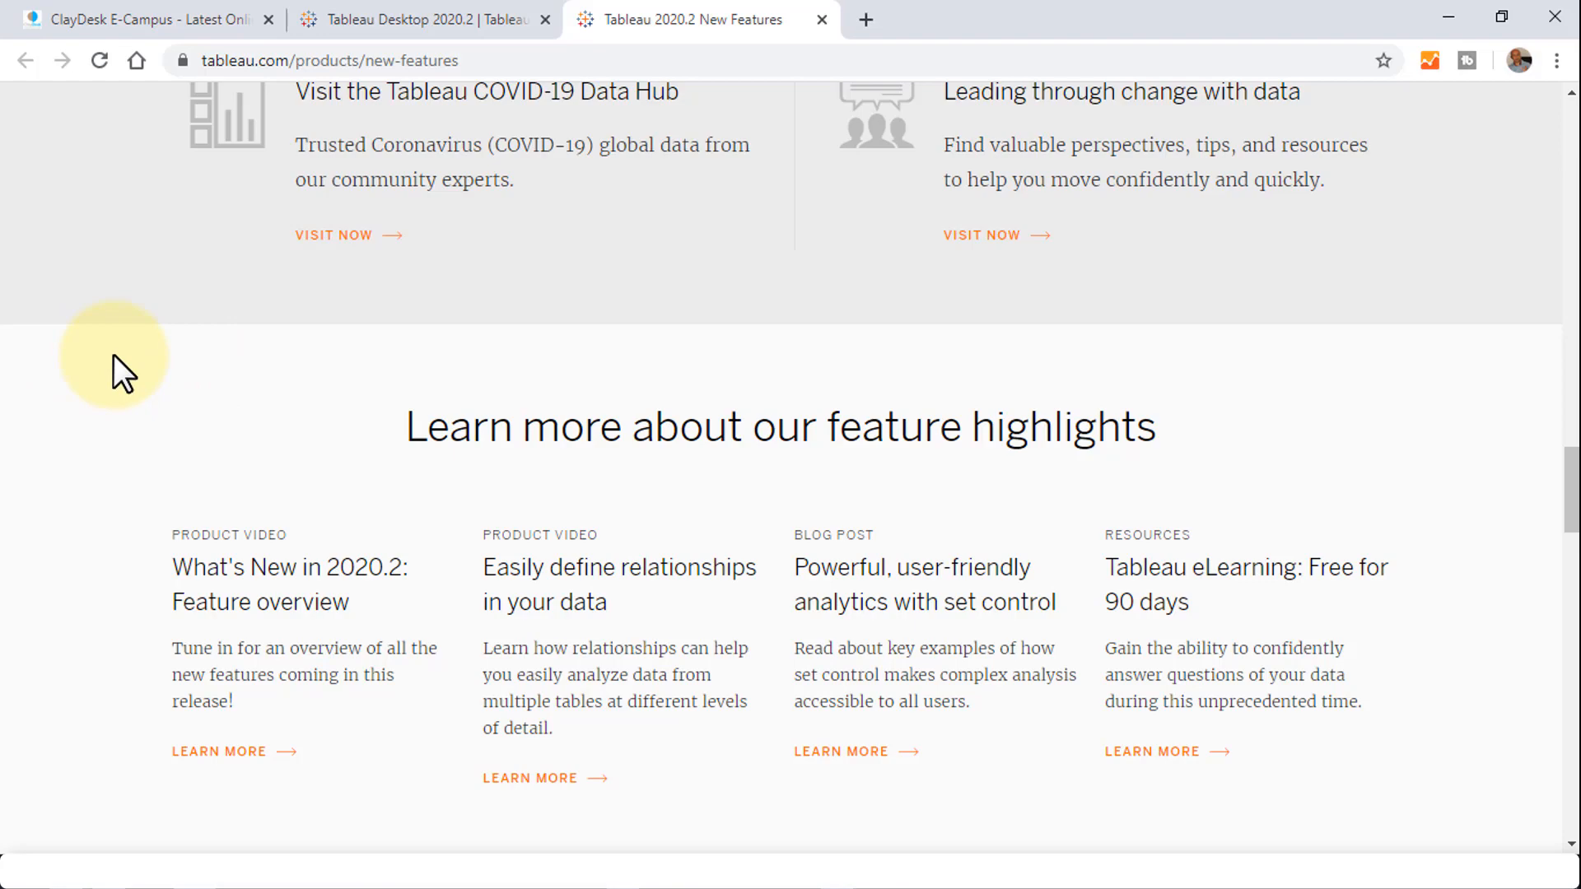
{"action": "scroll", "scroll_direction": "up", "scroll_amount": 3}
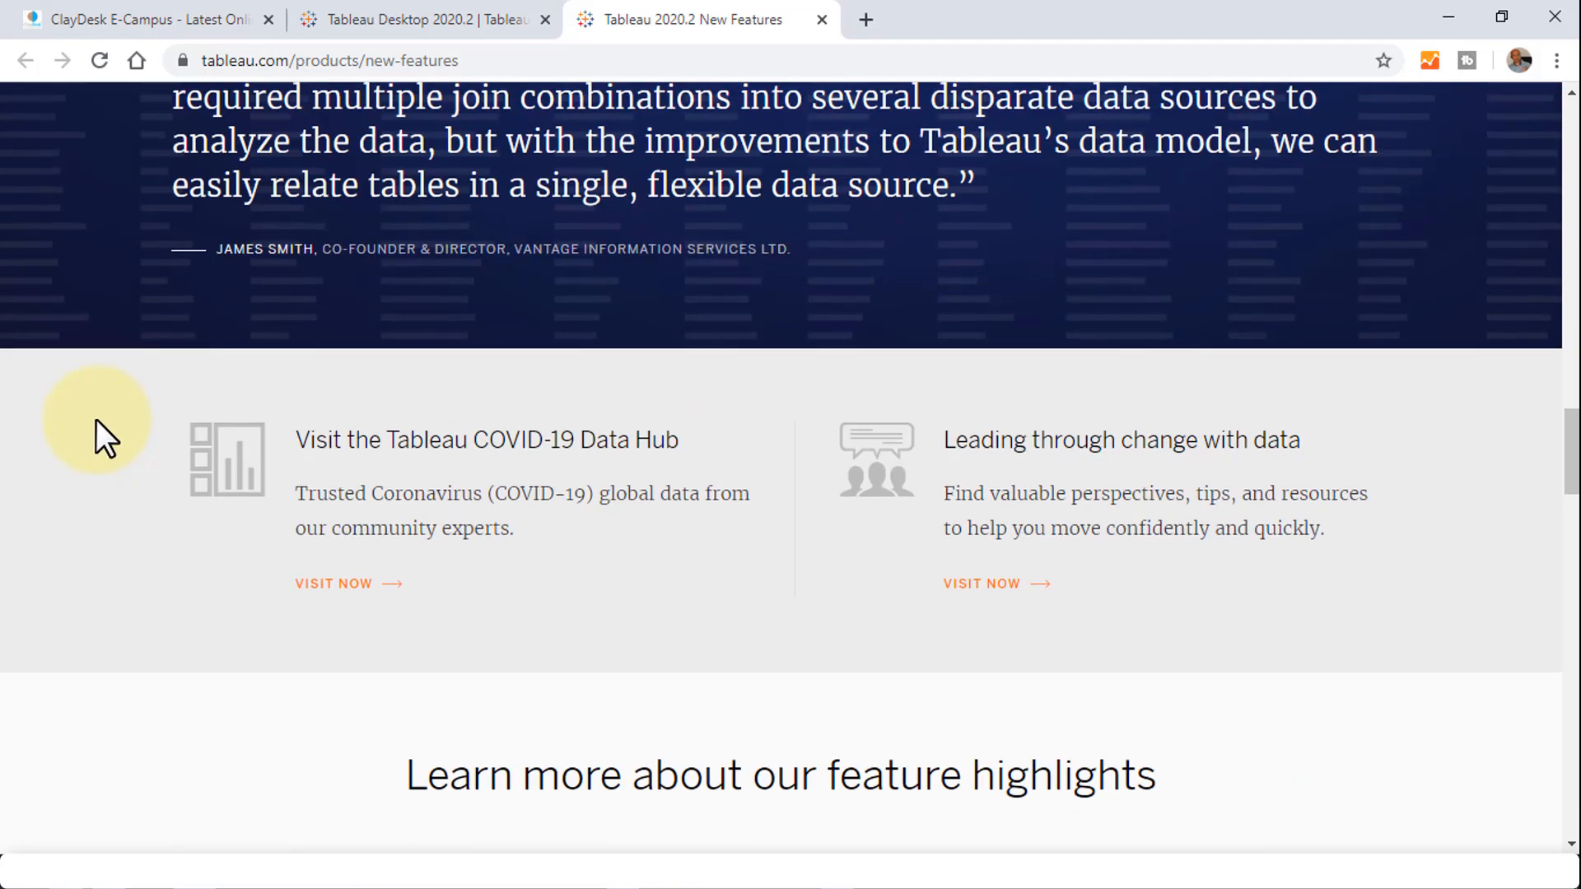
{"action": "scroll", "scroll_direction": "down", "scroll_amount": 3}
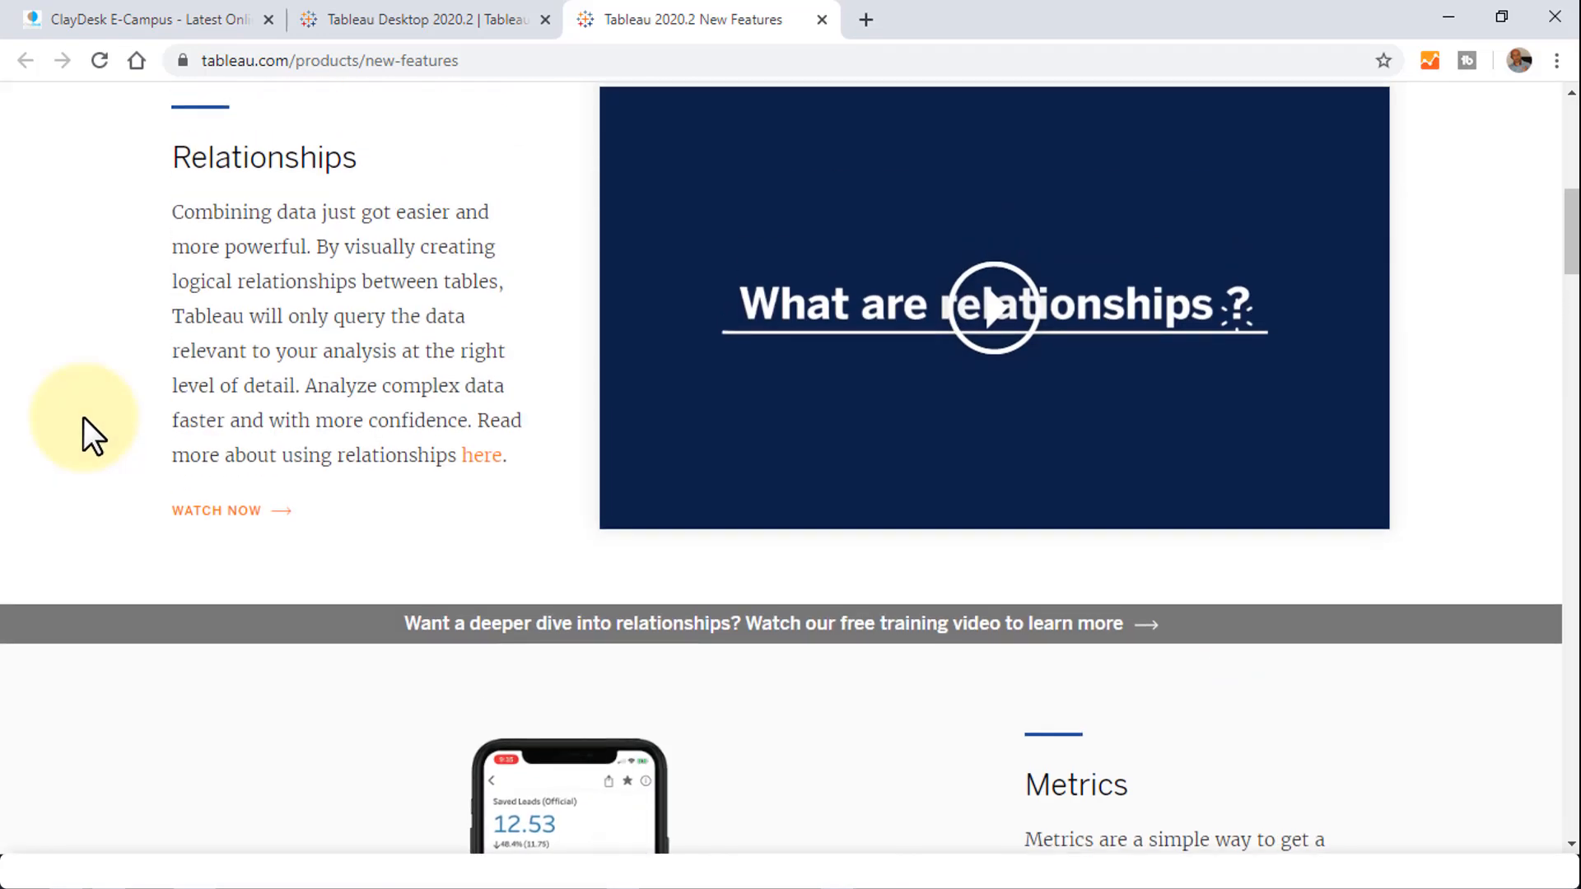
{"action": "scroll", "scroll_direction": "up", "scroll_amount": 3}
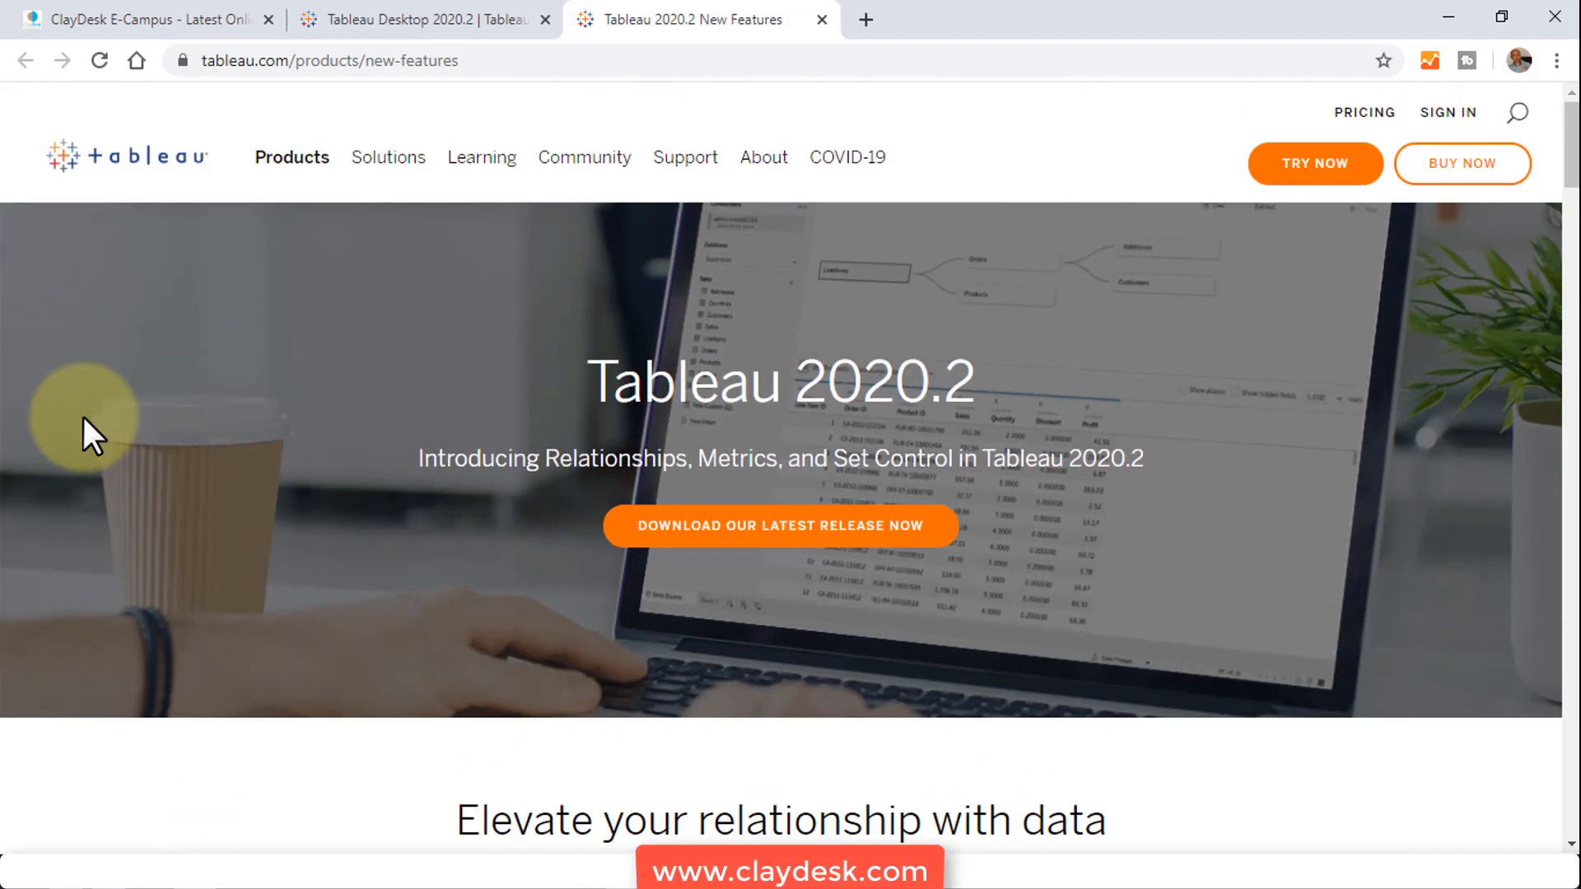
{"action": "left_click", "coordinate": [413, 19]}
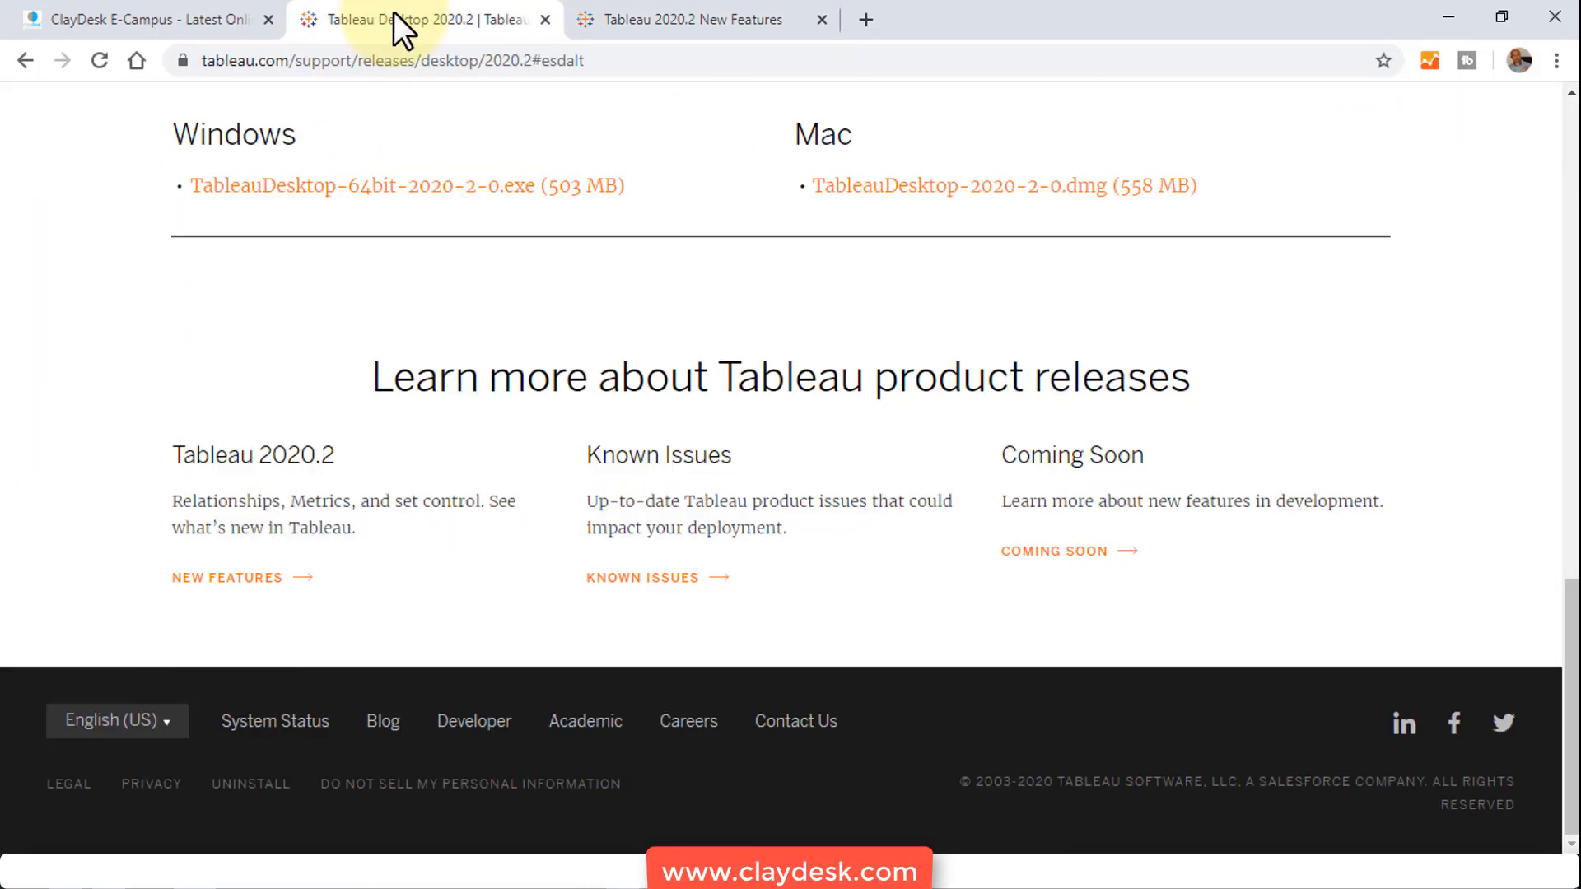
Download TableauDesktop-64bit-2020-2-0.exe and launch it from Chrome's download bar.
{"action": "scroll", "scroll_direction": "up", "scroll_amount": 3}
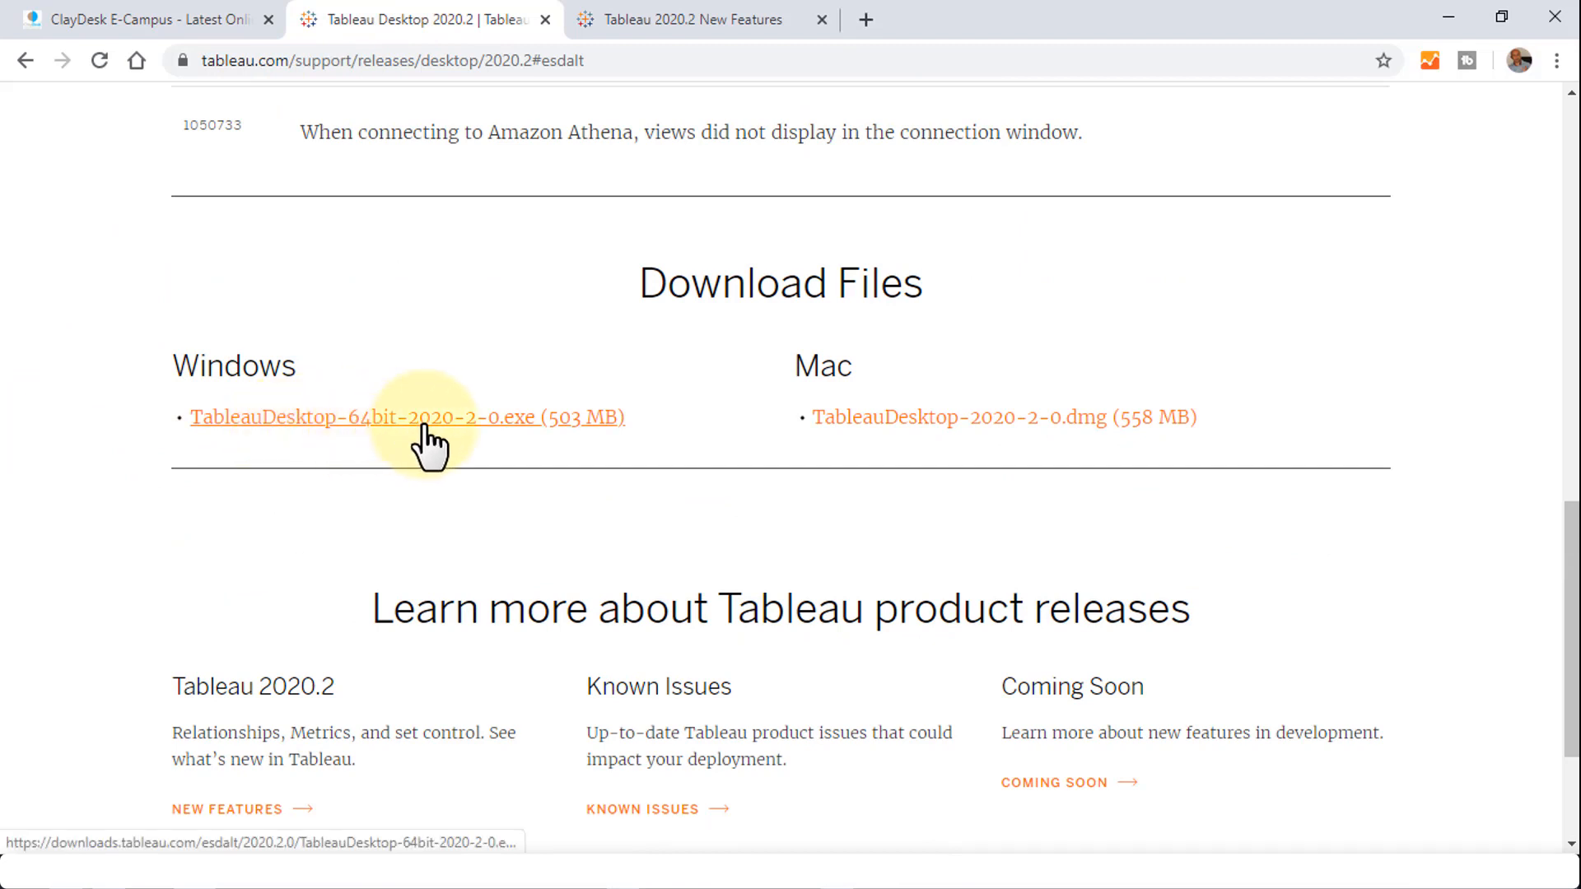
{"action": "mouse_move", "coordinate": [509, 434]}
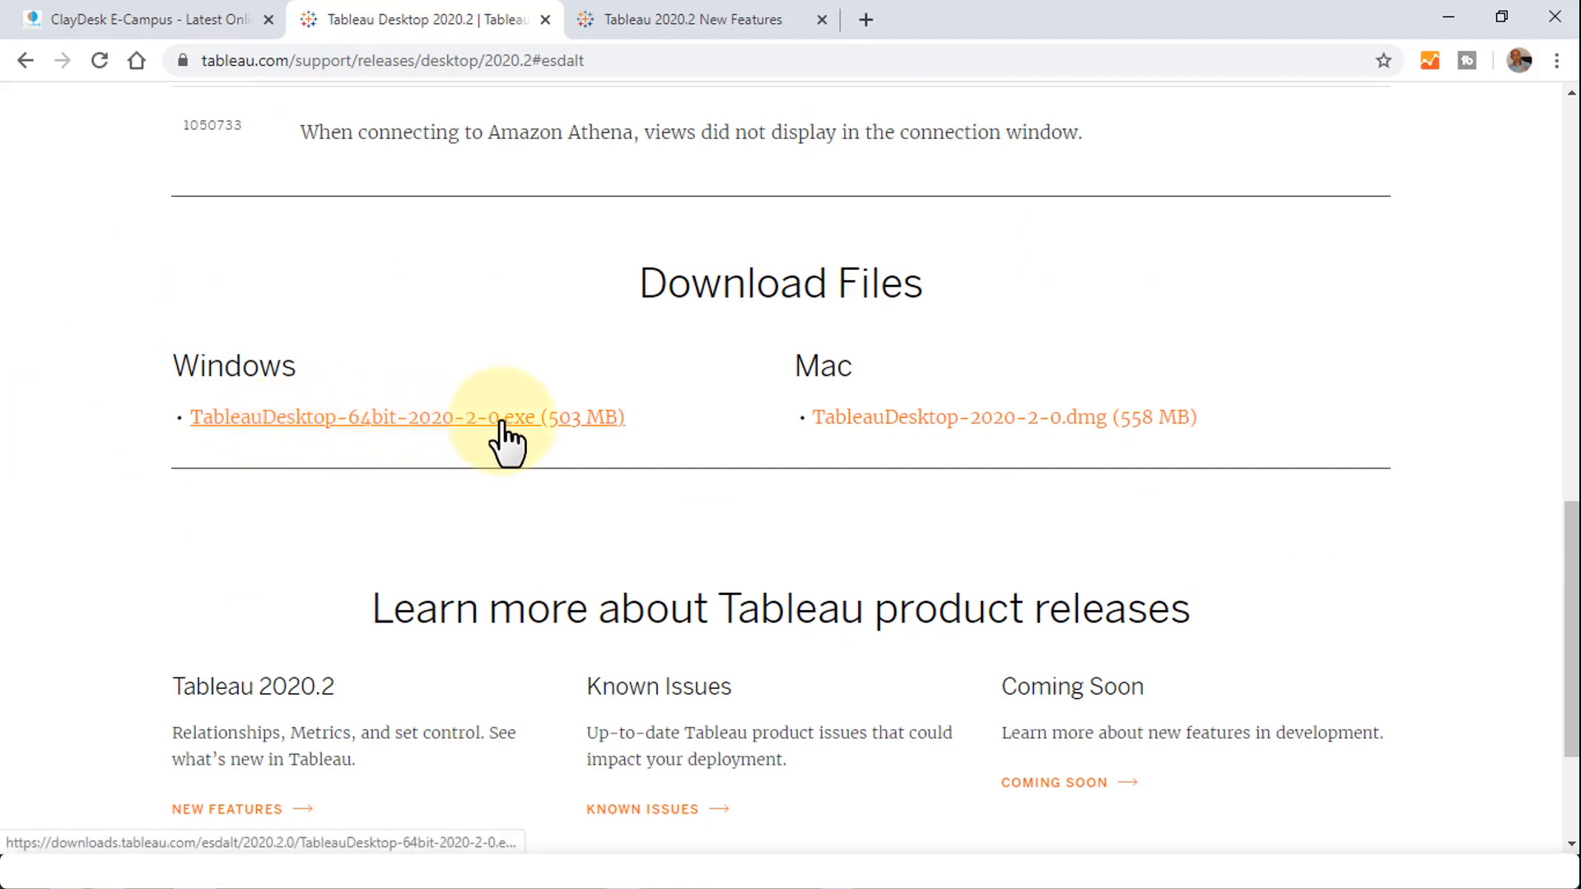
{"action": "mouse_move", "coordinate": [600, 434]}
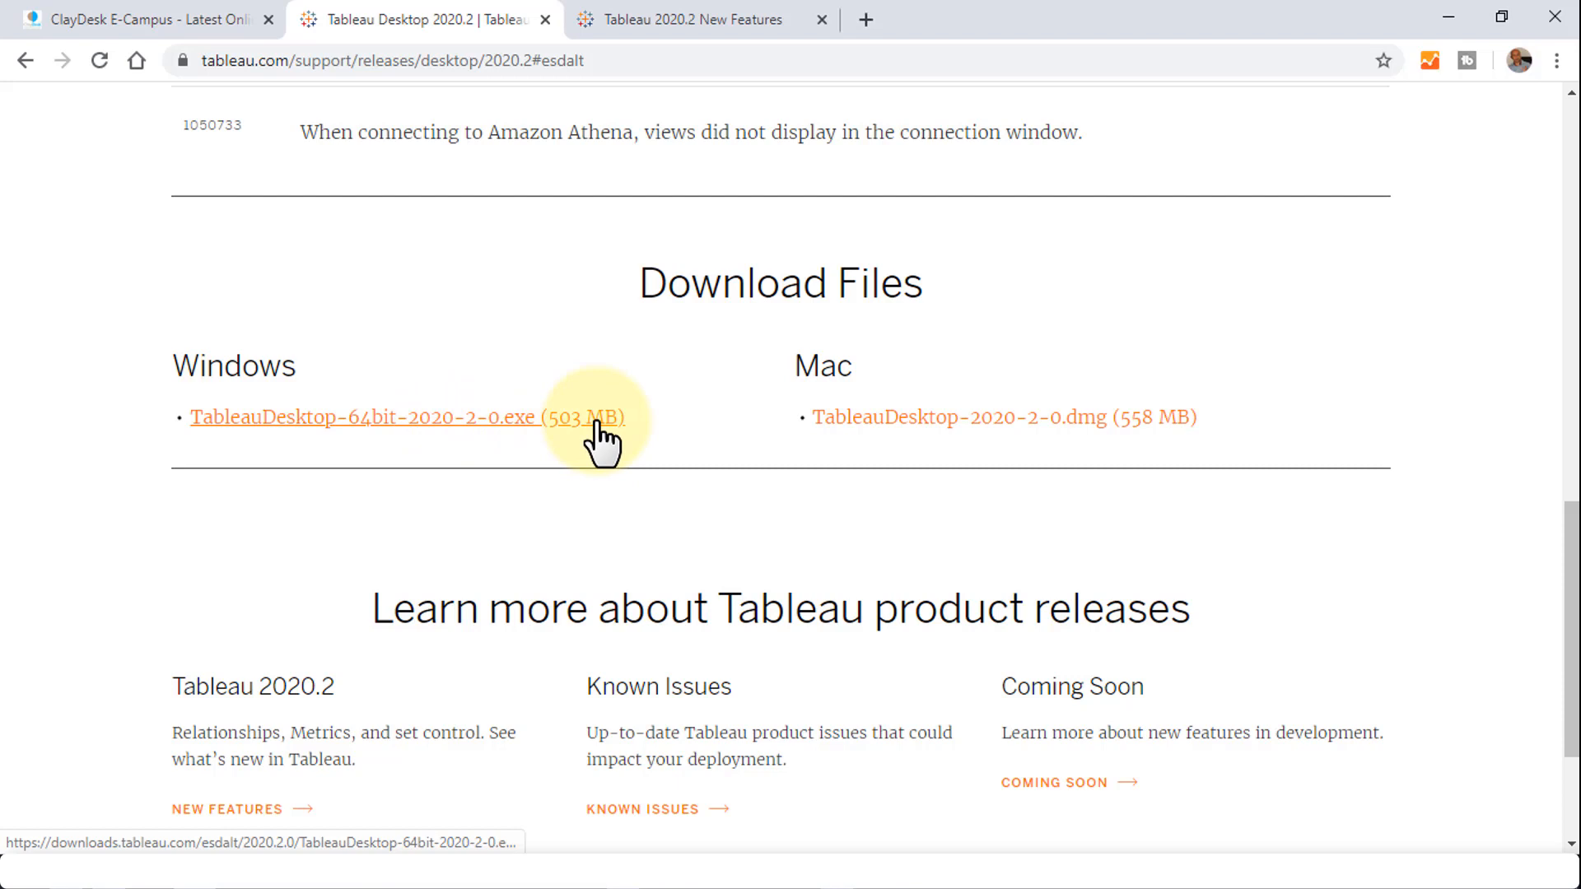
{"action": "mouse_move", "coordinate": [669, 434]}
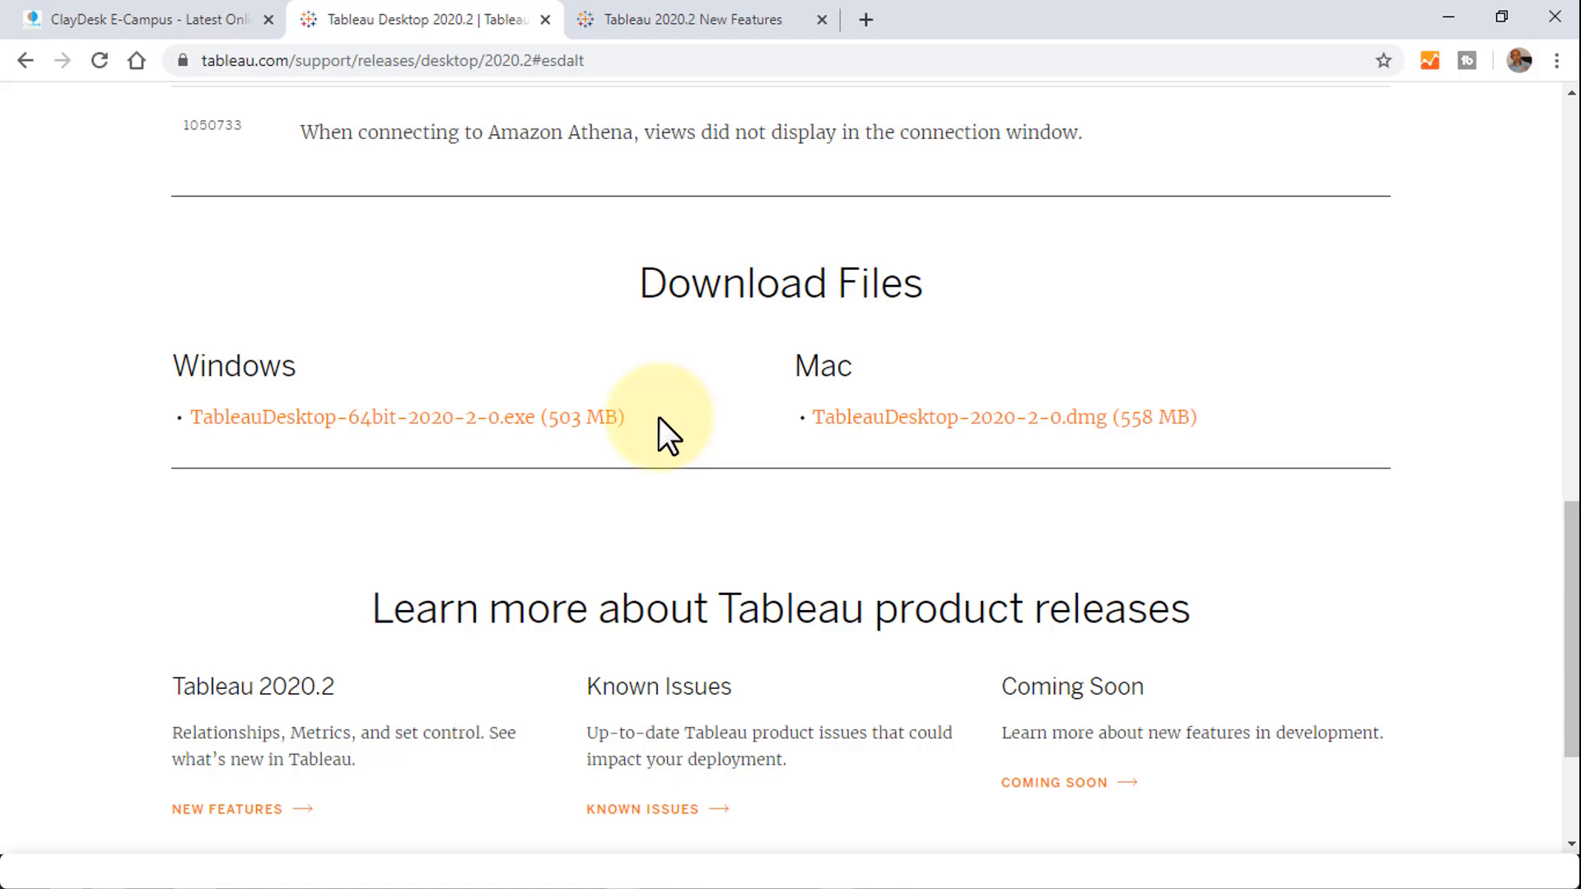
{"action": "left_click", "coordinate": [407, 418]}
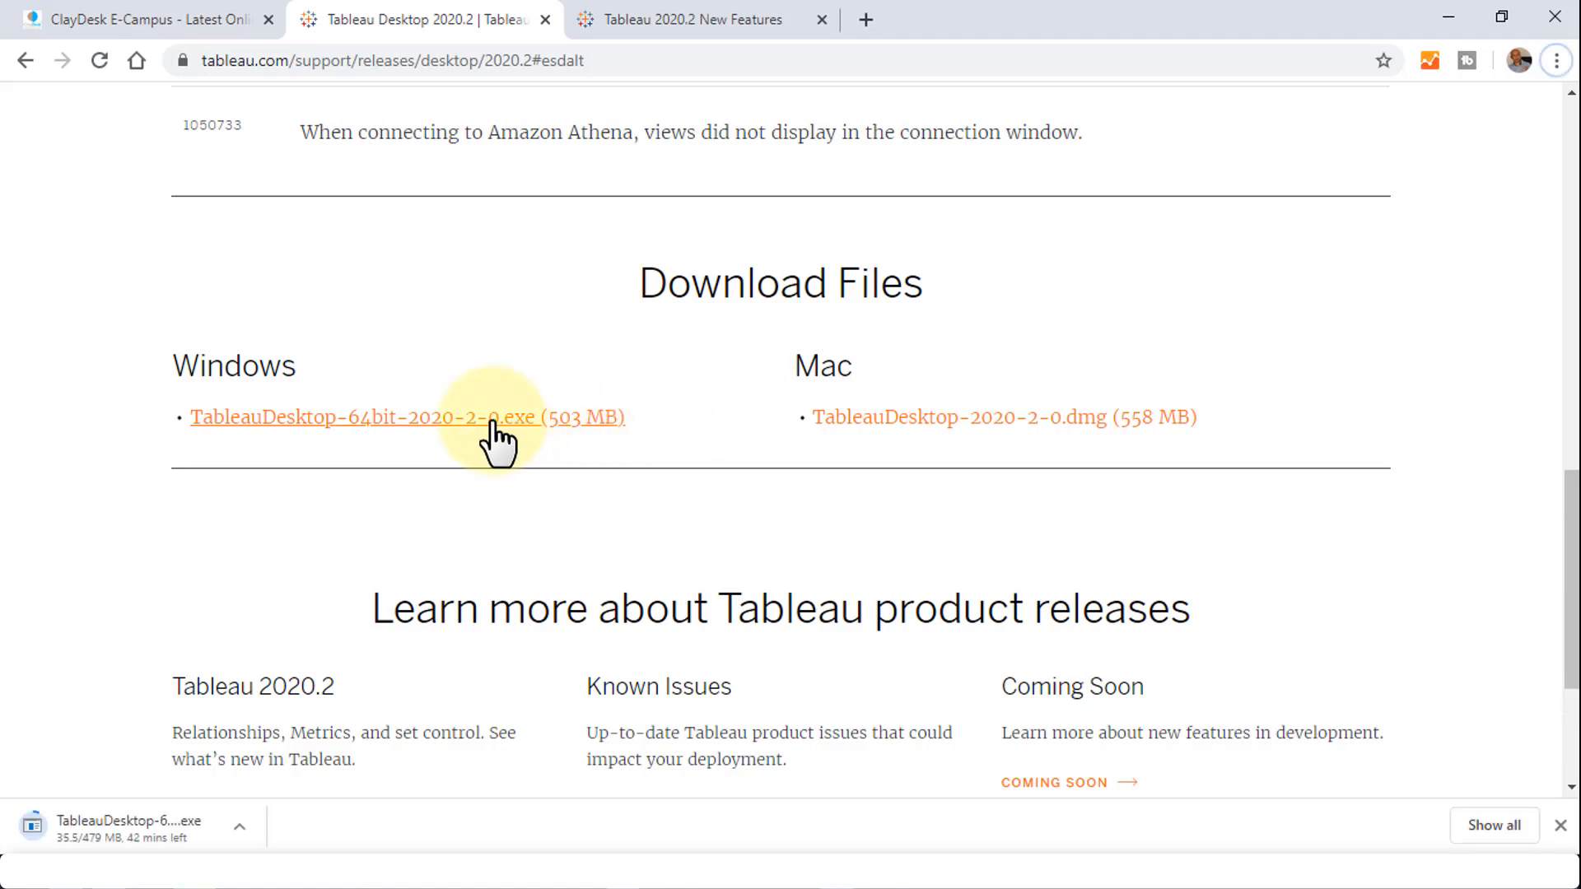
{"action": "mouse_move", "coordinate": [233, 715]}
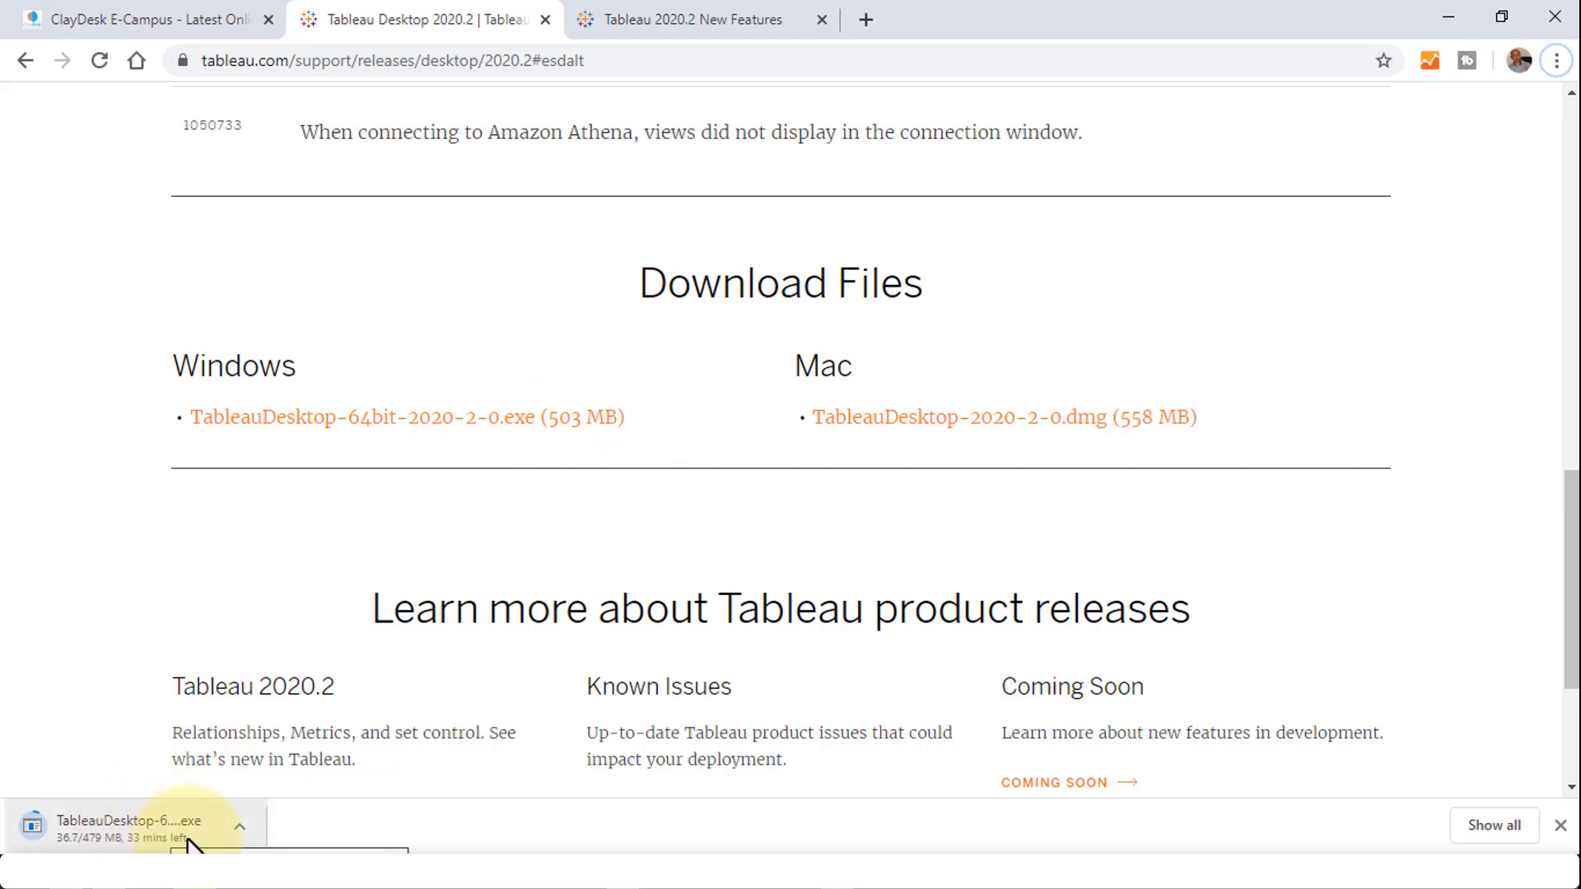
{"action": "mouse_move", "coordinate": [625, 499]}
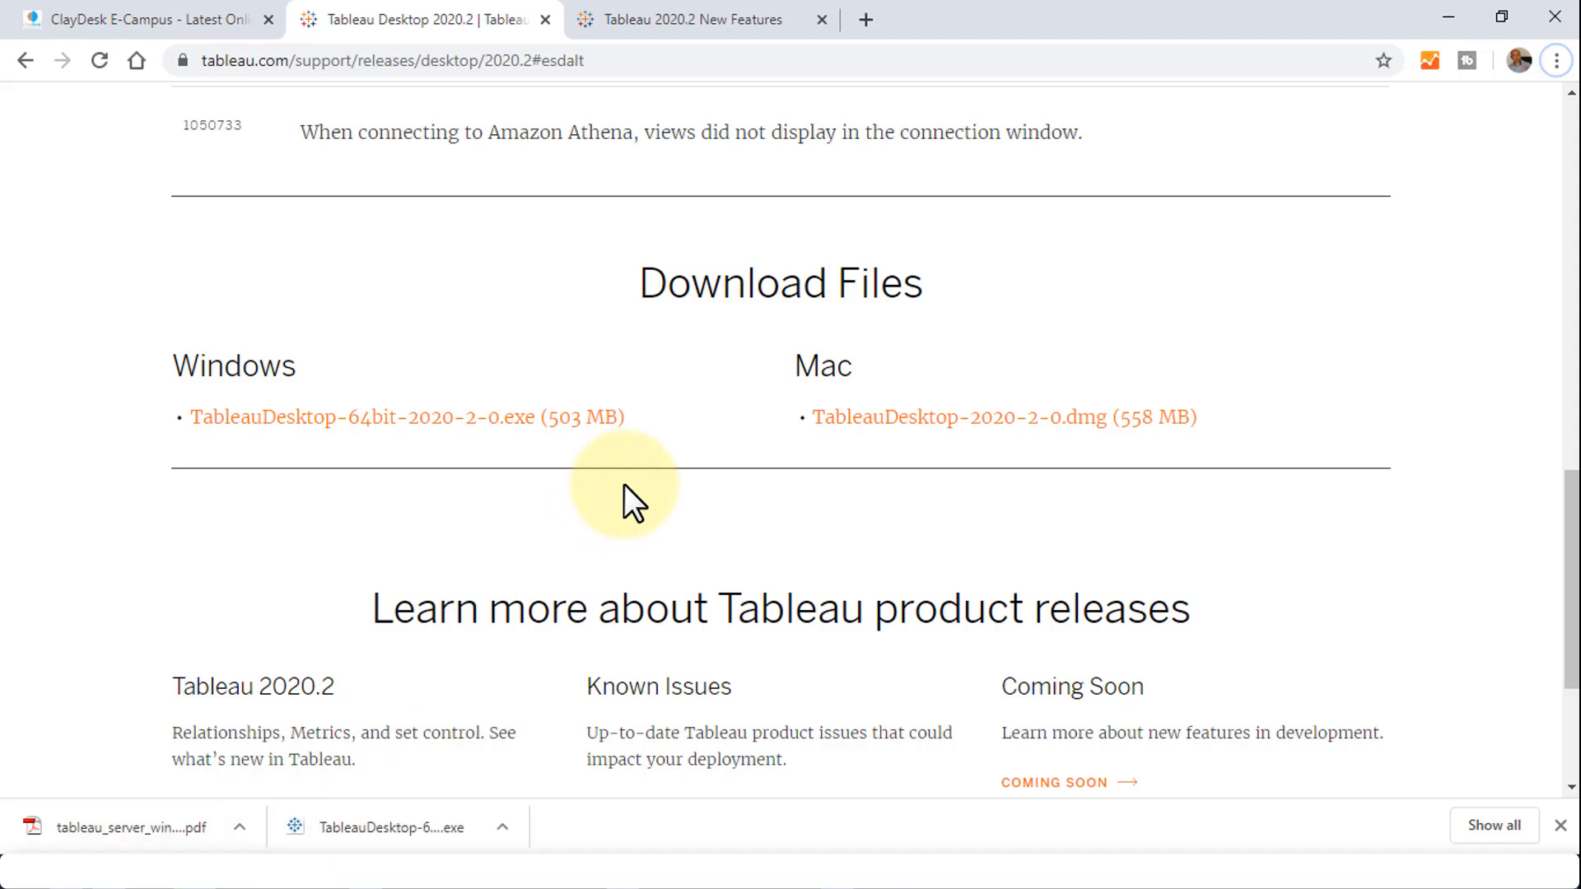
{"action": "mouse_move", "coordinate": [388, 840]}
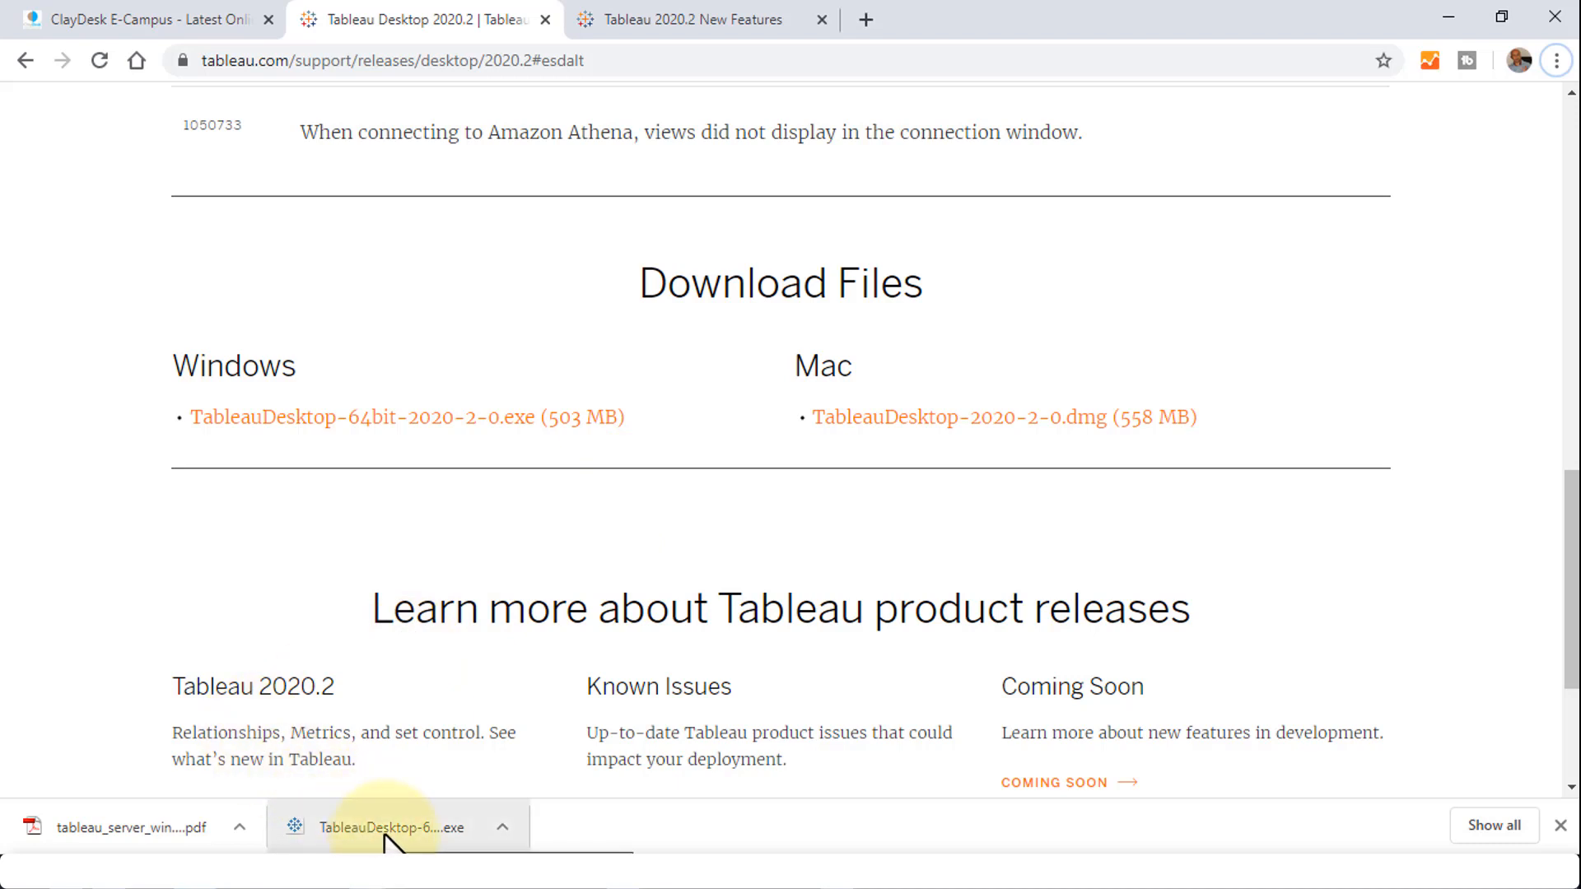
{"action": "left_click", "coordinate": [395, 827]}
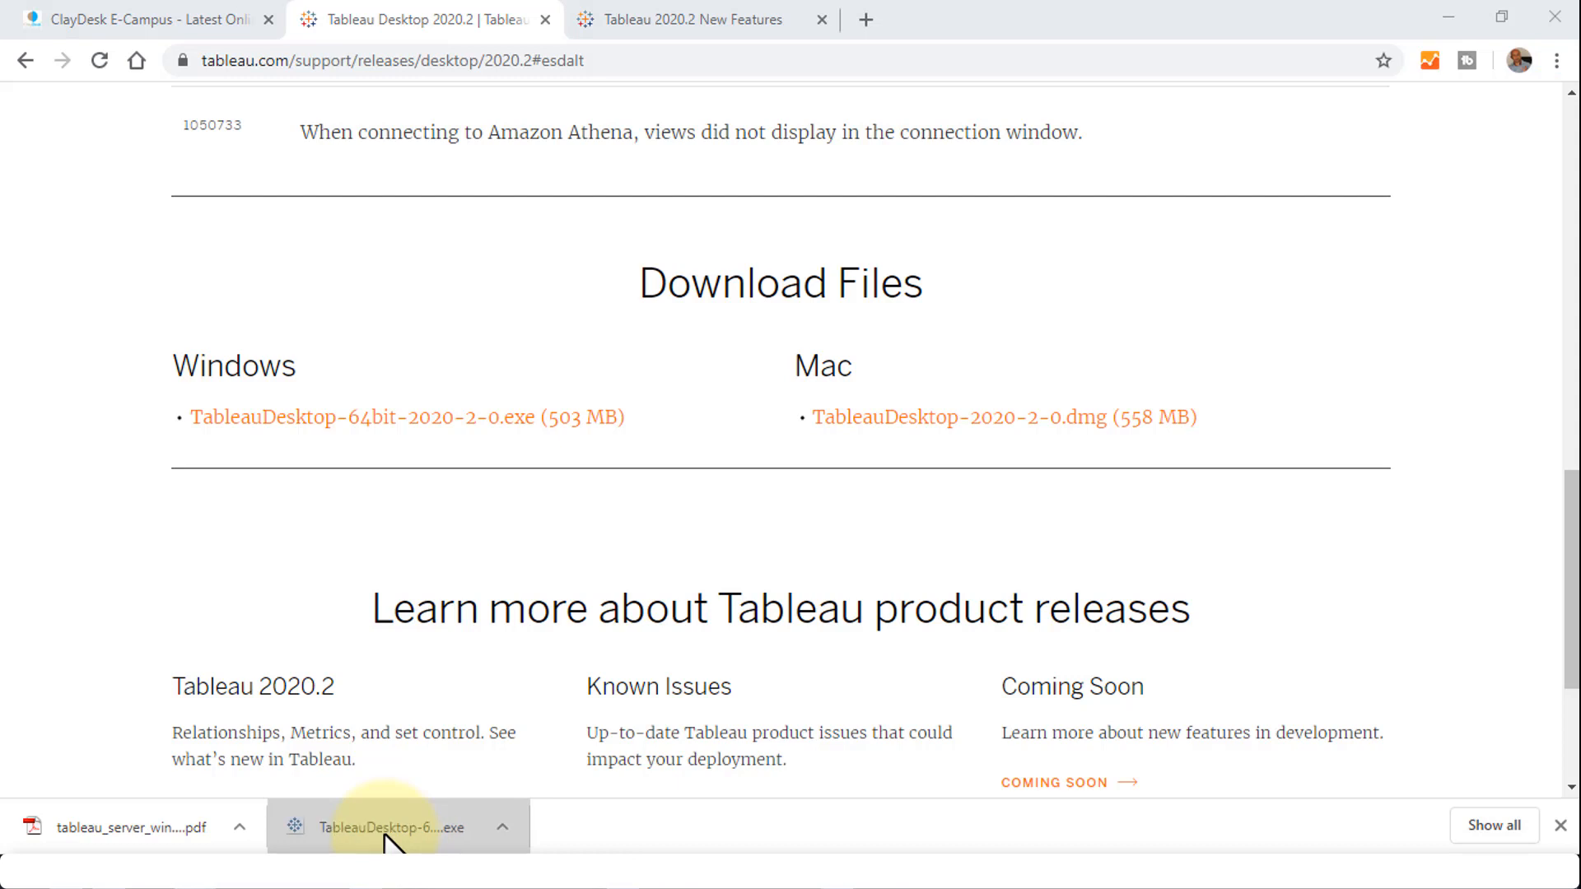
{"action": "left_click", "coordinate": [388, 826]}
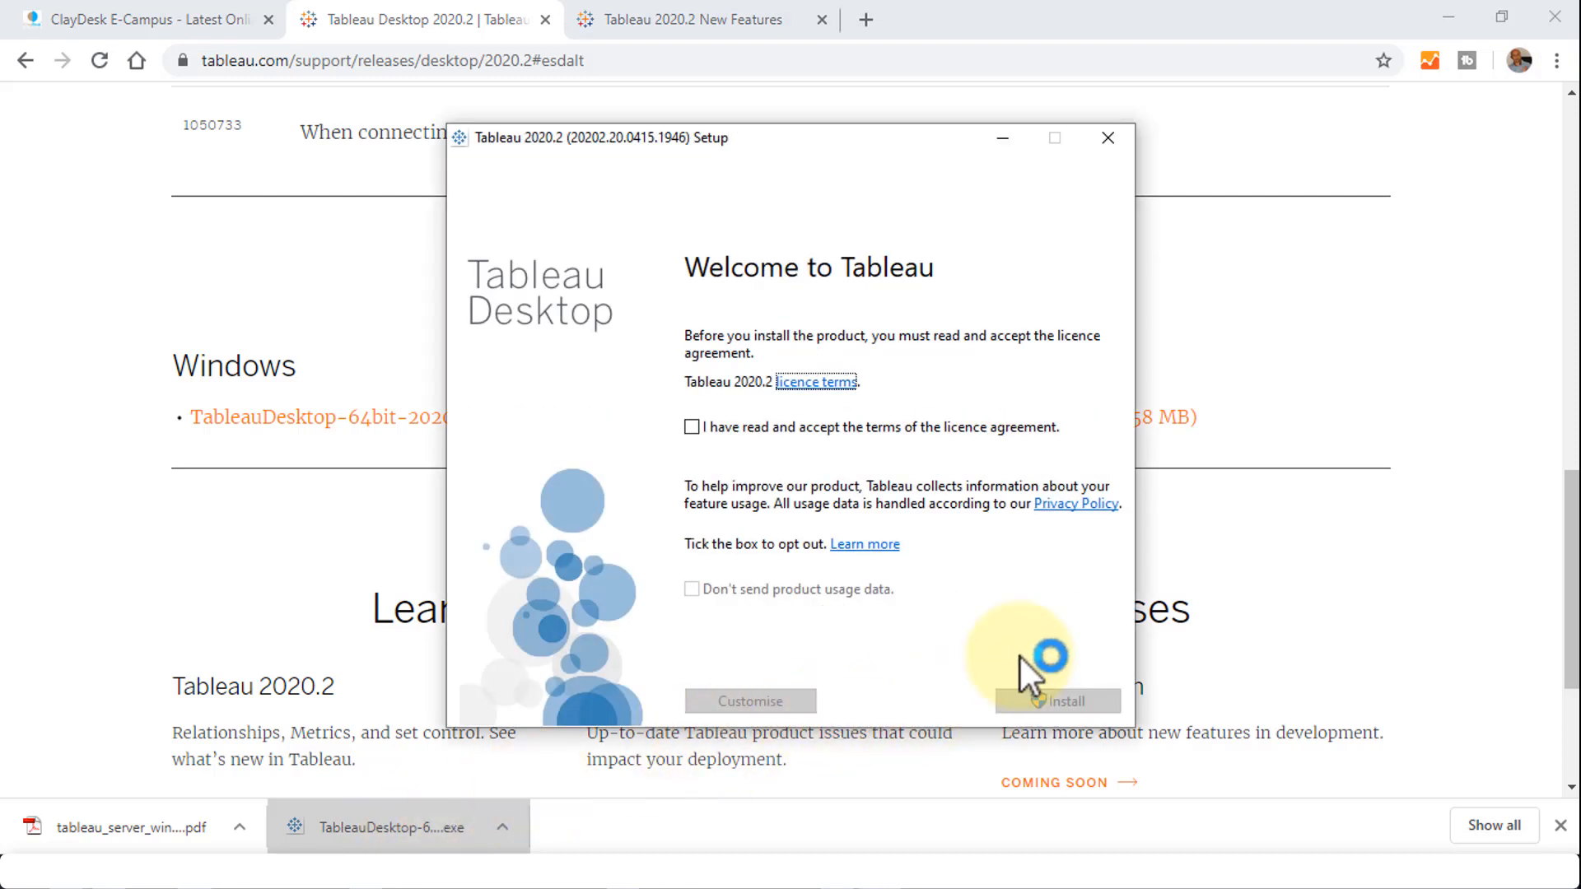
{"action": "mouse_move", "coordinate": [1031, 641]}
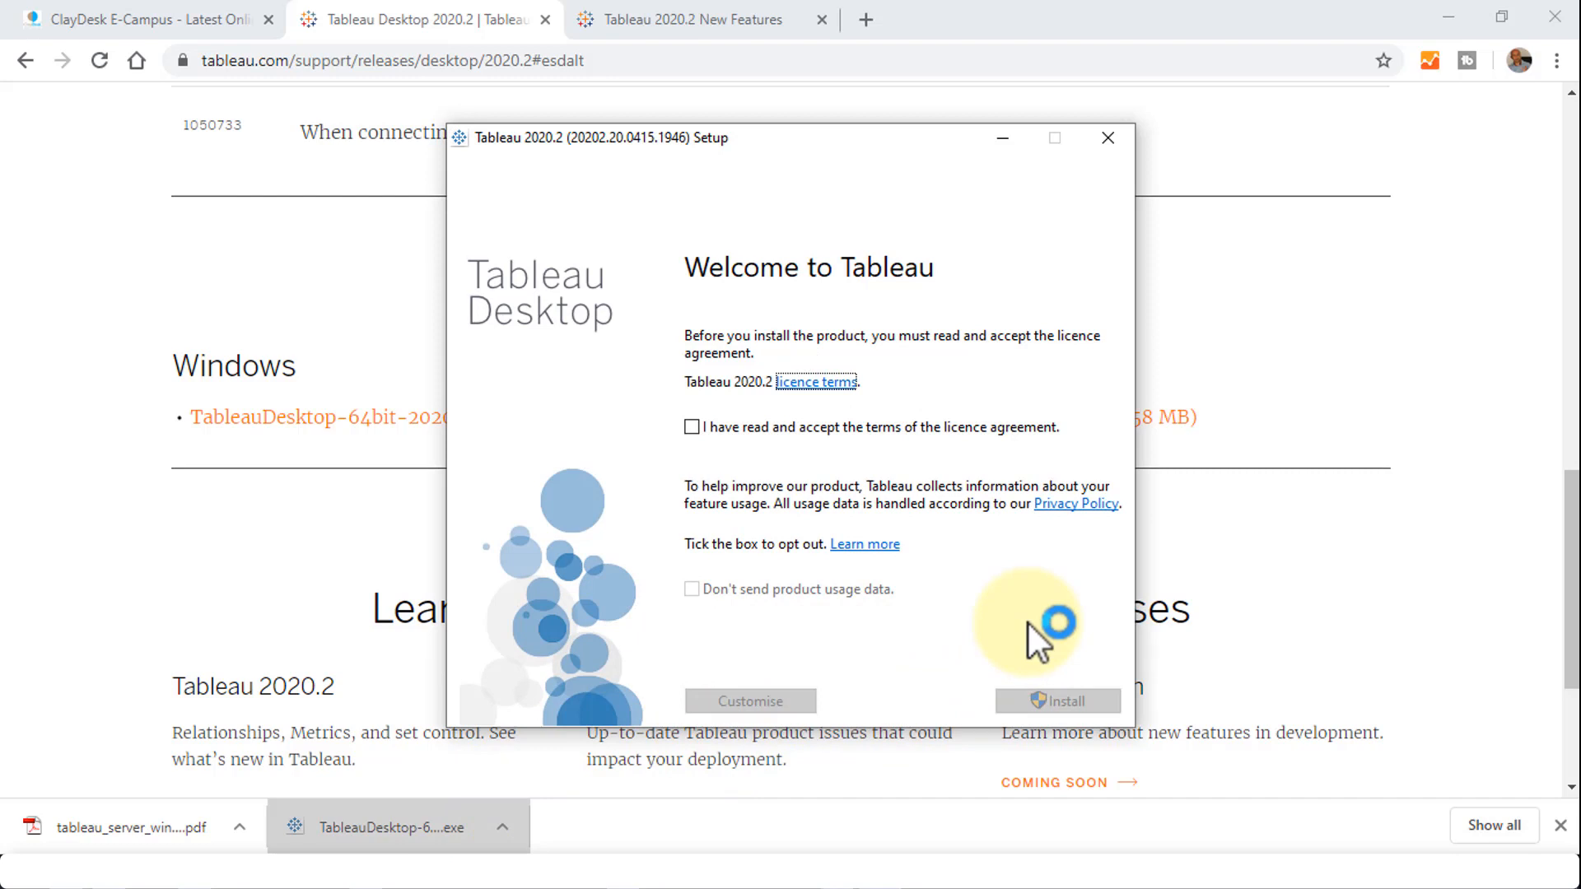
{"action": "mouse_move", "coordinate": [693, 443]}
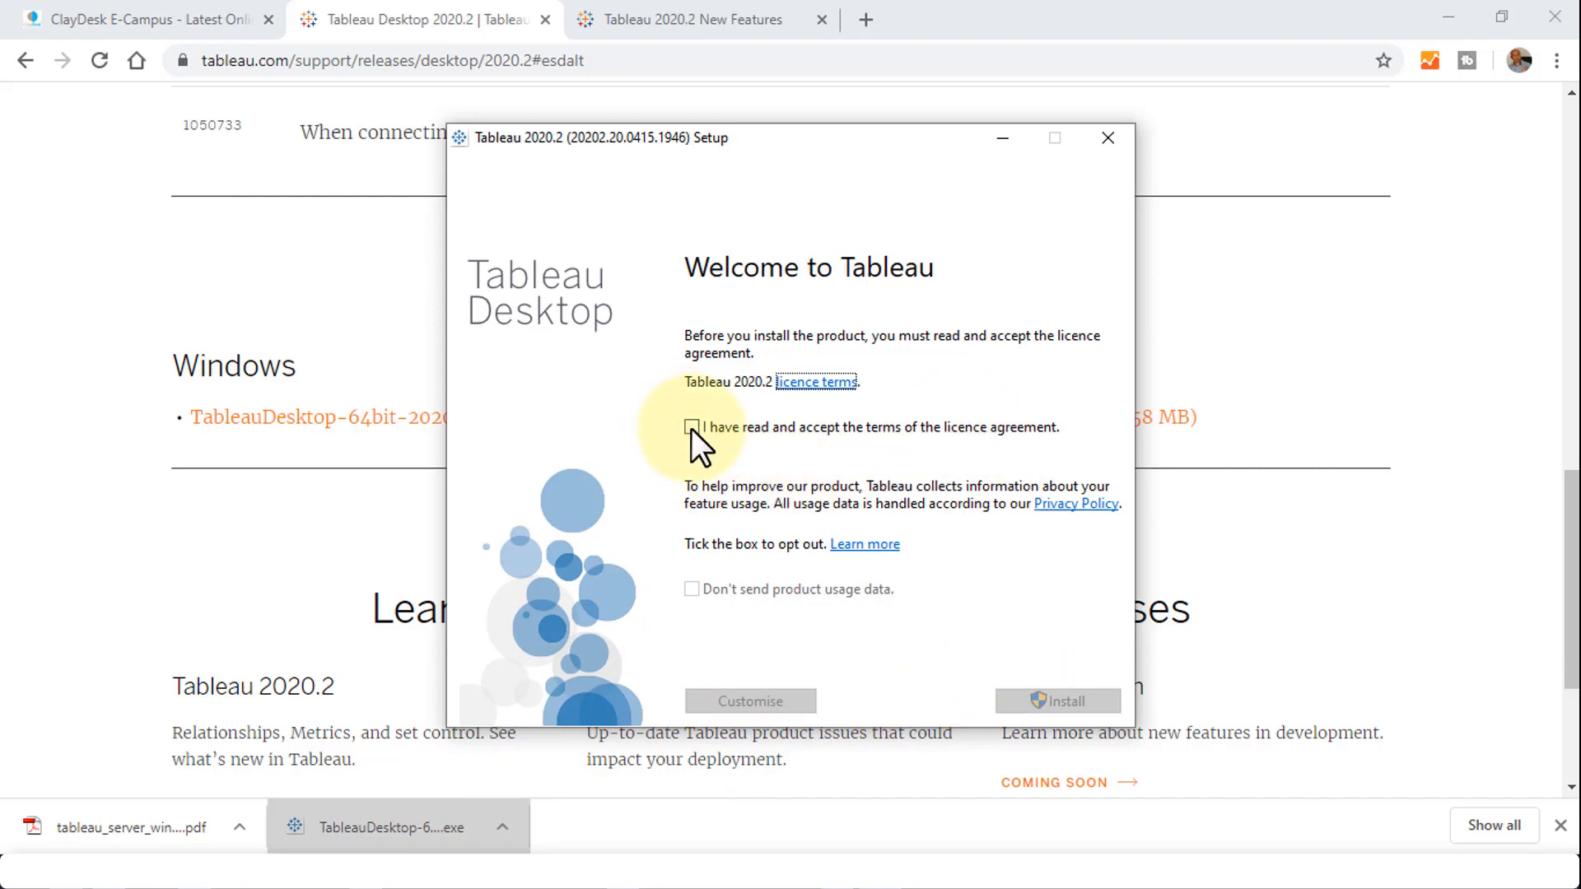
Accept the licence agreement, keep usage-data sharing on, and start the installation.
{"action": "left_click", "coordinate": [691, 427]}
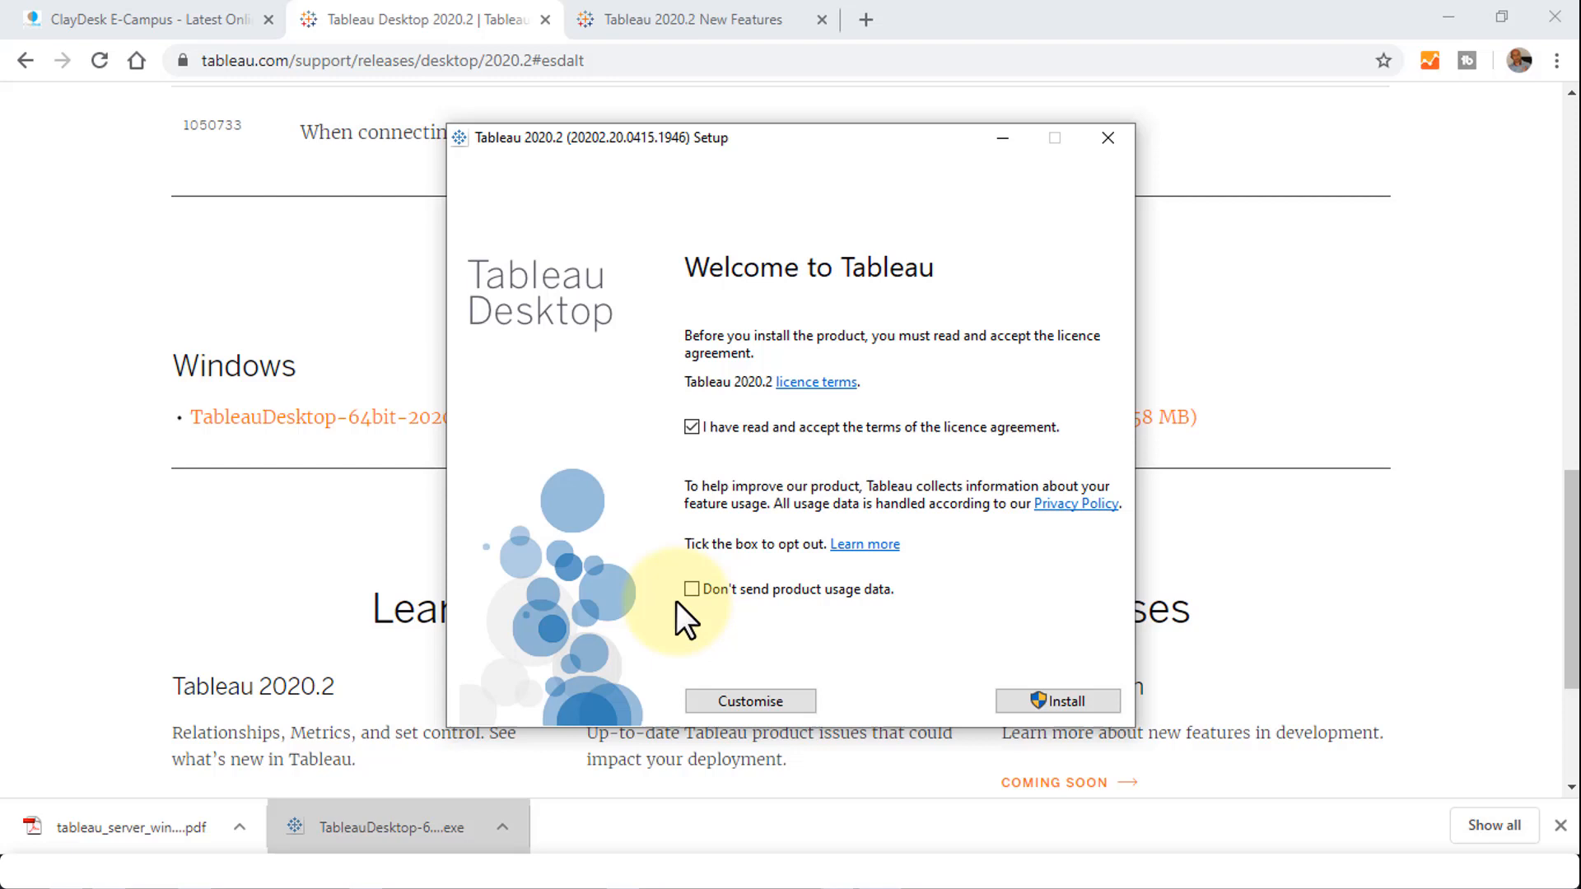
{"action": "mouse_move", "coordinate": [801, 600]}
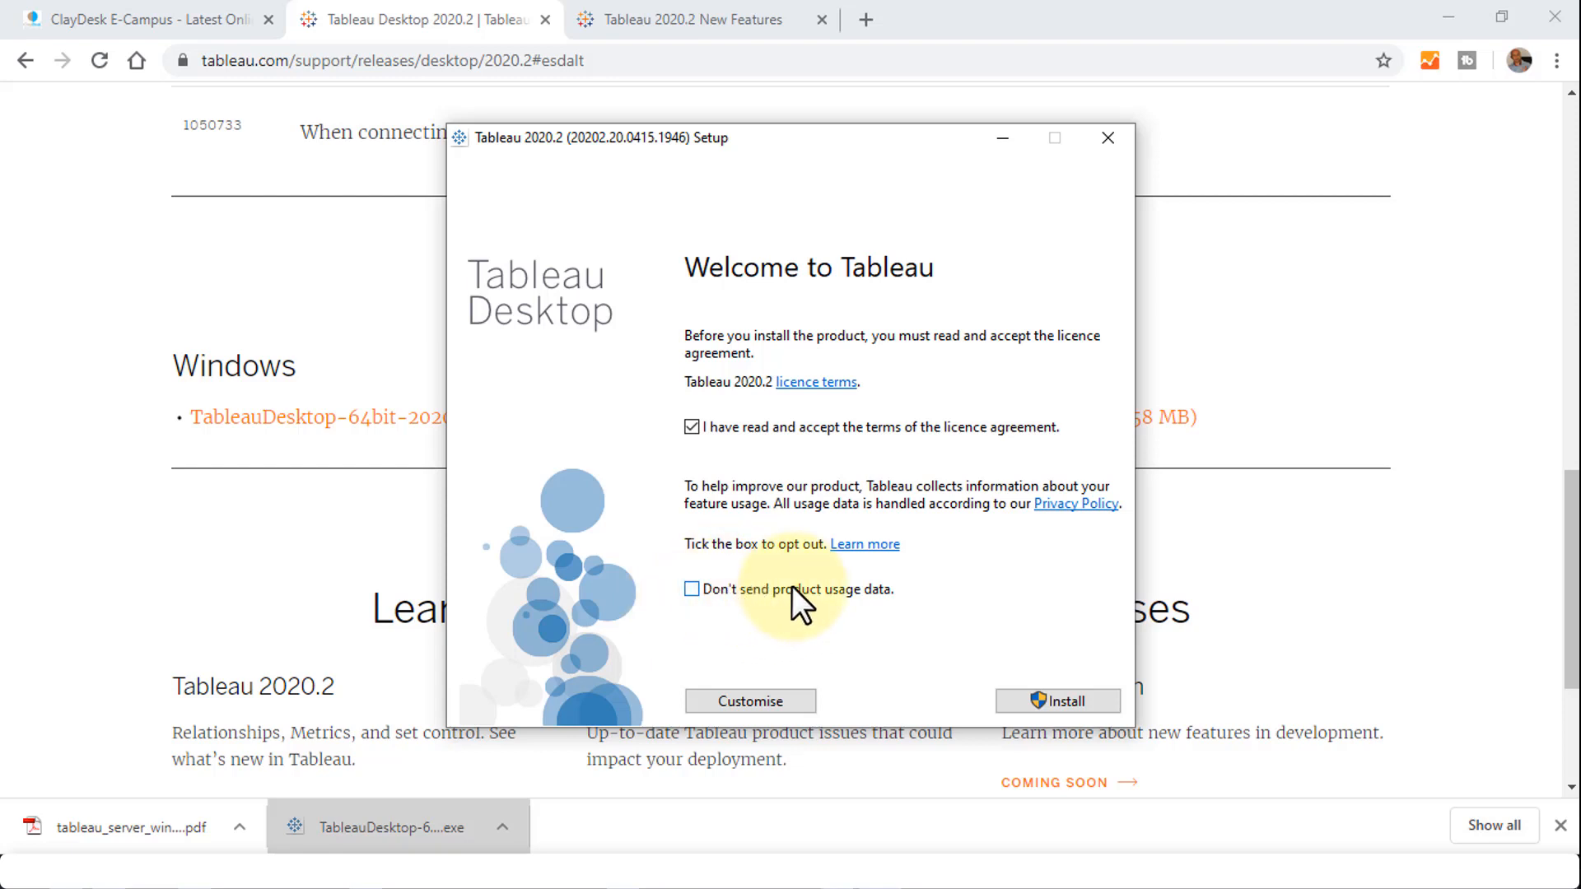
{"action": "mouse_move", "coordinate": [965, 597]}
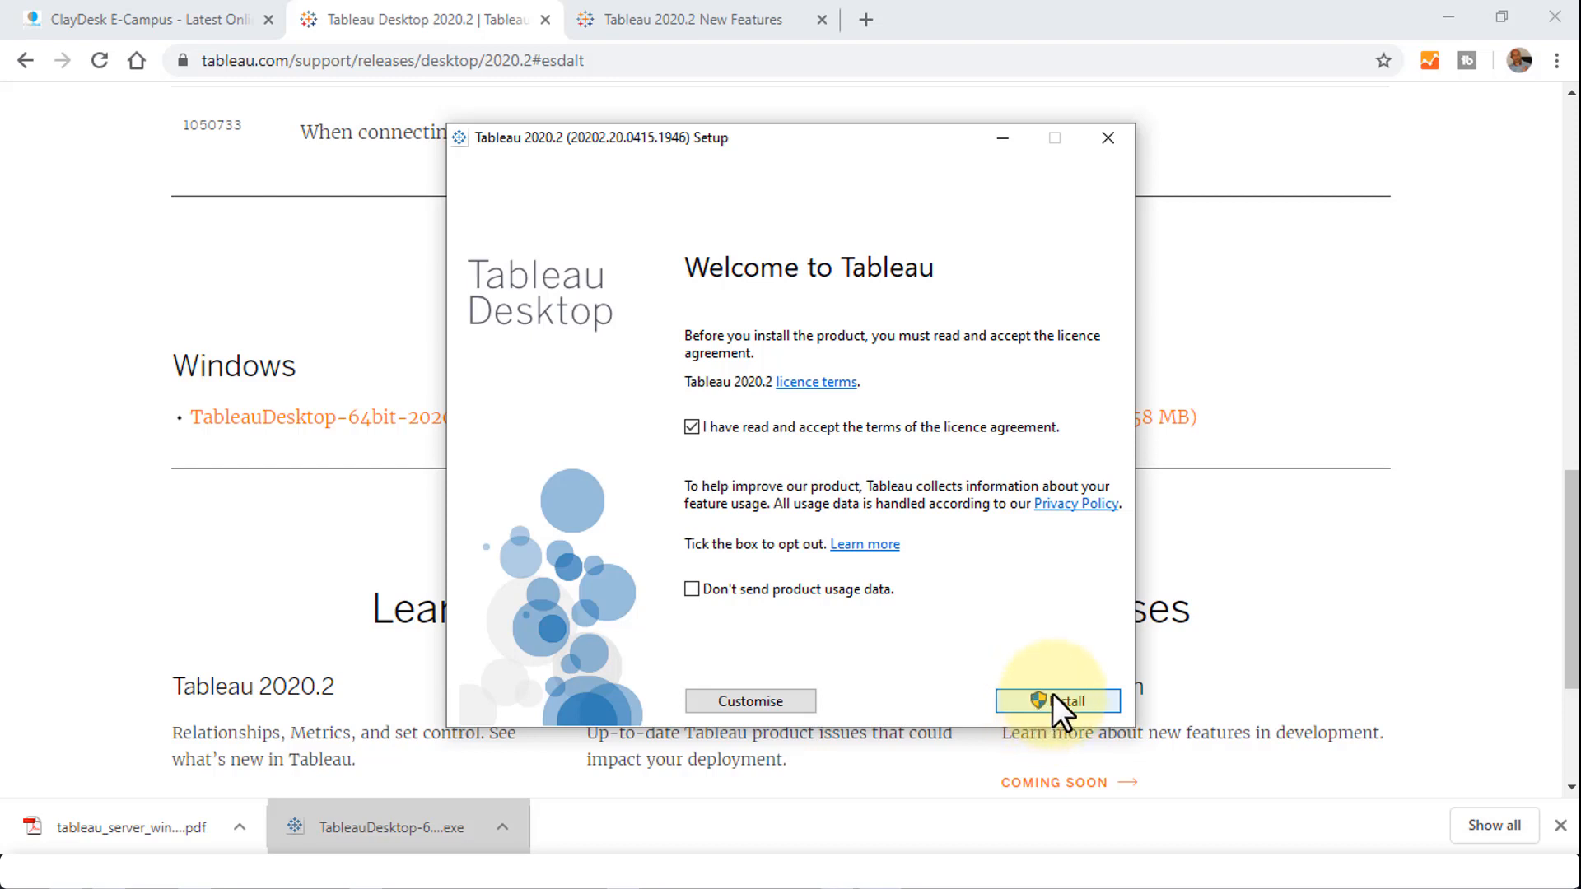
{"action": "mouse_move", "coordinate": [751, 701]}
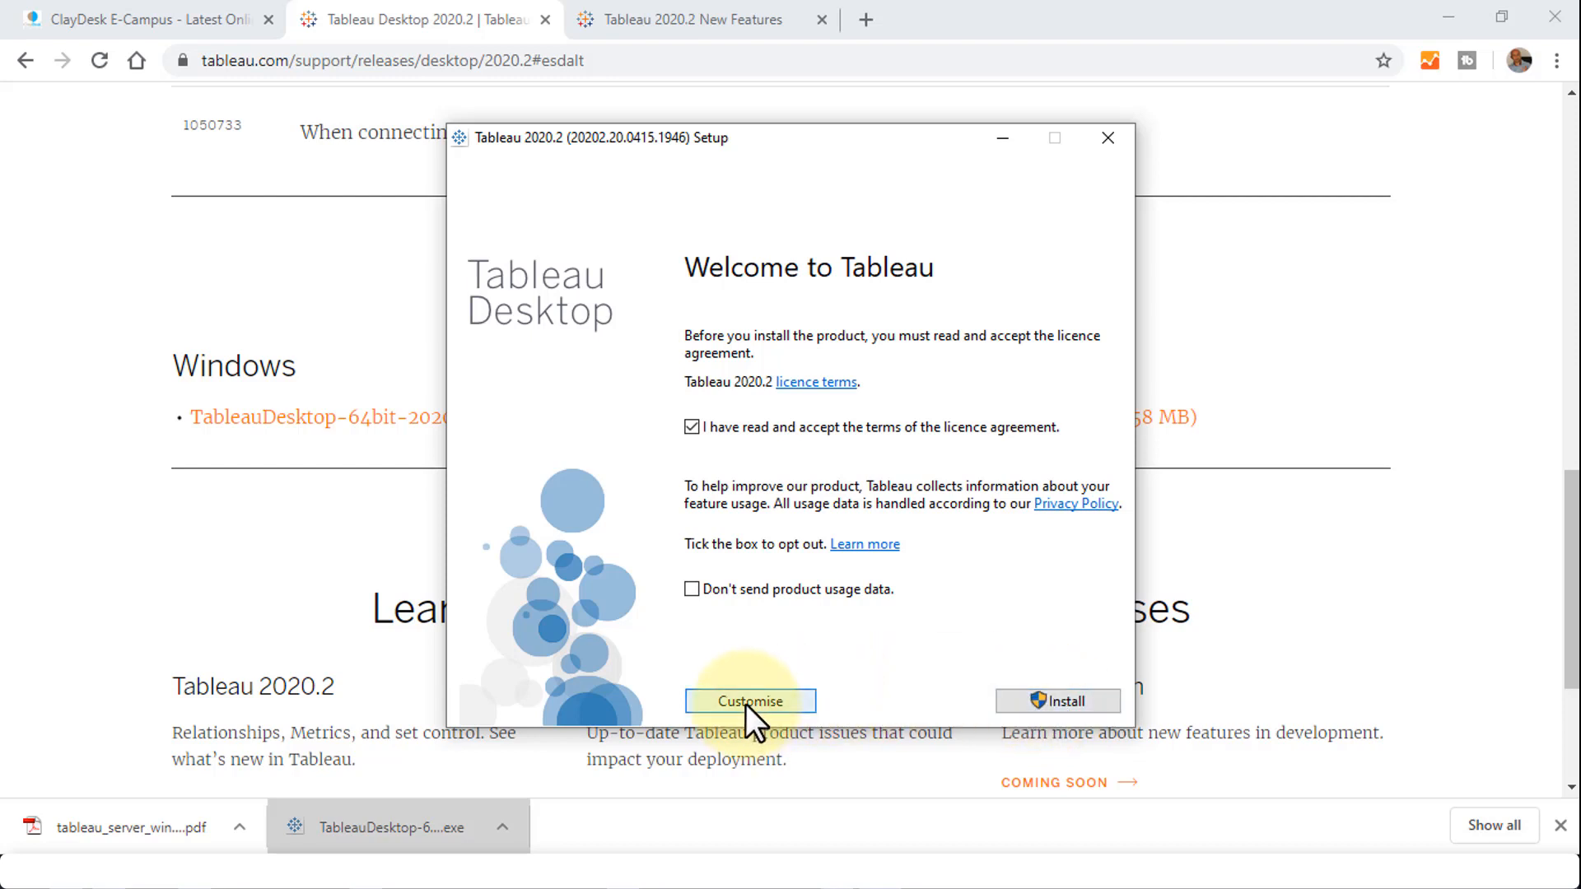
{"action": "mouse_move", "coordinate": [759, 711]}
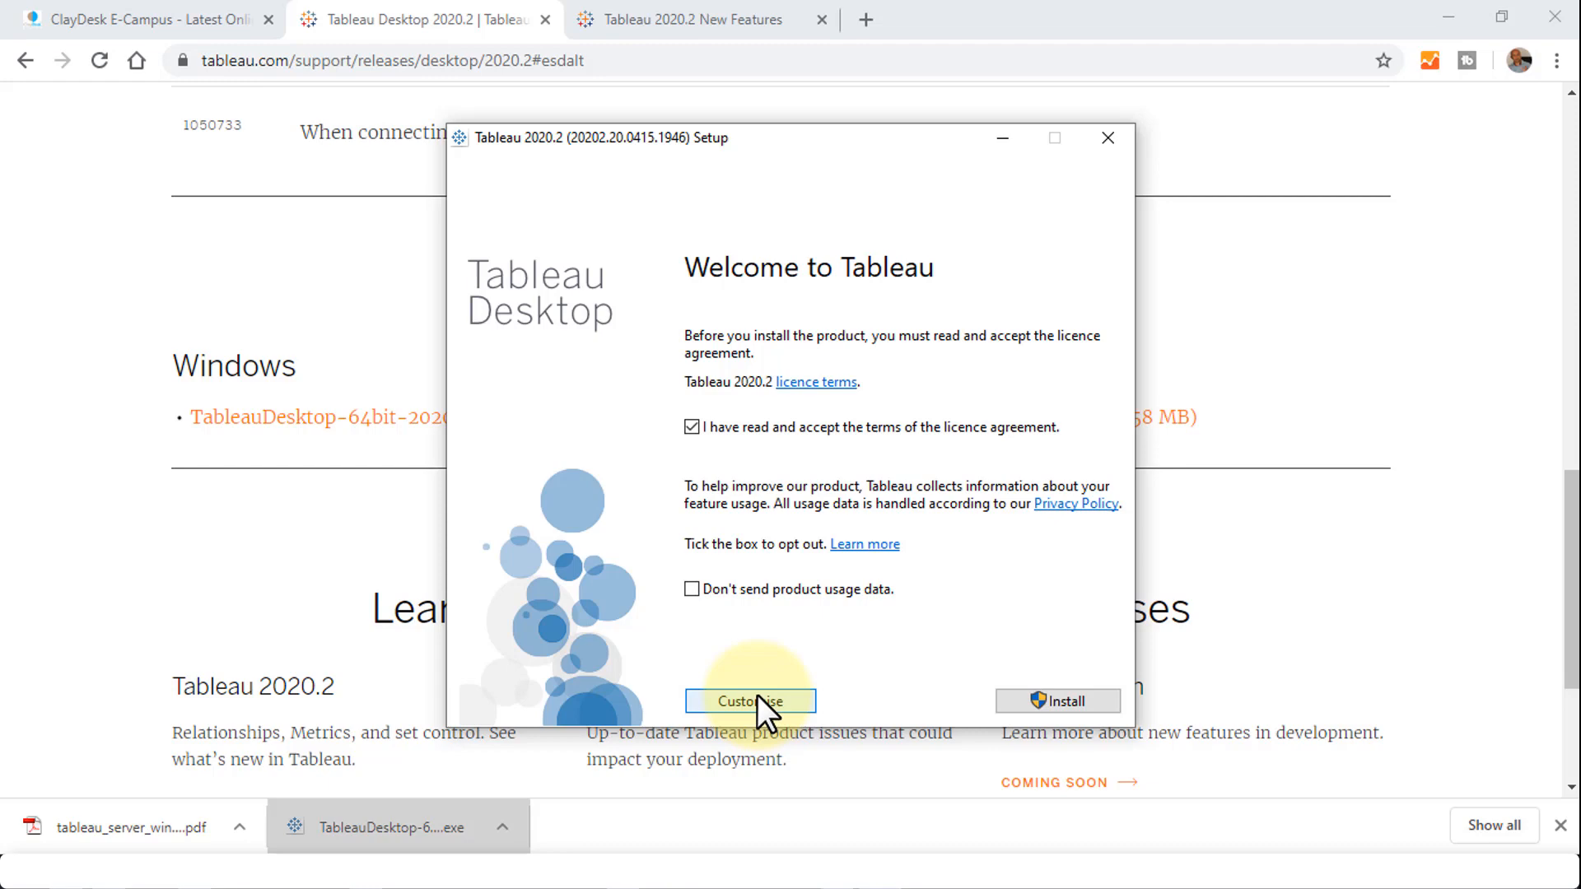
{"action": "mouse_move", "coordinate": [1057, 701]}
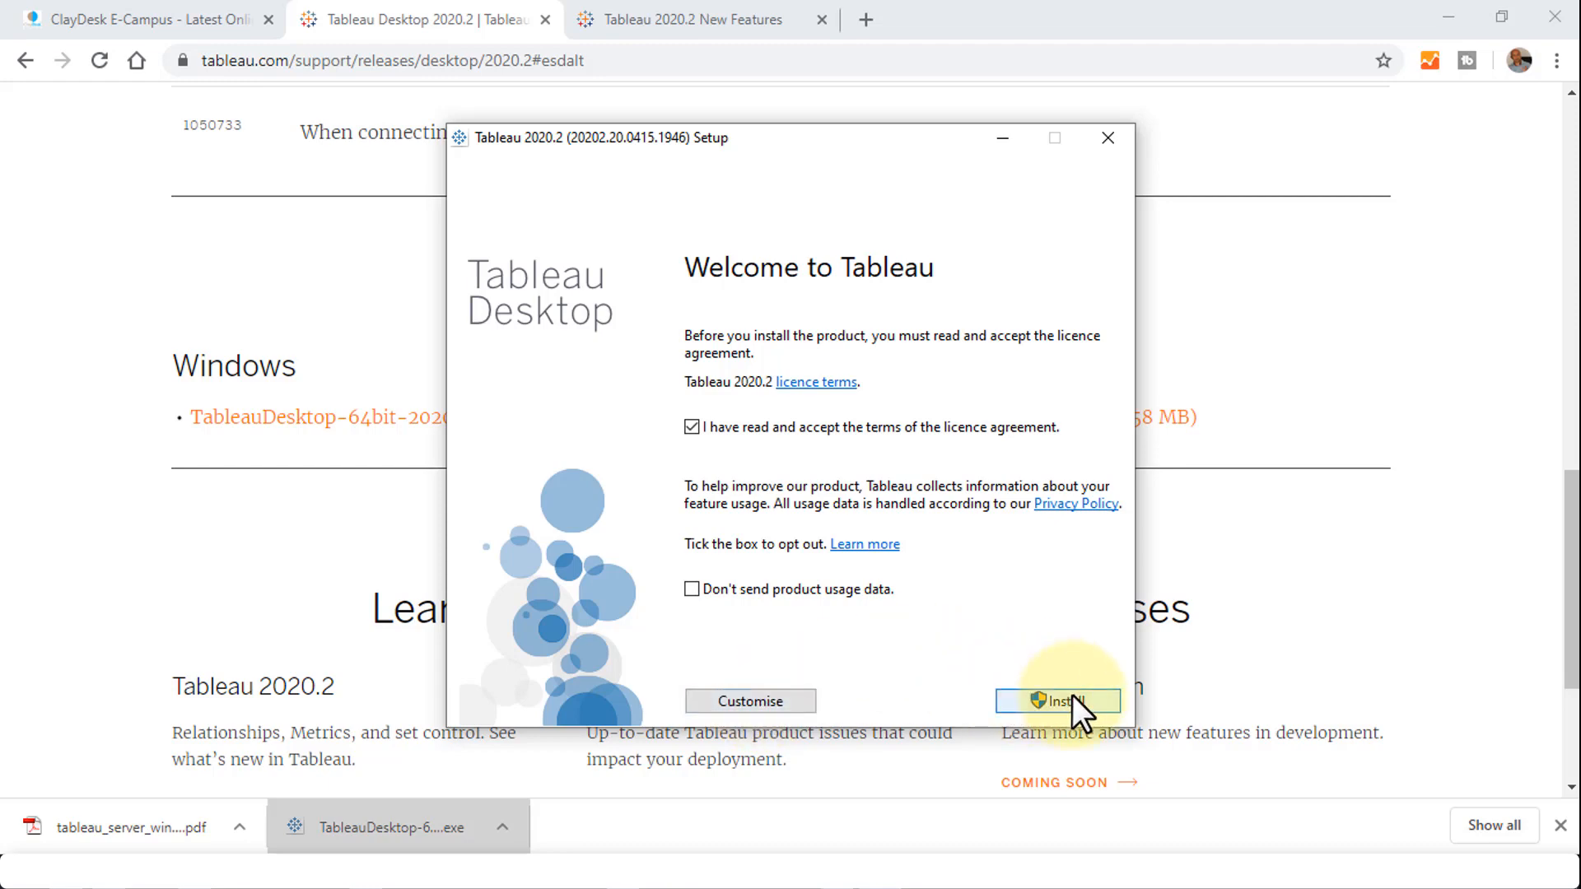
{"action": "left_click", "coordinate": [1057, 701]}
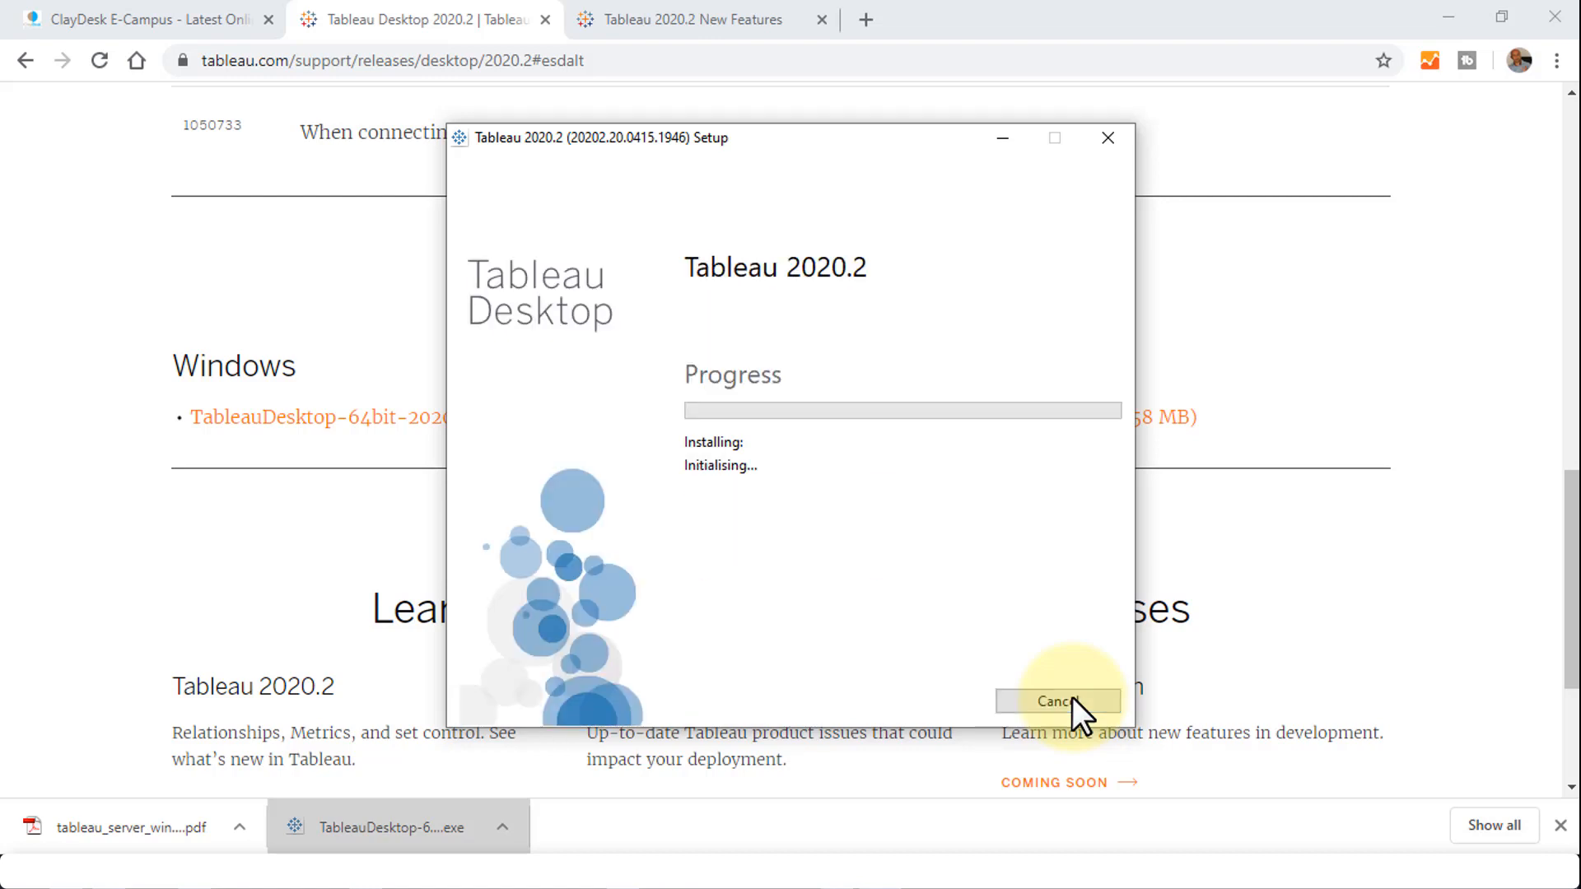
{"action": "mouse_move", "coordinate": [782, 594]}
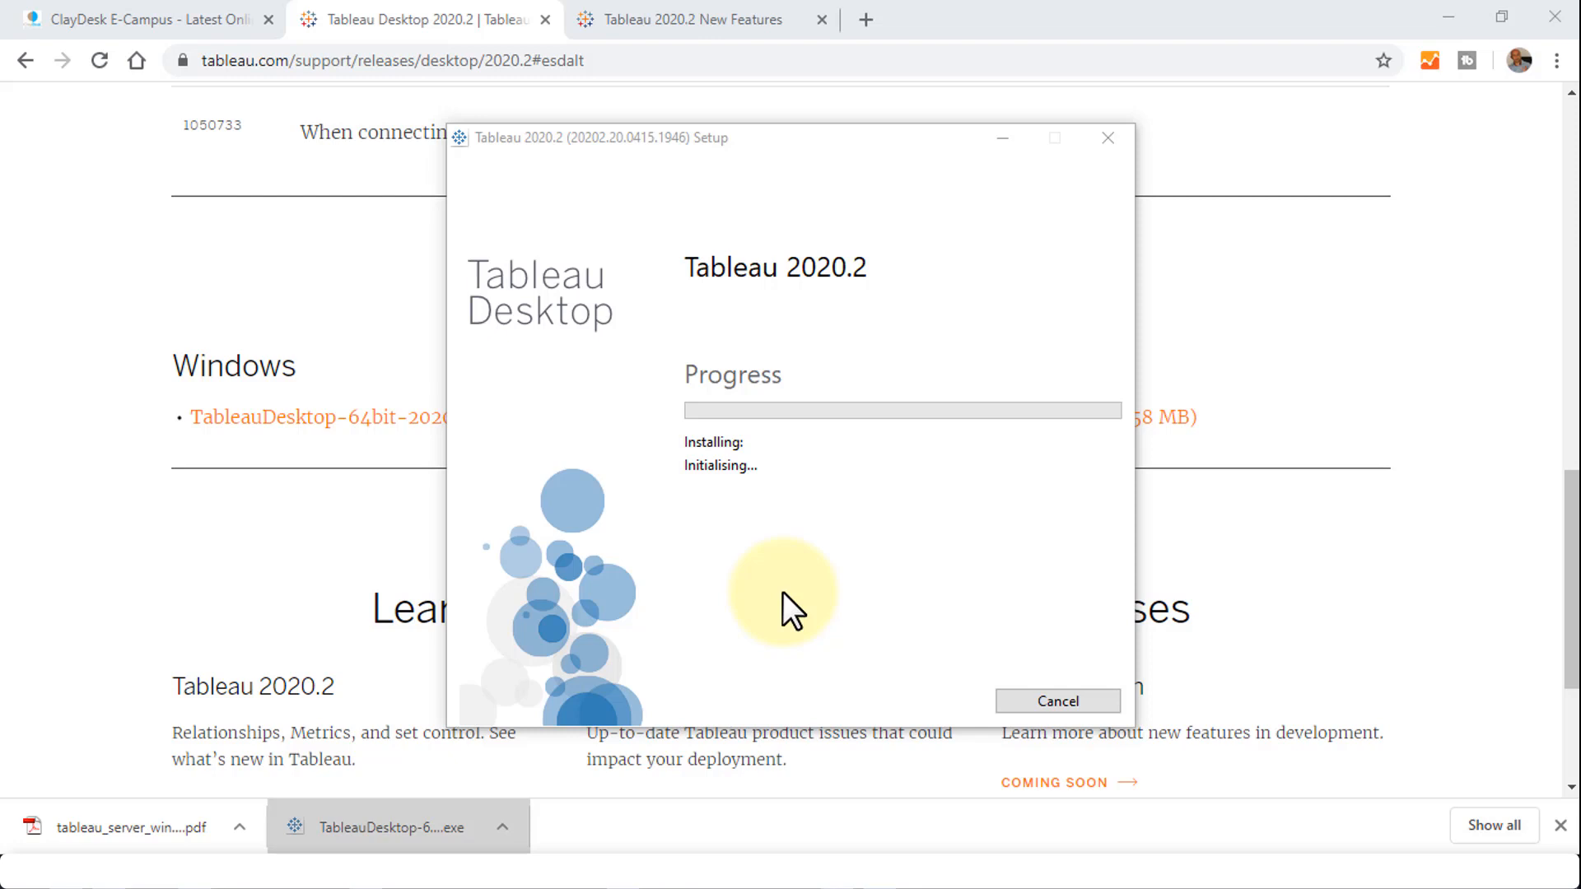
{"action": "mouse_move", "coordinate": [912, 565]}
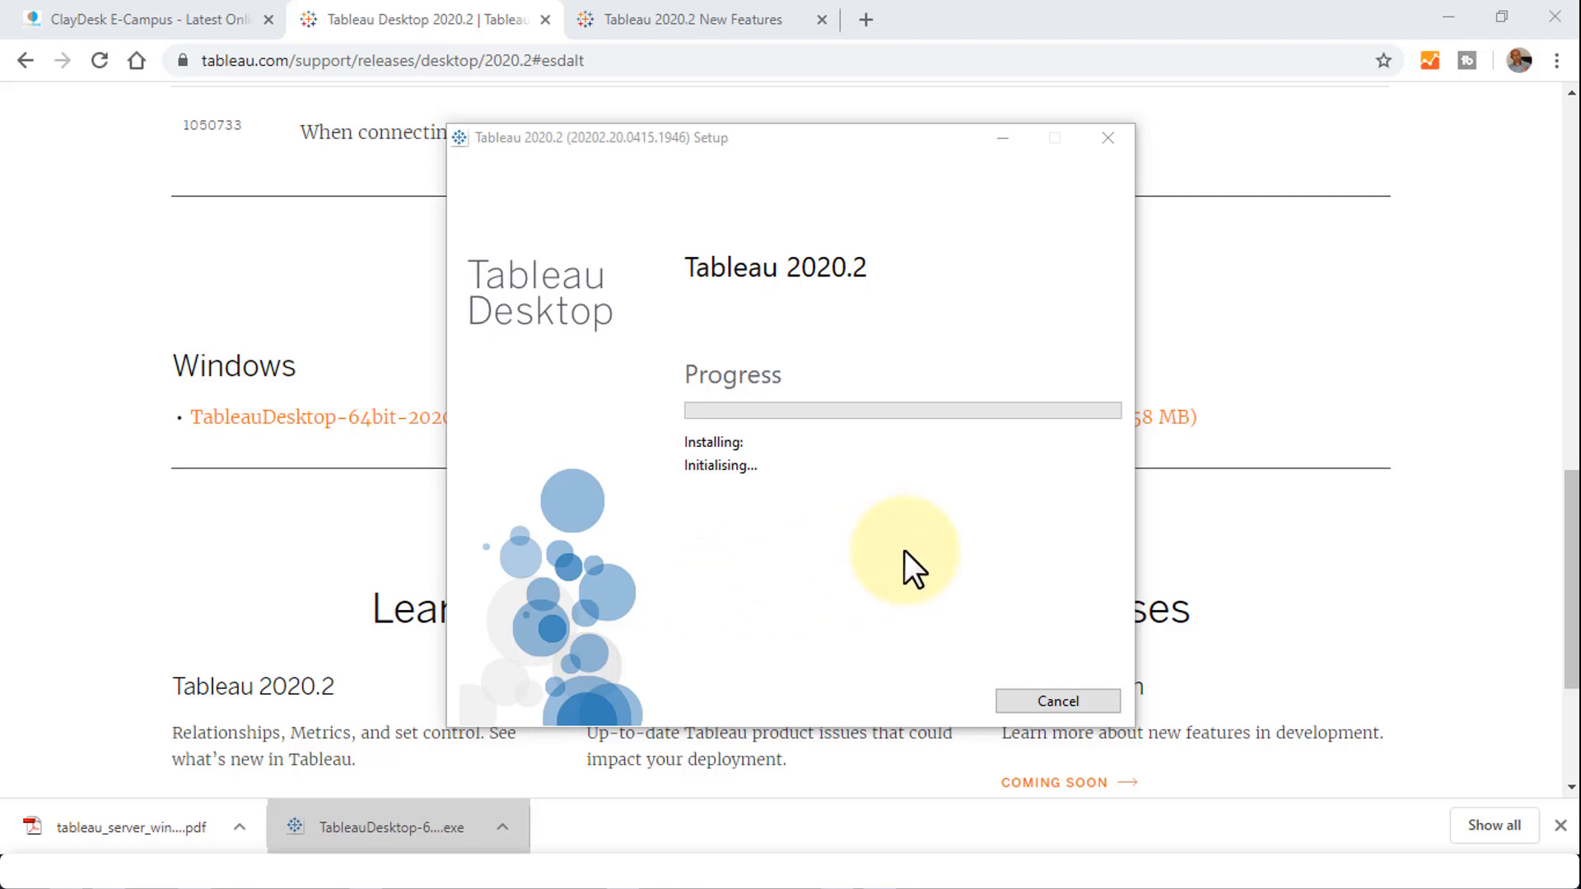
{"action": "mouse_move", "coordinate": [956, 514]}
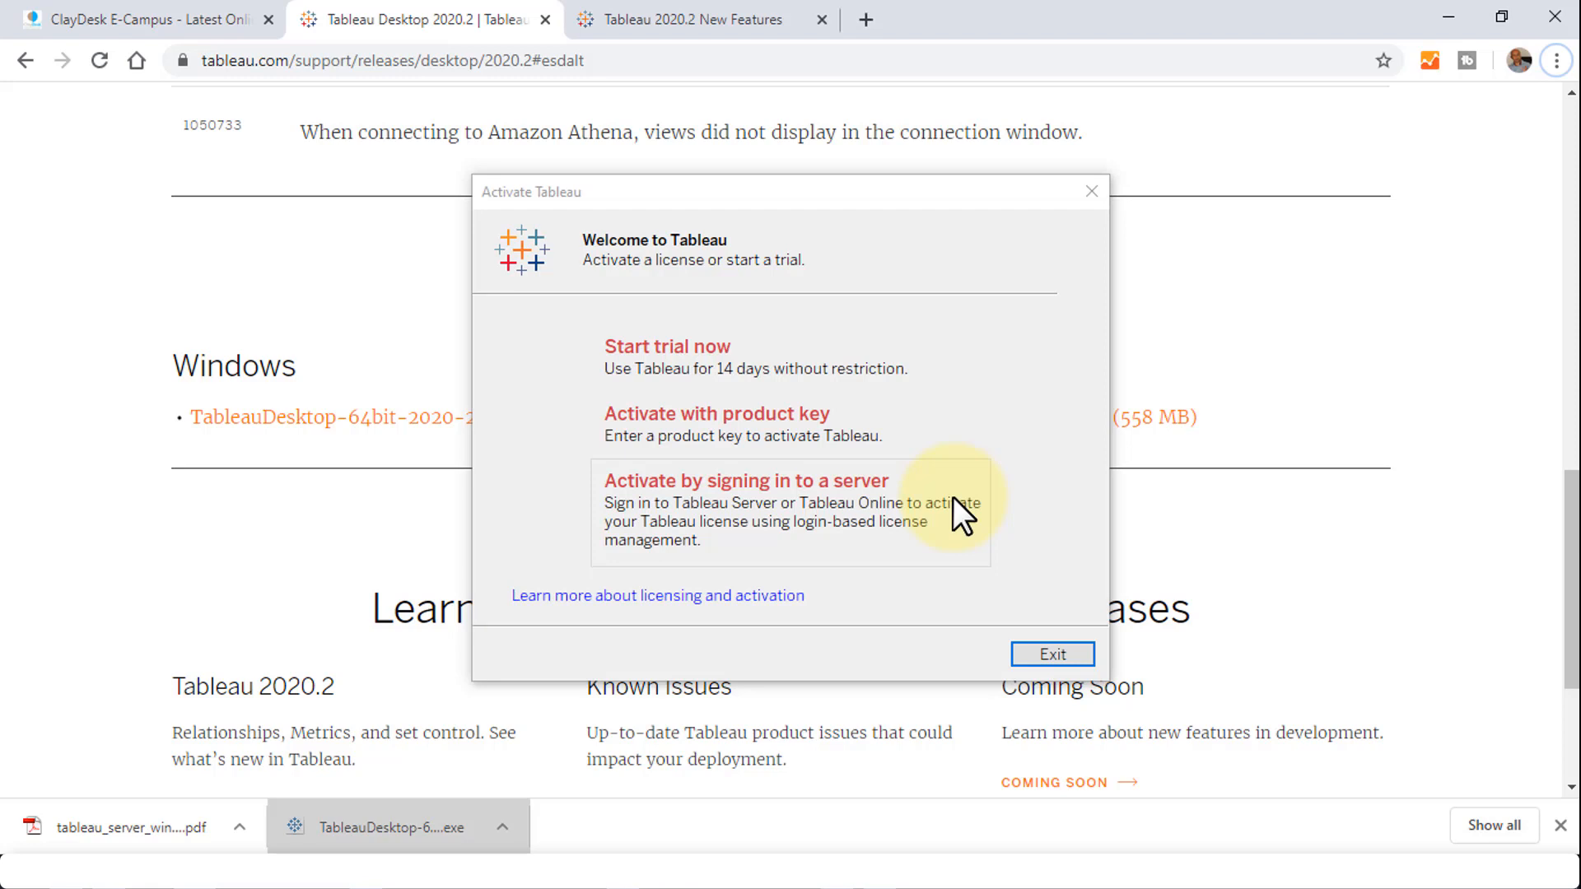
{"action": "mouse_move", "coordinate": [695, 358]}
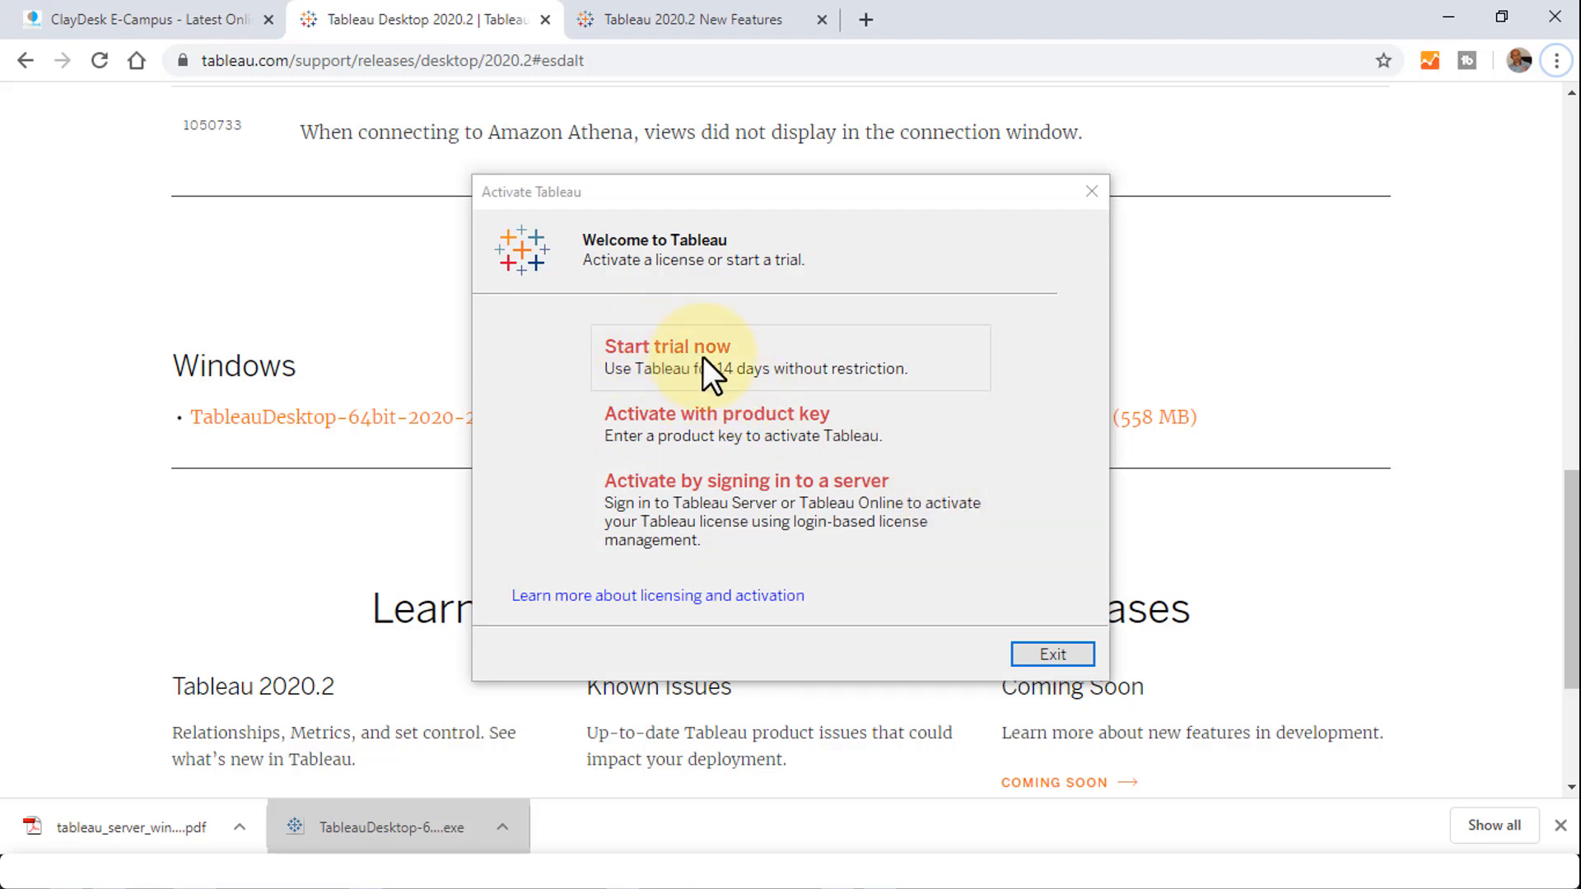
{"action": "mouse_move", "coordinate": [897, 388]}
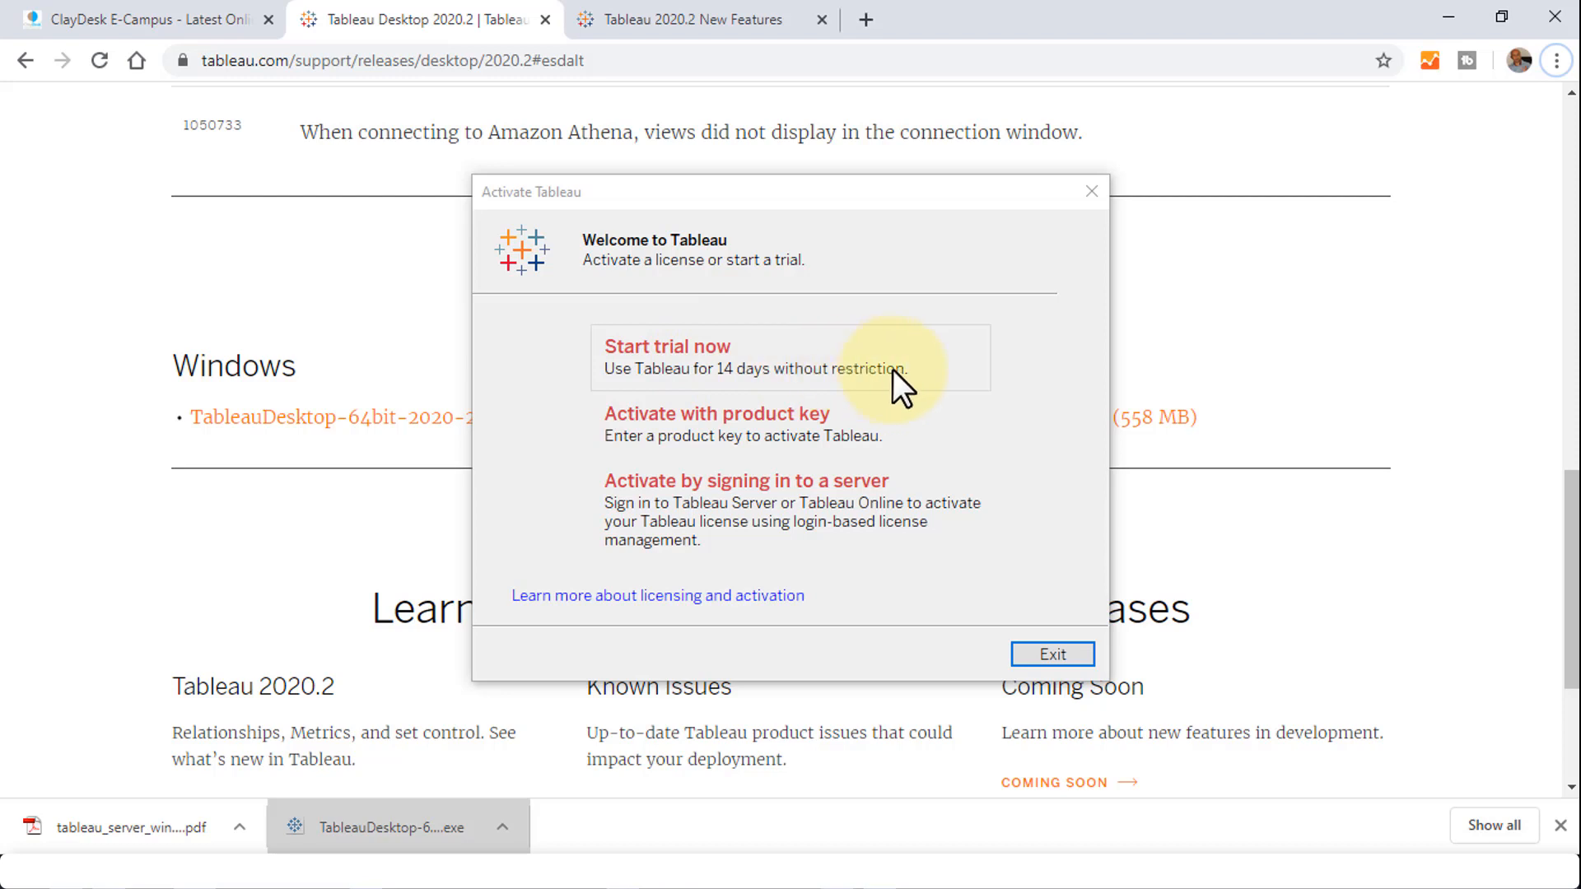
{"action": "mouse_move", "coordinate": [928, 387]}
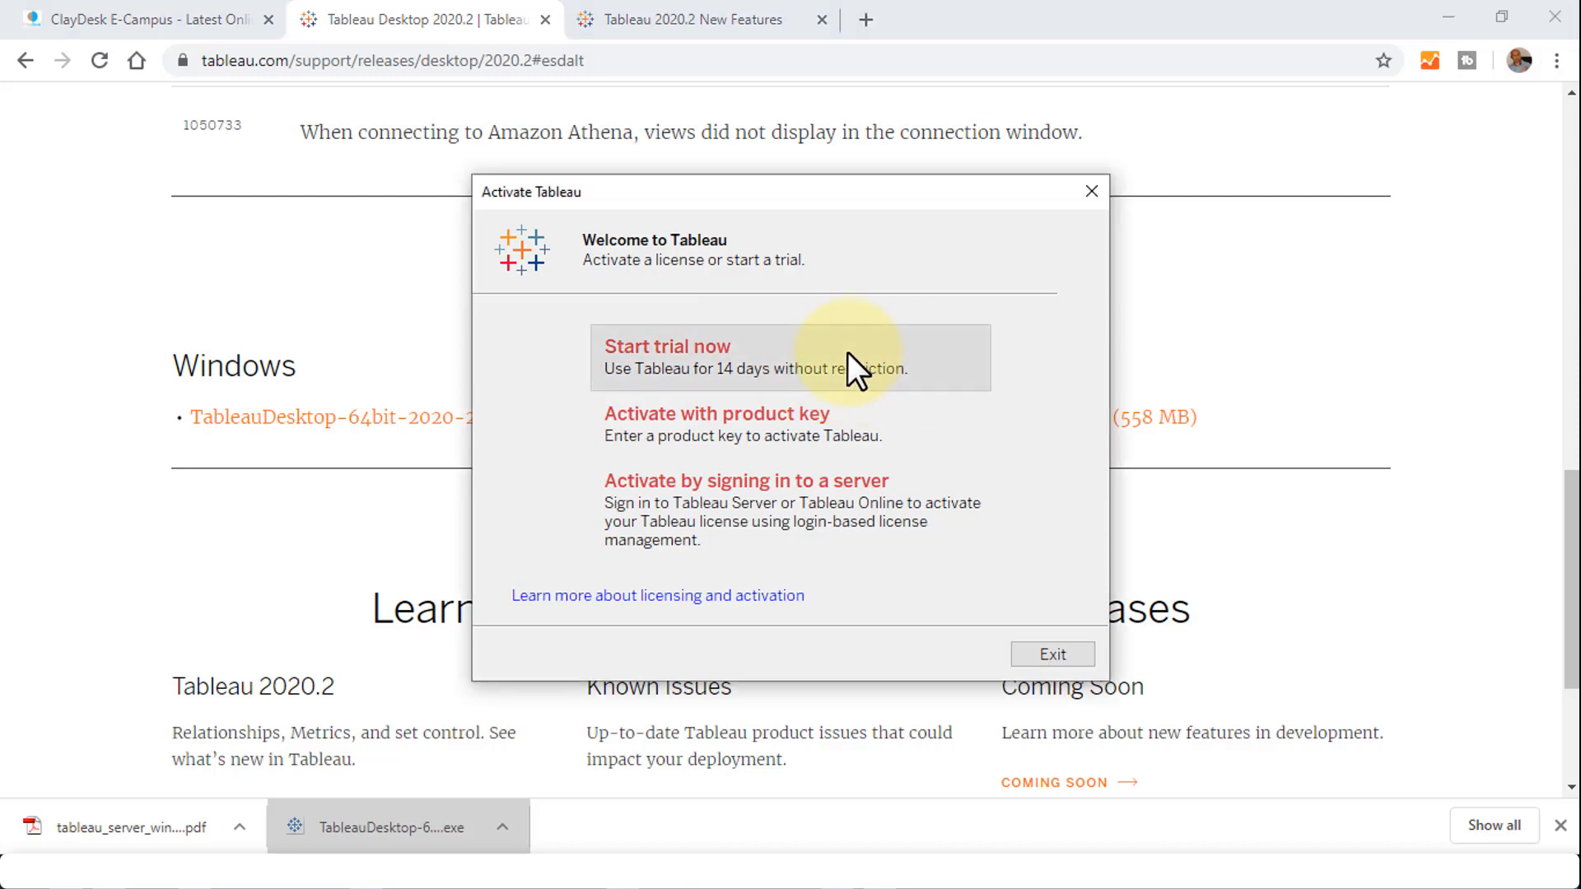
{"action": "mouse_move", "coordinate": [921, 436]}
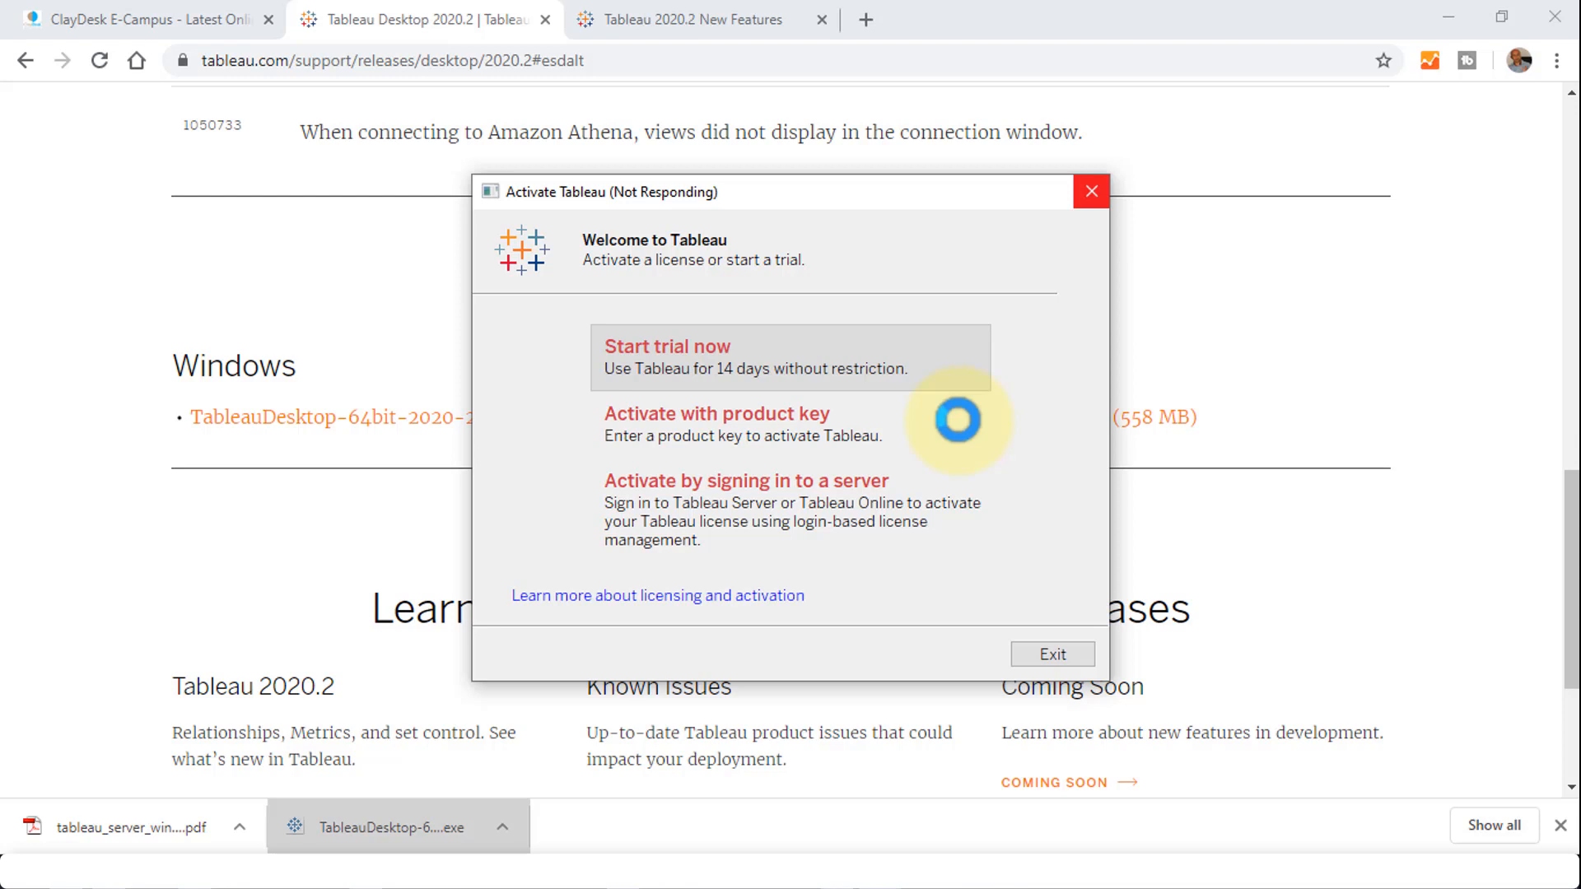
{"action": "mouse_move", "coordinate": [893, 447]}
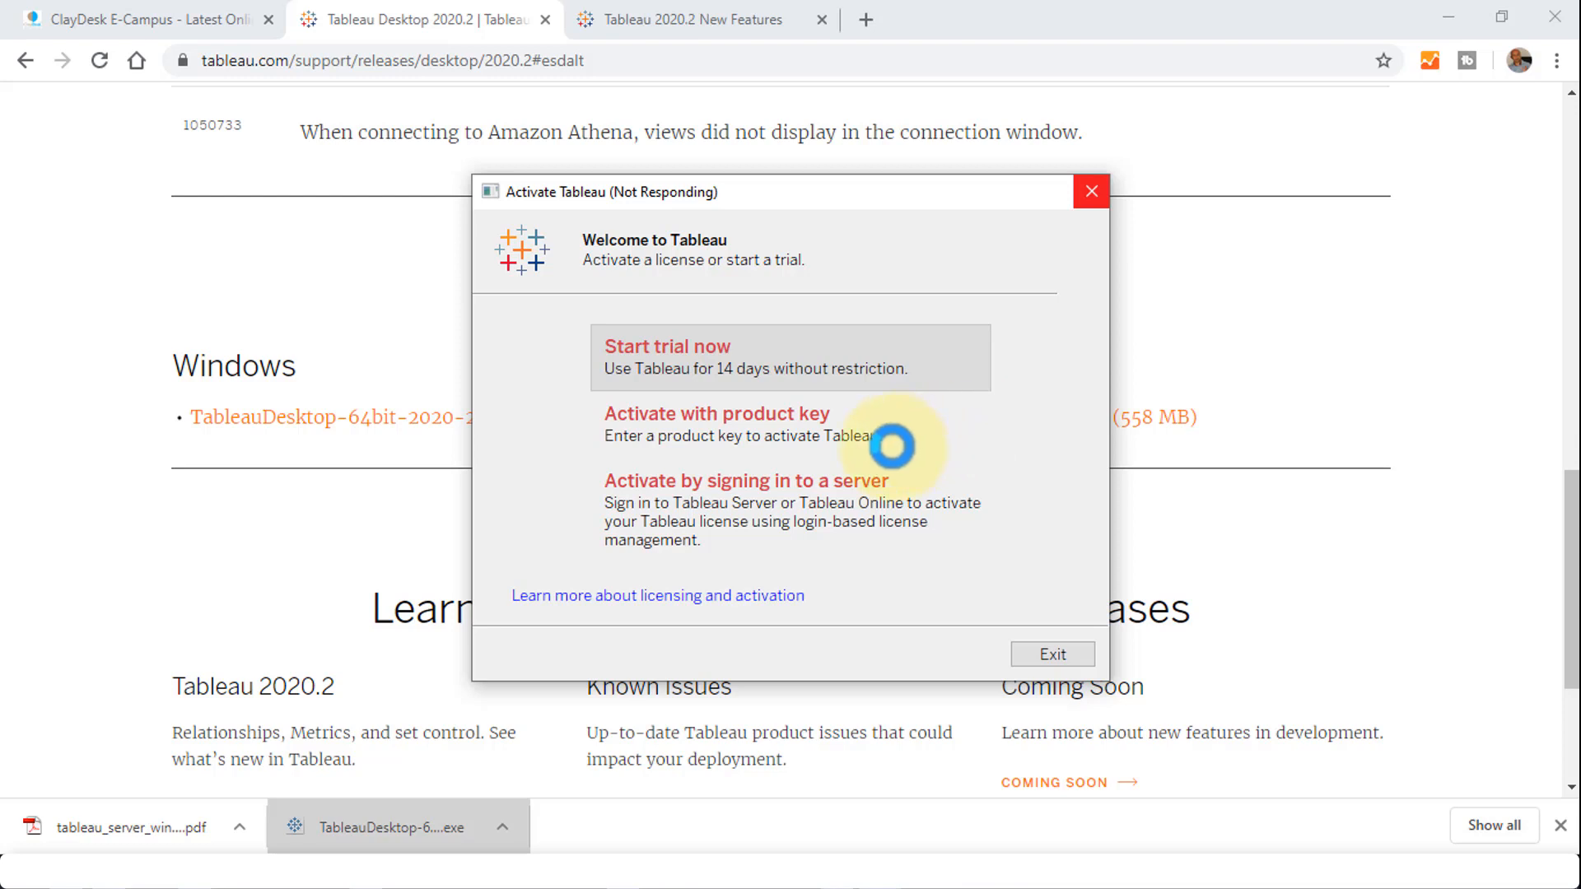
{"action": "mouse_move", "coordinate": [891, 517]}
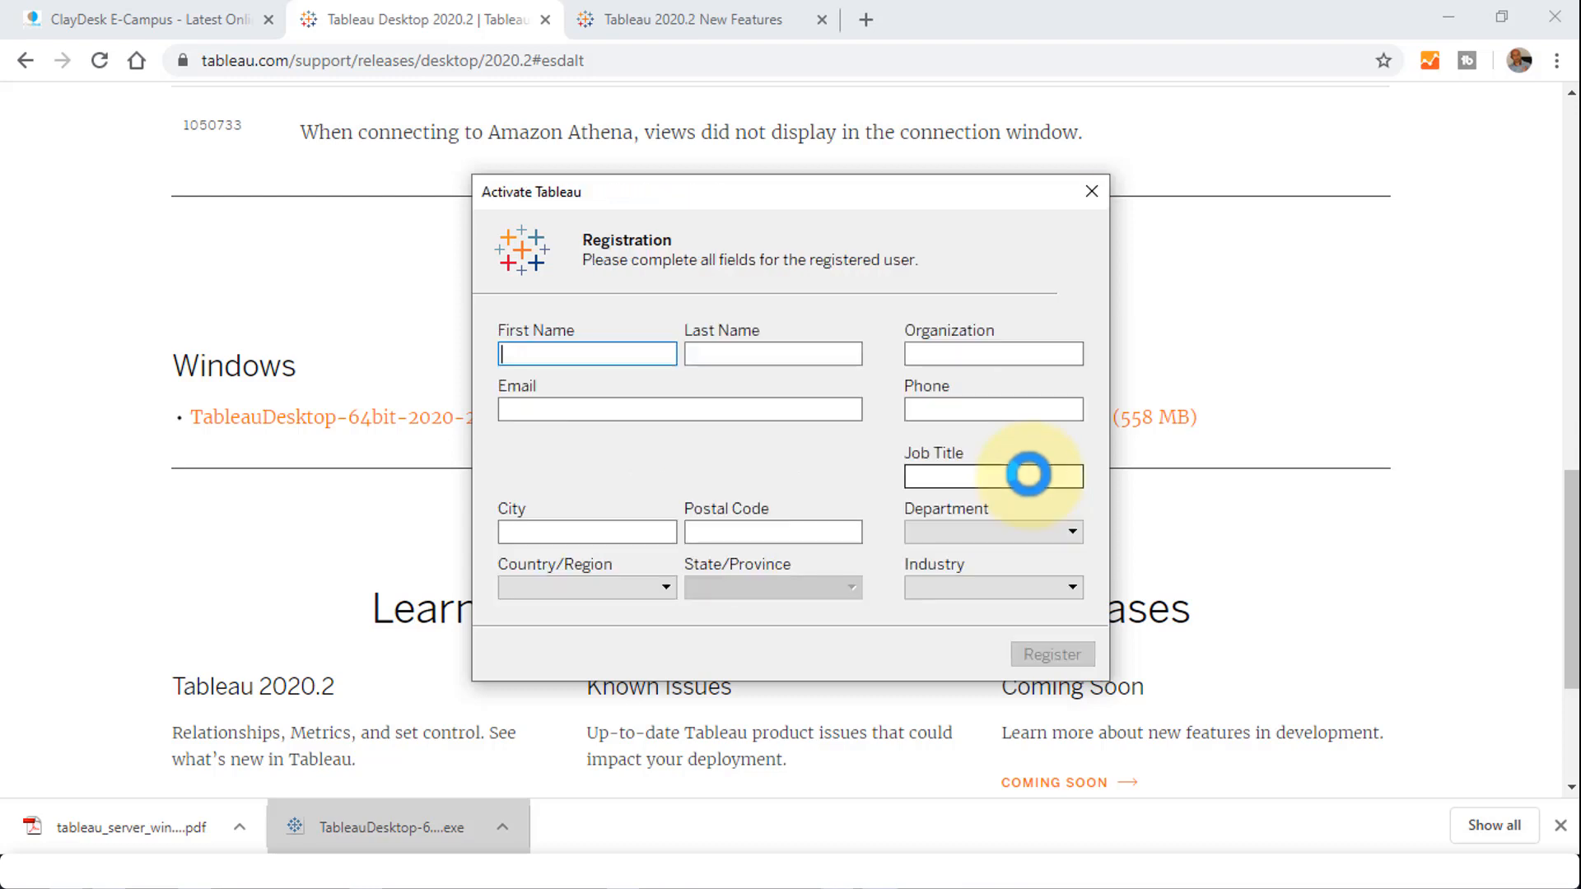
{"action": "mouse_move", "coordinate": [820, 481]}
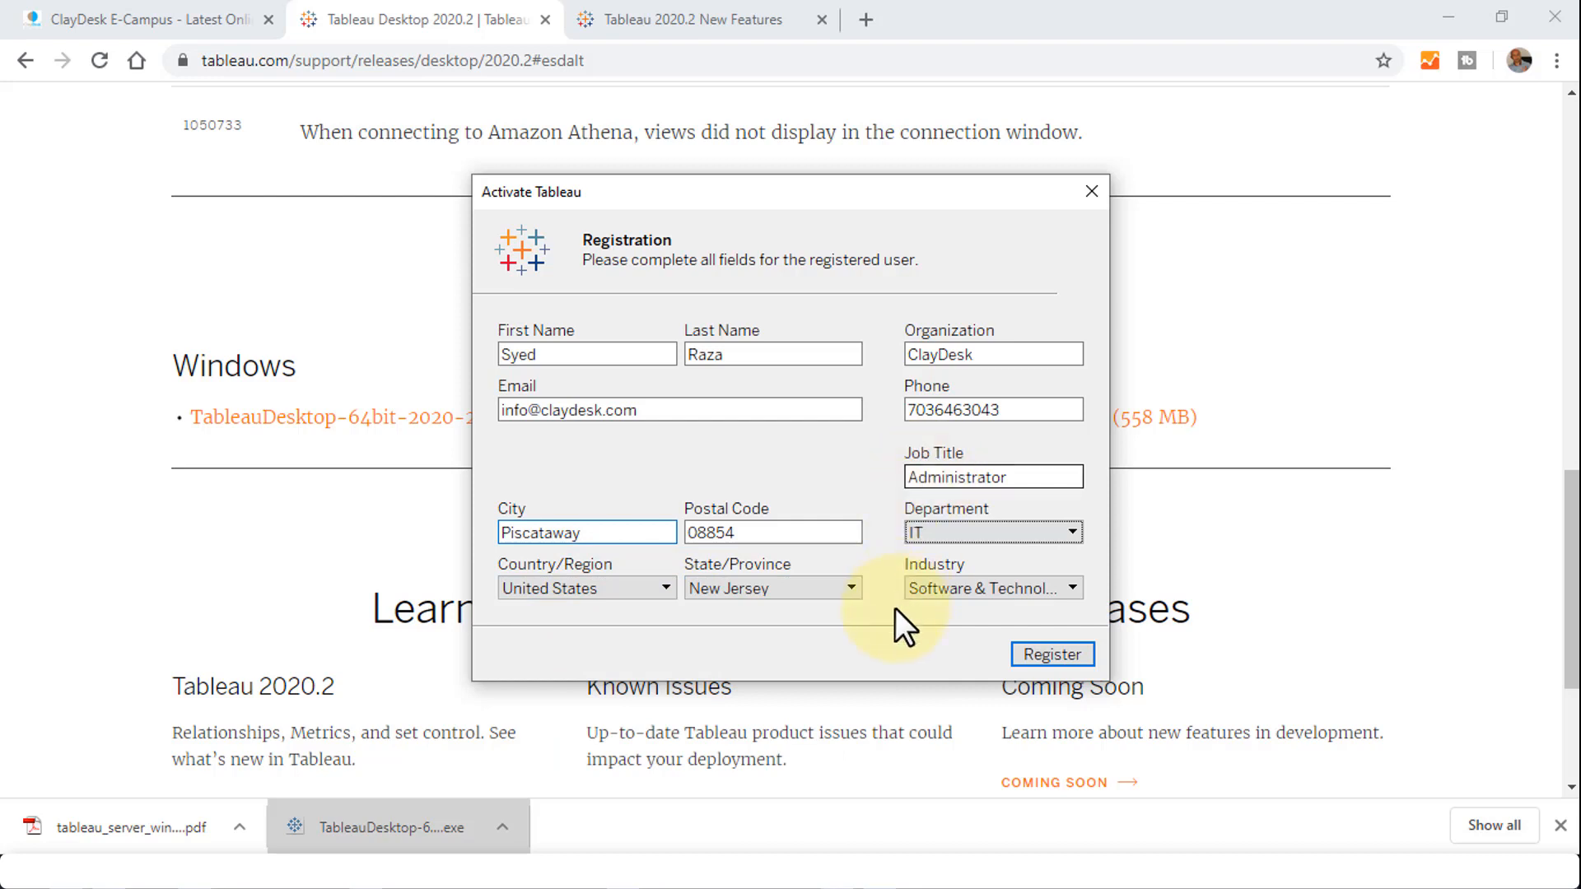
{"action": "mouse_move", "coordinate": [969, 681]}
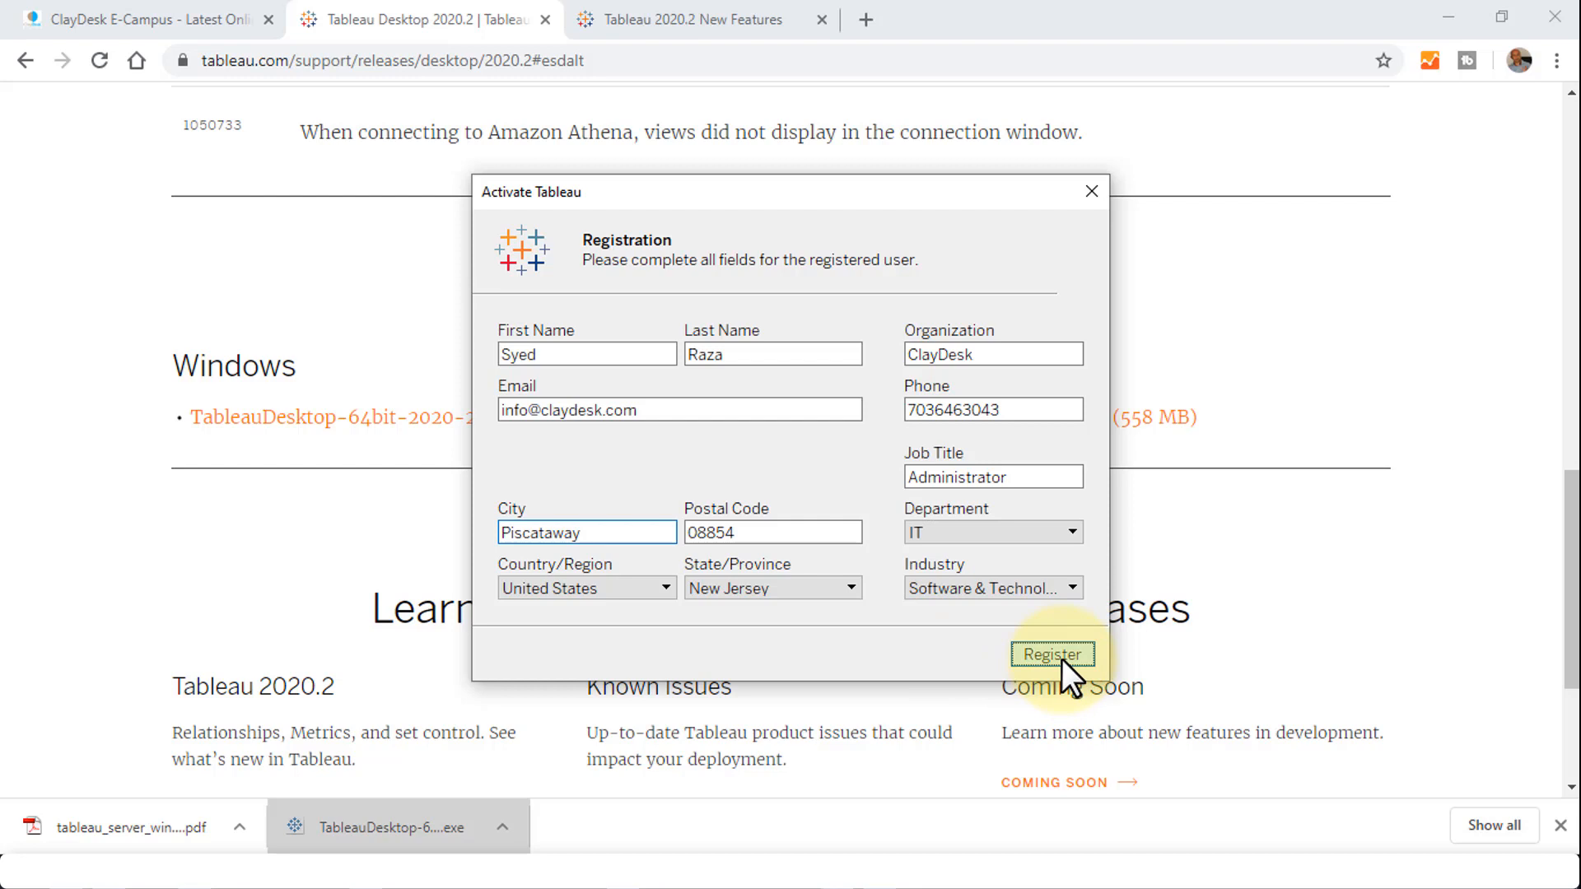
Submit the trial registration and continue once registration is completed.
{"action": "left_click", "coordinate": [1052, 655]}
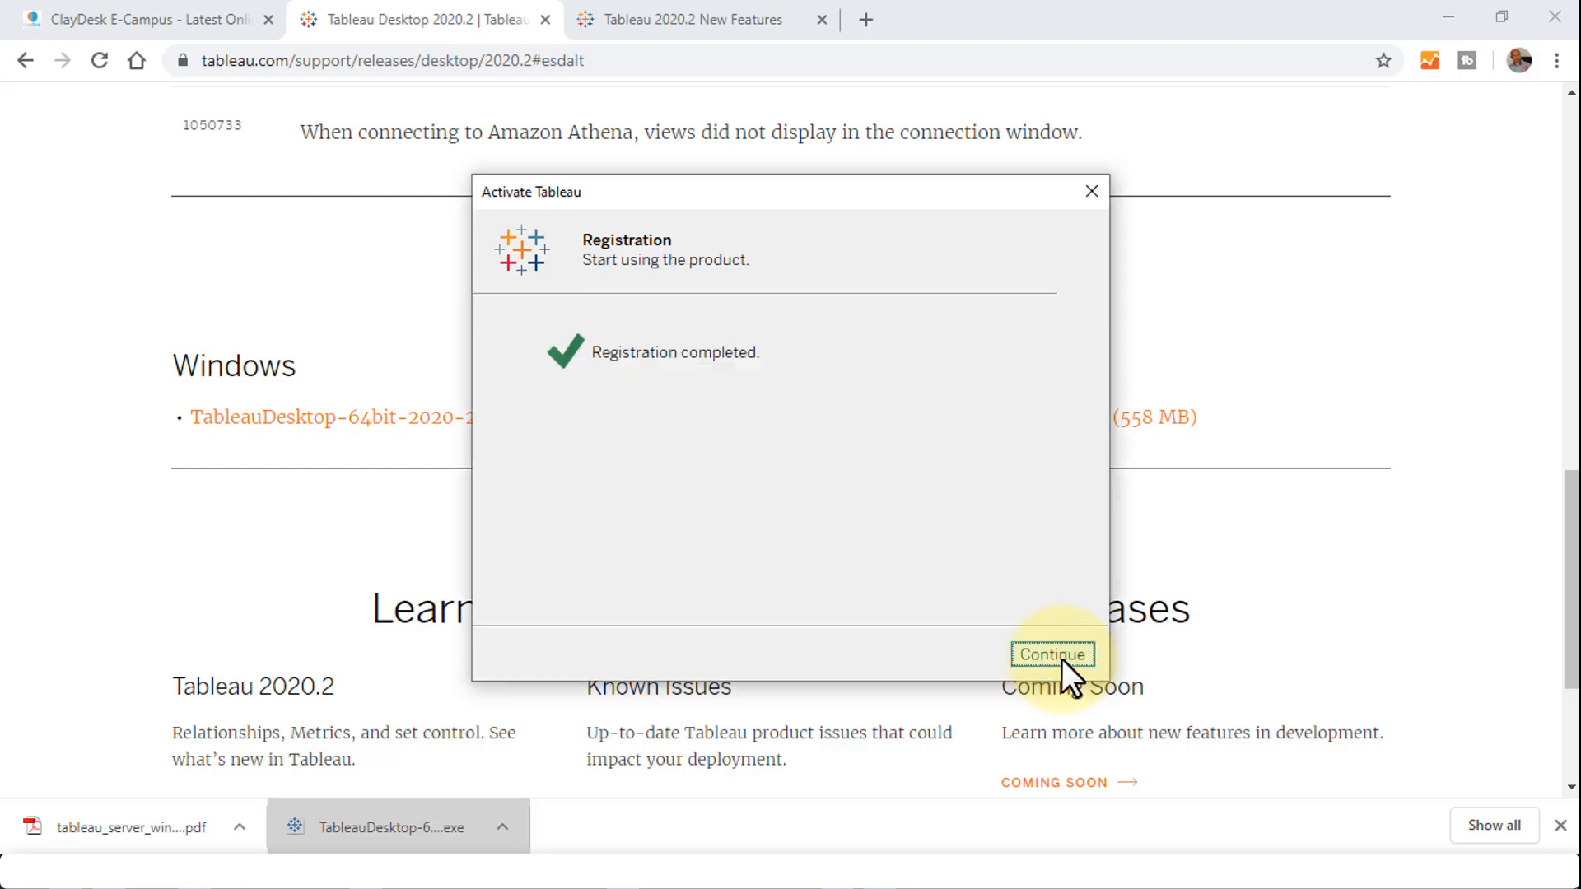
{"action": "mouse_move", "coordinate": [778, 444]}
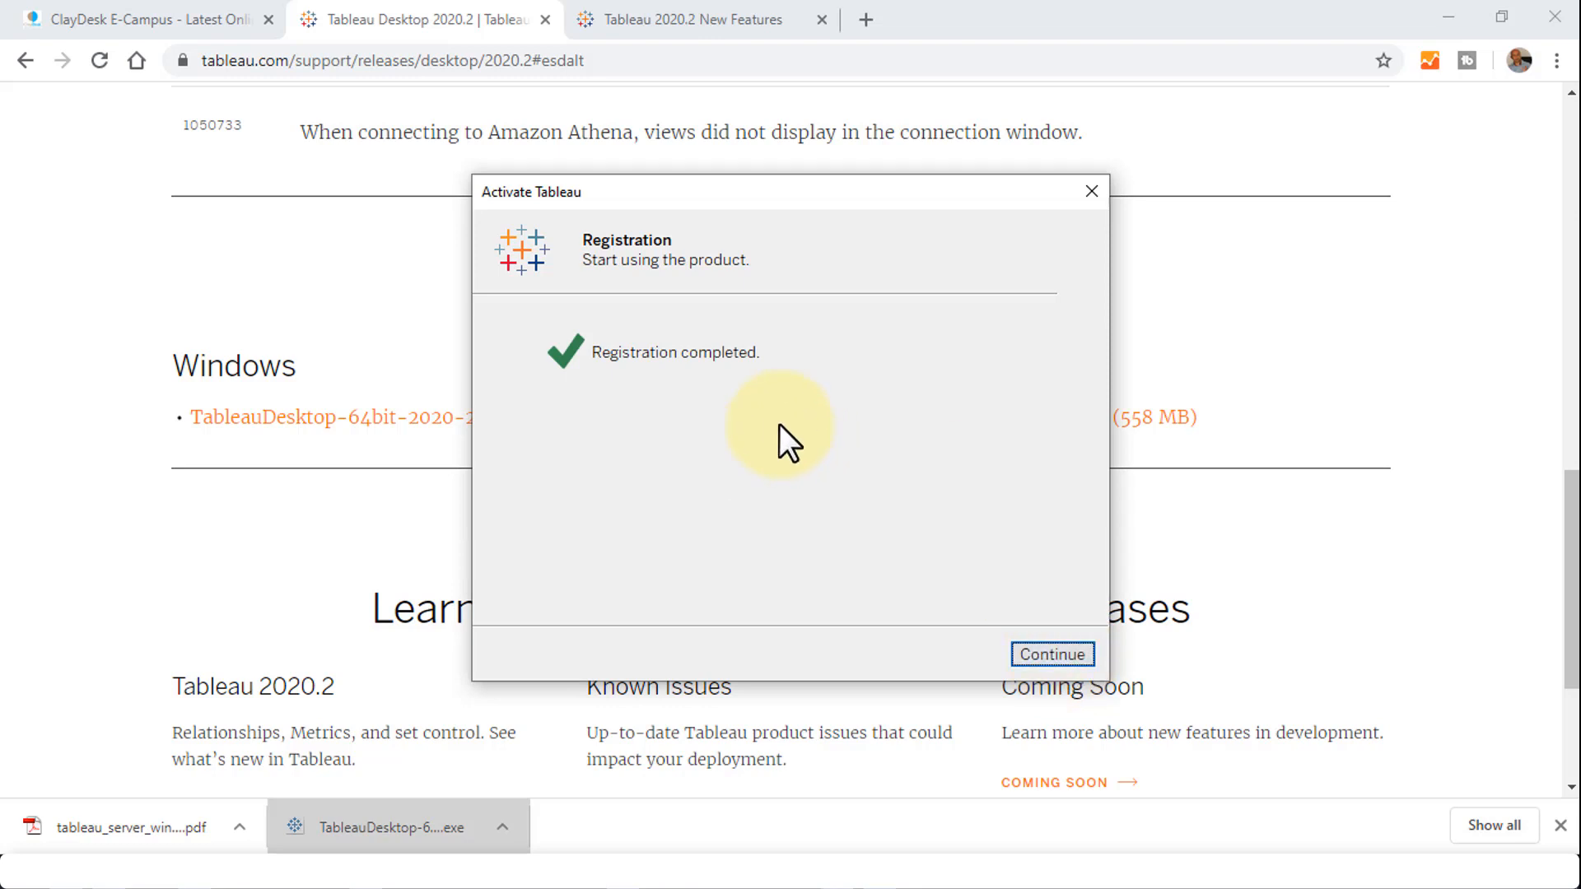
{"action": "mouse_move", "coordinate": [1052, 654]}
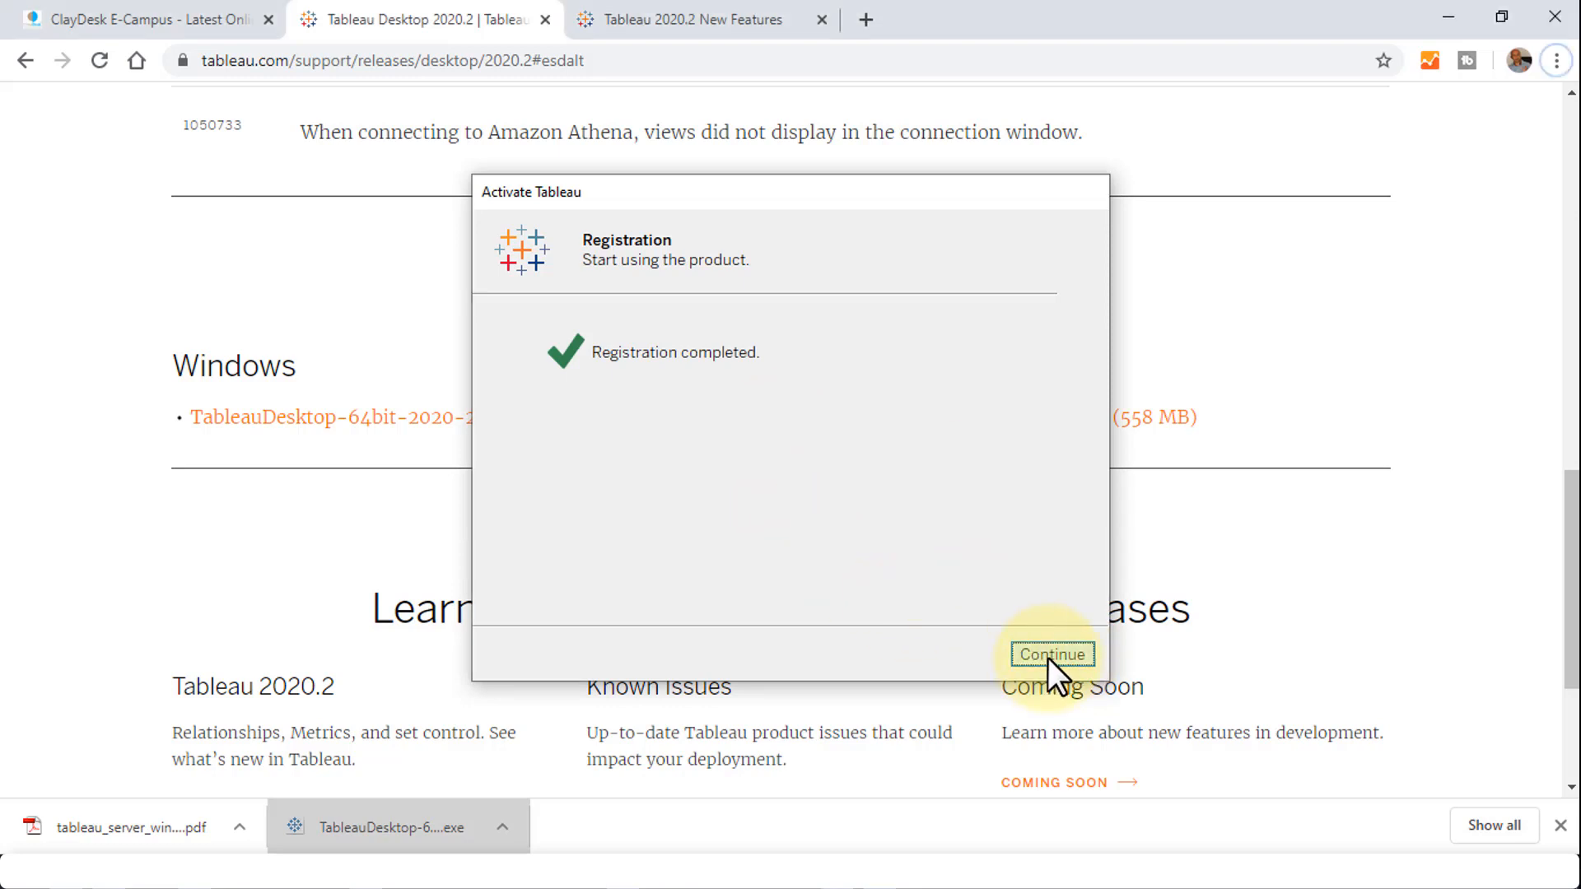
{"action": "left_click", "coordinate": [1051, 654]}
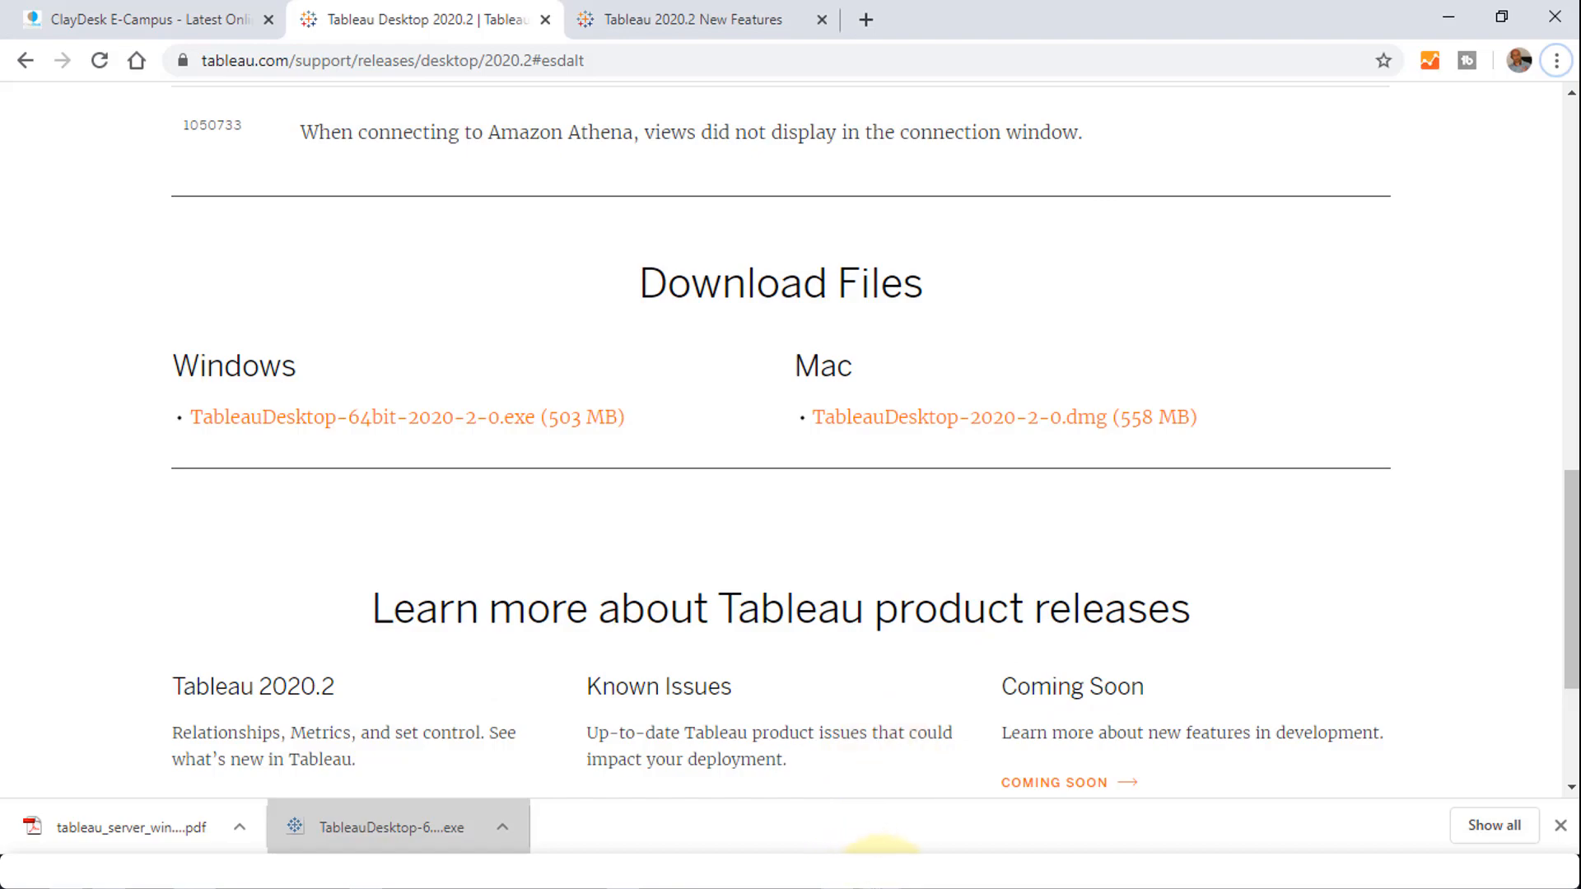
Let Tableau open to the Book1 start page confirming the 14-day trial.
{"action": "left_click", "coordinate": [396, 826]}
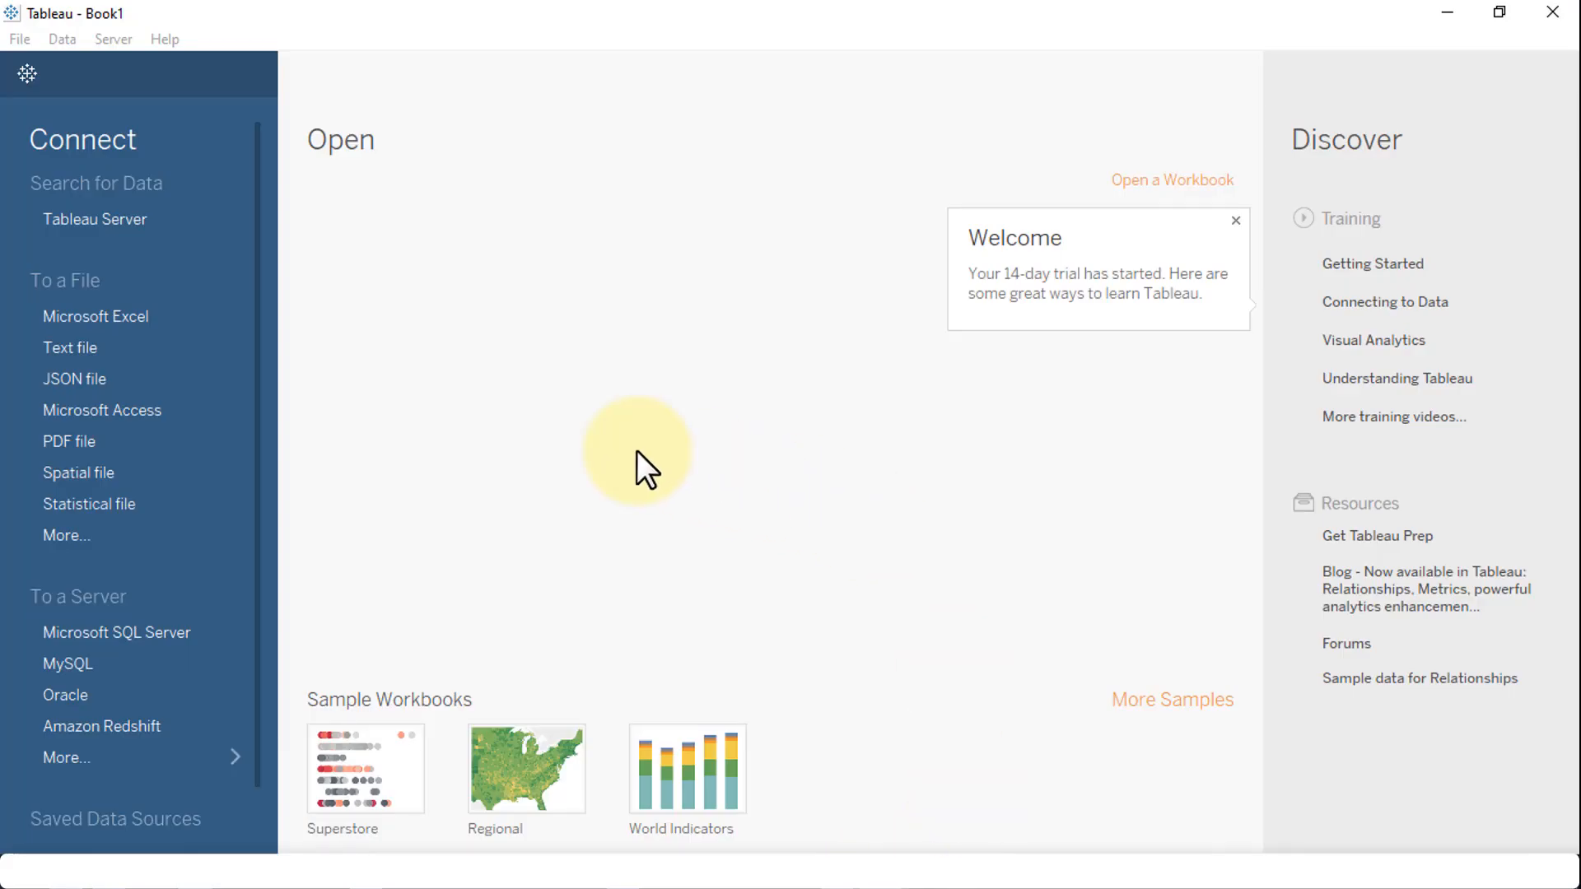
{"action": "mouse_move", "coordinate": [613, 343]}
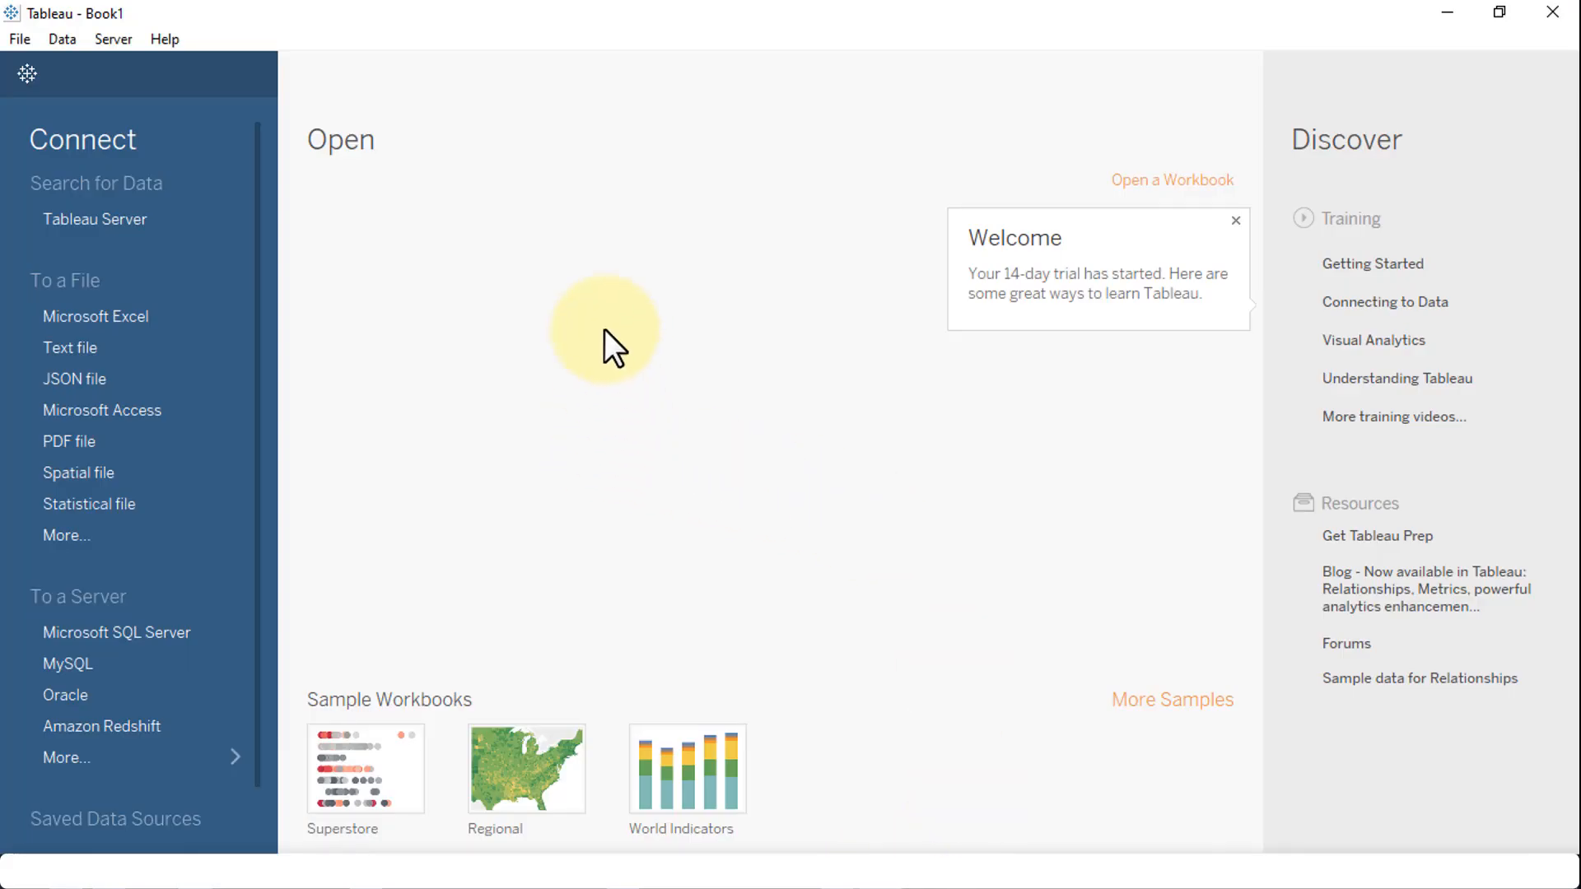
{"action": "mouse_move", "coordinate": [863, 307]}
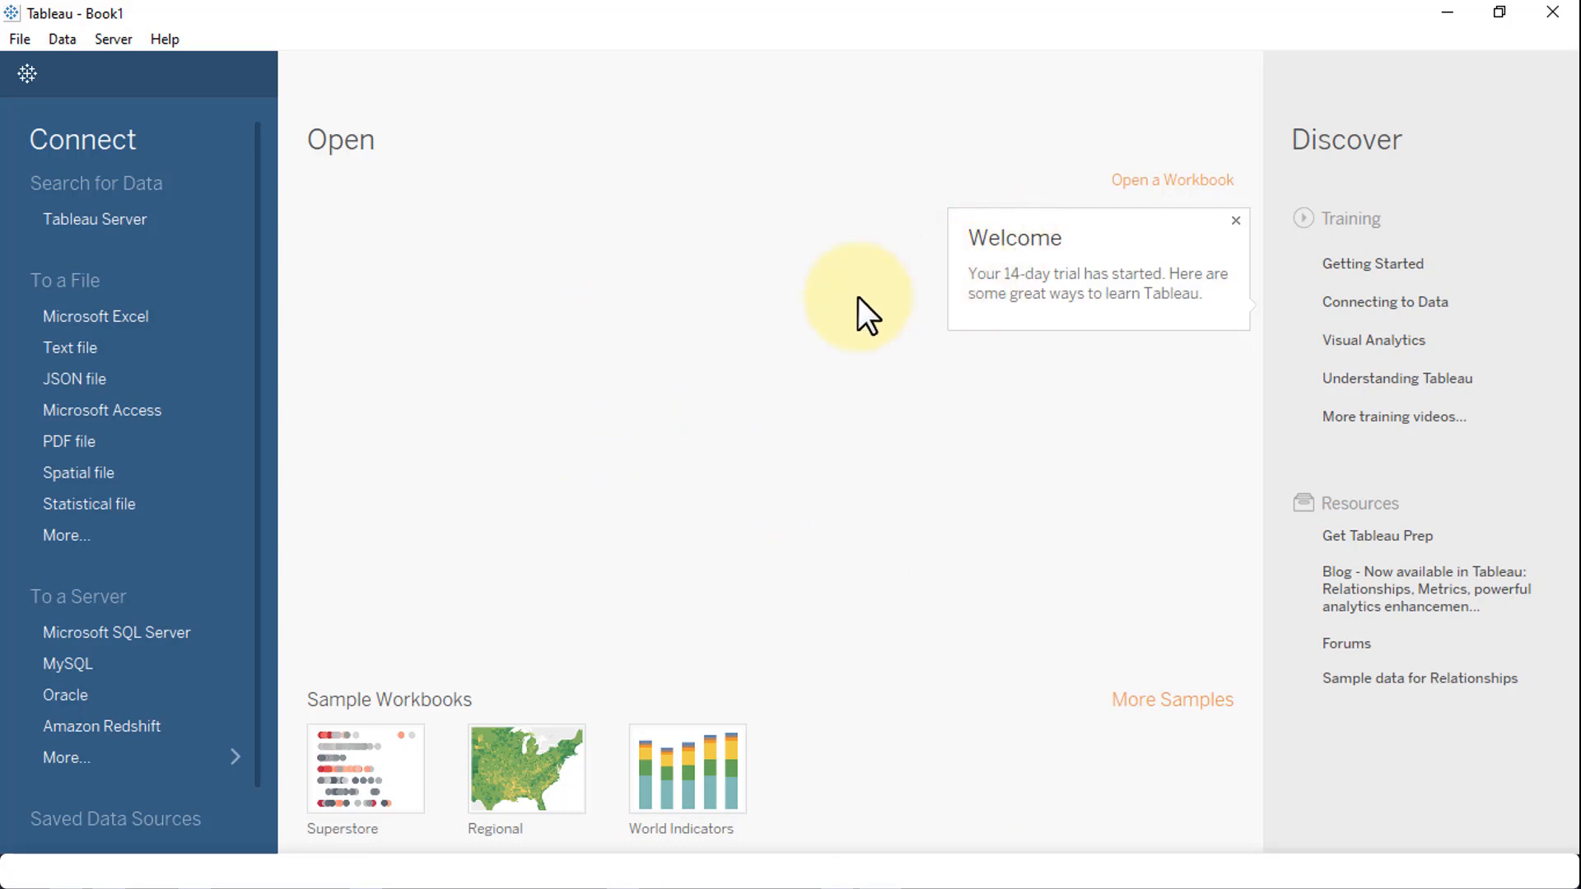
{"action": "mouse_move", "coordinate": [925, 297]}
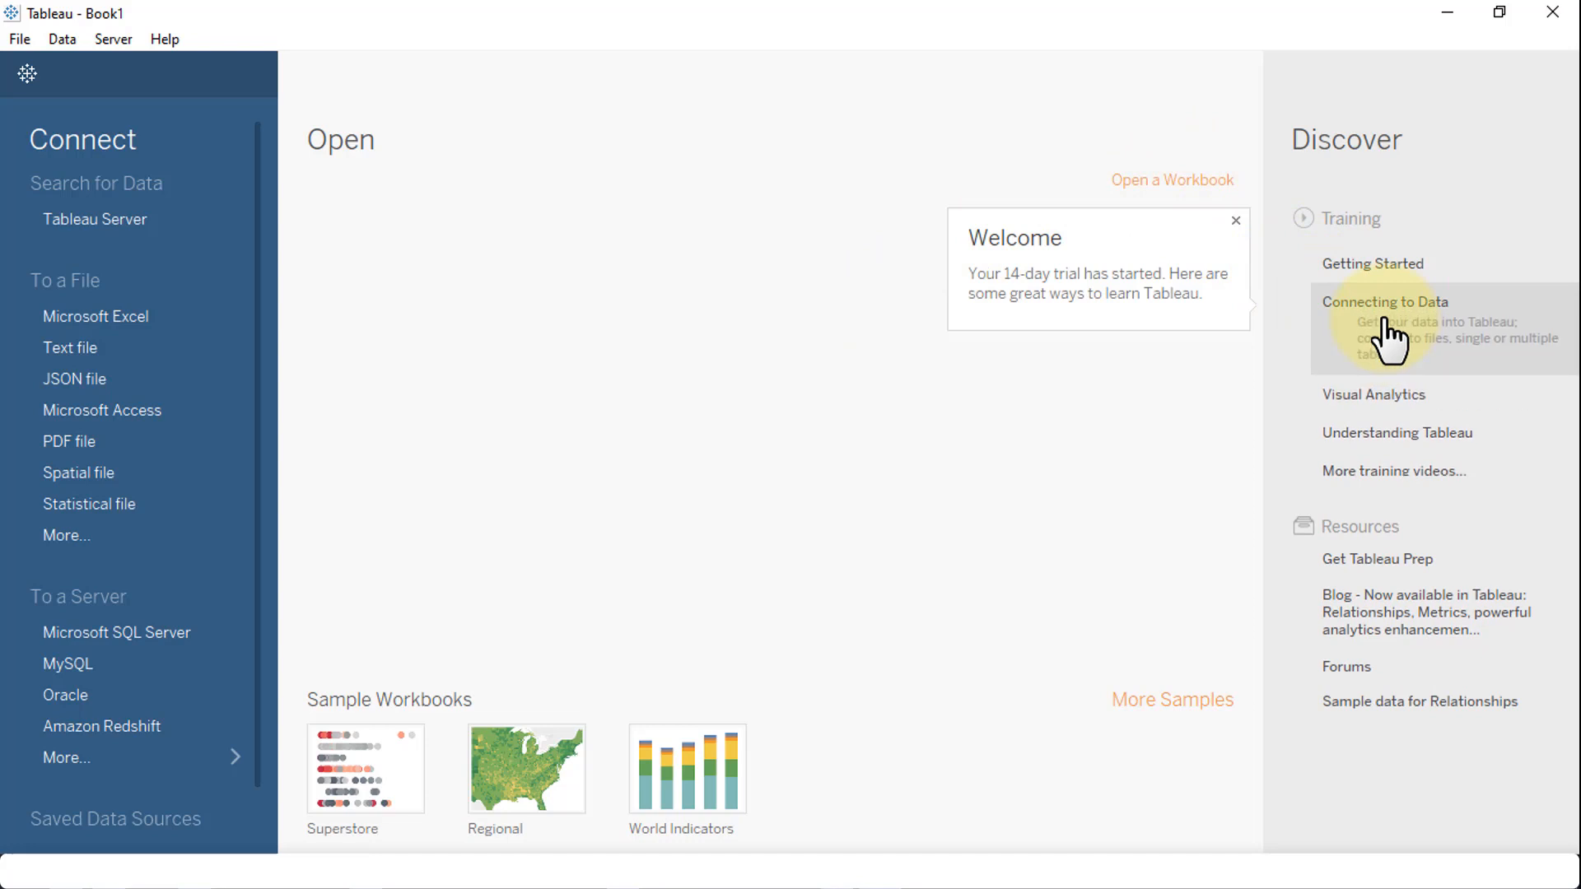
{"action": "mouse_move", "coordinate": [1335, 187]}
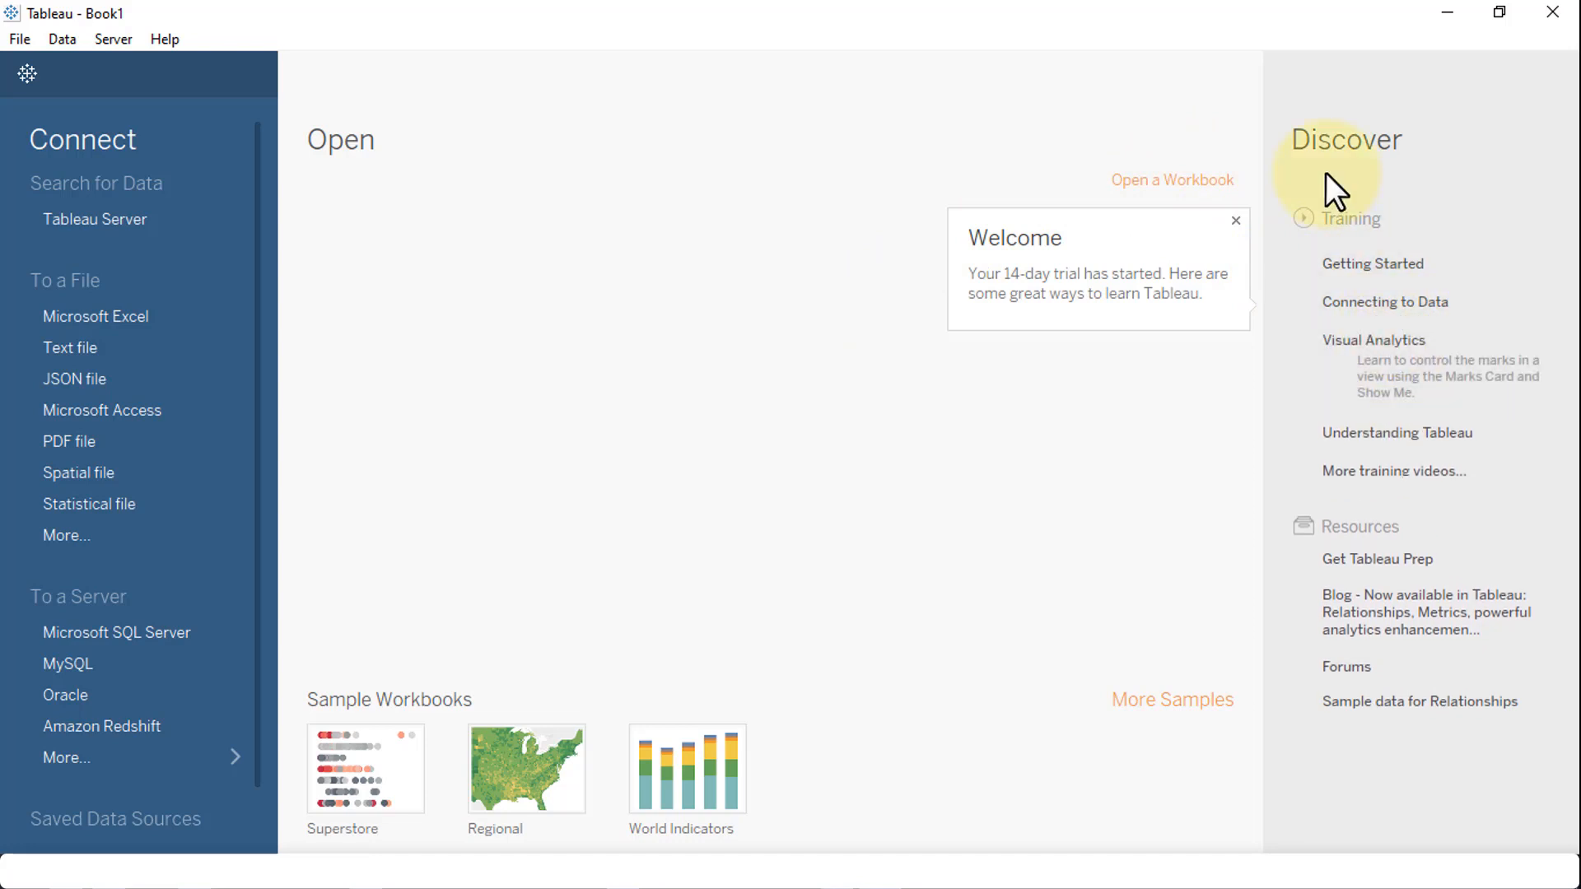
{"action": "mouse_move", "coordinate": [1337, 288]}
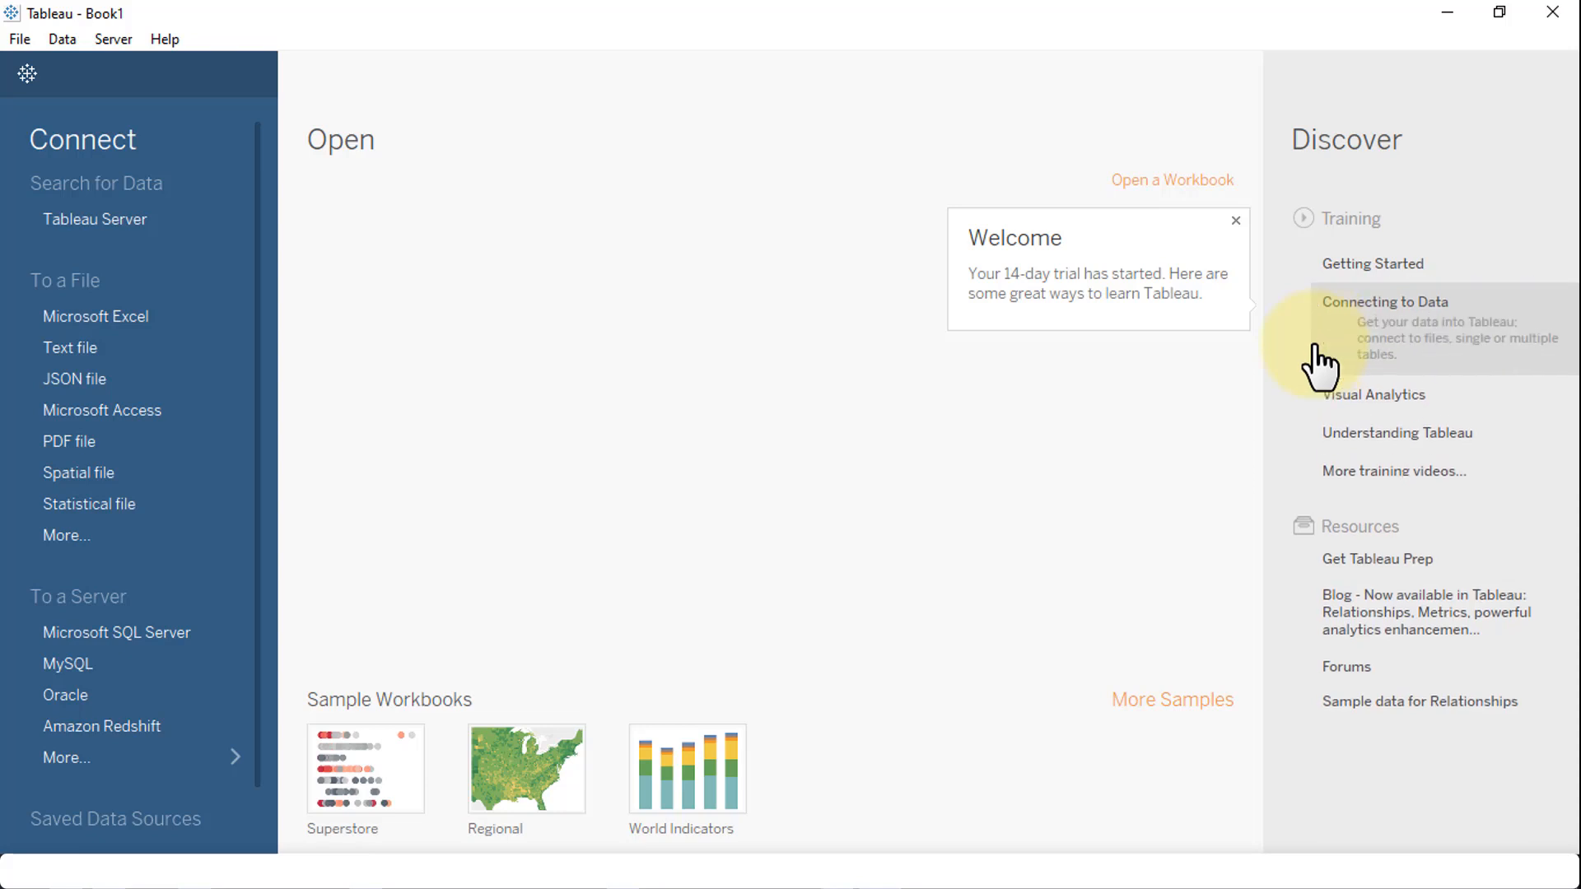
{"action": "mouse_move", "coordinate": [1311, 463]}
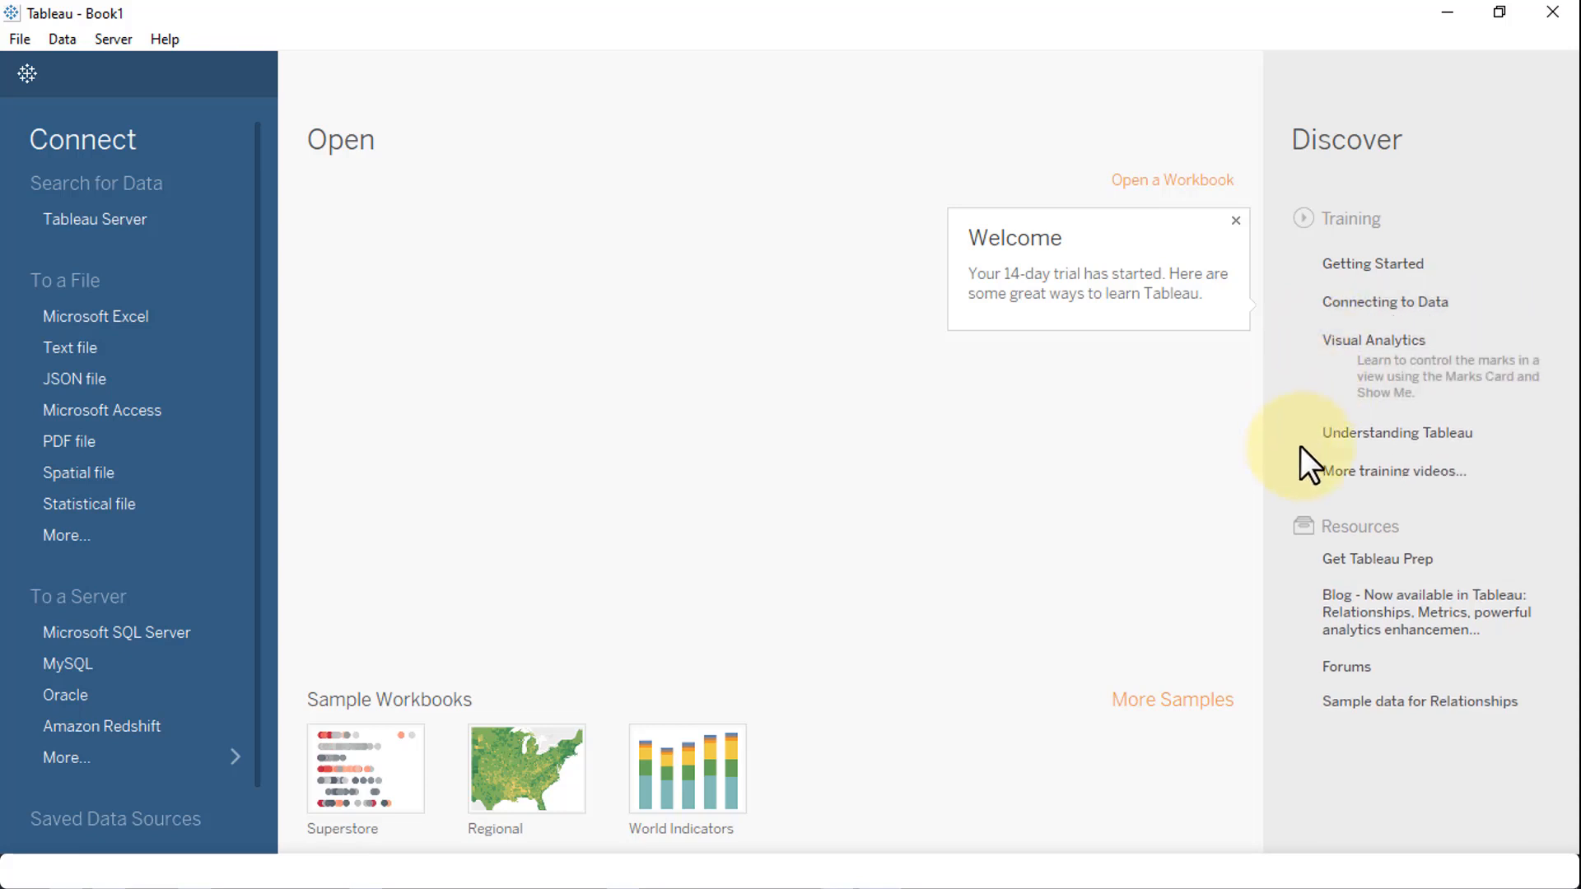
{"action": "mouse_move", "coordinate": [96, 317]}
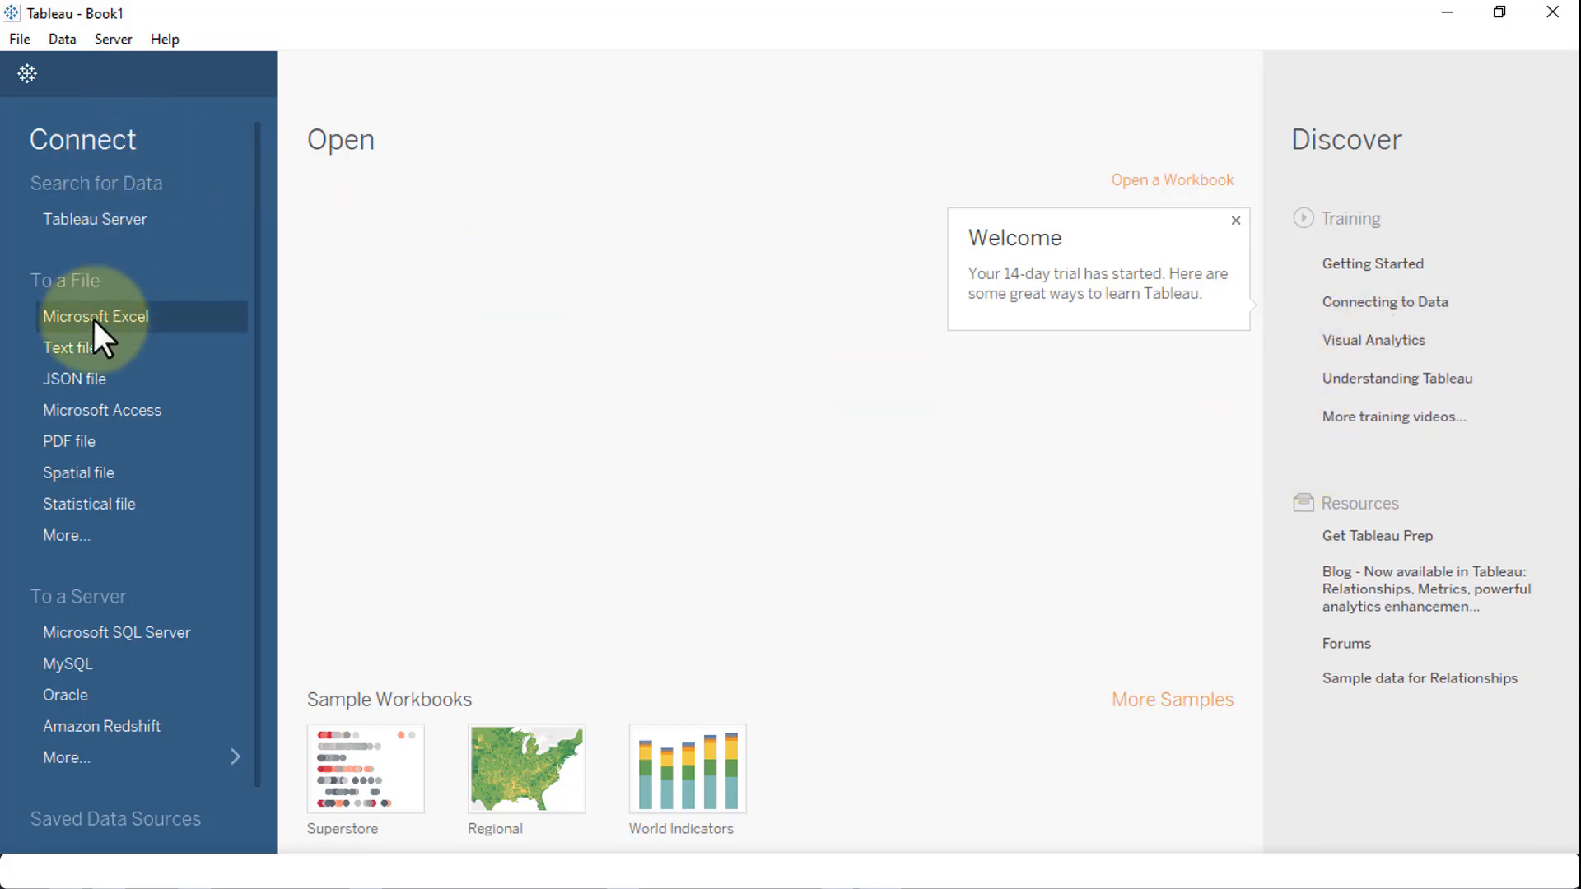
{"action": "mouse_move", "coordinate": [109, 162]}
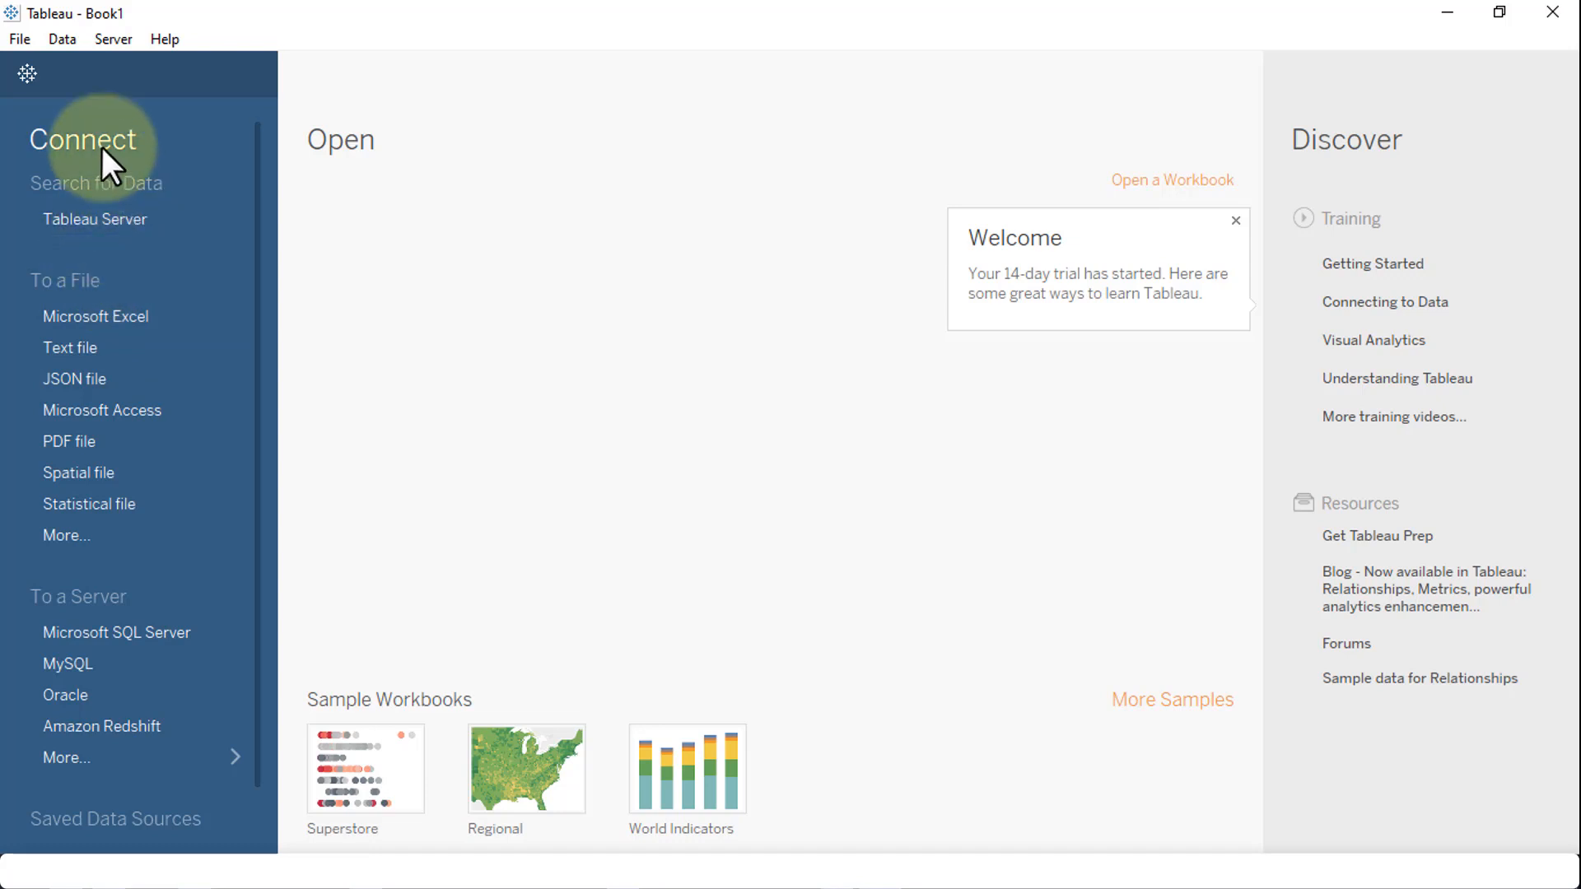
{"action": "mouse_move", "coordinate": [94, 219]}
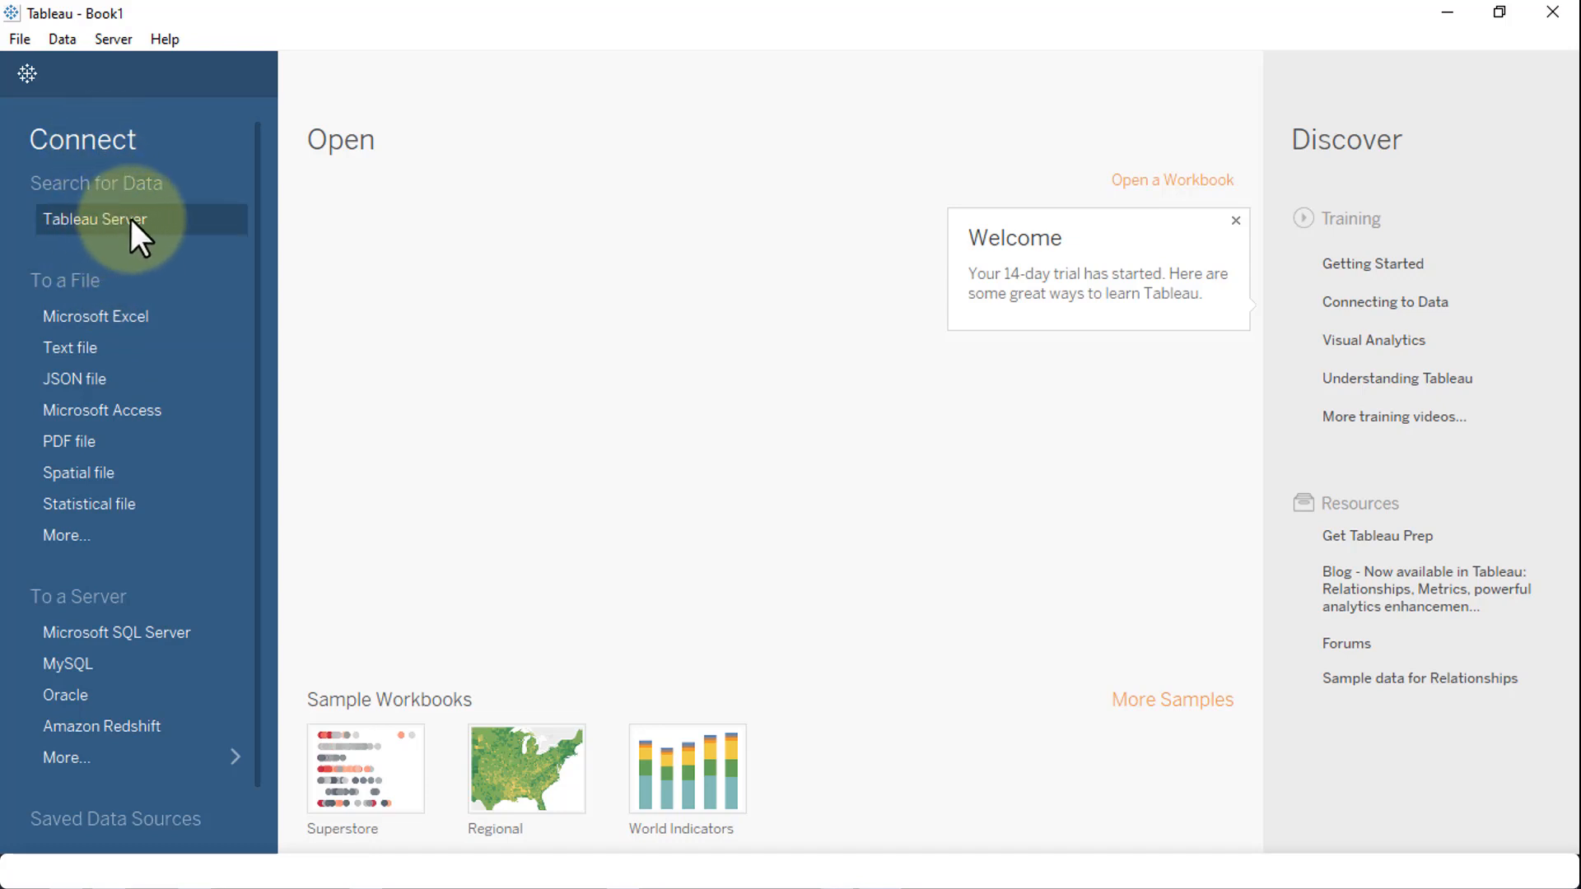
{"action": "mouse_move", "coordinate": [131, 307]}
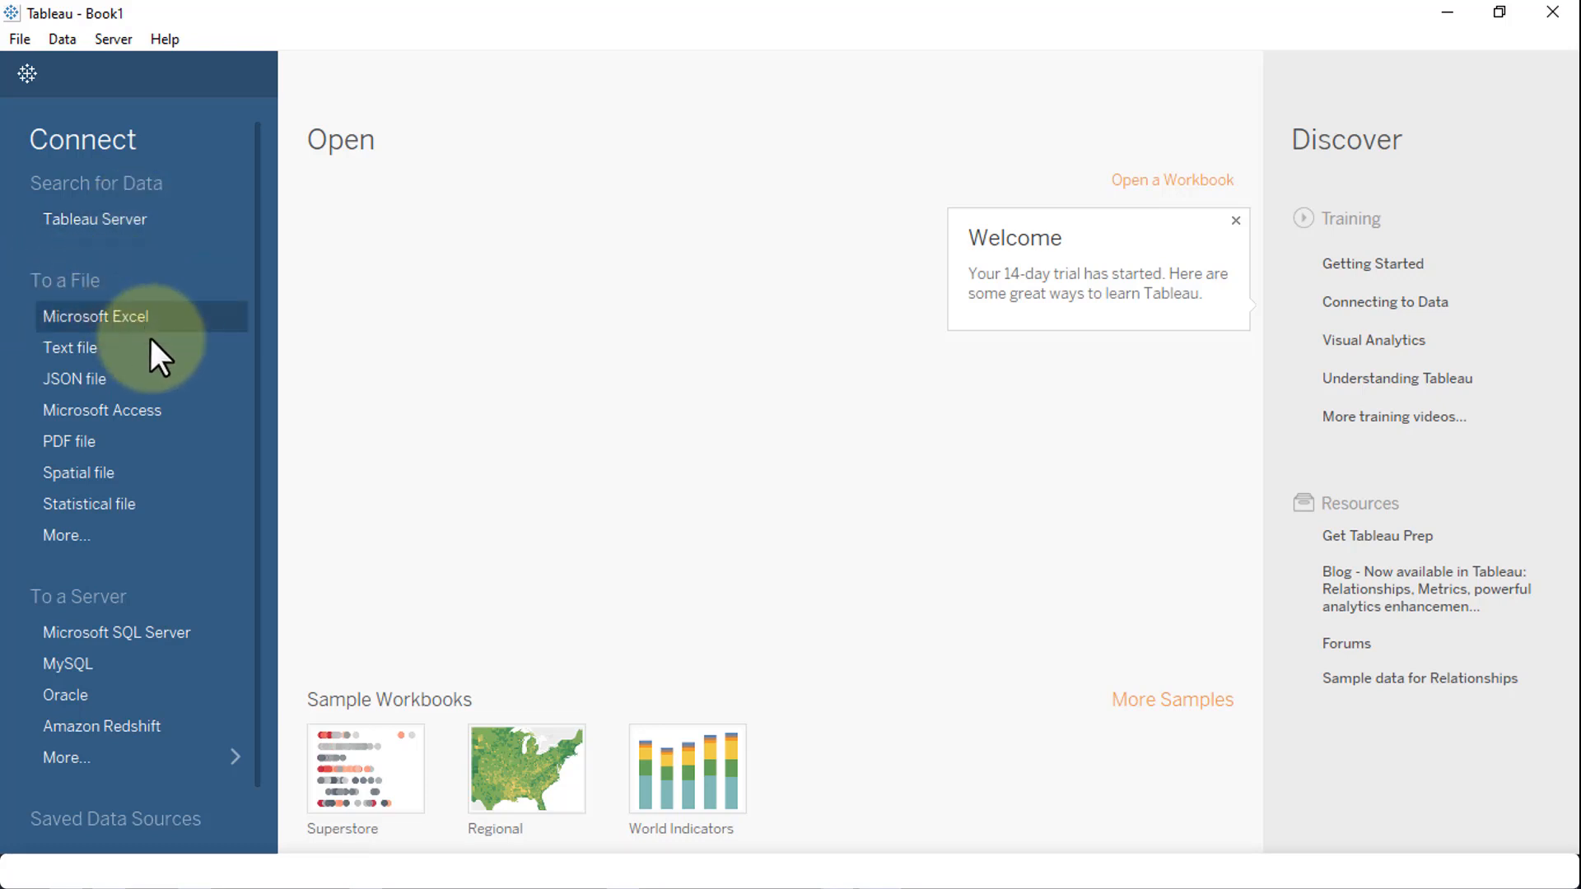
{"action": "mouse_move", "coordinate": [181, 469]}
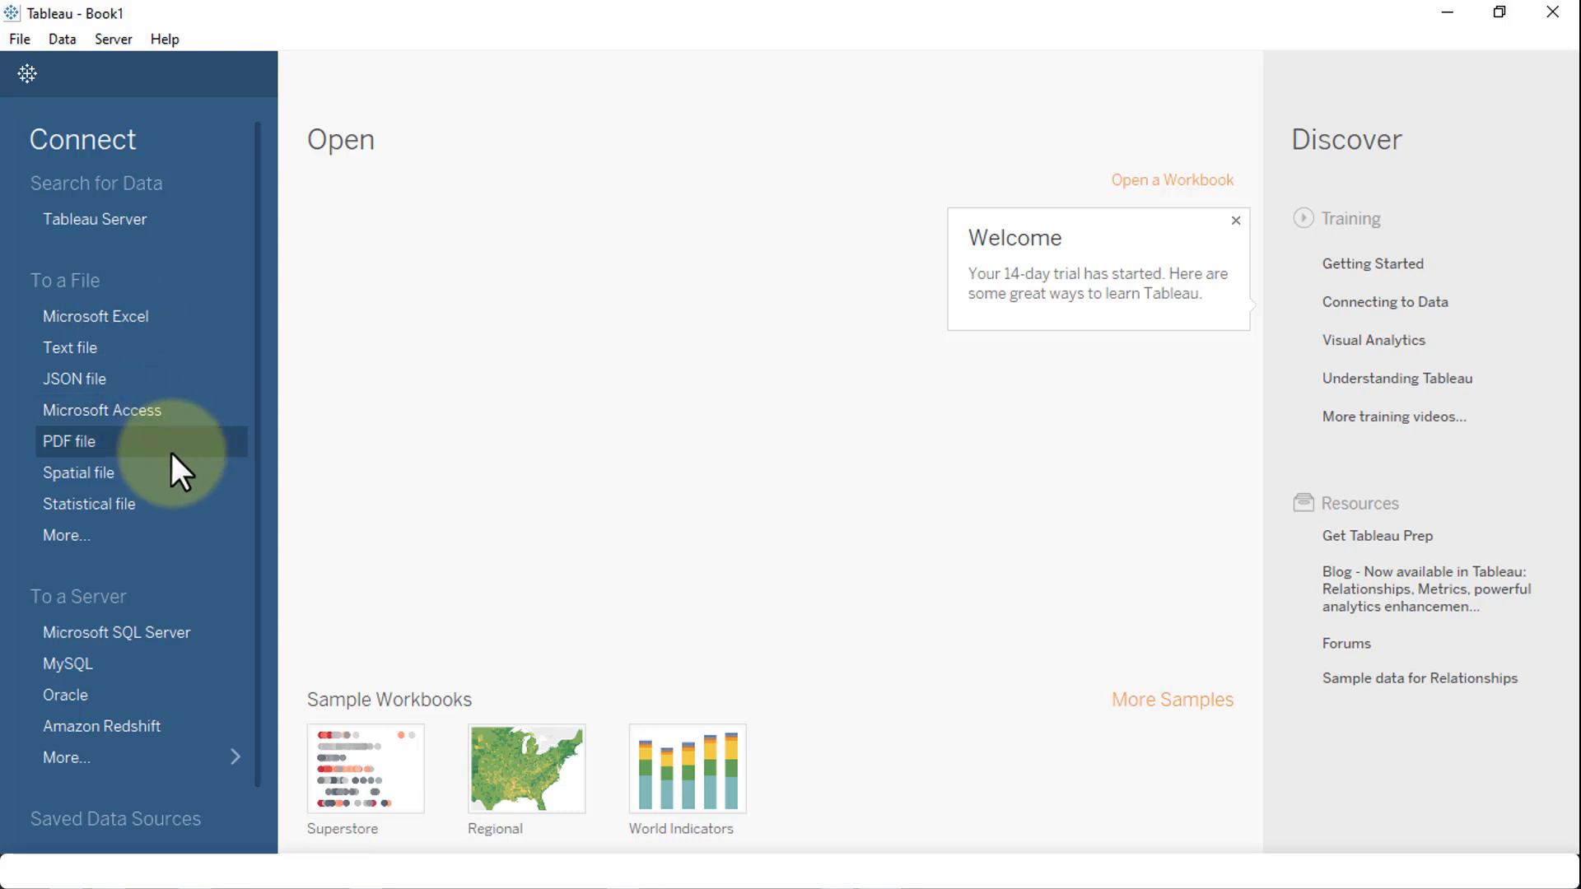
{"action": "mouse_move", "coordinate": [170, 583]}
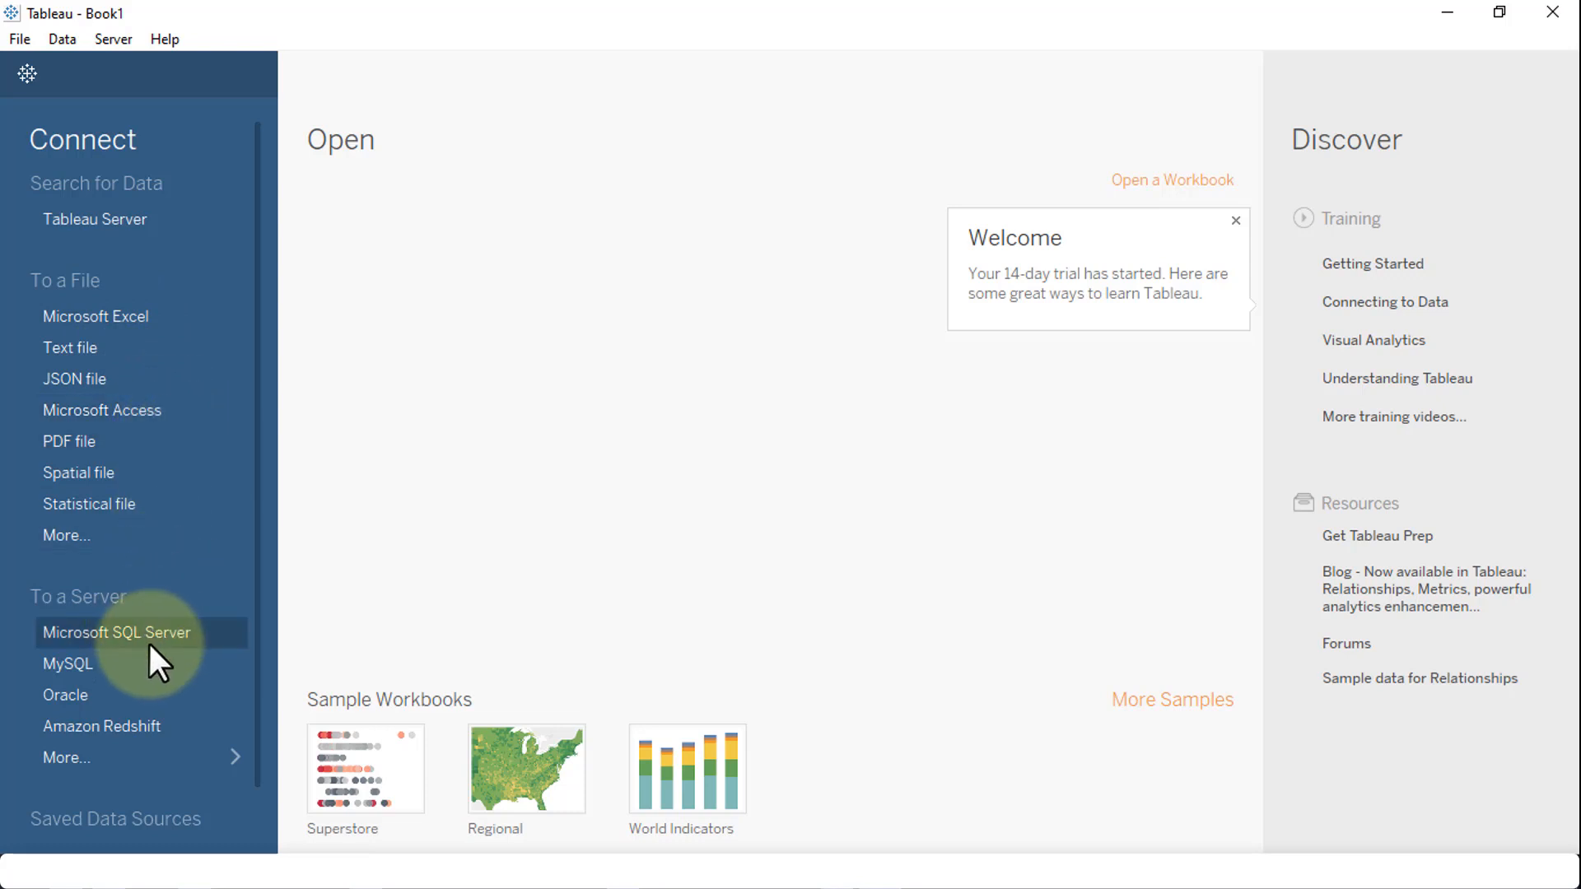
{"action": "mouse_move", "coordinate": [95, 700]}
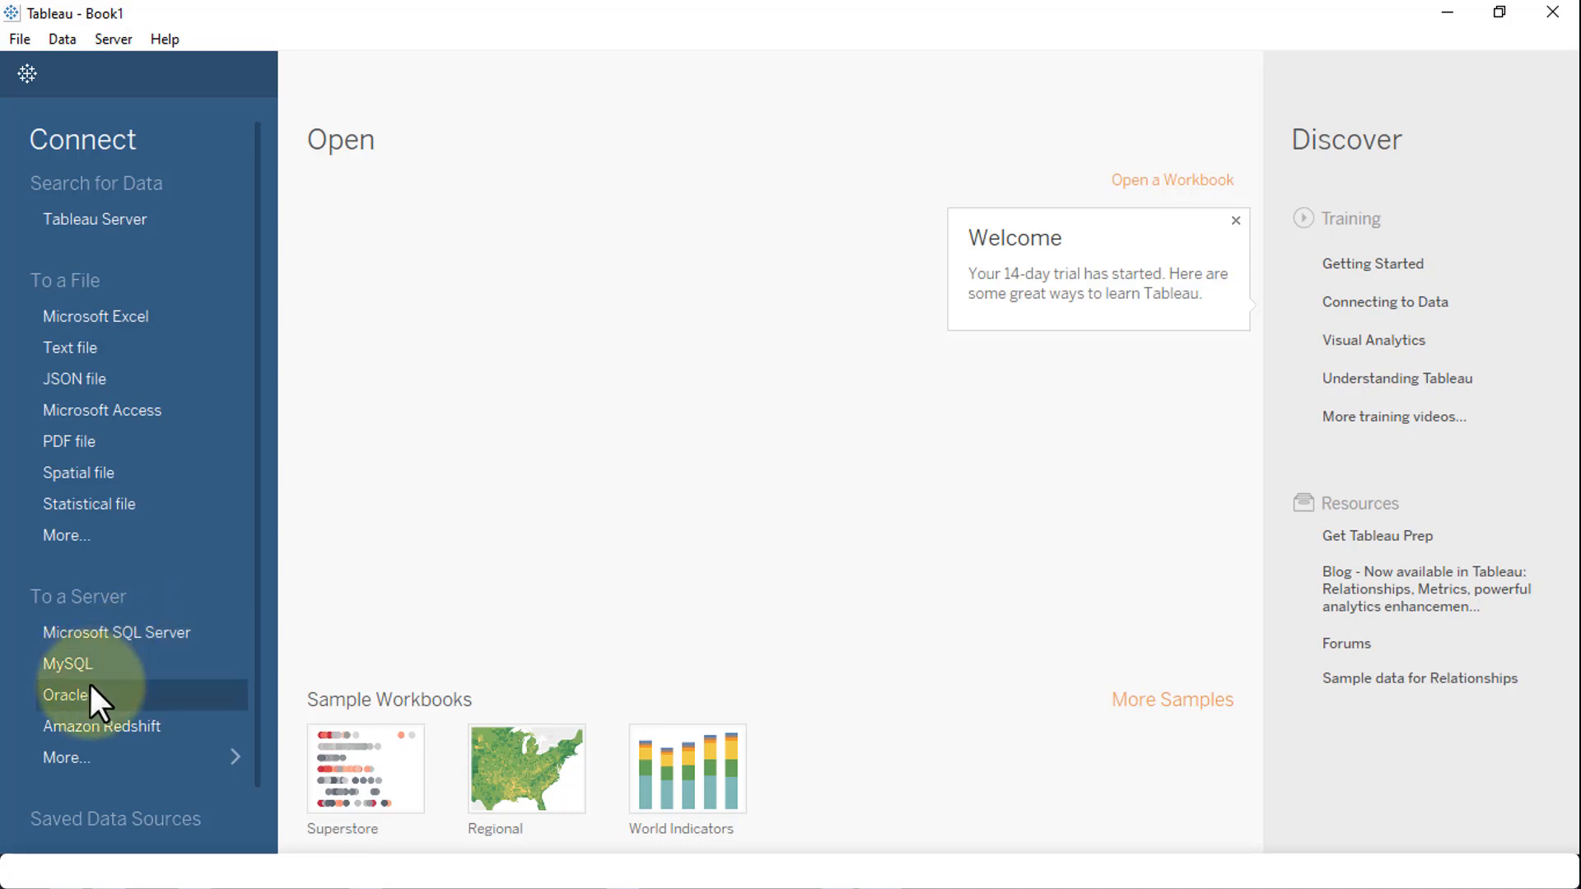
{"action": "scroll", "scroll_direction": "down", "scroll_amount": 3}
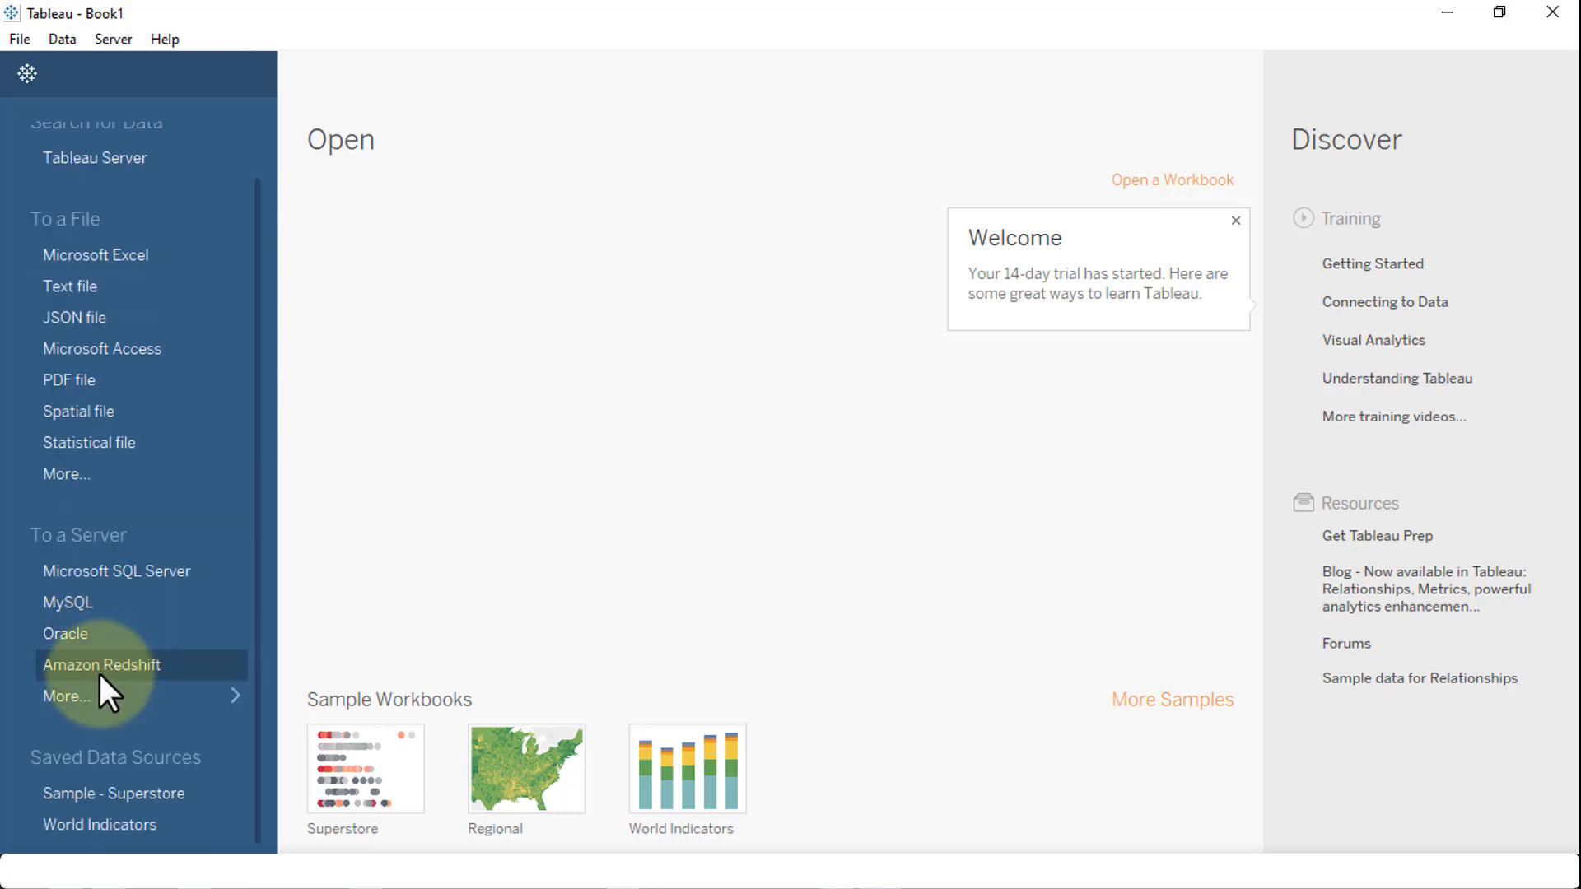
{"action": "mouse_move", "coordinate": [83, 703]}
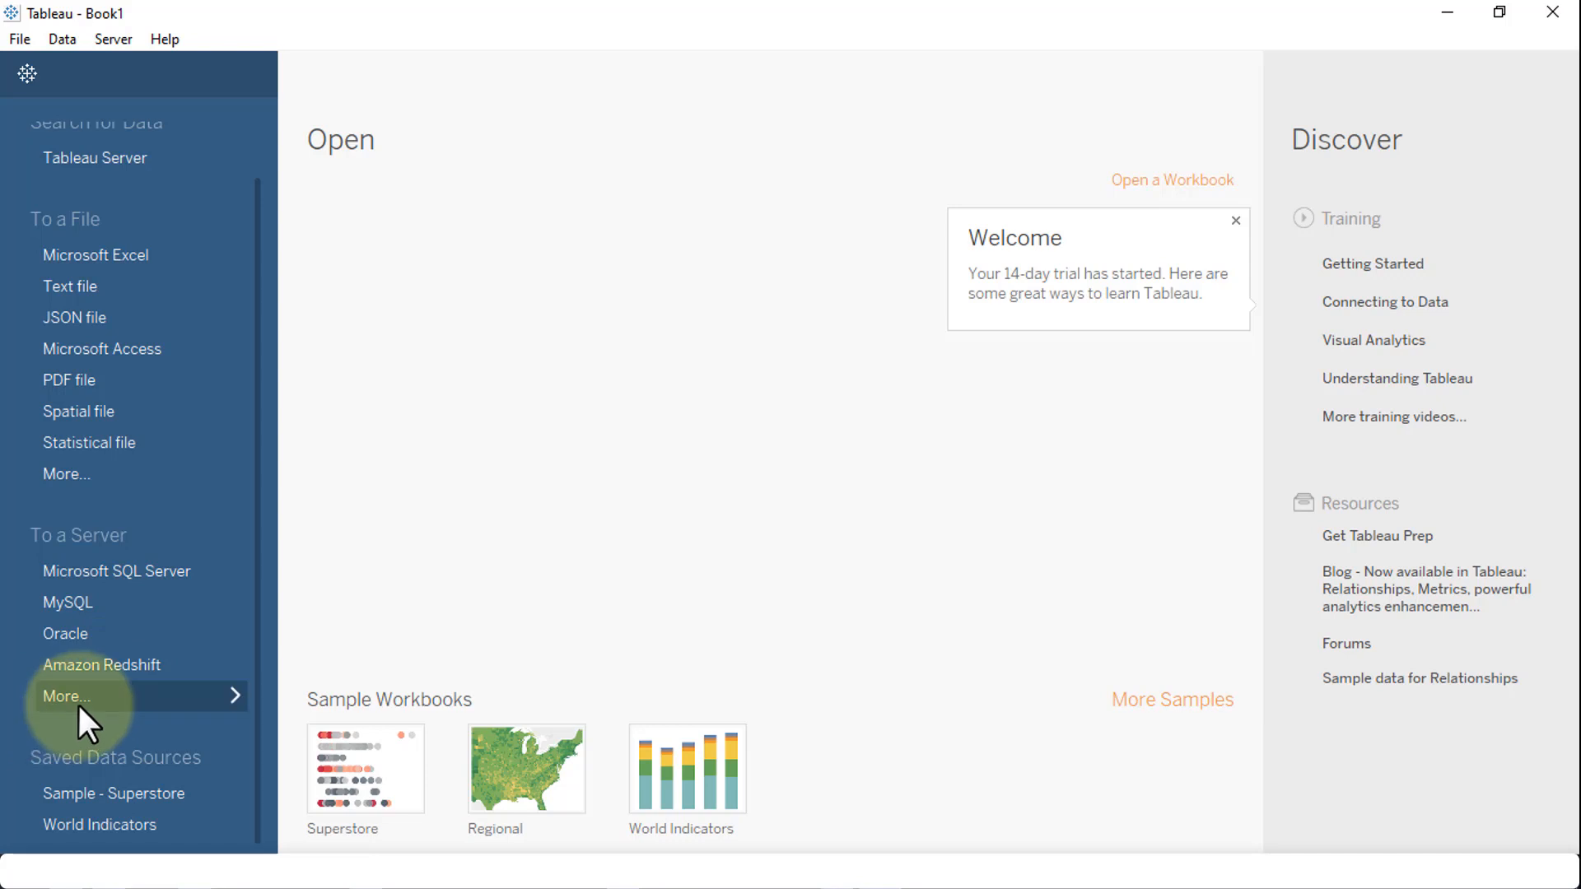
Show the full server connector list, start a Tableau Server sign-in, then cancel it.
{"action": "left_click", "coordinate": [68, 696]}
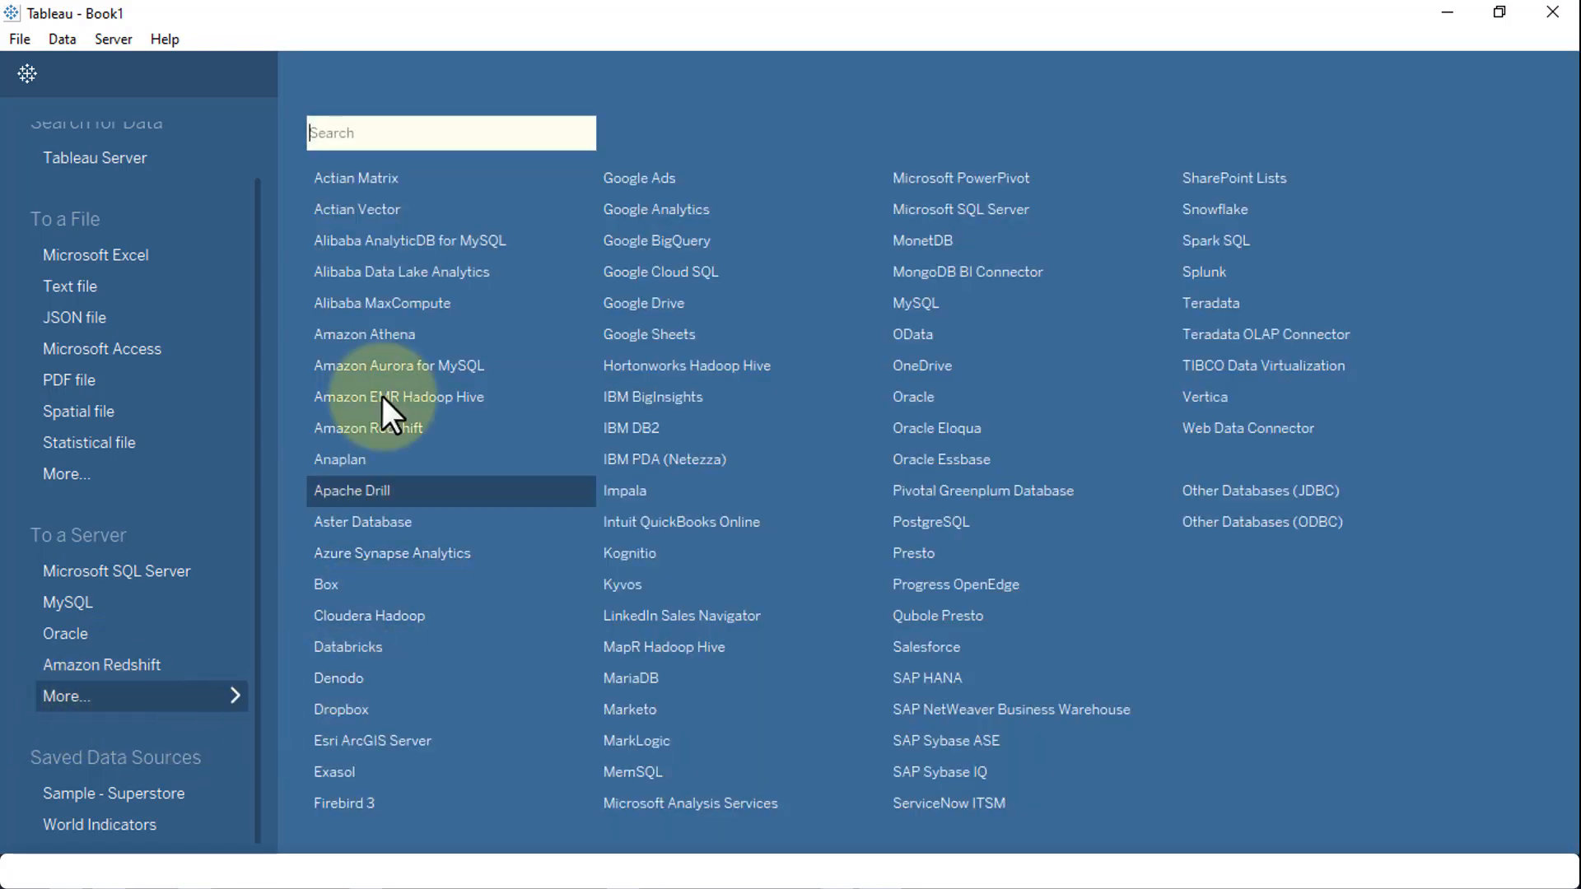
{"action": "mouse_move", "coordinate": [473, 520]}
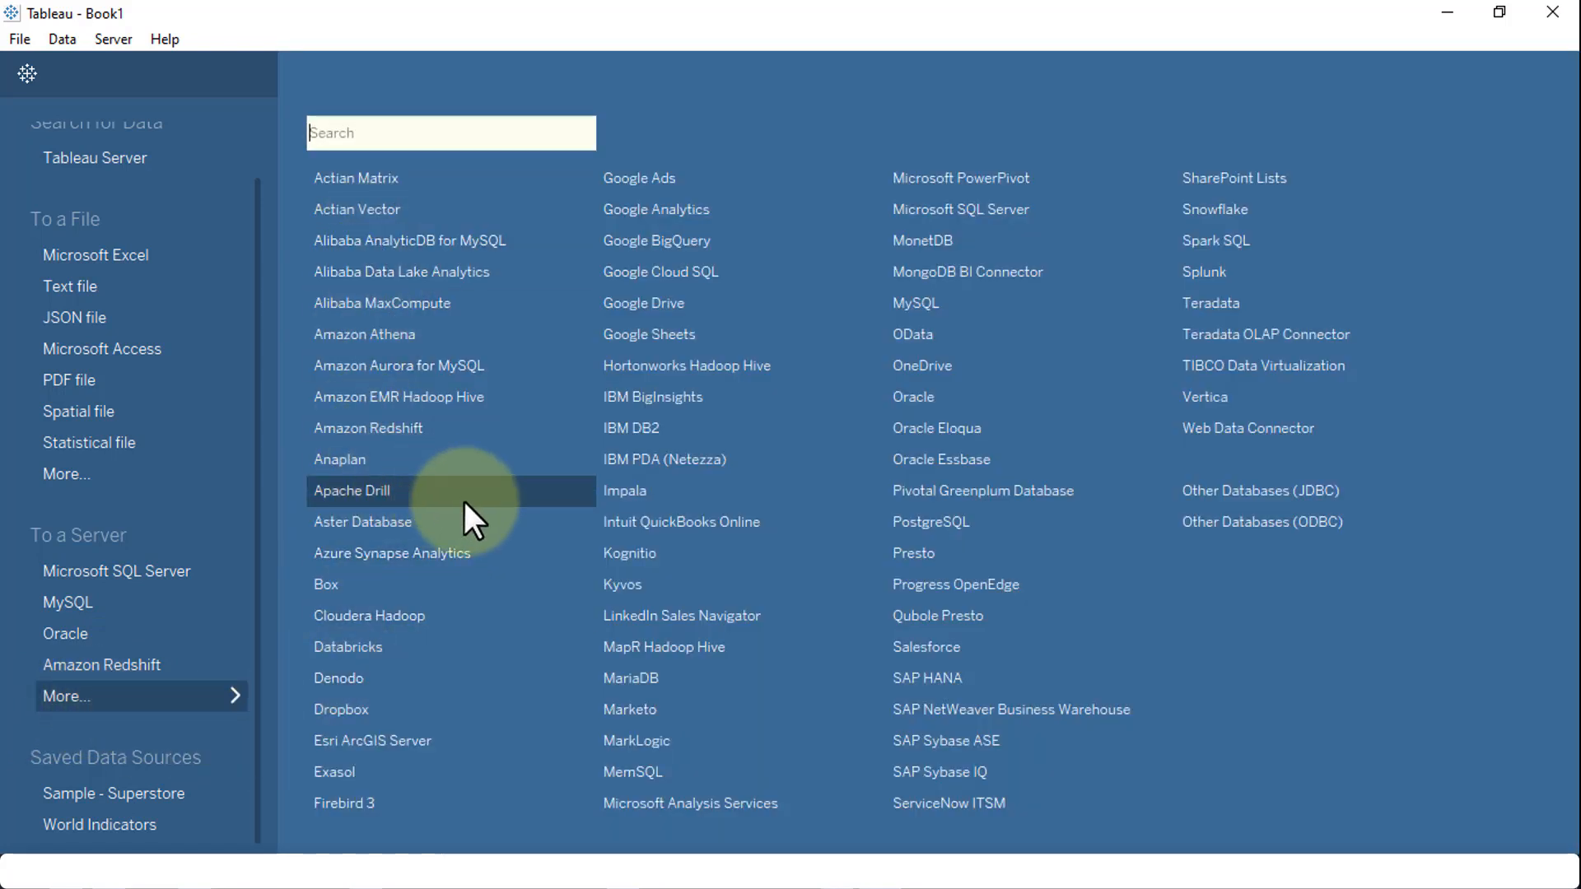
{"action": "mouse_move", "coordinate": [1270, 612]}
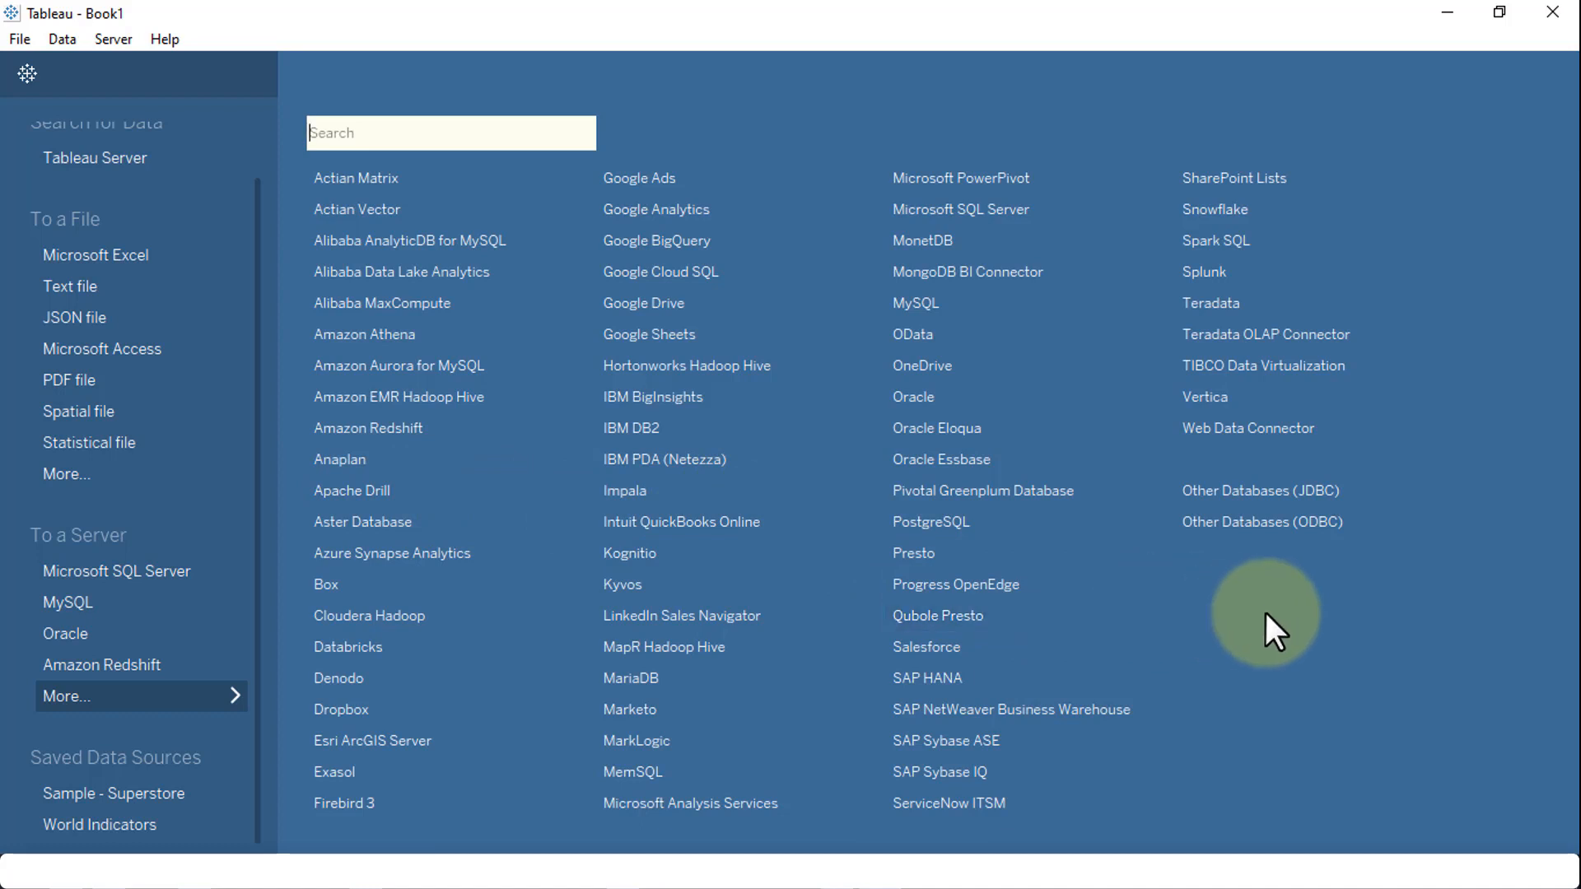
{"action": "mouse_move", "coordinate": [66, 633]}
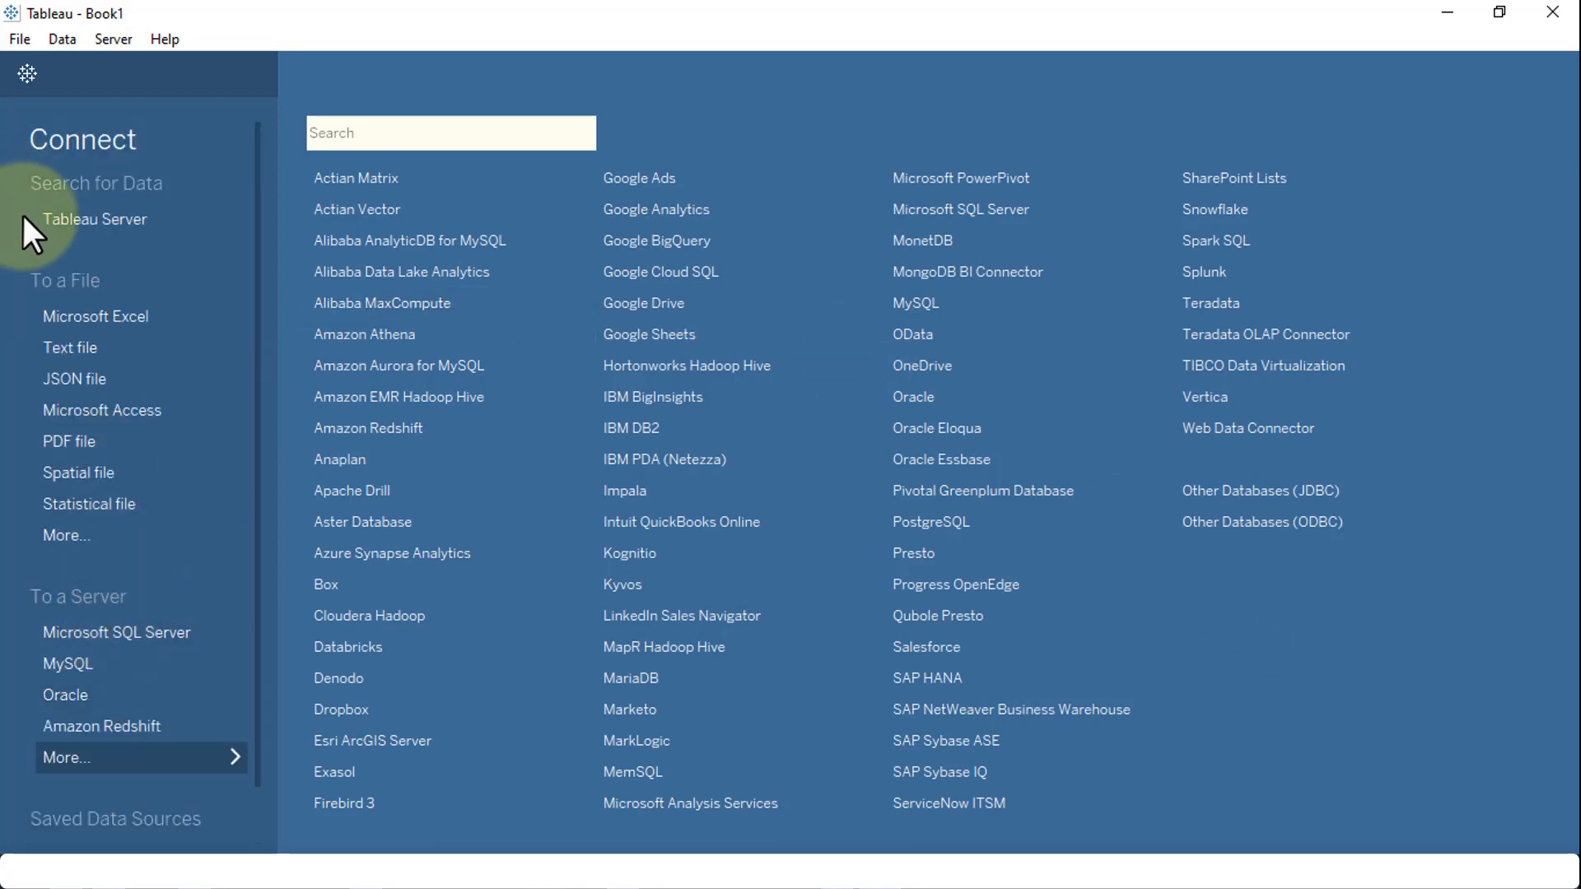
{"action": "left_click", "coordinate": [95, 219]}
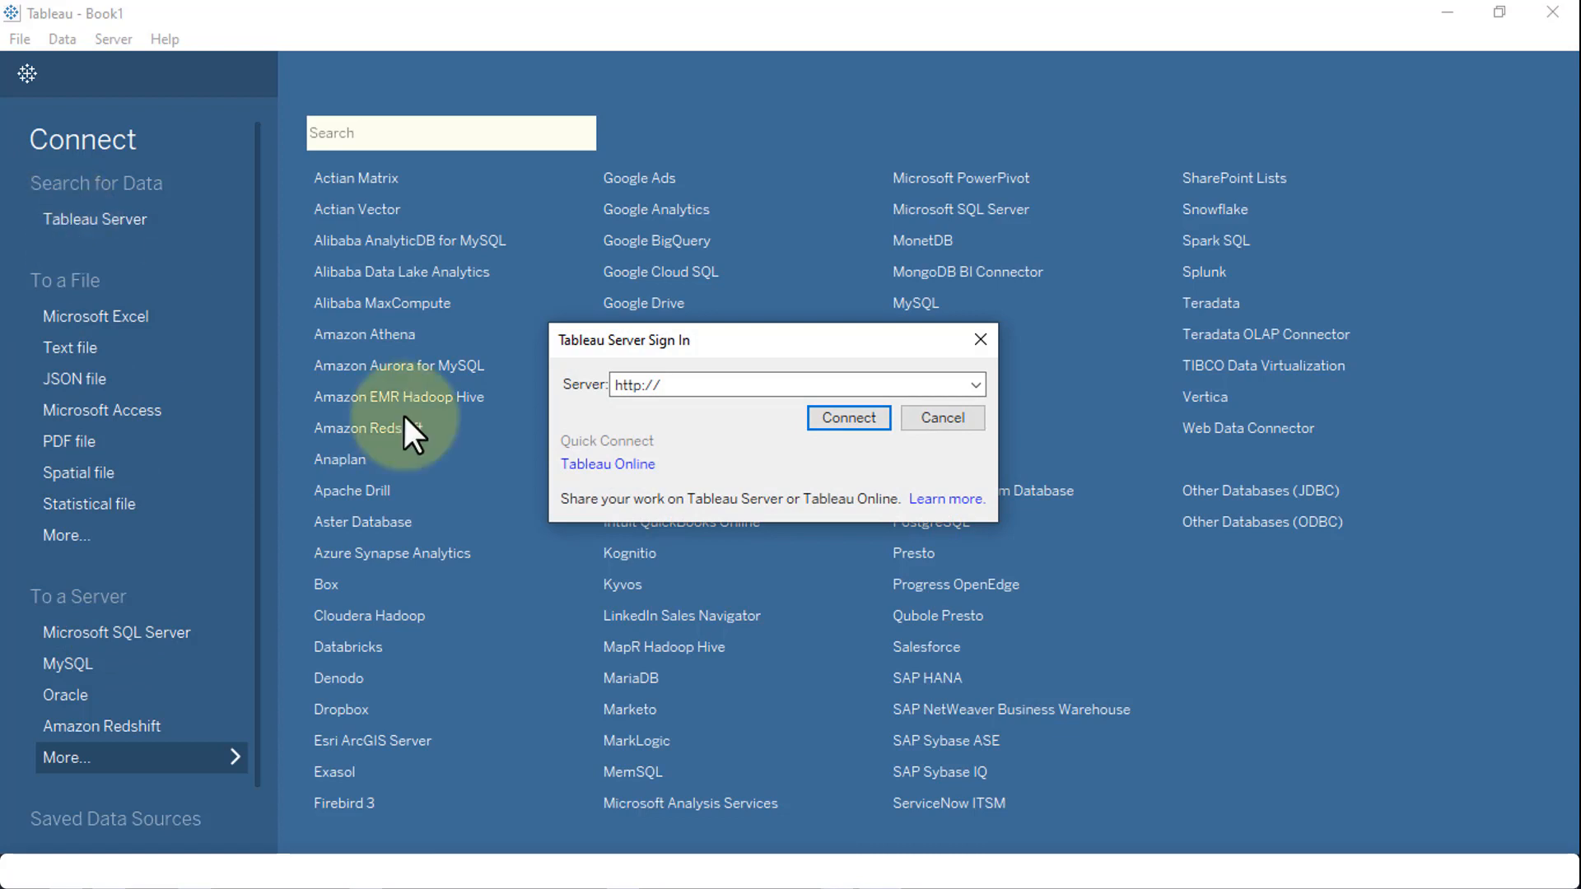
{"action": "mouse_move", "coordinate": [565, 439]}
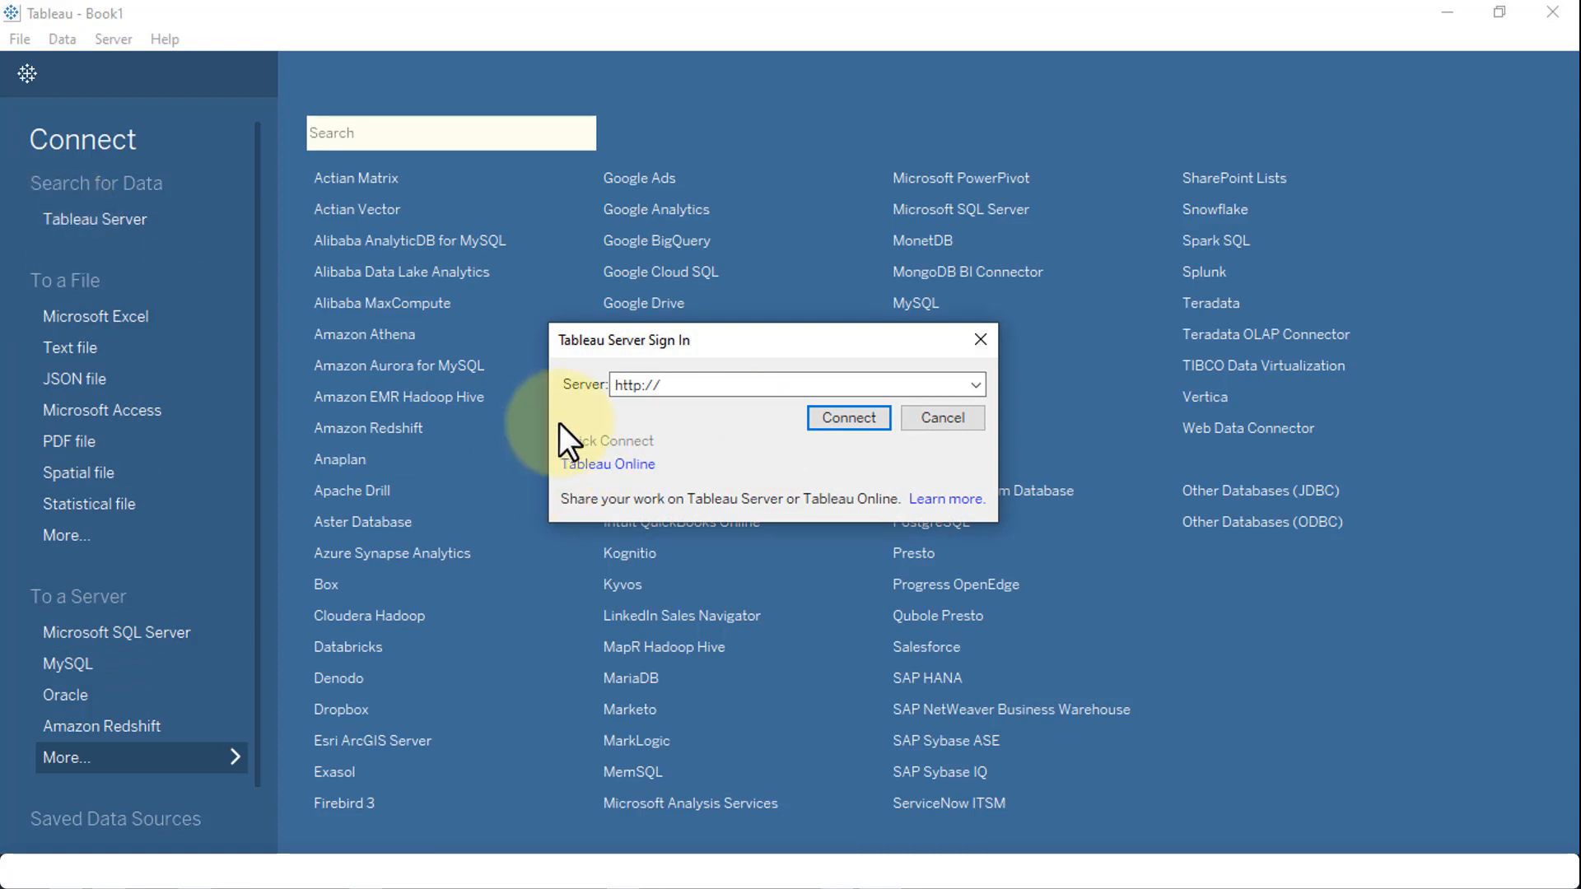
{"action": "left_click", "coordinate": [940, 418]}
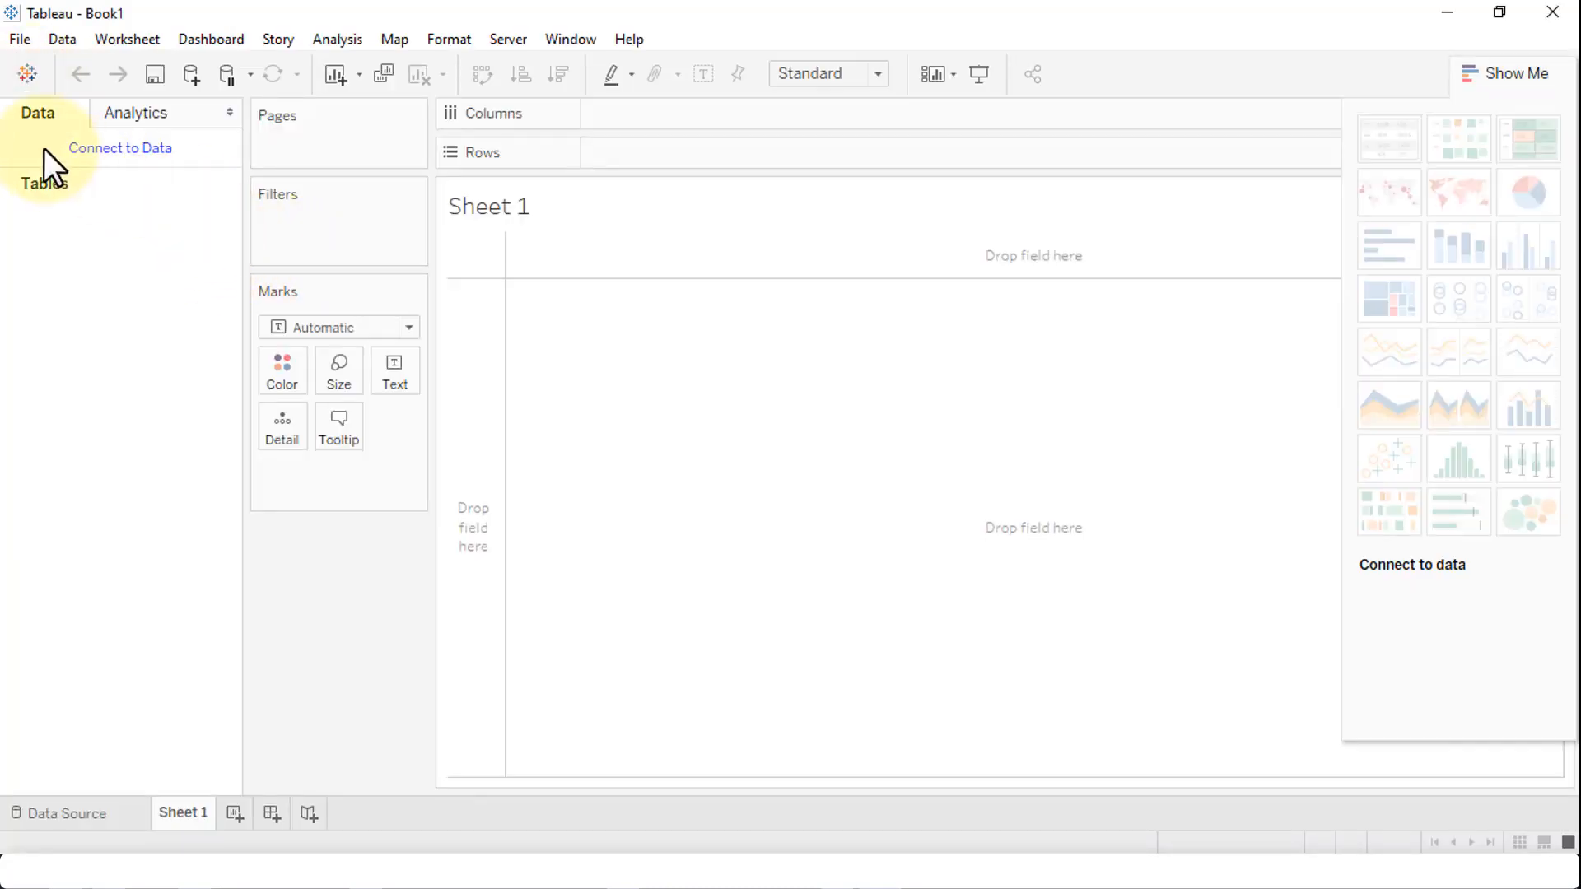
{"action": "mouse_move", "coordinate": [742, 417]}
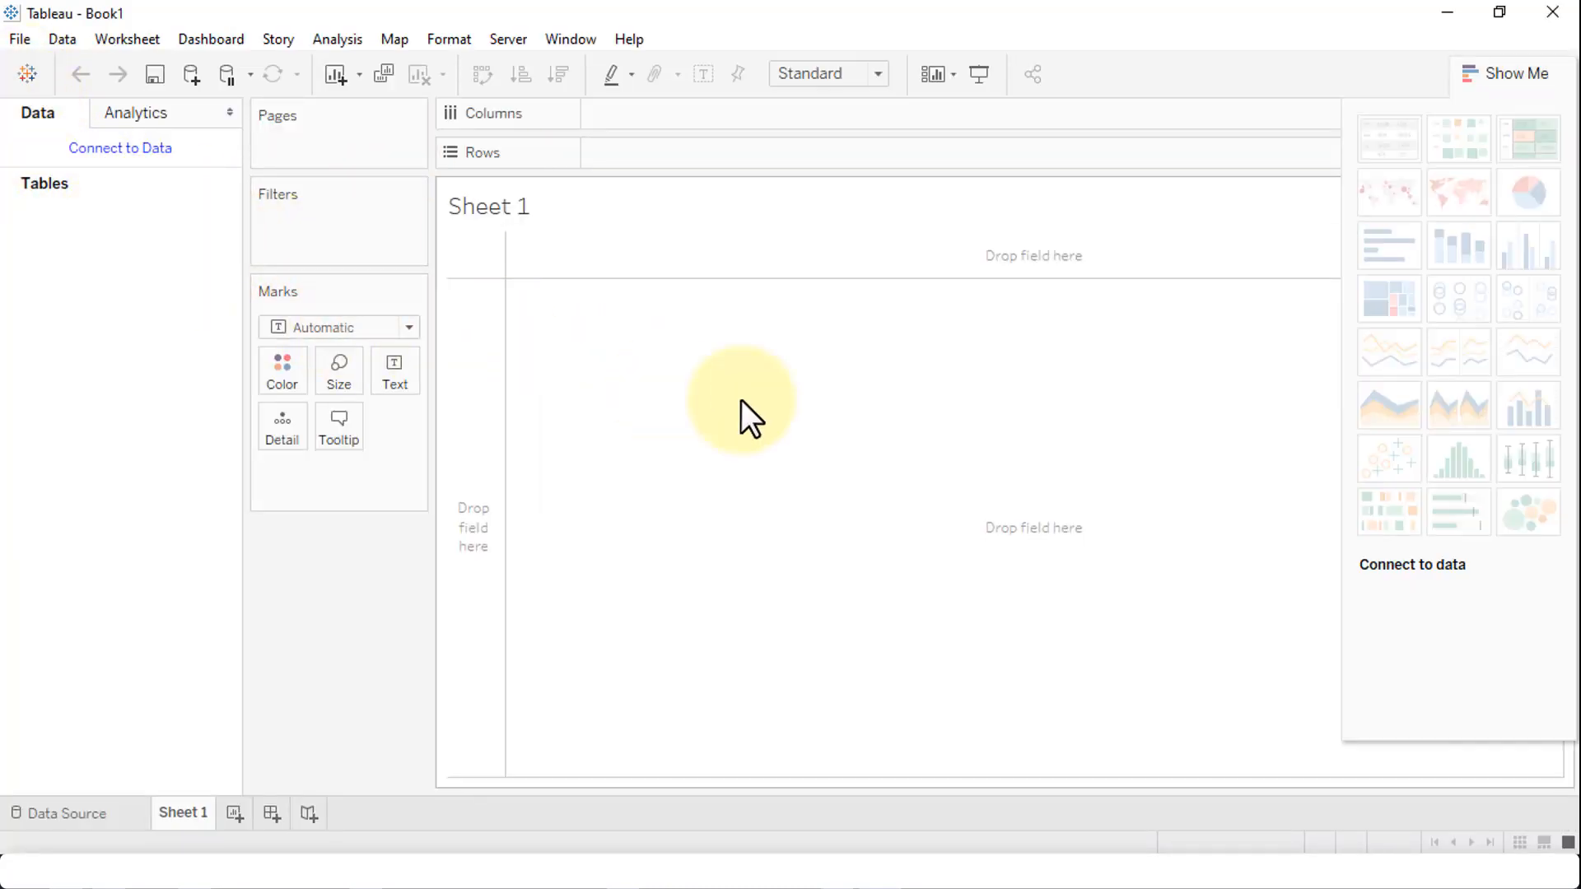
{"action": "mouse_move", "coordinate": [781, 453]}
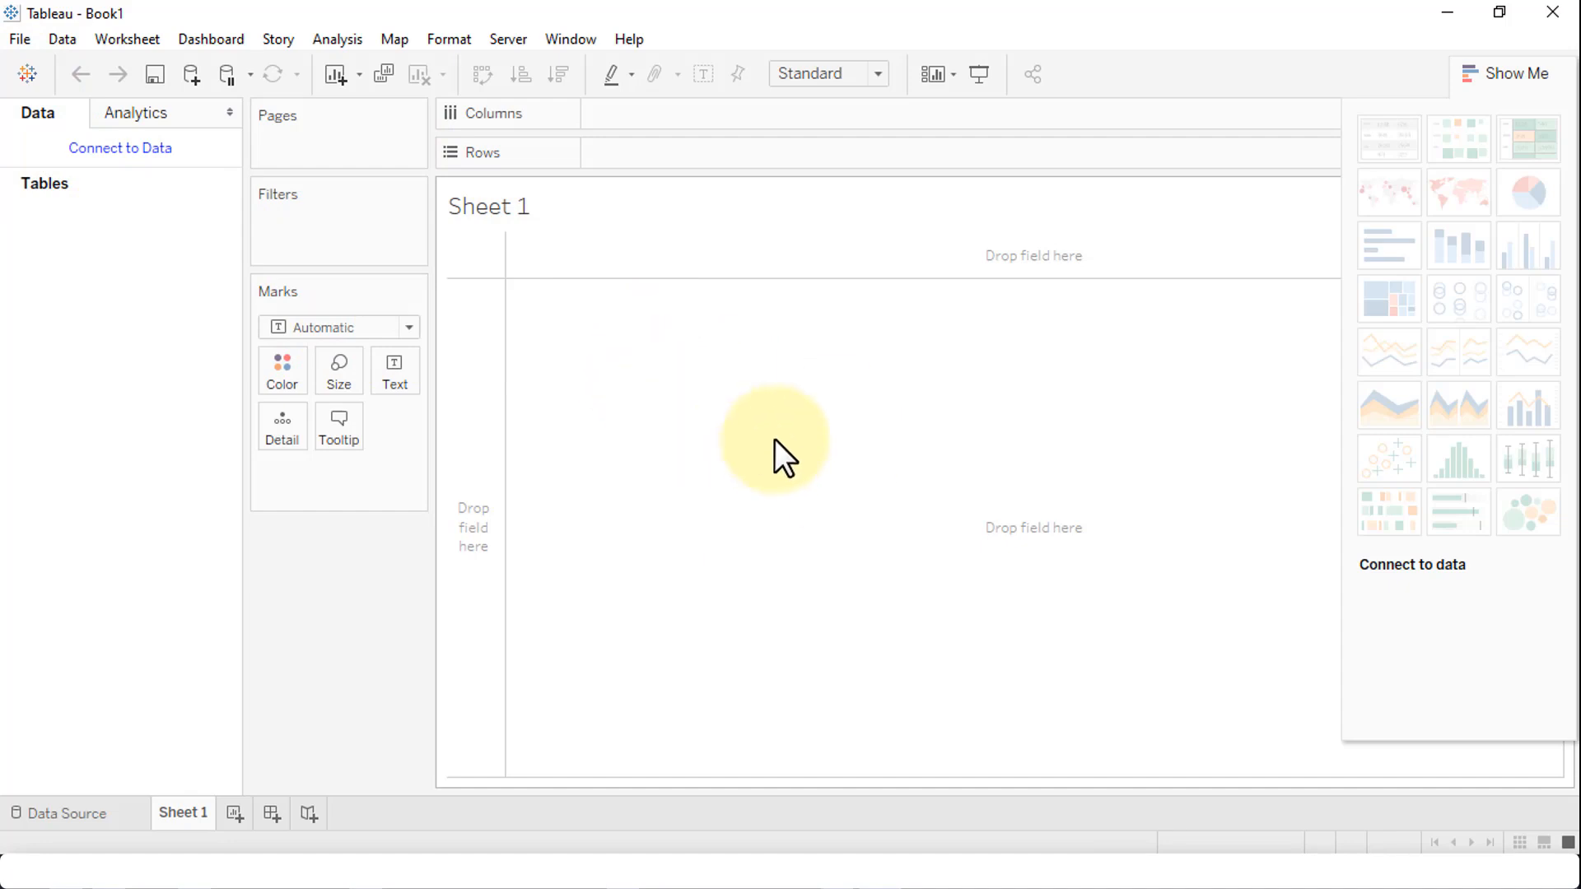
{"action": "mouse_move", "coordinate": [153, 466]}
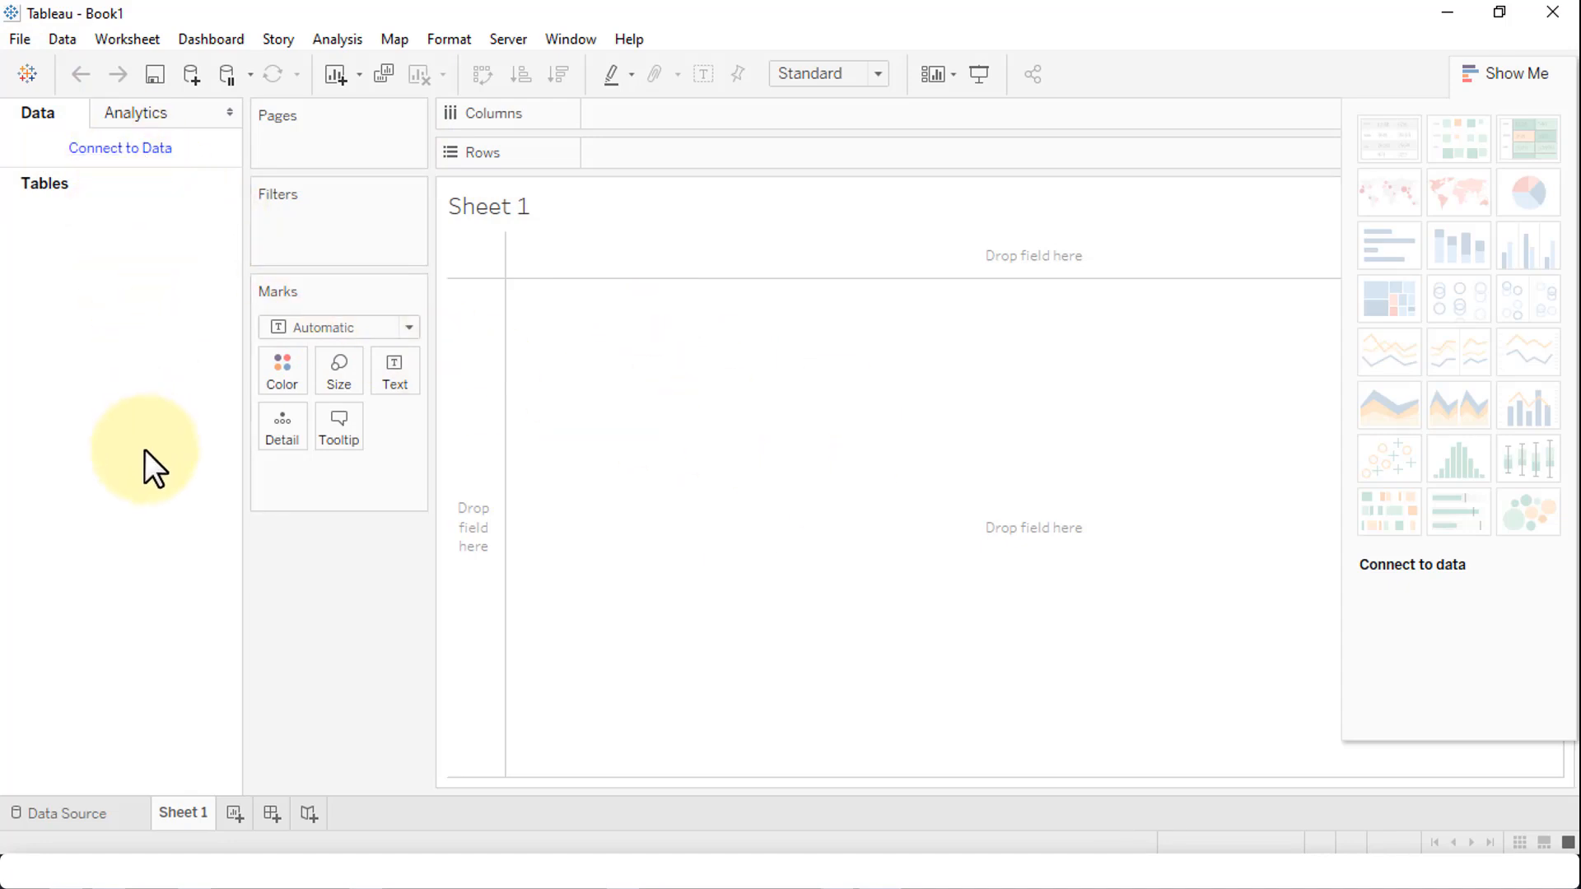
{"action": "mouse_move", "coordinate": [502, 439]}
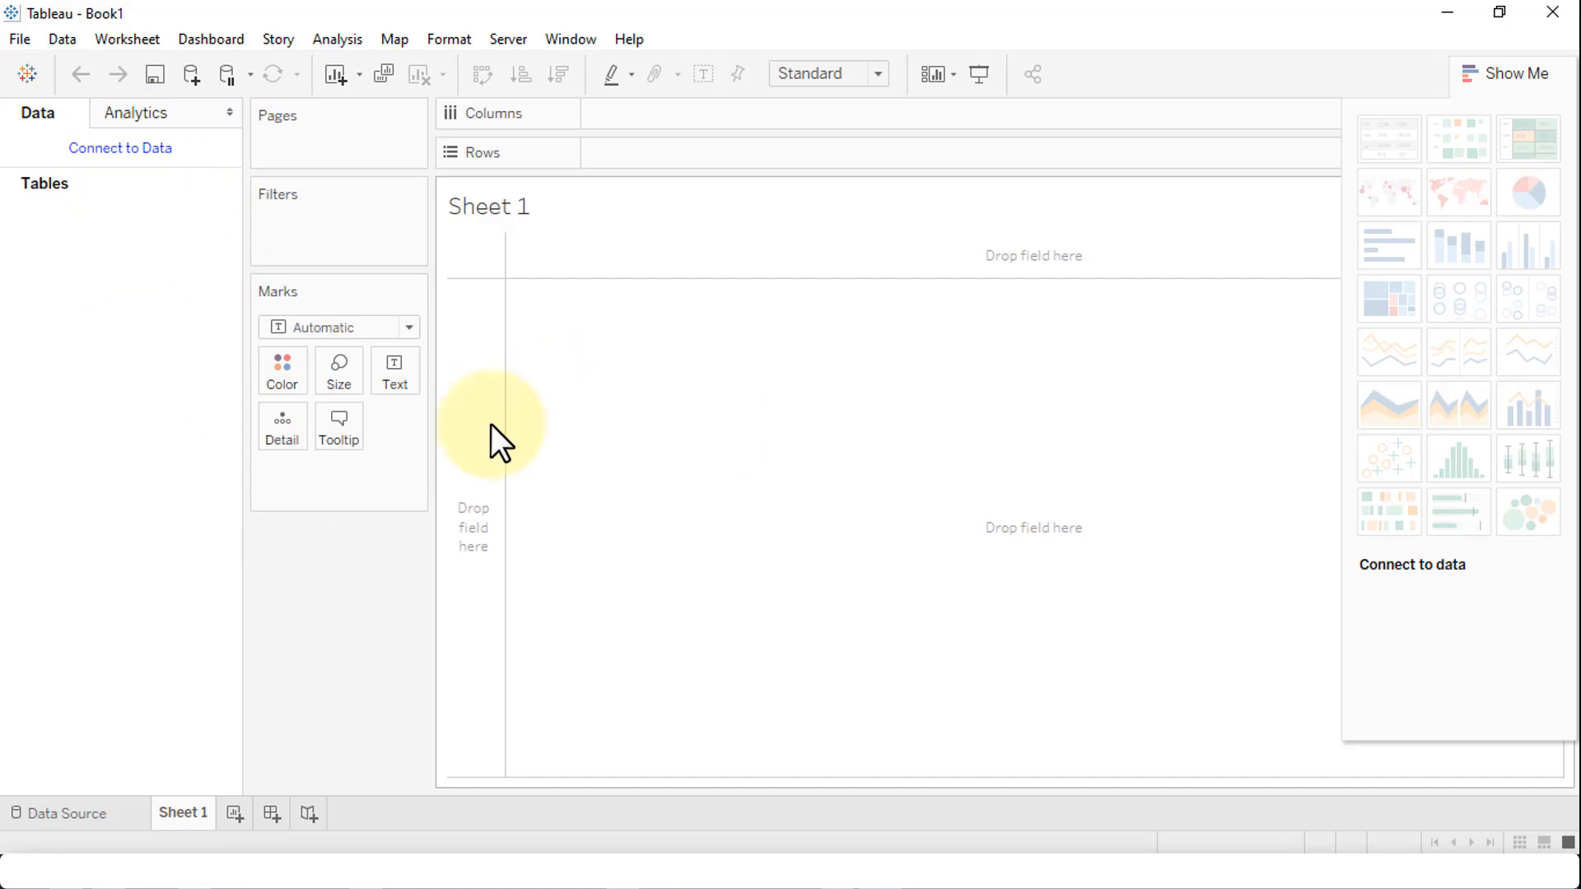
{"action": "mouse_move", "coordinate": [857, 499]}
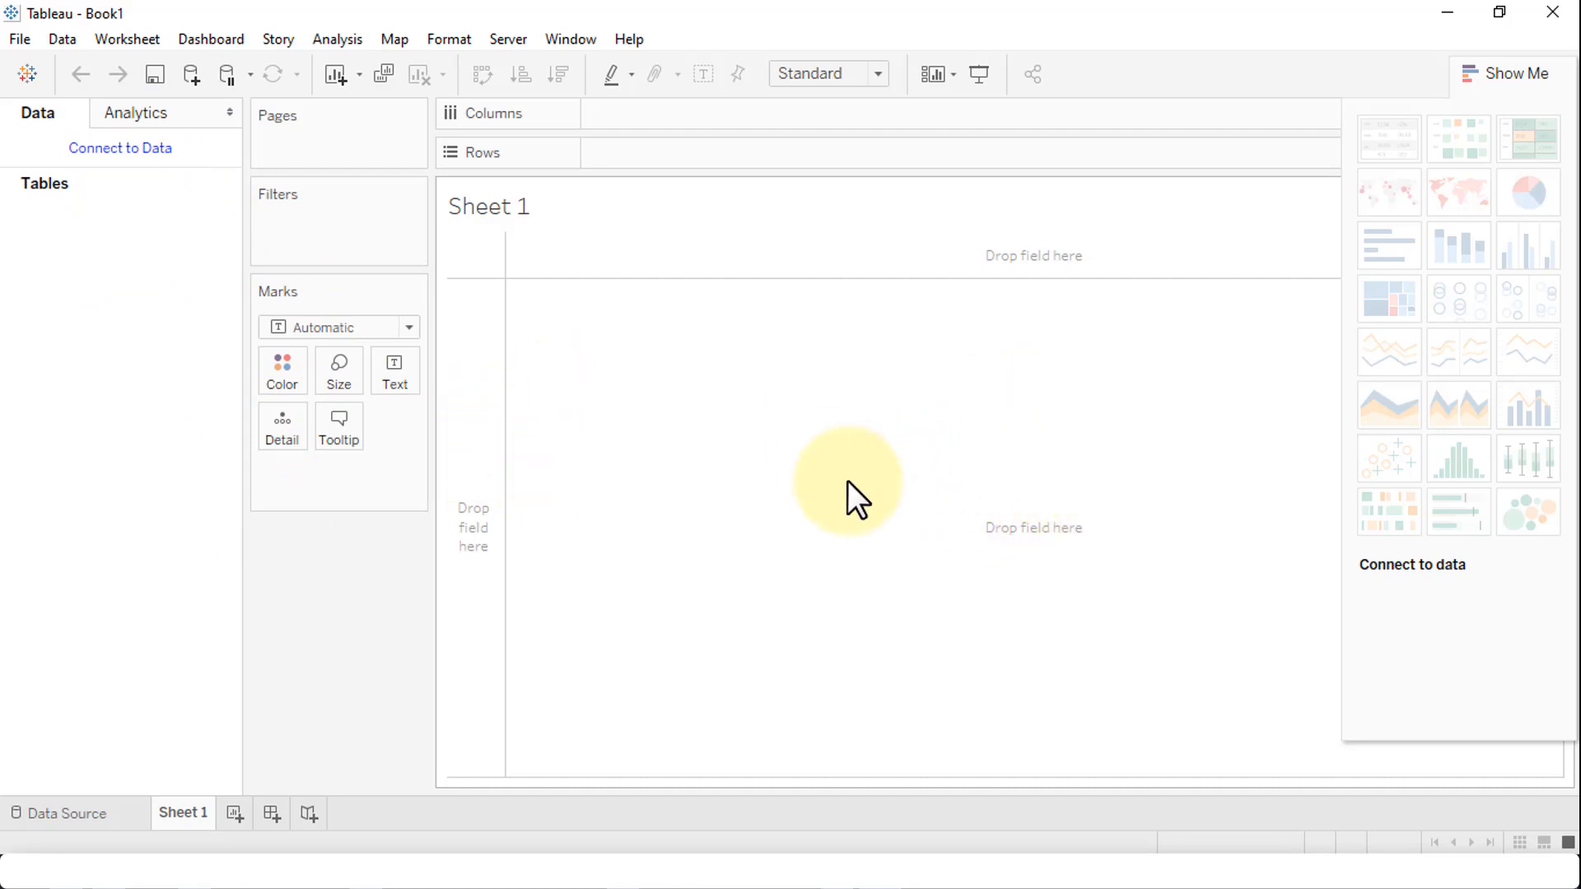
{"action": "mouse_move", "coordinate": [1416, 595]}
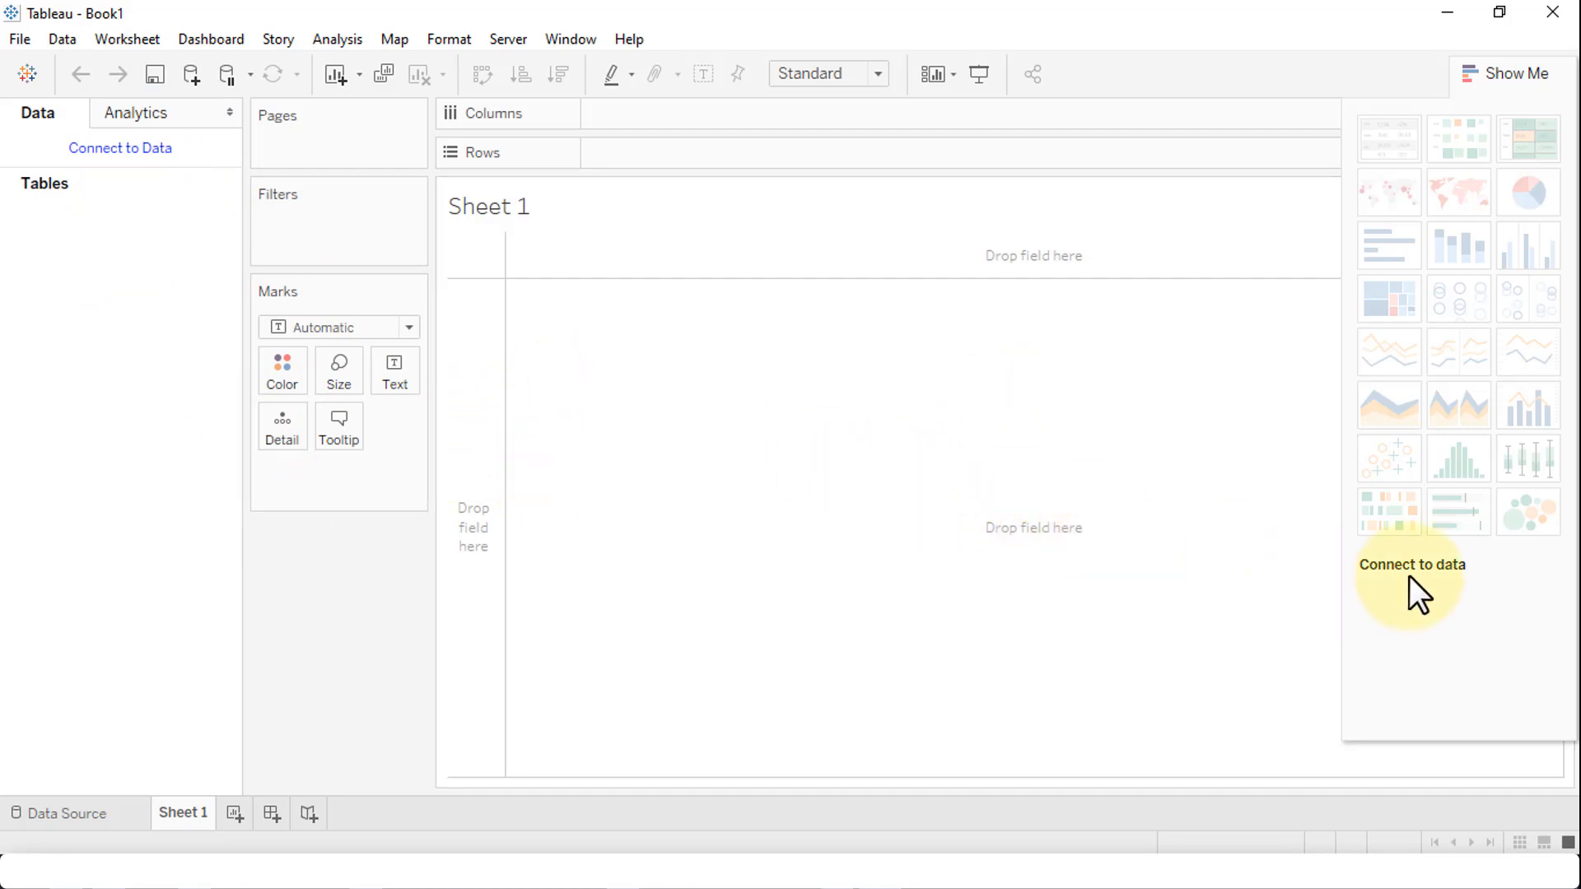
{"action": "mouse_move", "coordinate": [1422, 589]}
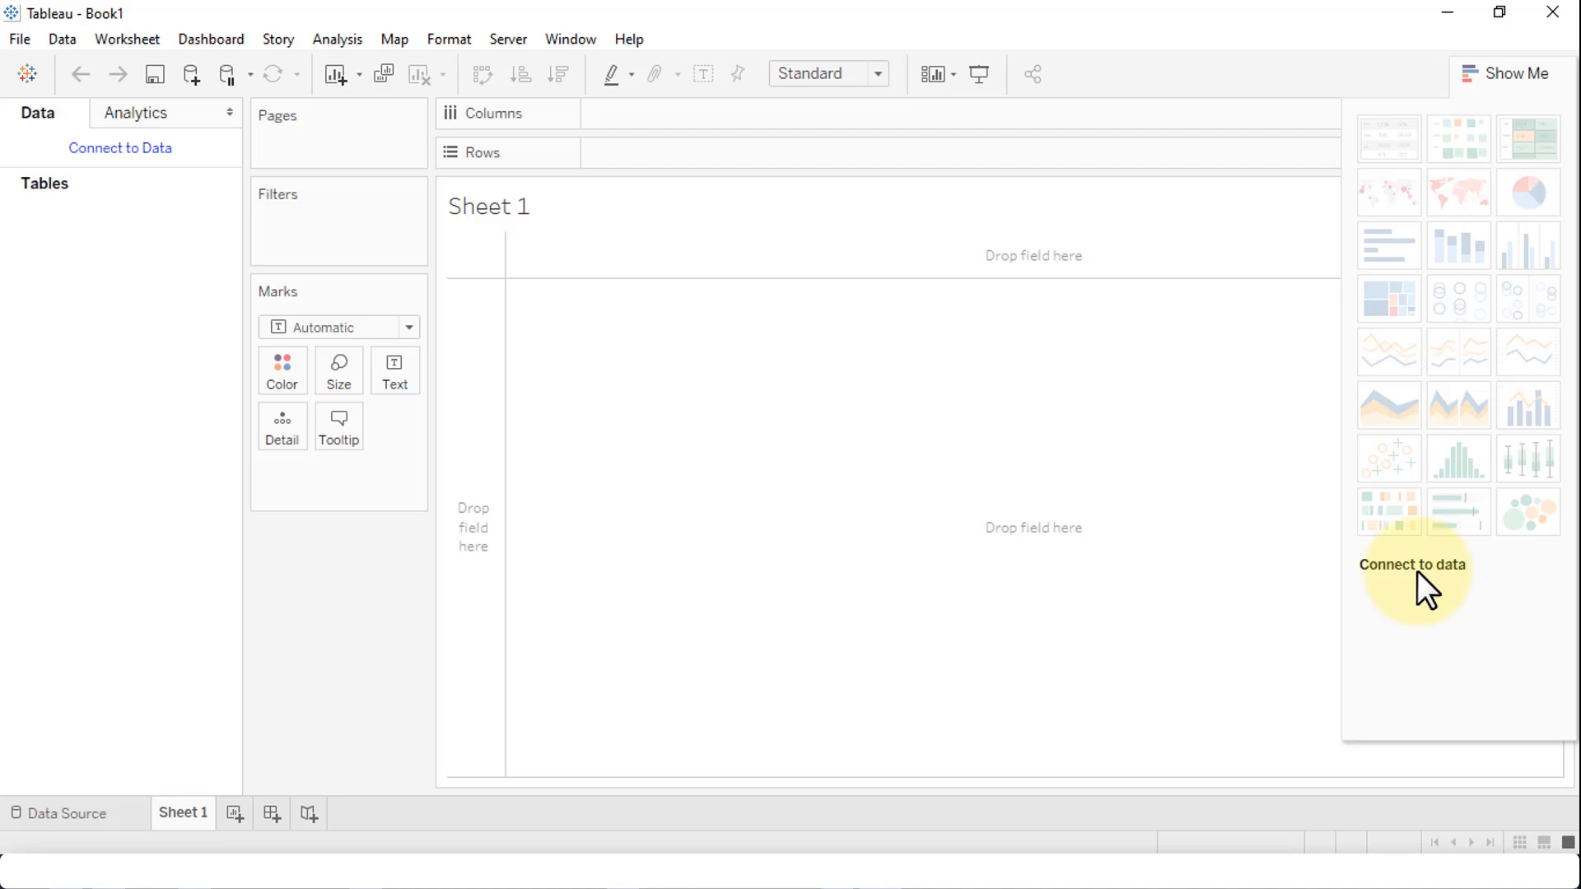
{"action": "mouse_move", "coordinate": [969, 368]}
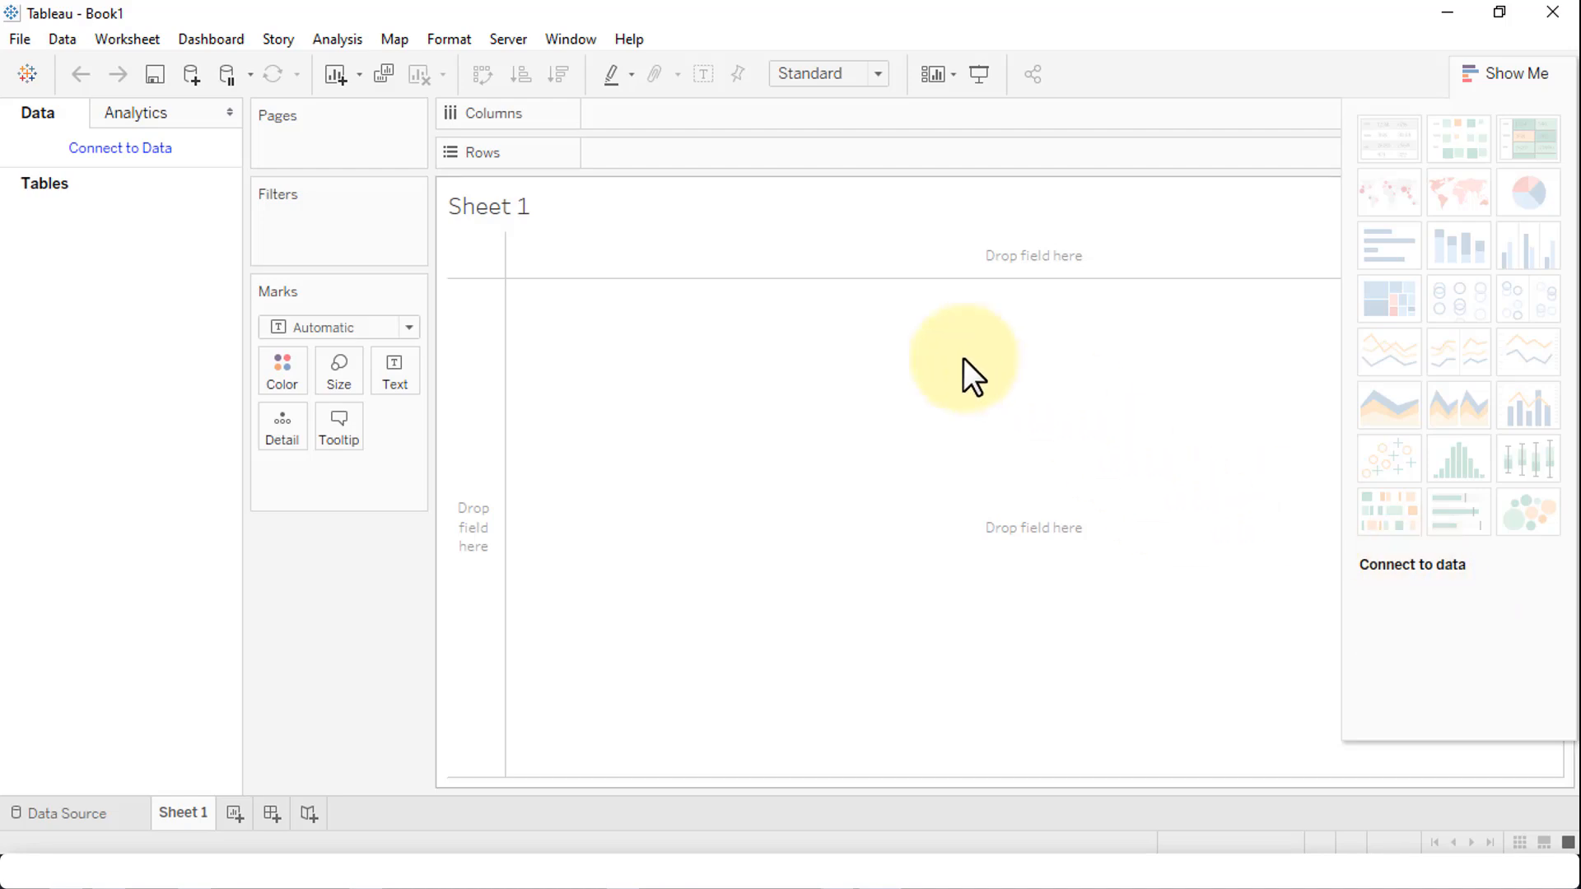
Bring up the Help menu over the empty Sheet 1 worksheet.
{"action": "left_click", "coordinate": [627, 38]}
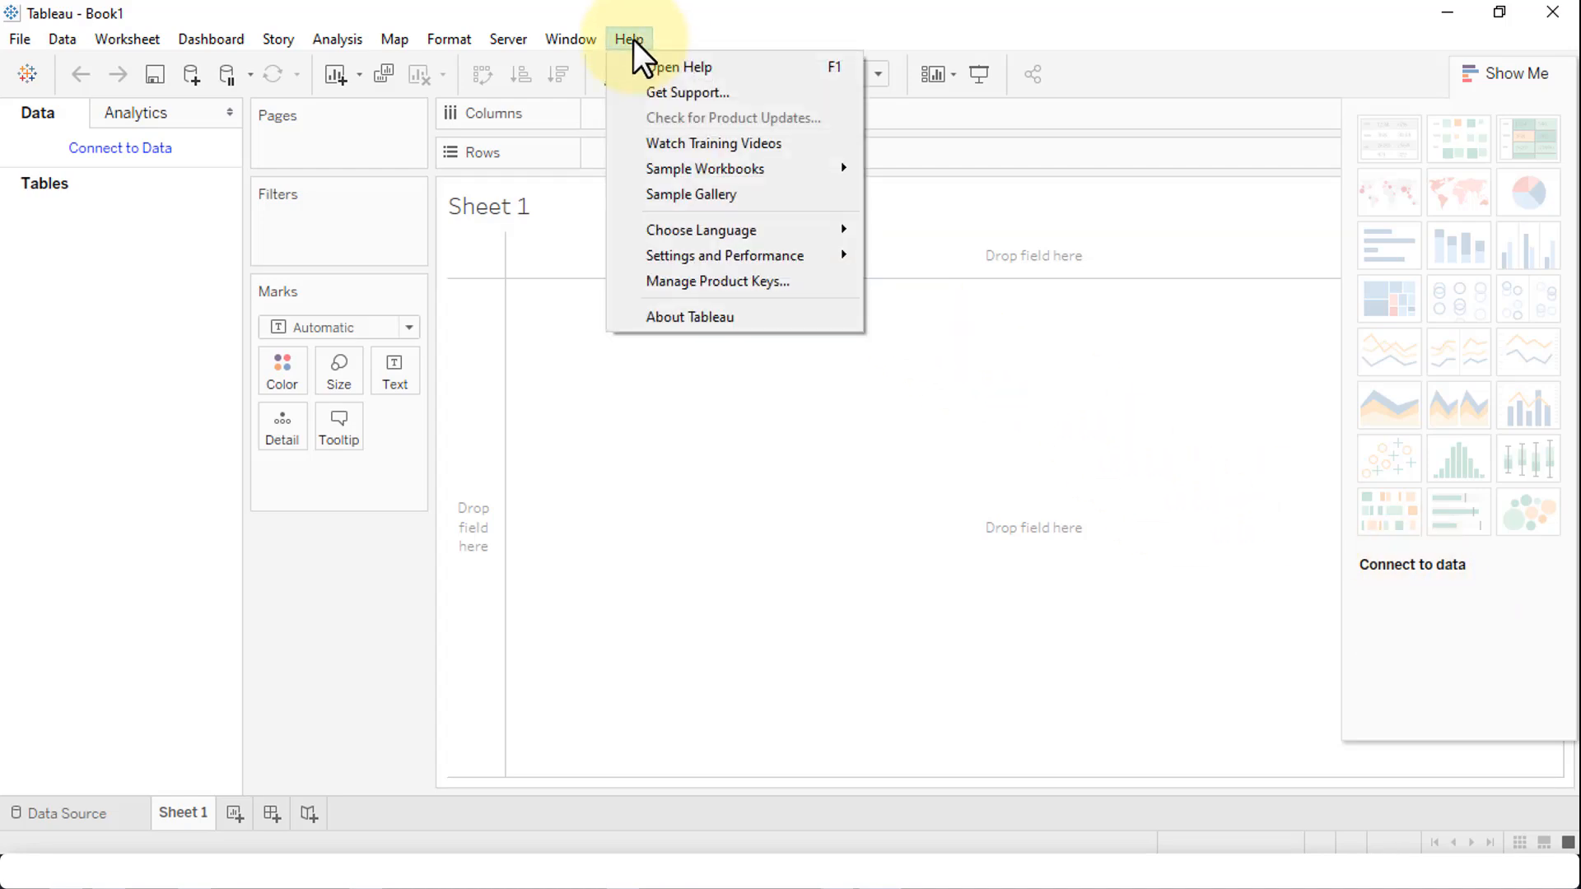
Show About Tableau confirming version 2020.2.0 64-bit Professional Edition.
{"action": "left_click", "coordinate": [690, 316]}
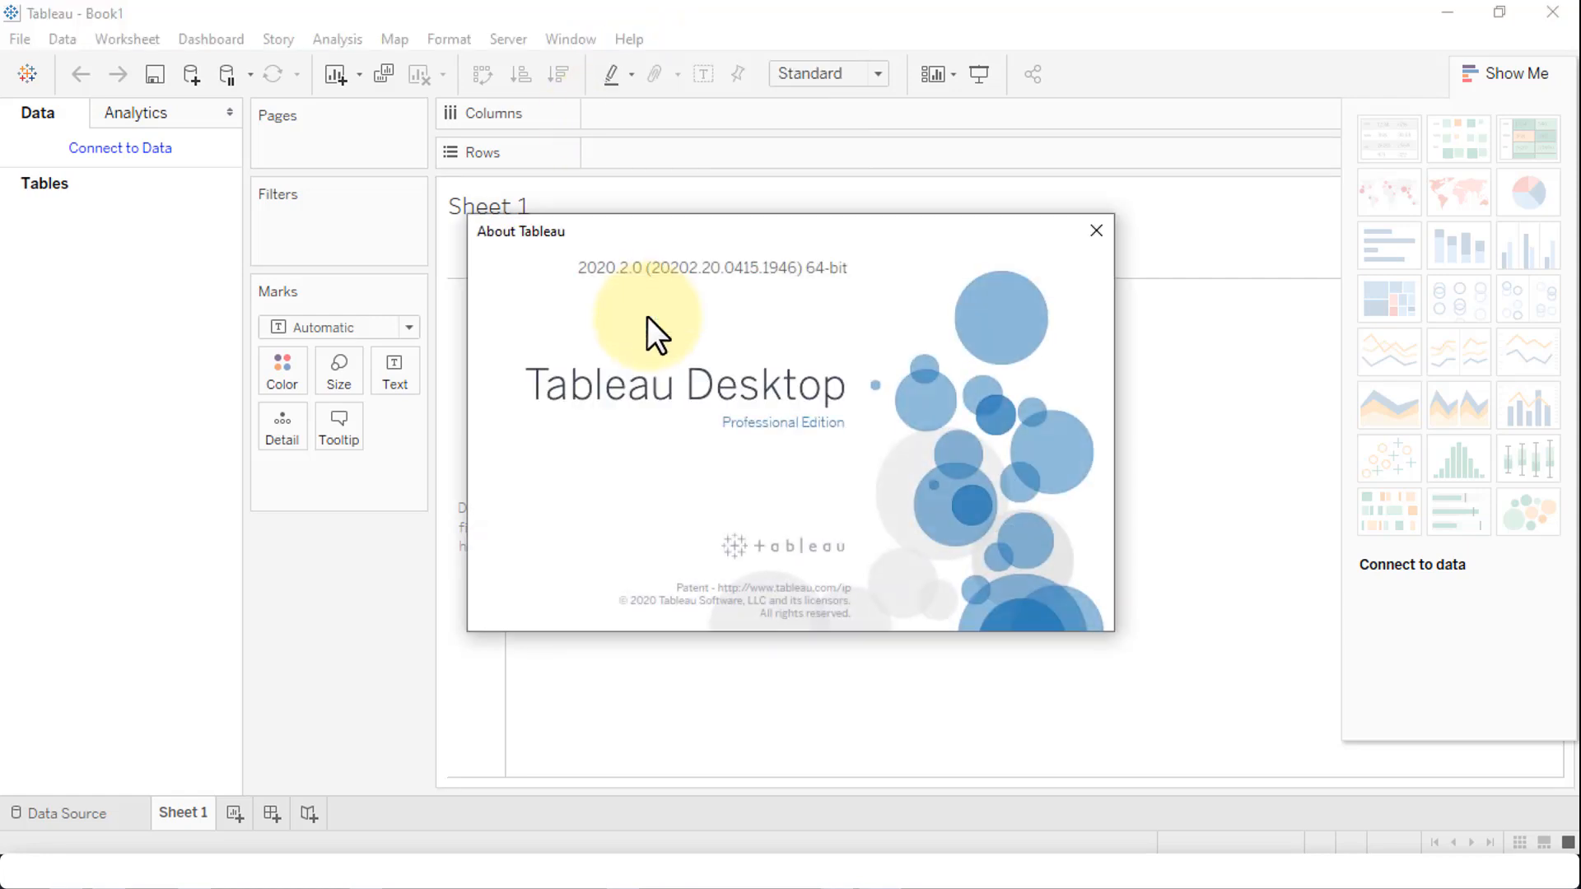
{"action": "mouse_move", "coordinate": [699, 560]}
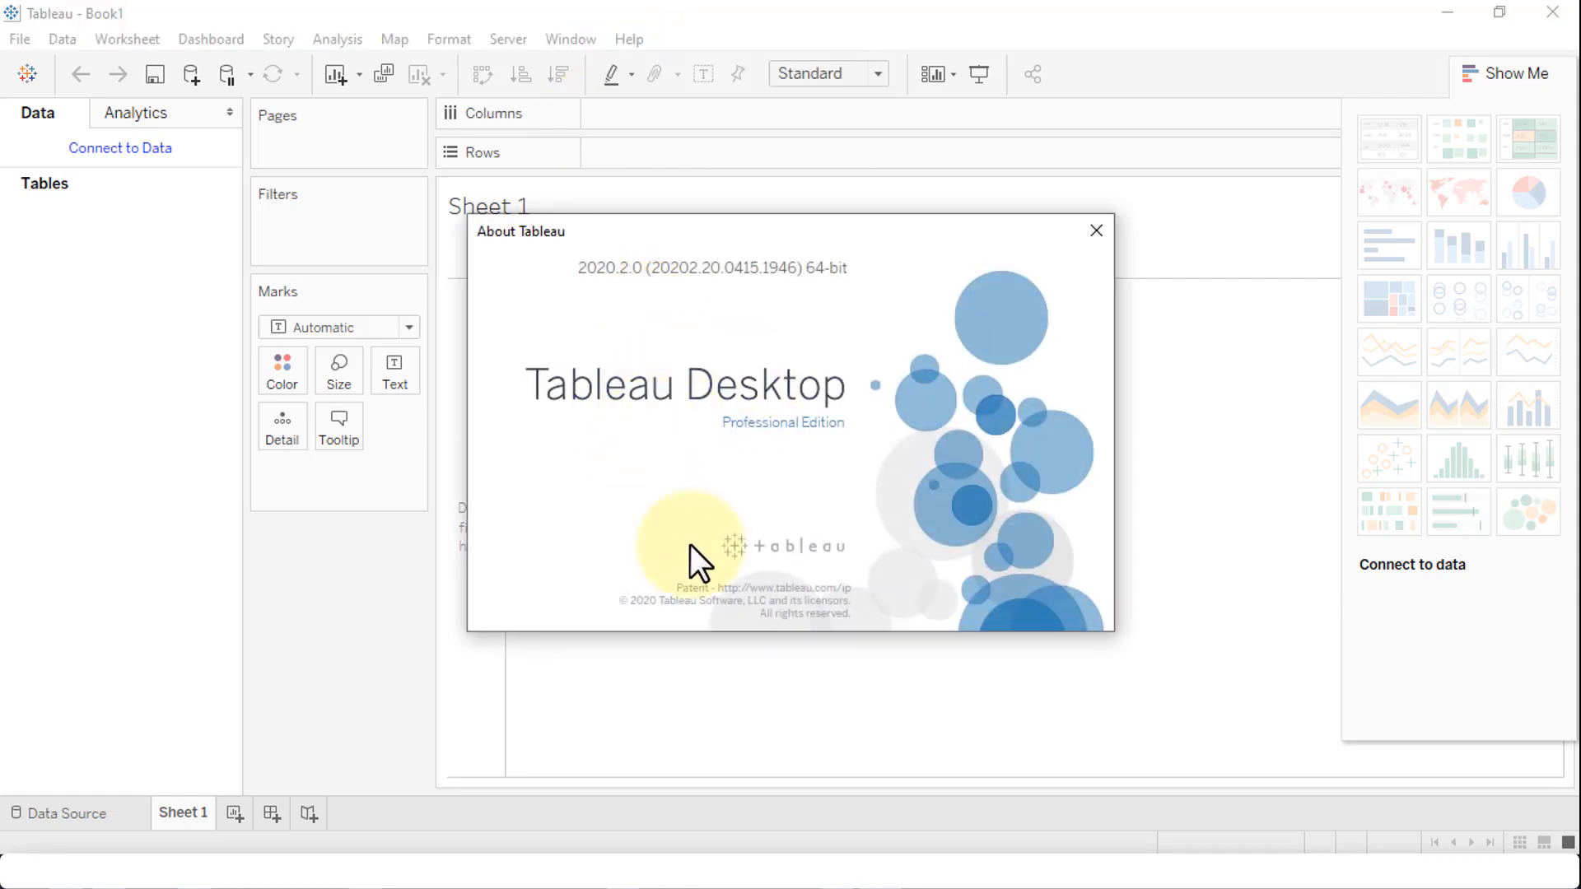
{"action": "mouse_move", "coordinate": [580, 293]}
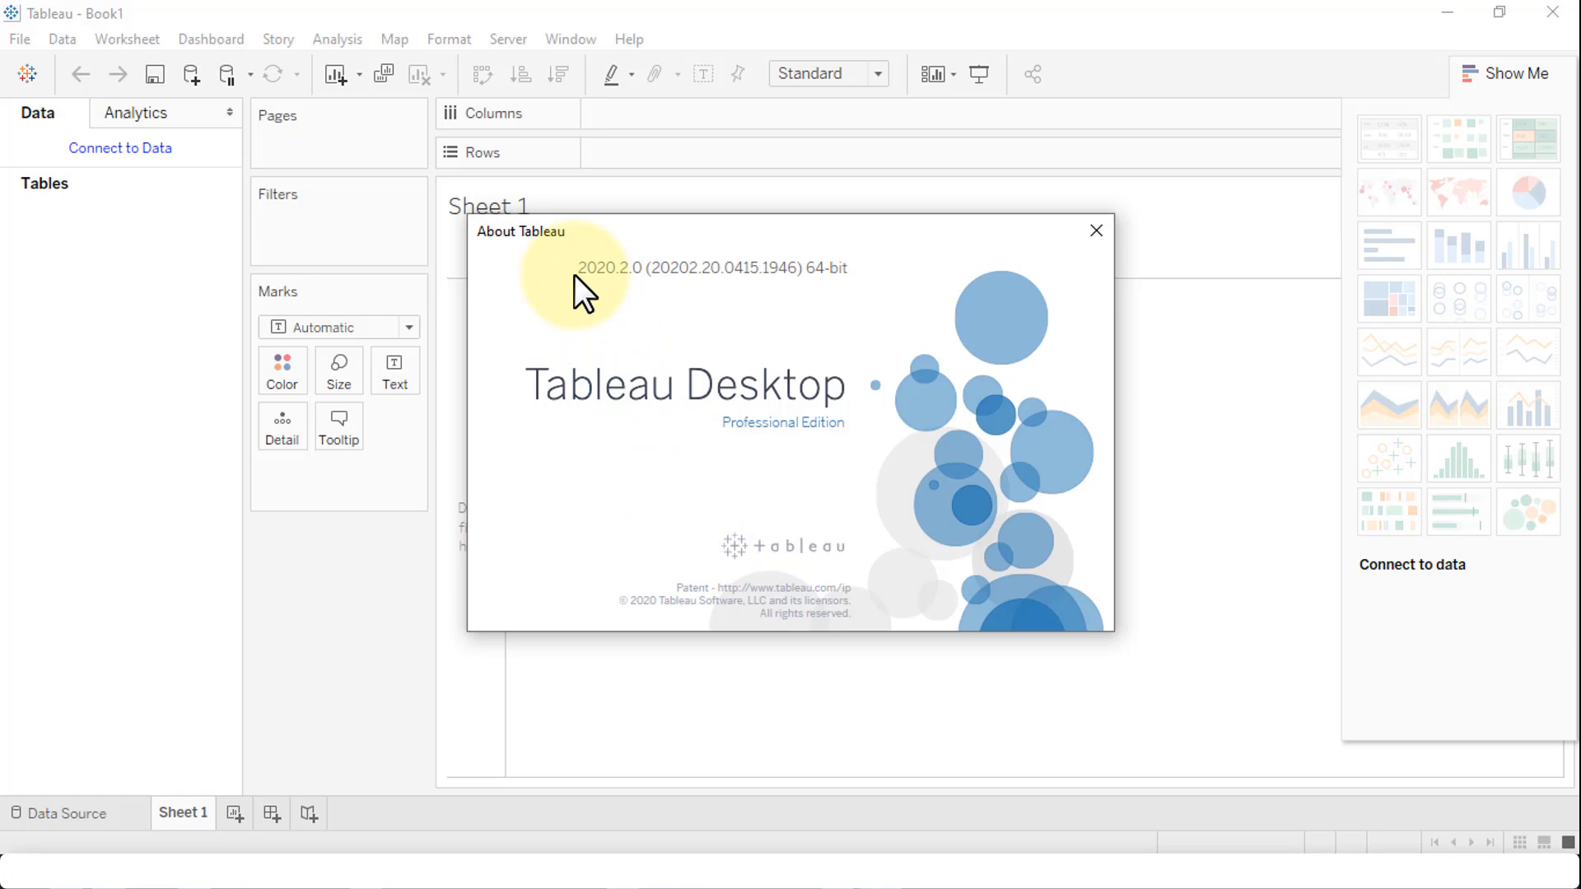
{"action": "mouse_move", "coordinate": [620, 298]}
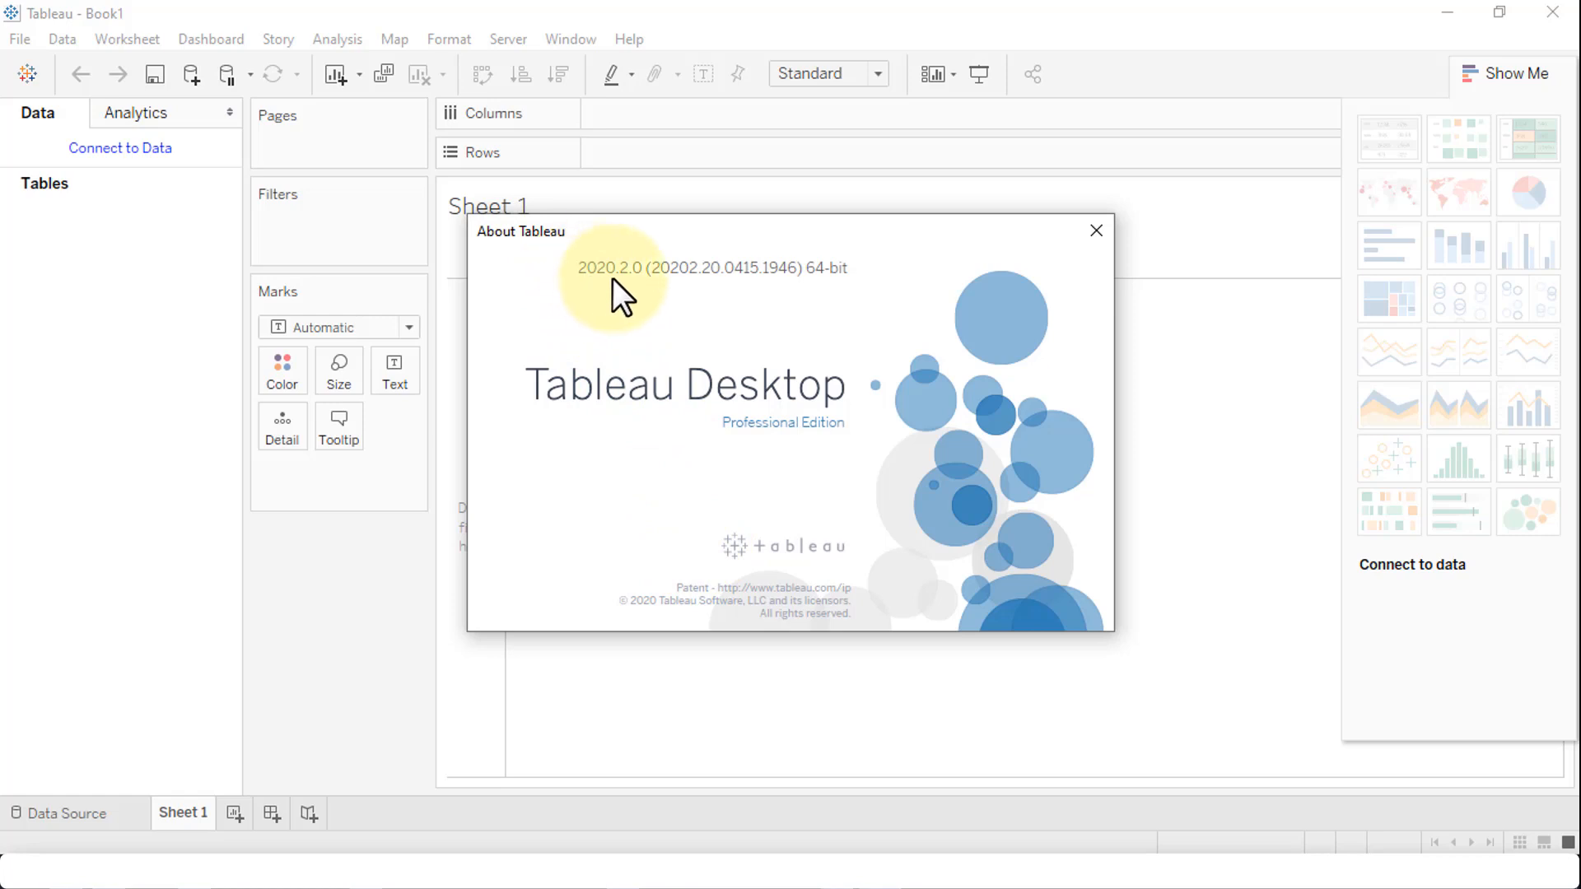
{"action": "mouse_move", "coordinate": [827, 424]}
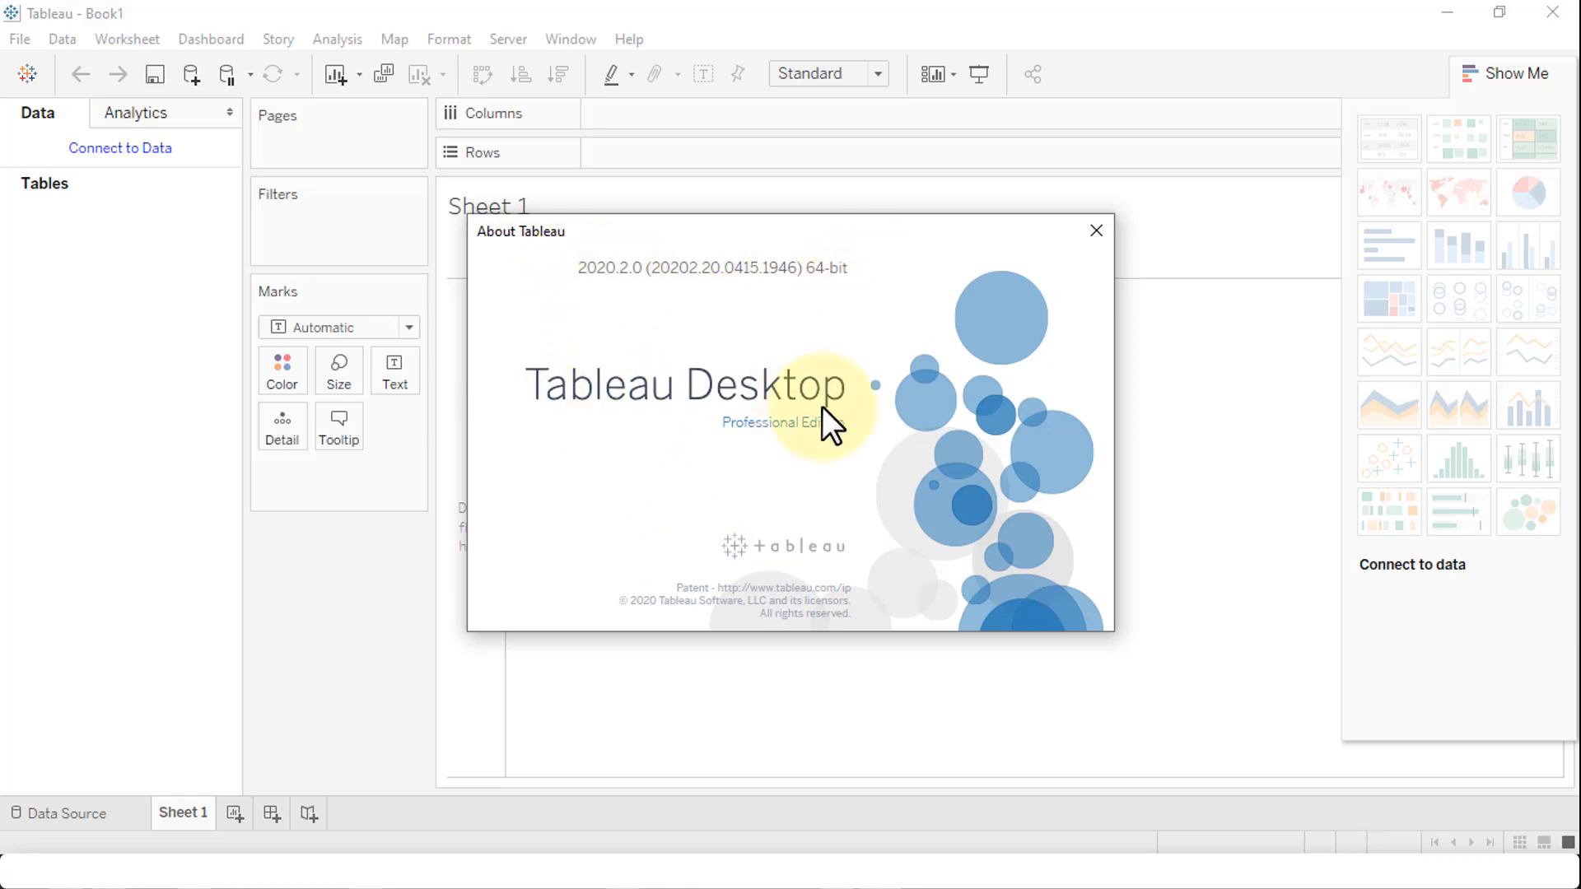
{"action": "mouse_move", "coordinate": [886, 251]}
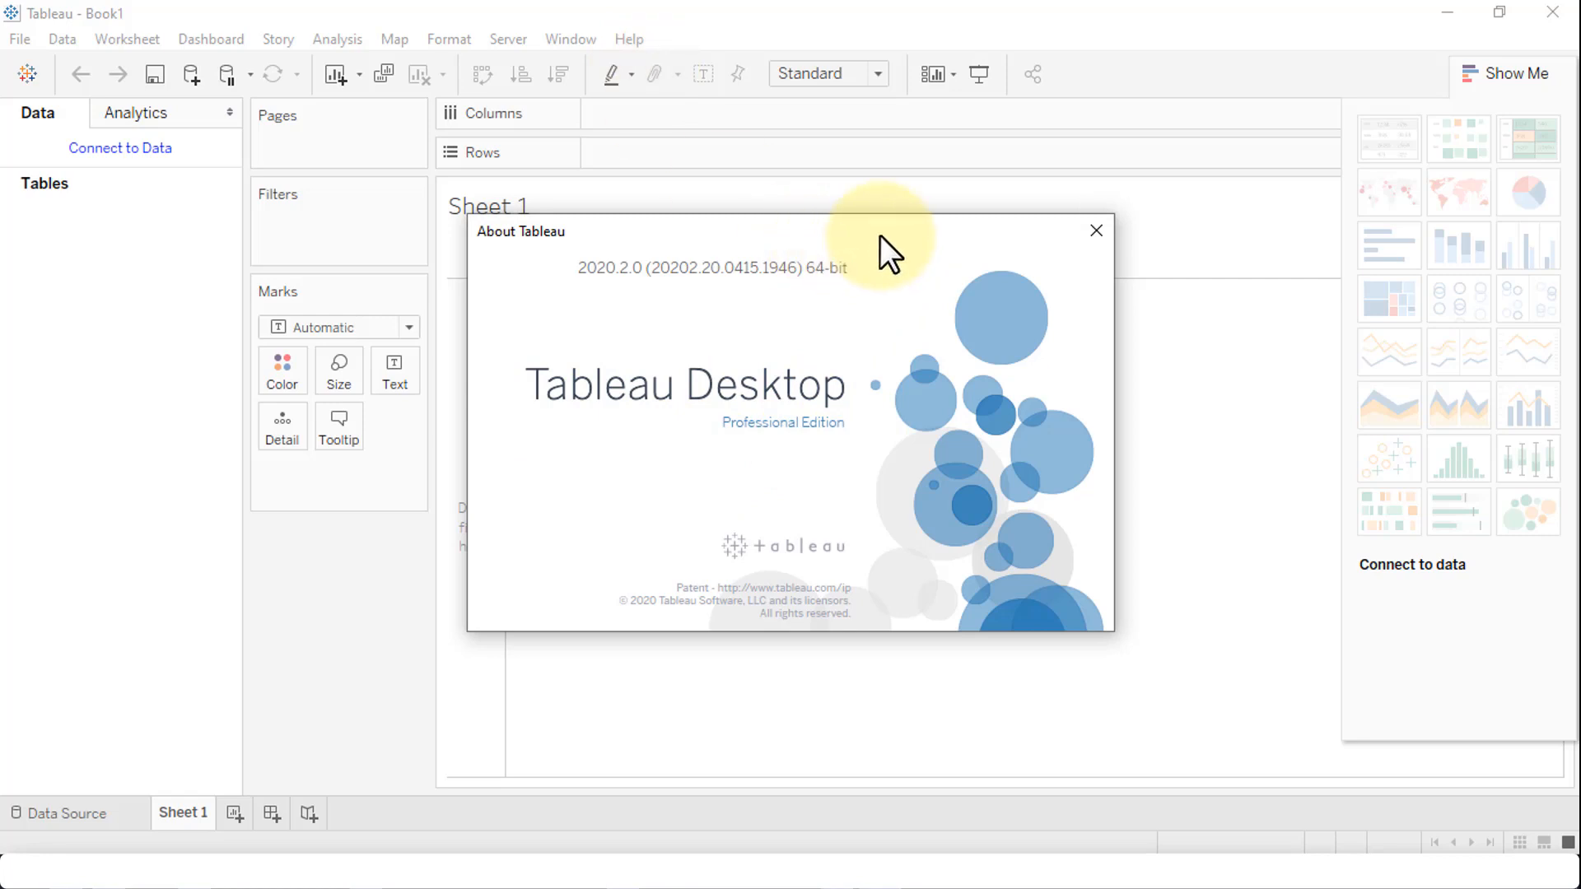